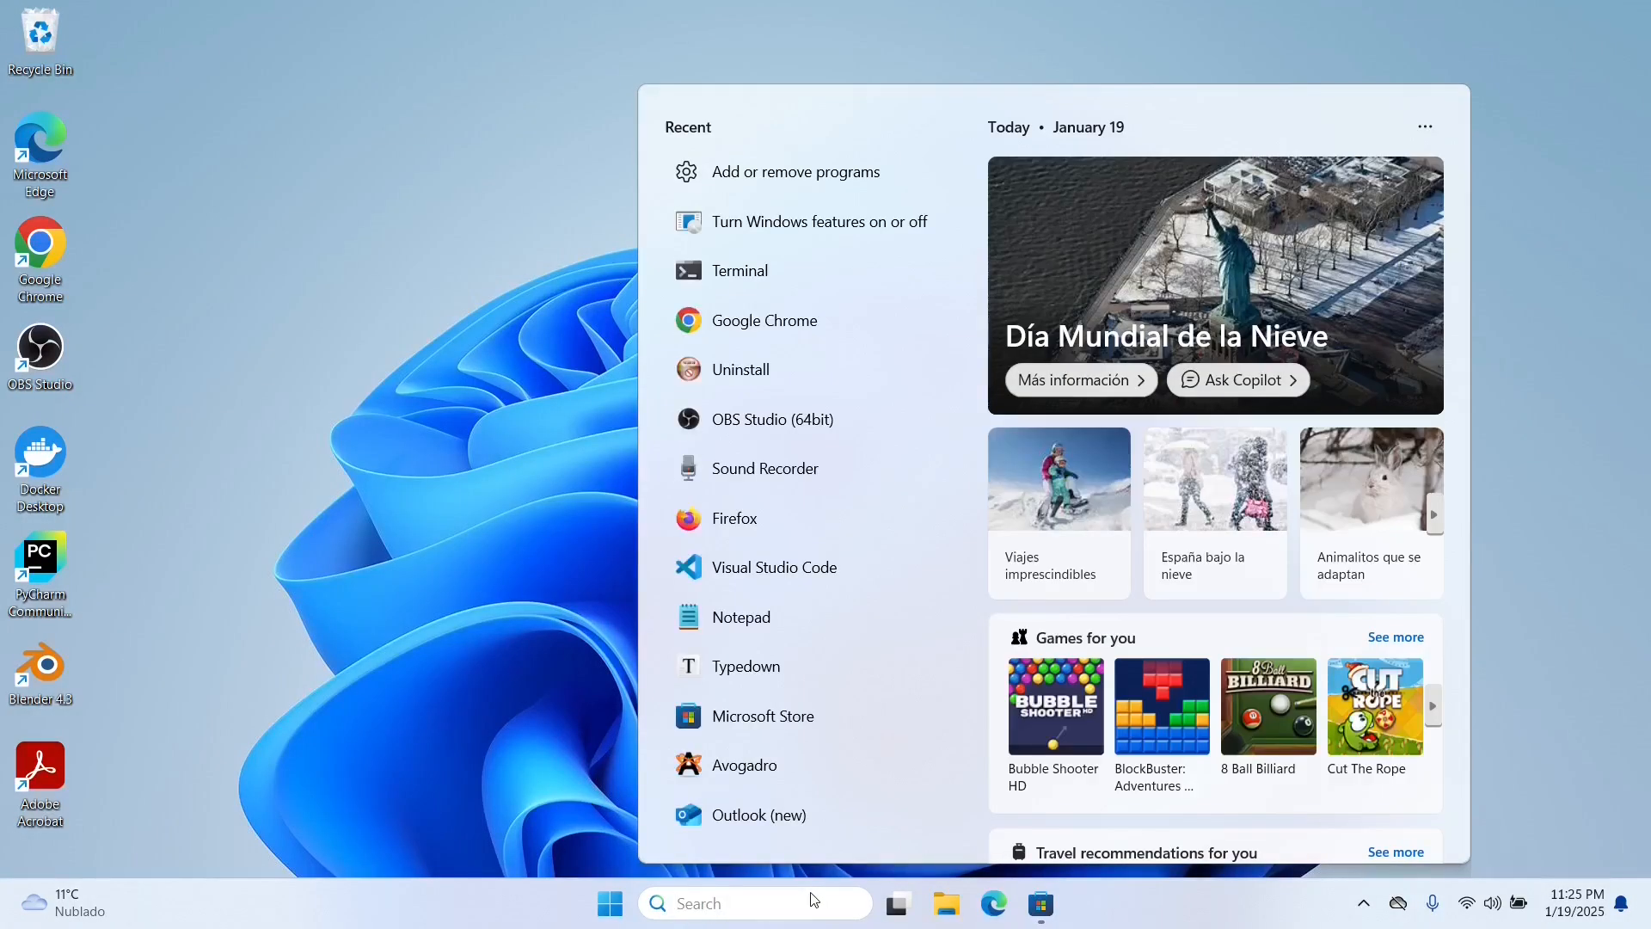
Inspect the Virtual Machine Platform entry in Windows Features and close without changes
text(feat)
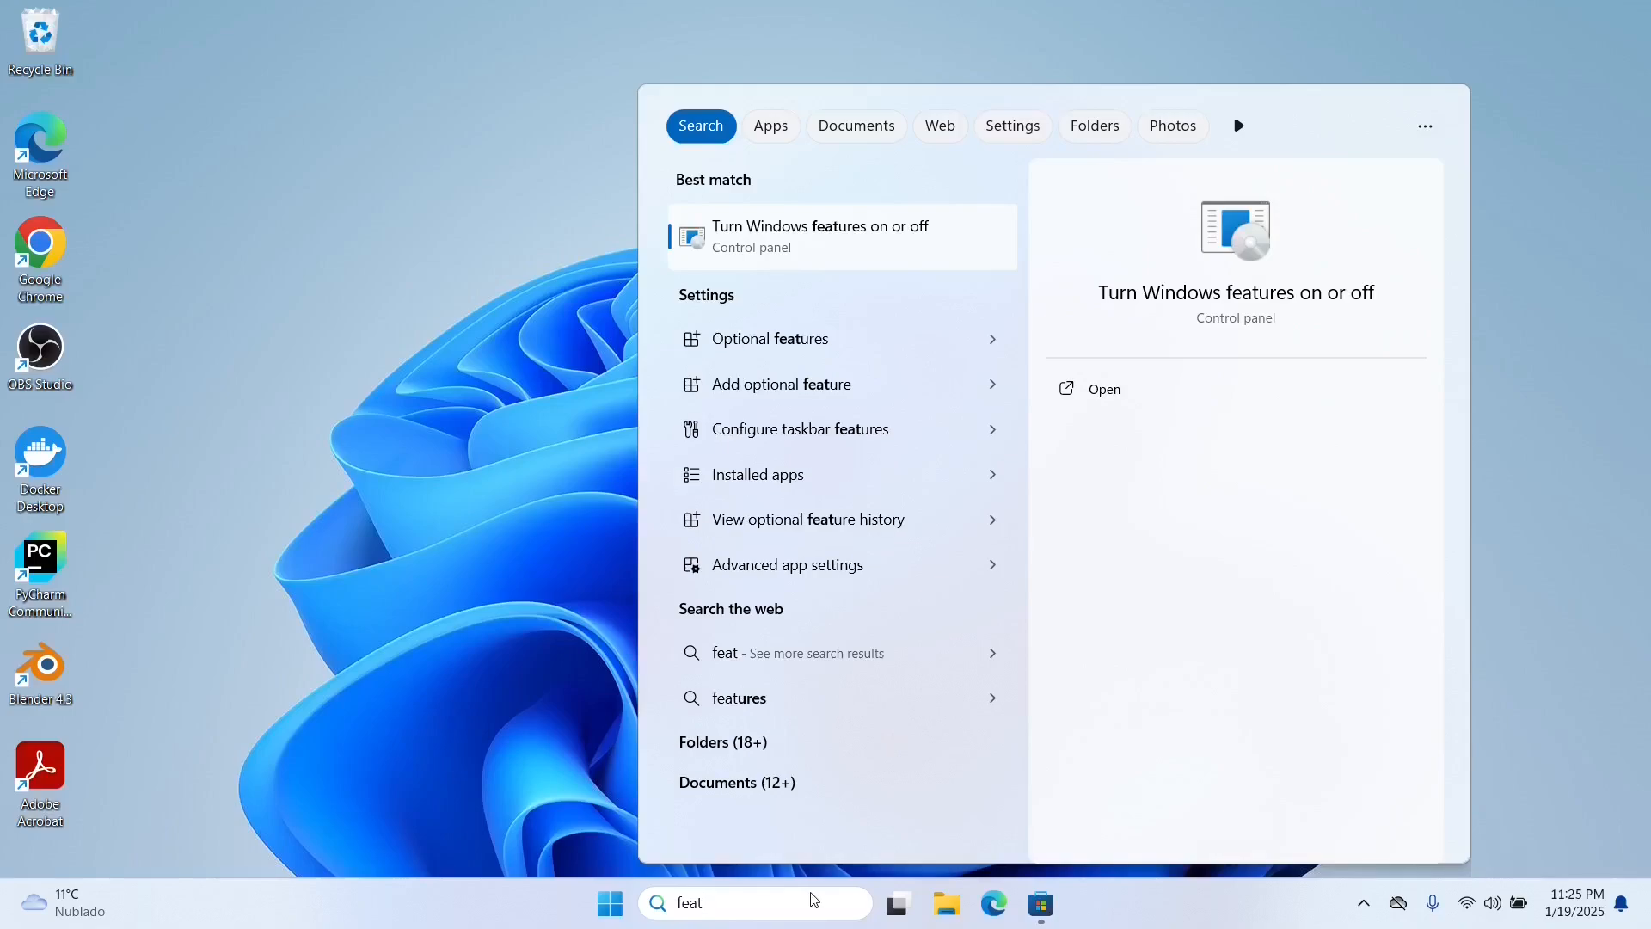
click(819, 235)
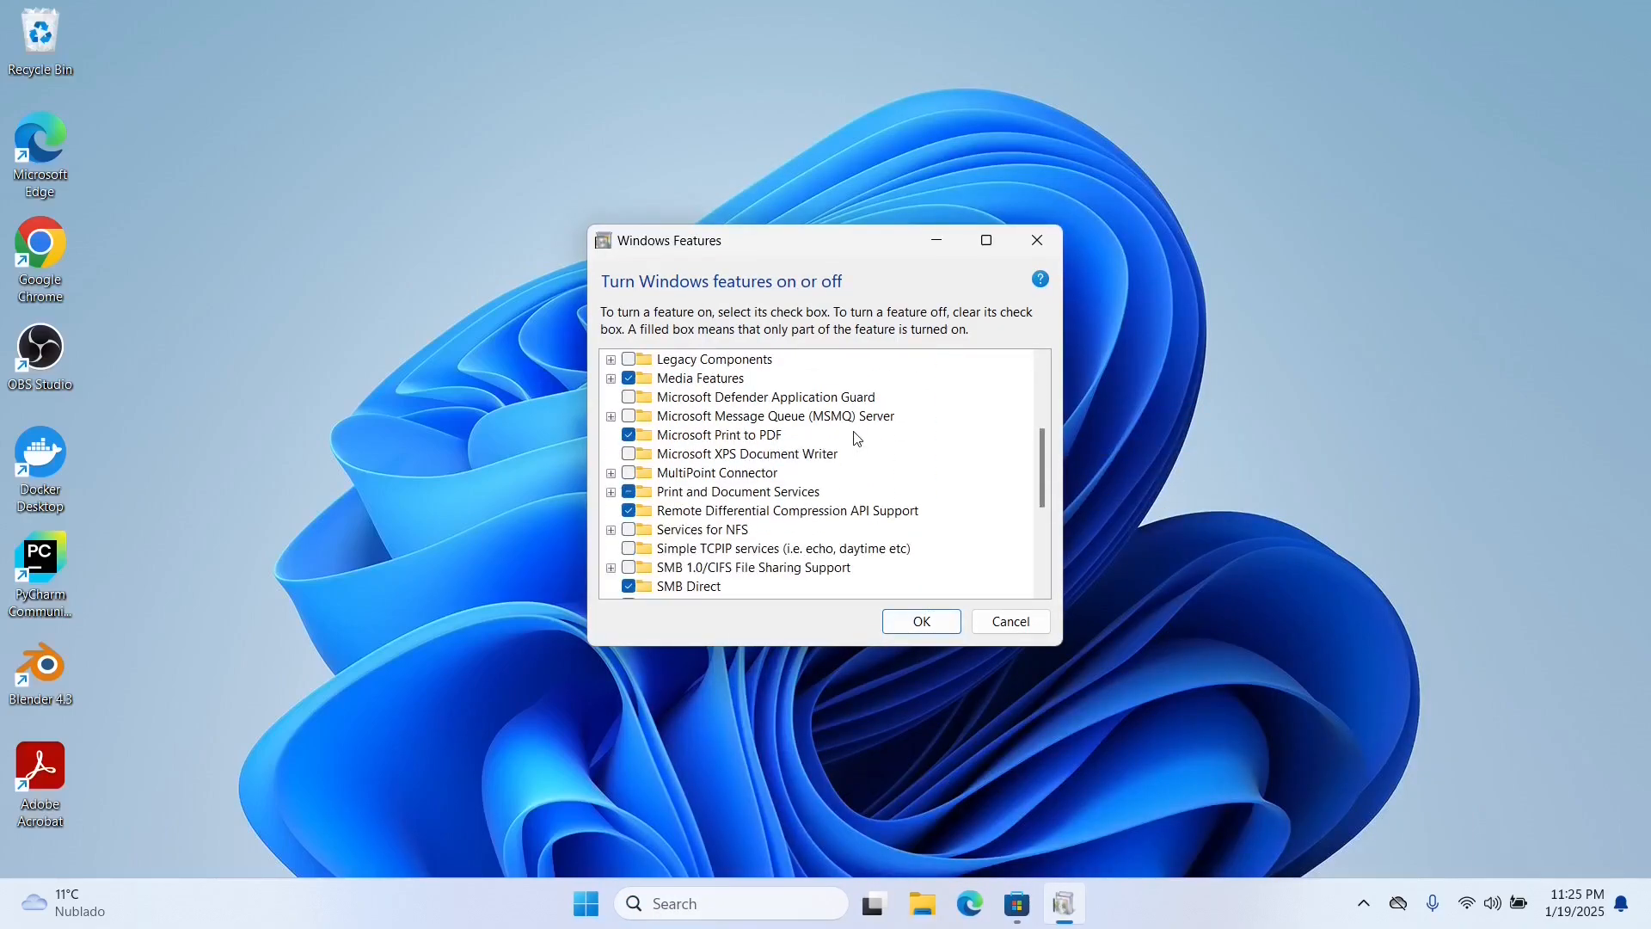
scroll(down, 3)
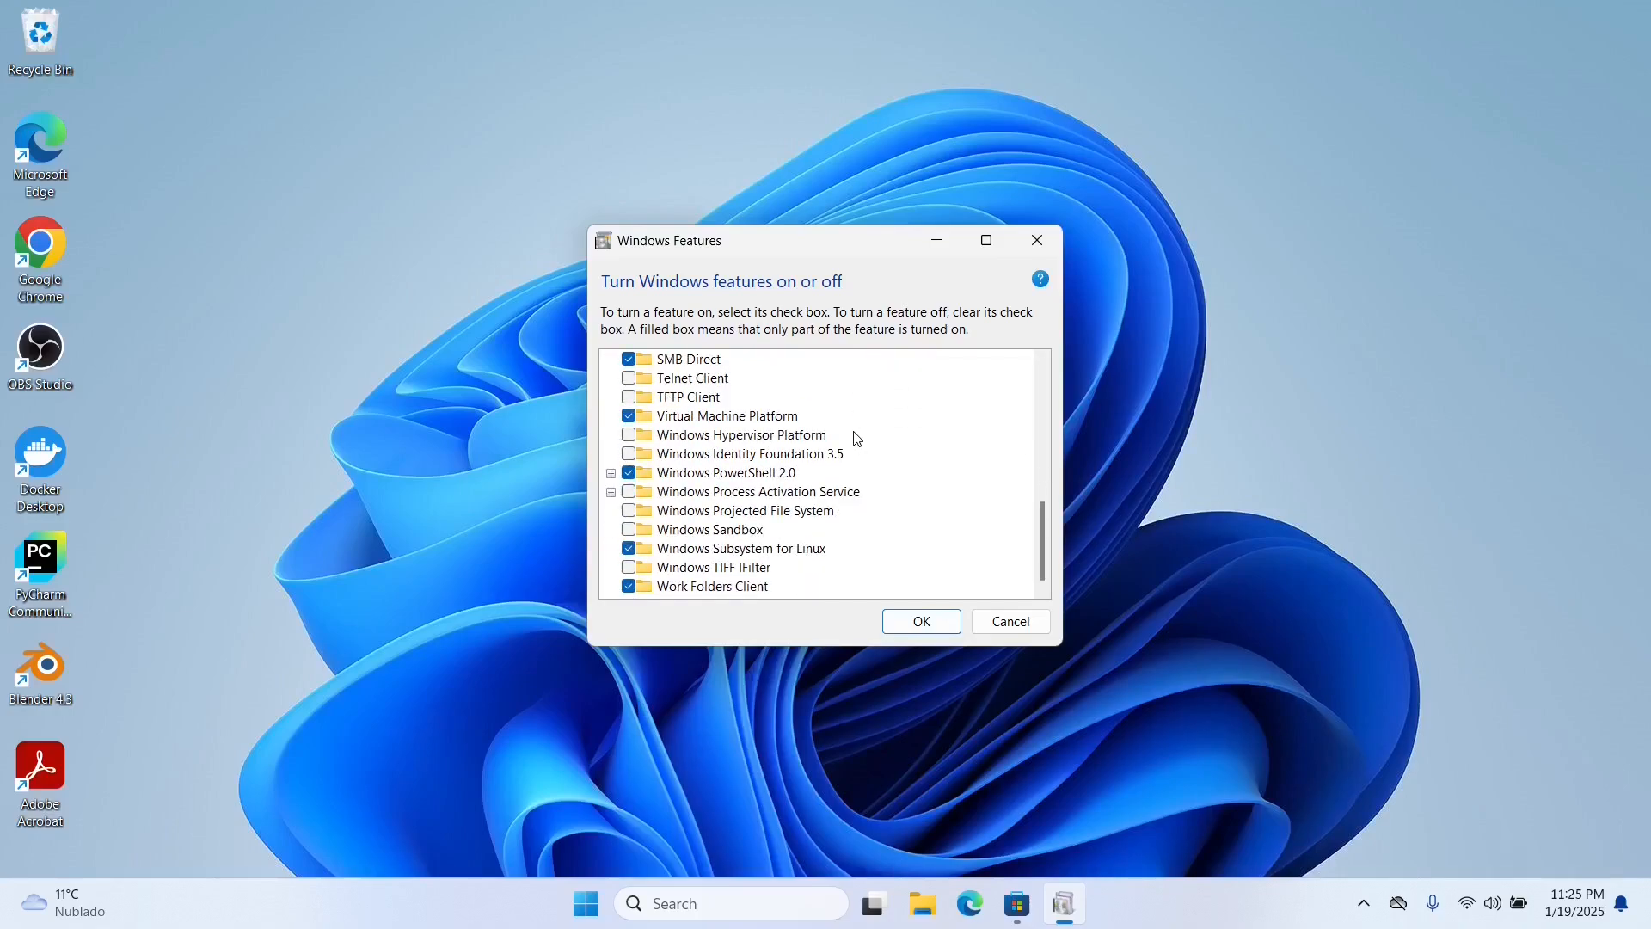
mouse_move(708, 549)
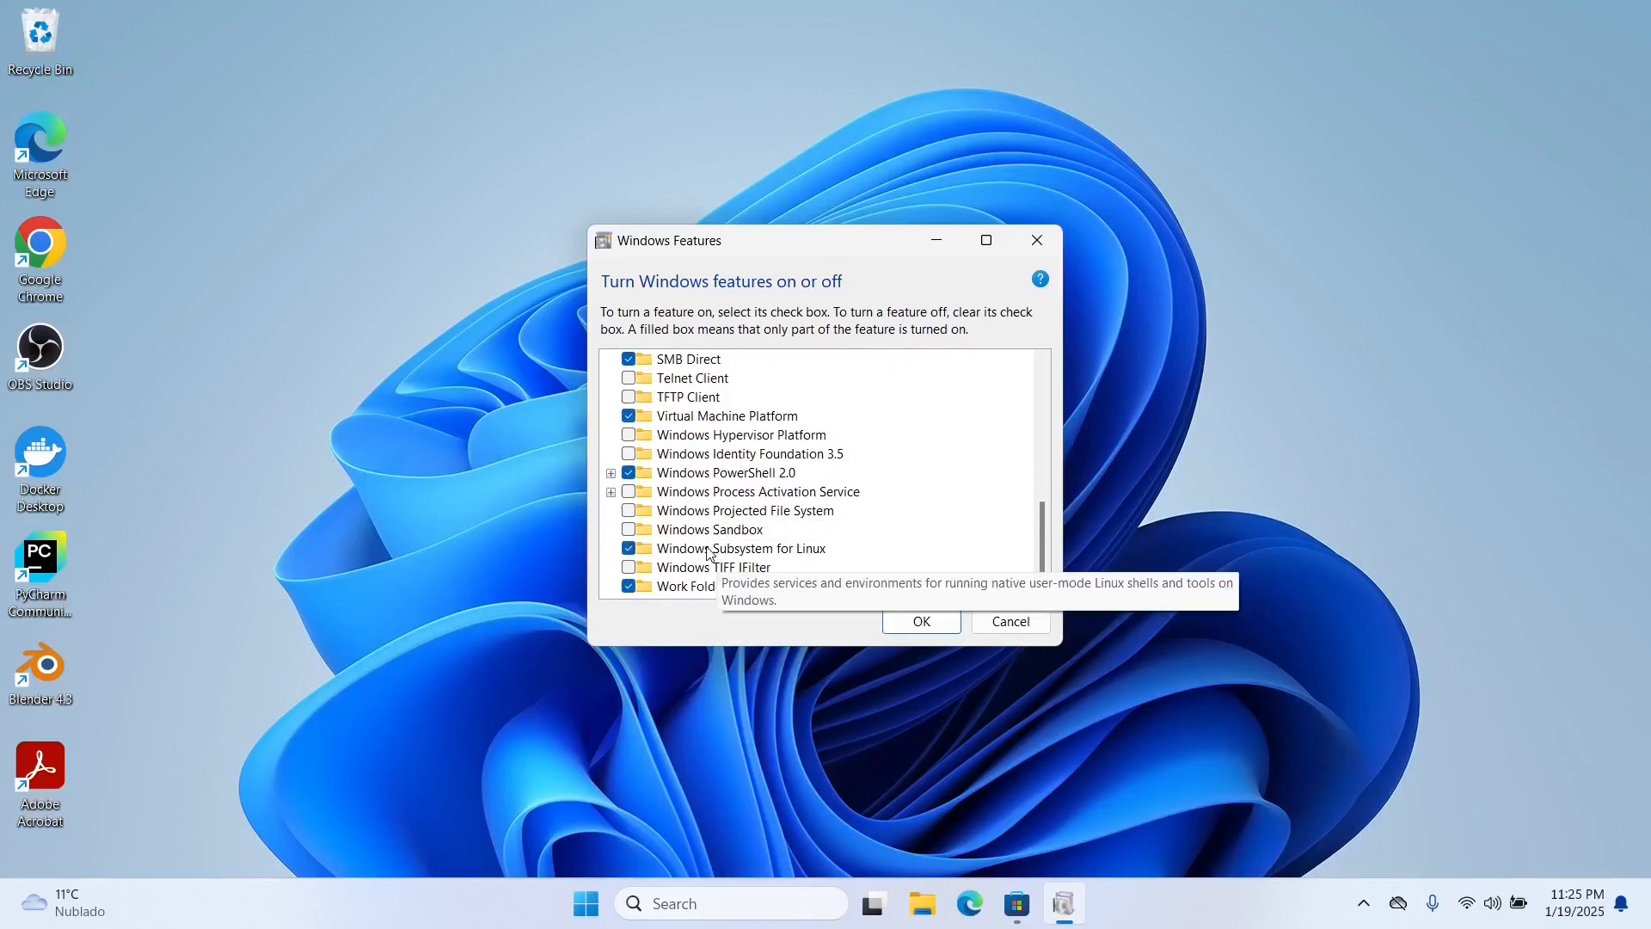
click(743, 548)
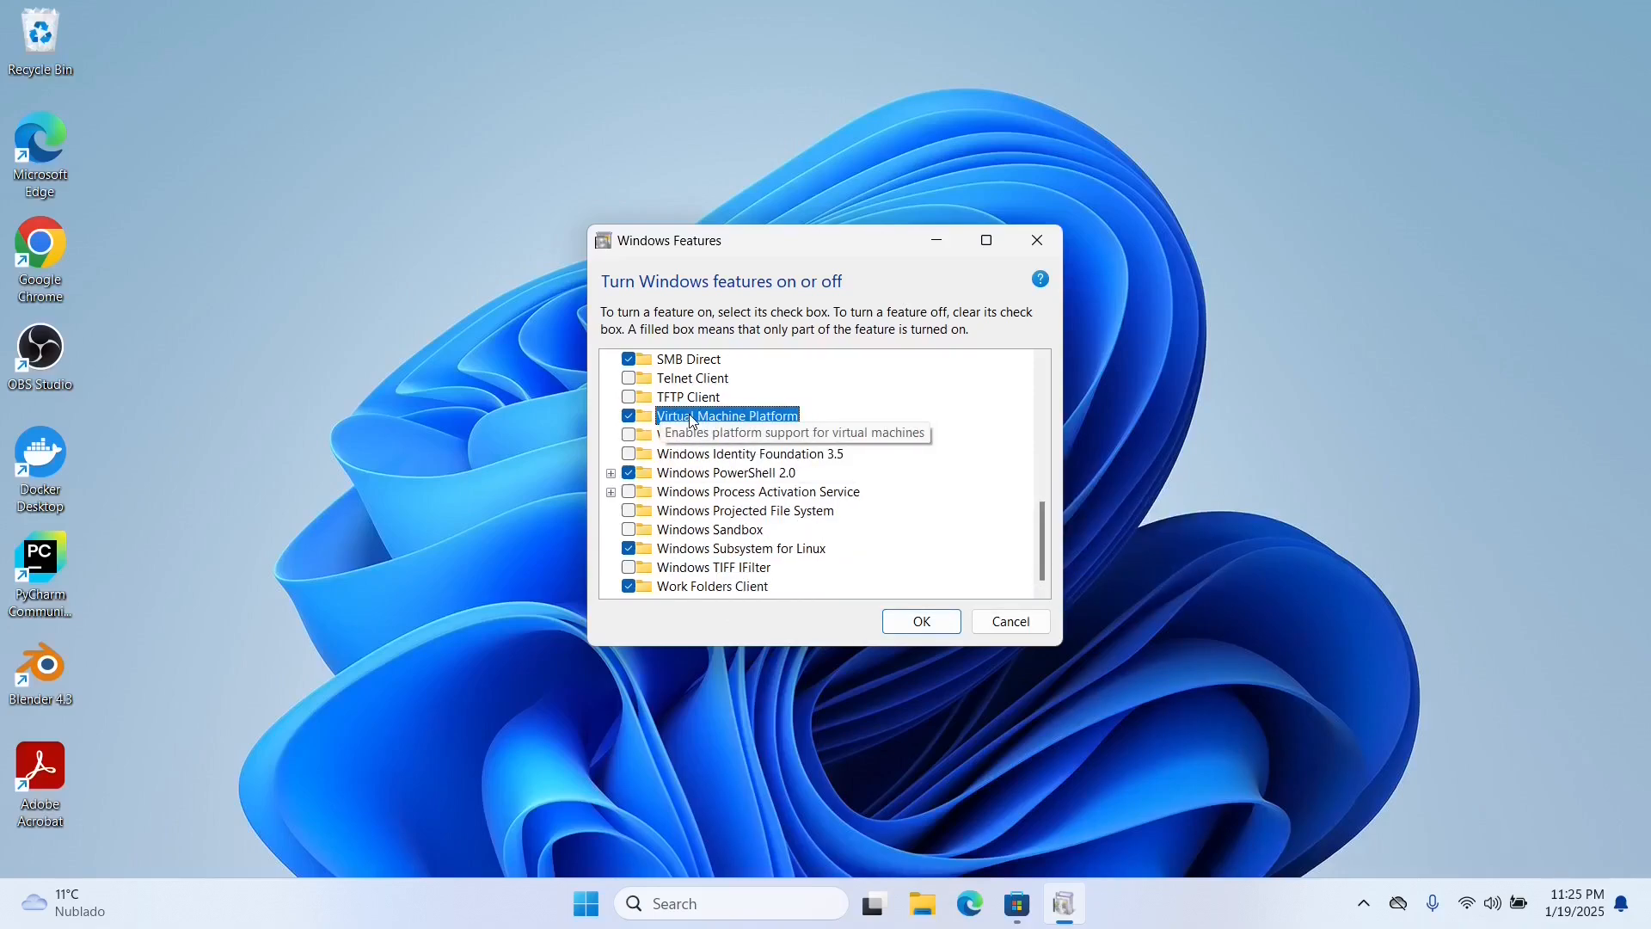
mouse_move(1053, 620)
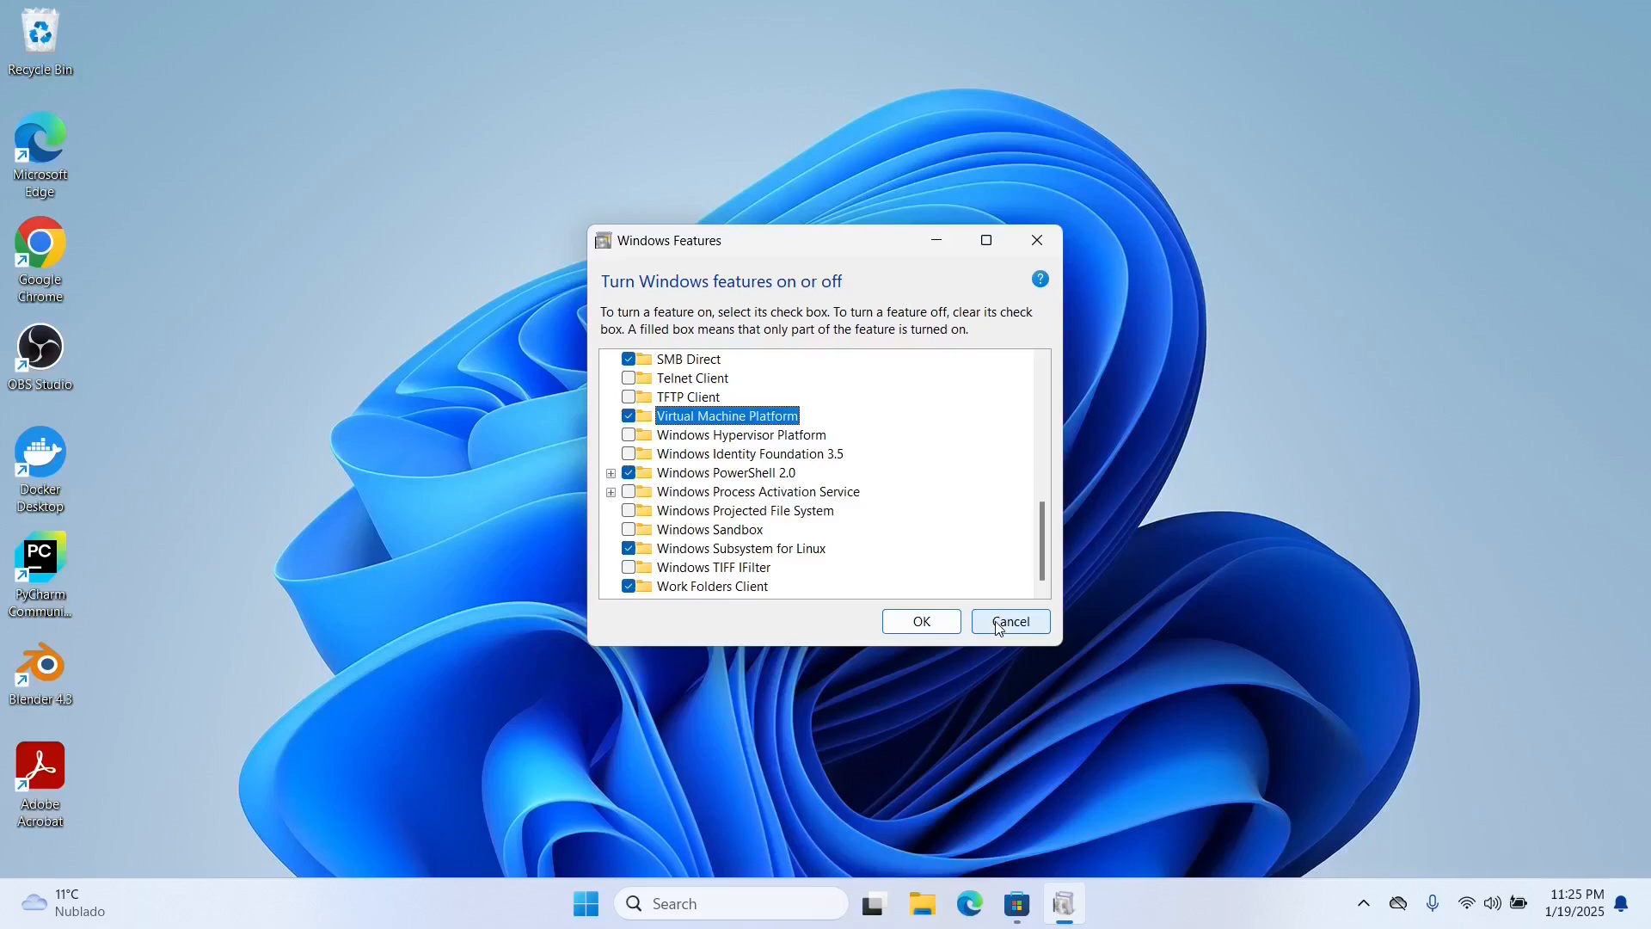
click(1008, 620)
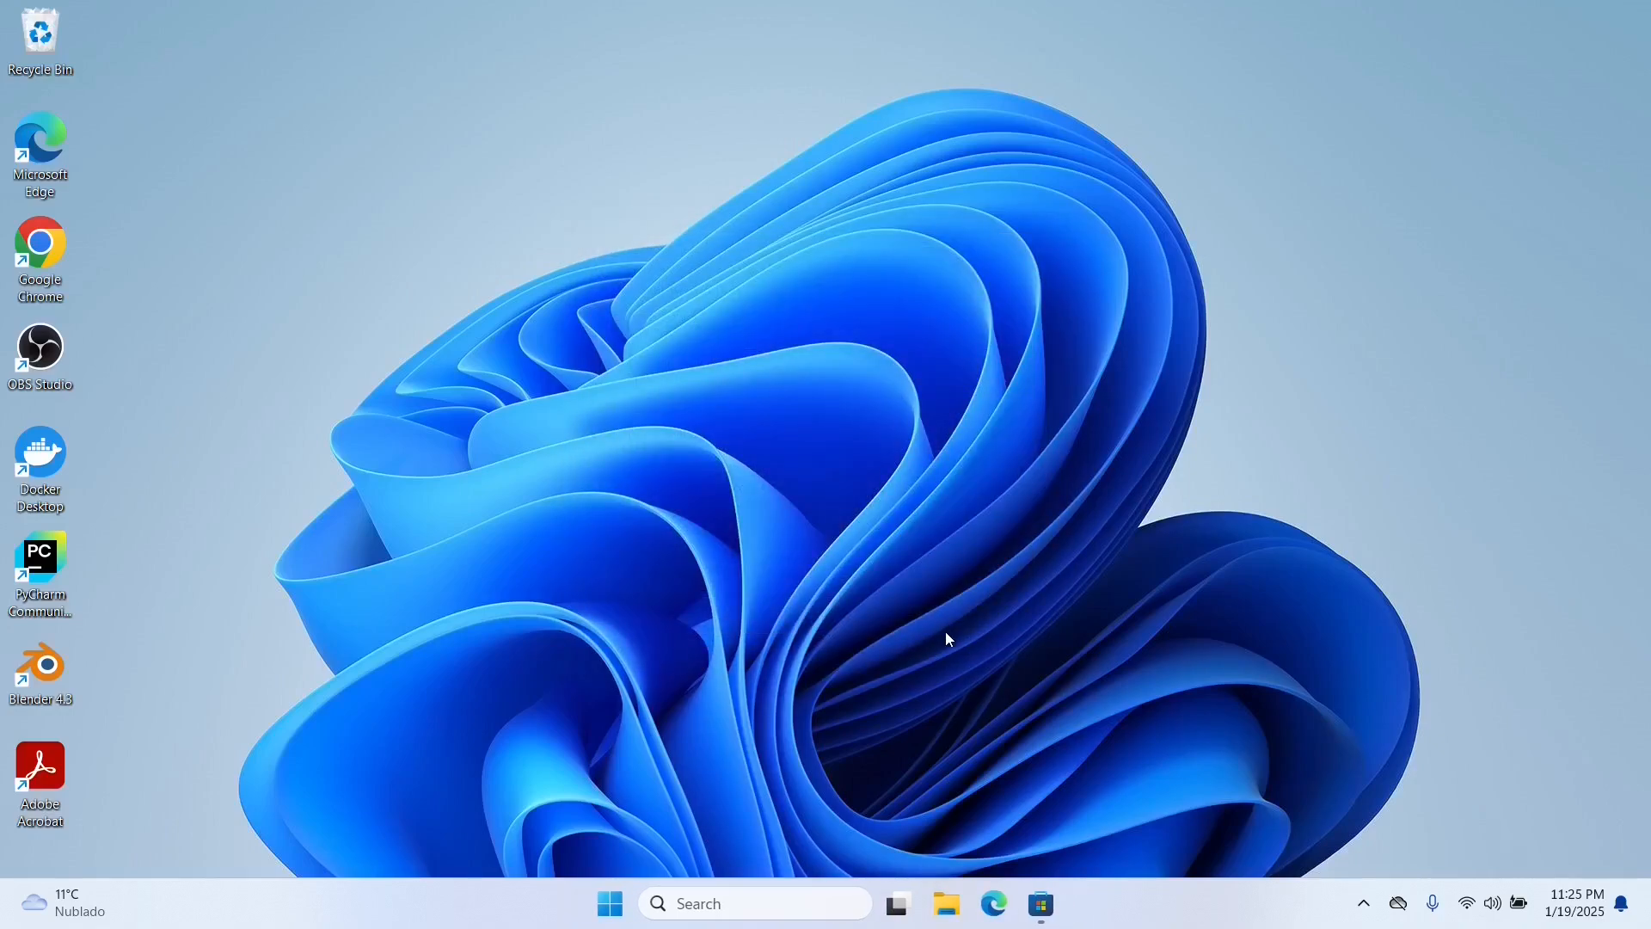
mouse_move(755, 903)
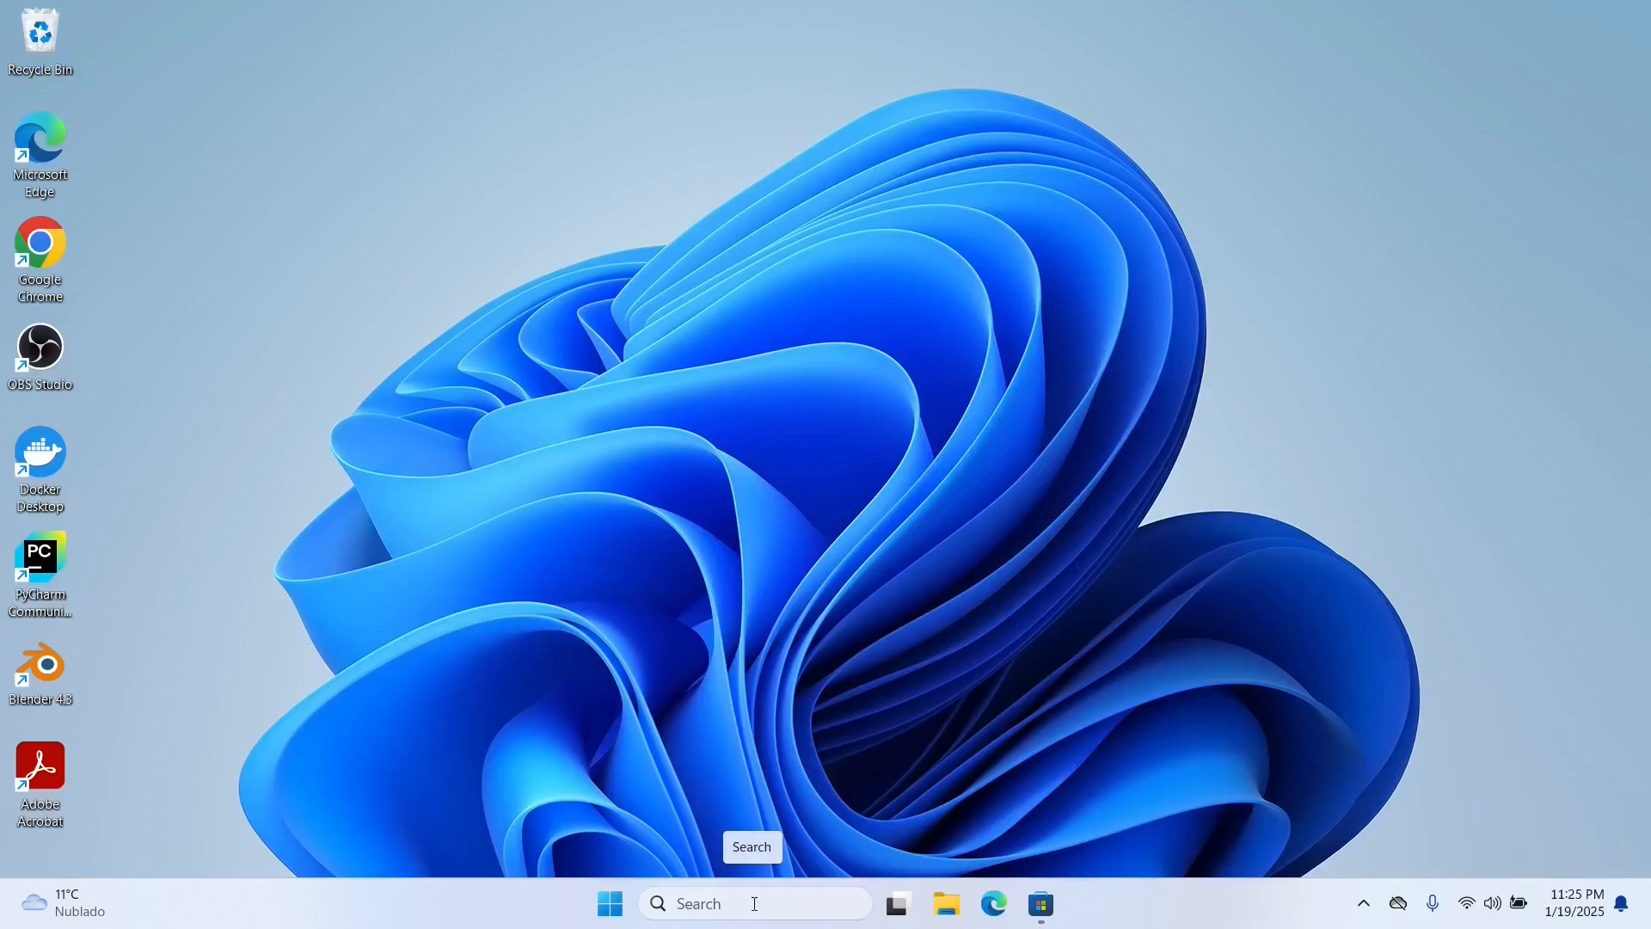
mouse_move(1041, 902)
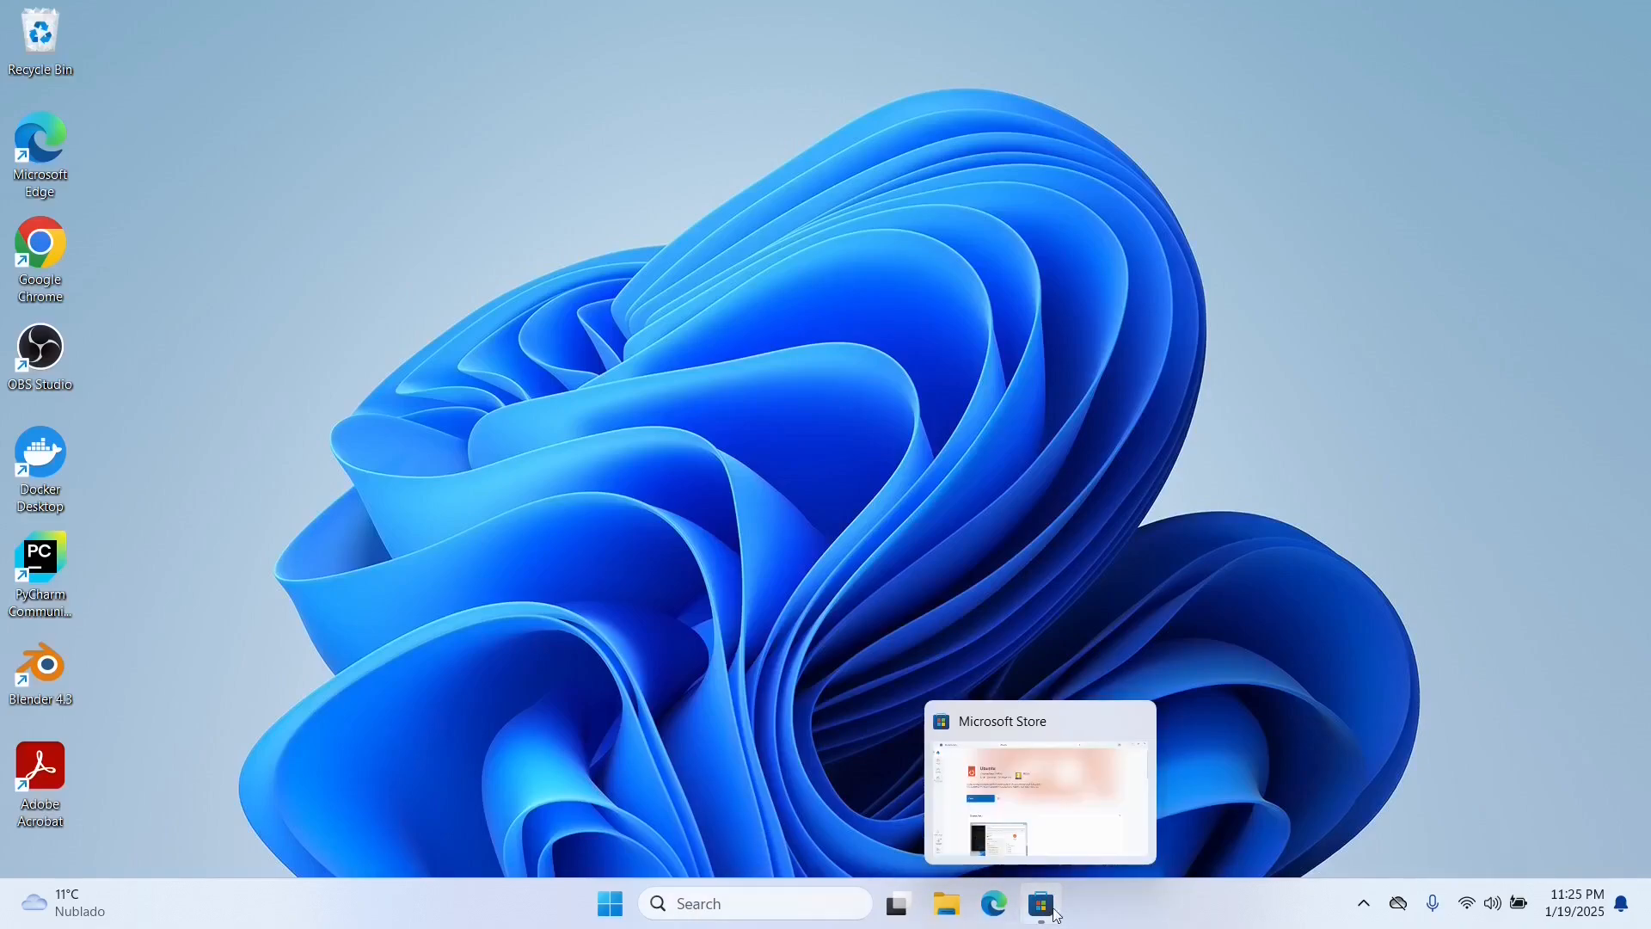
Install Ubuntu 24.04.1 LTS from Microsoft Store and launch it
click(1040, 902)
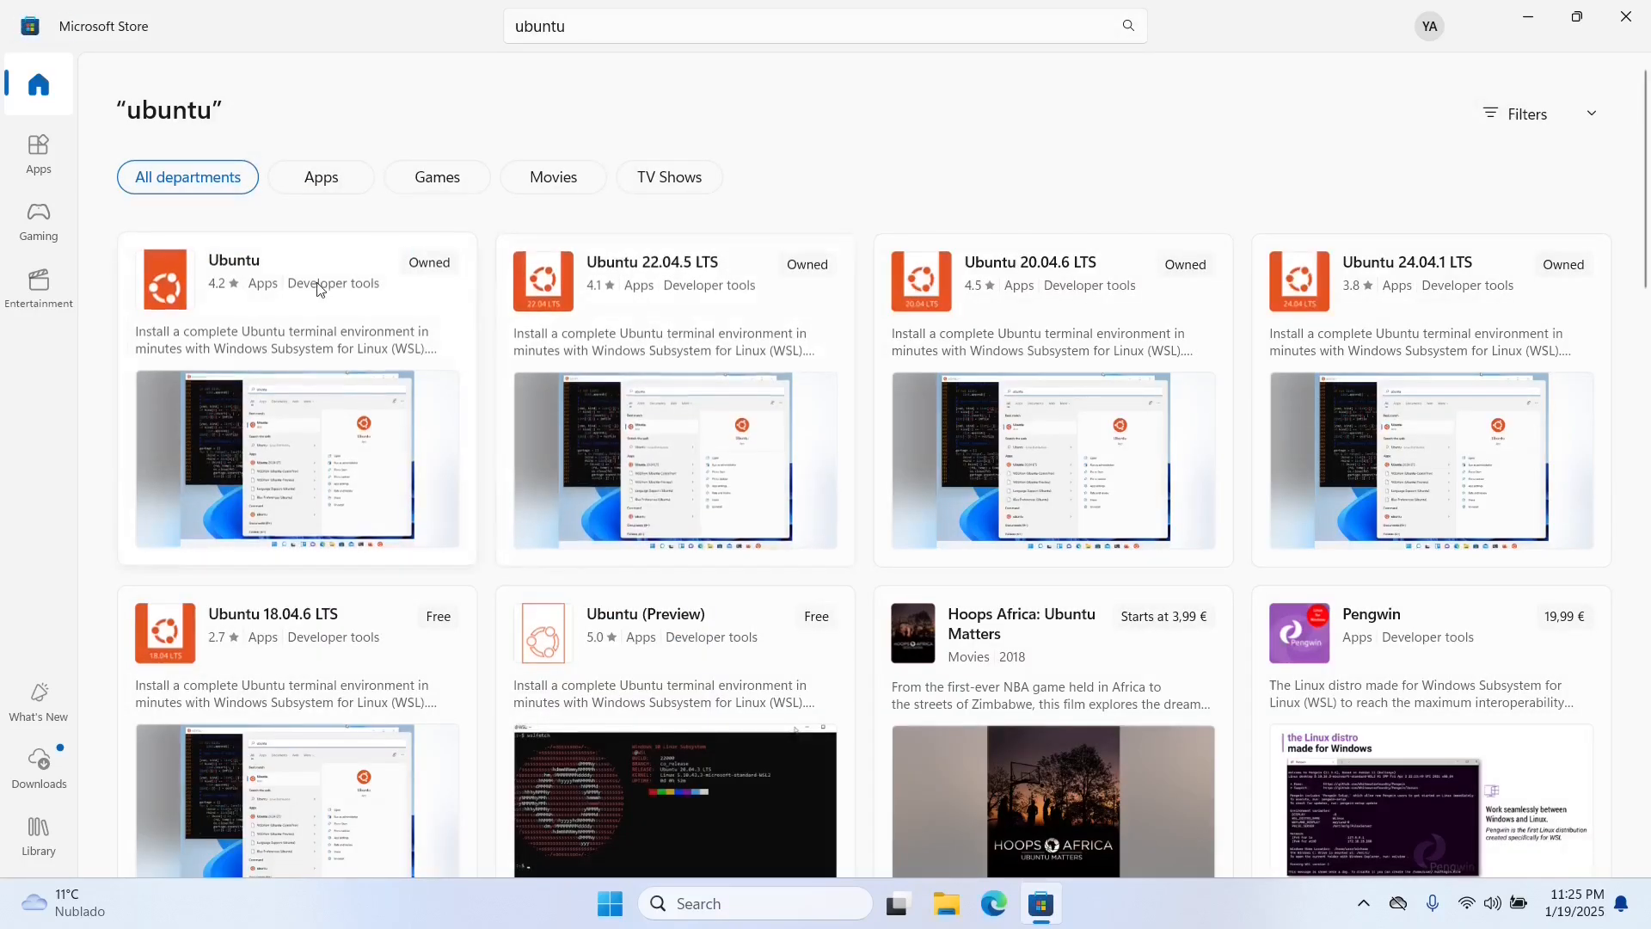
mouse_move(1103, 309)
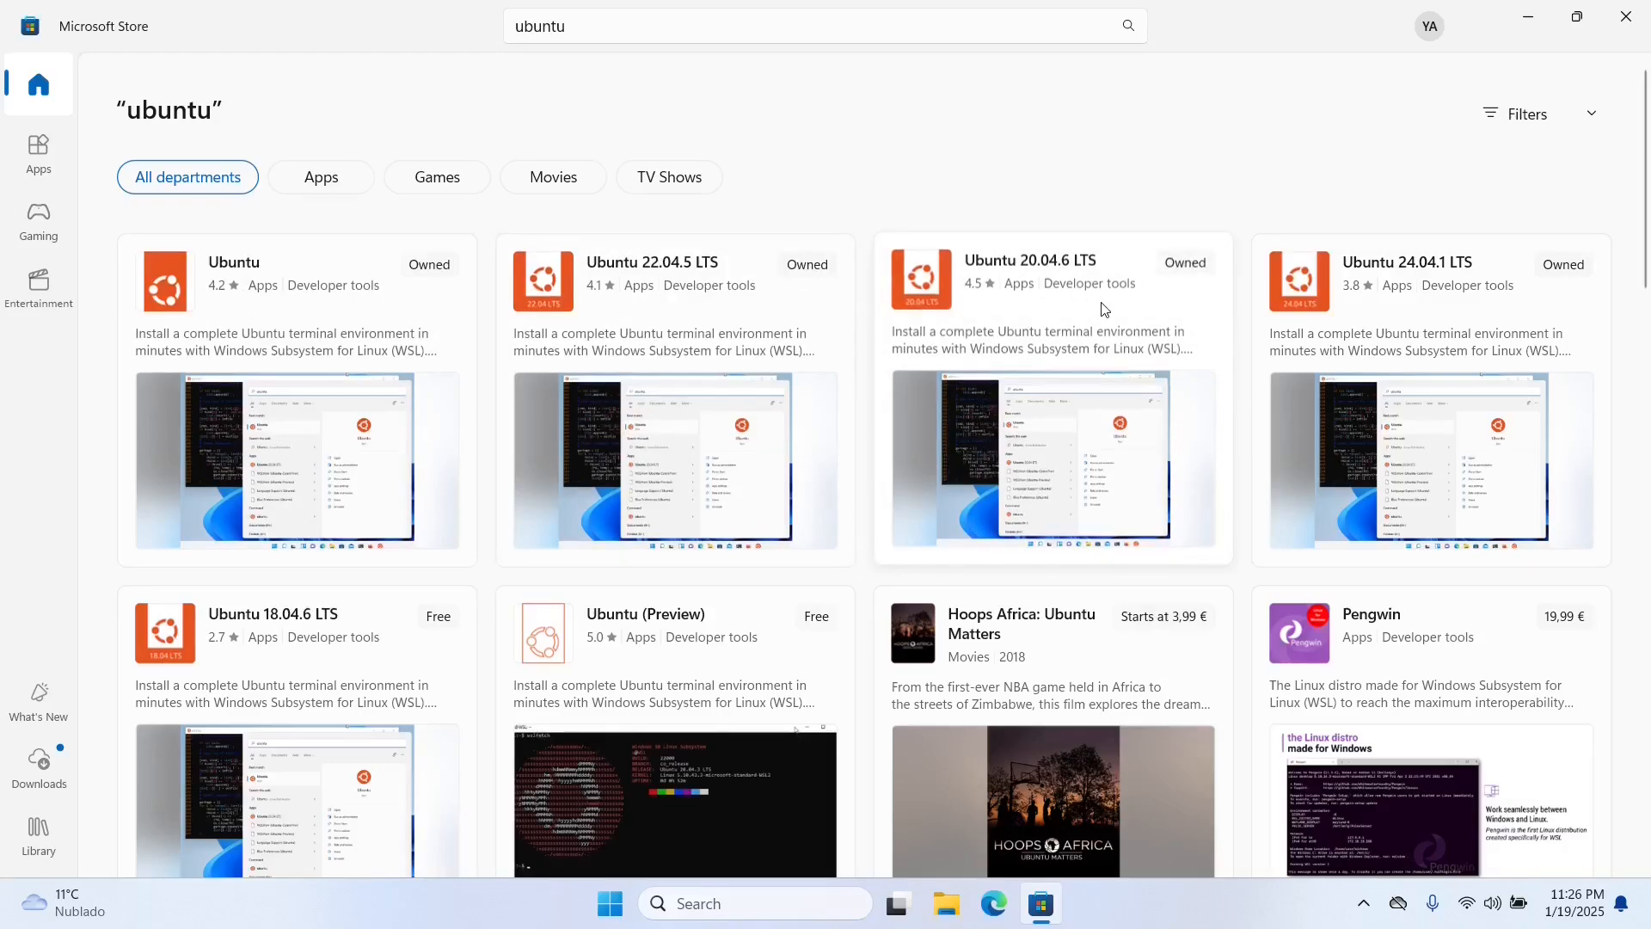
mouse_move(642, 57)
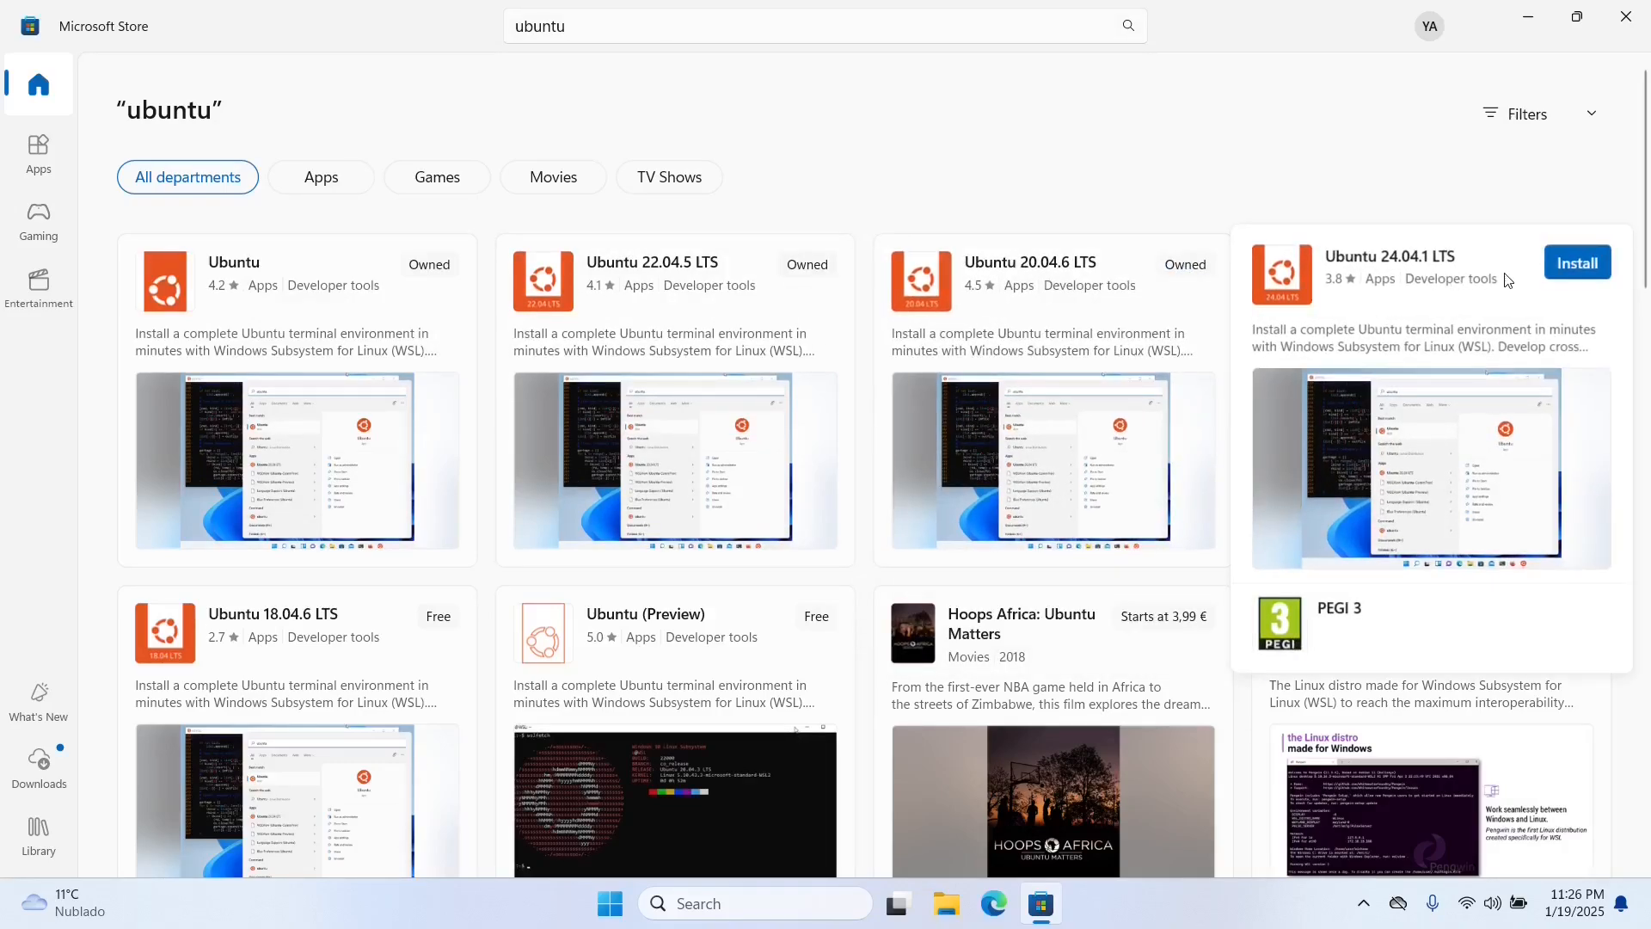
click(1390, 256)
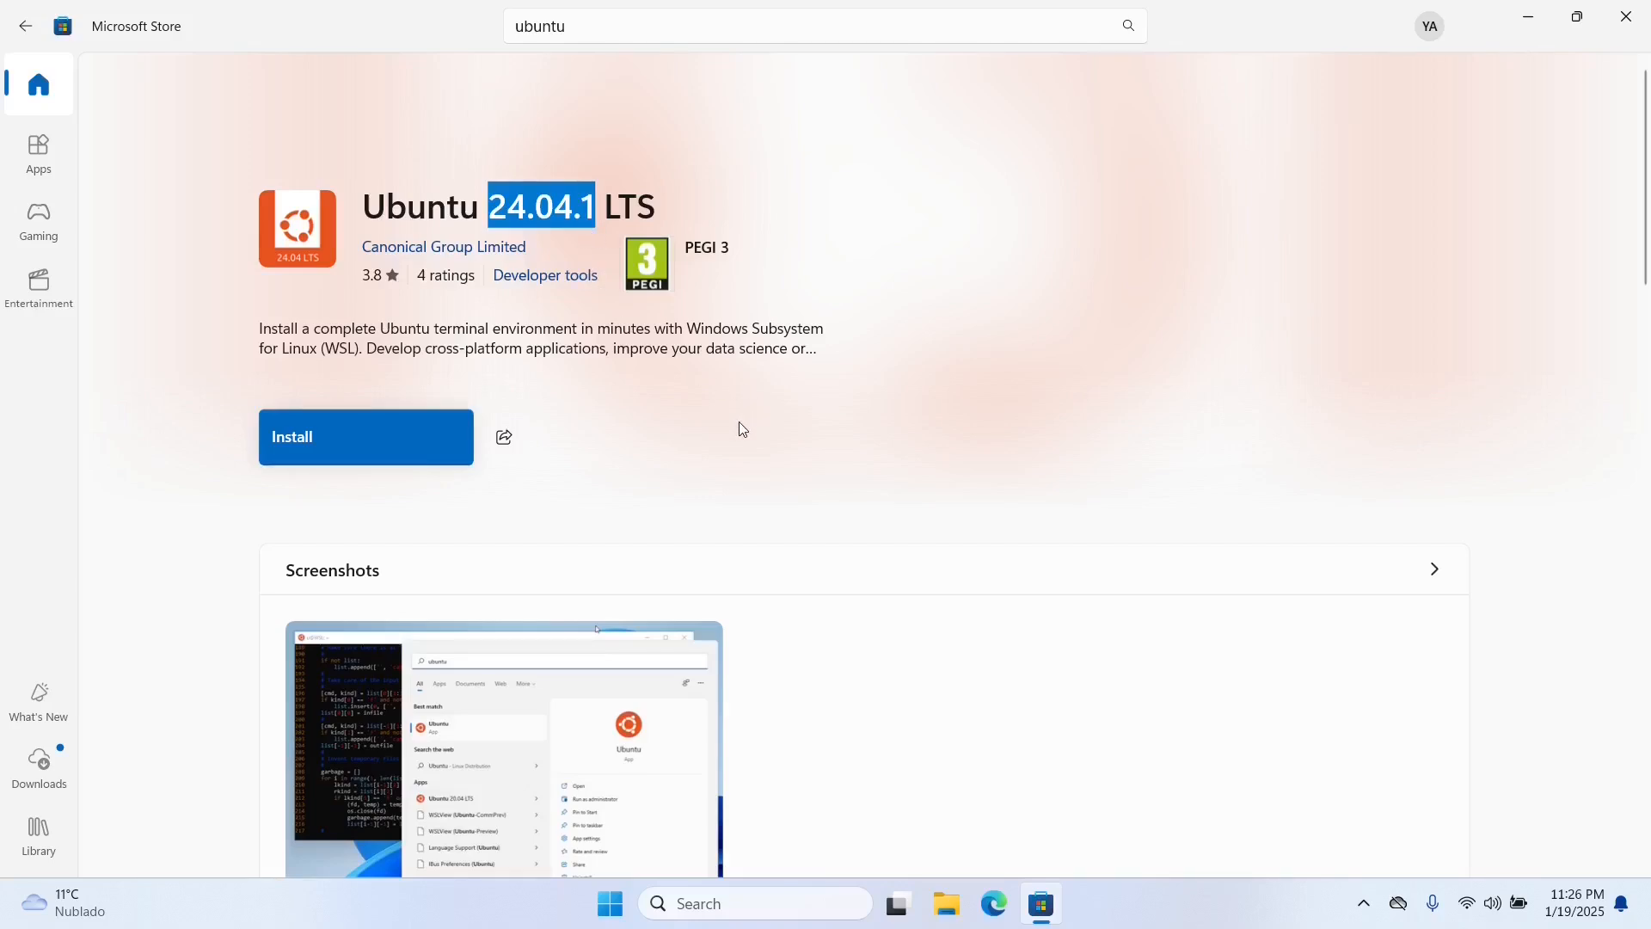
click(366, 436)
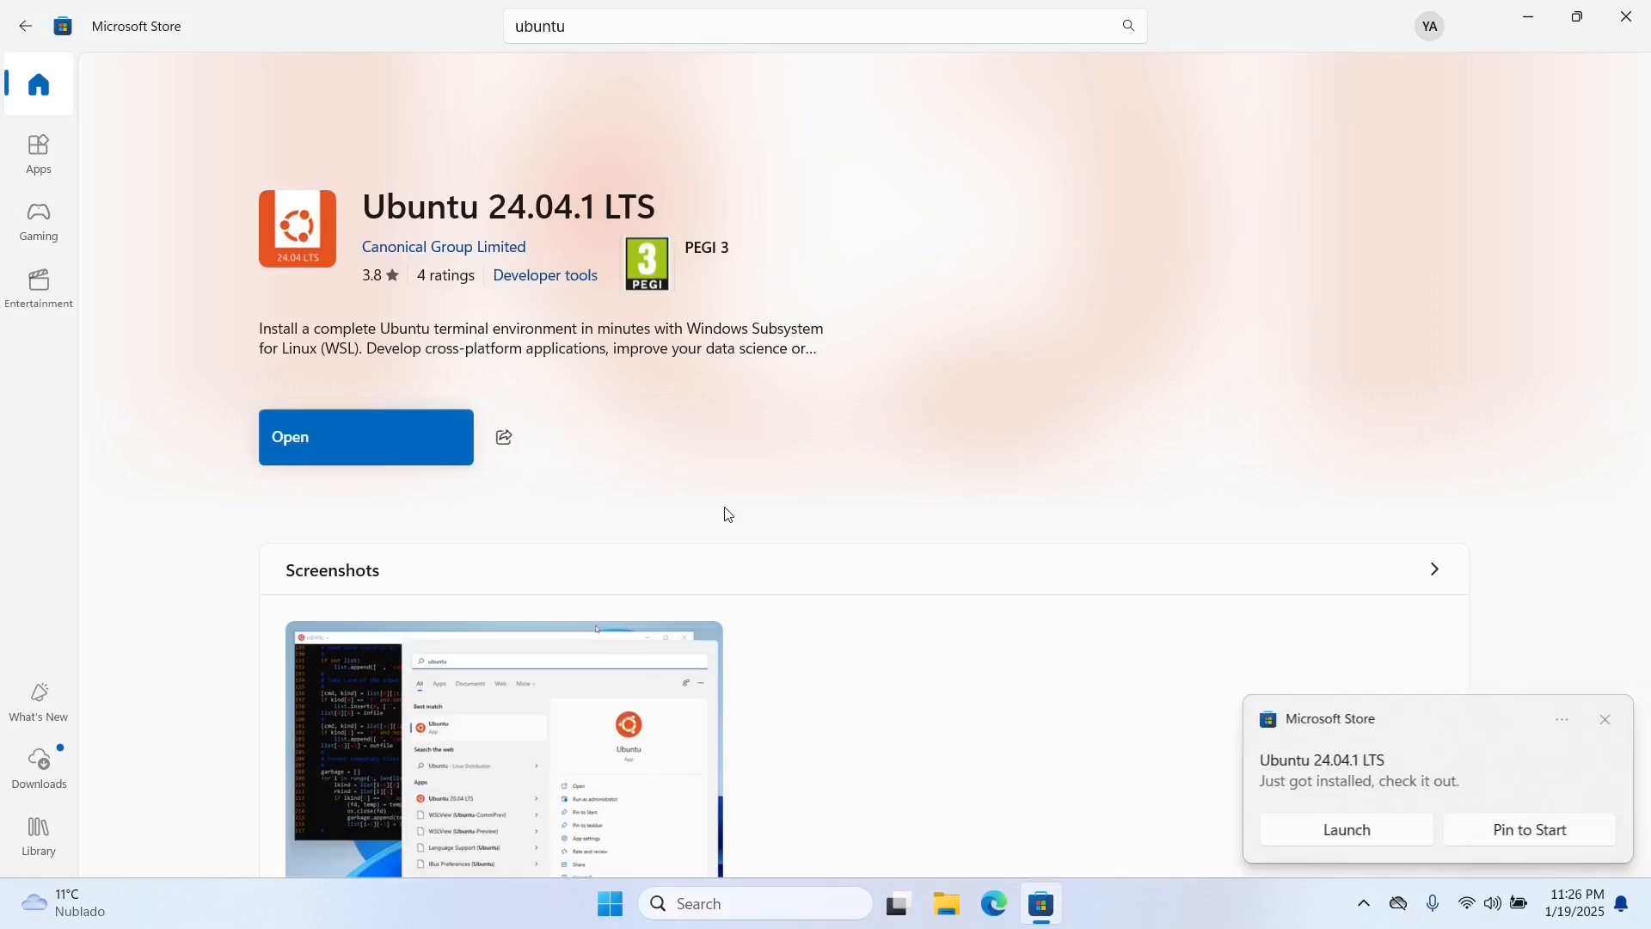
click(366, 436)
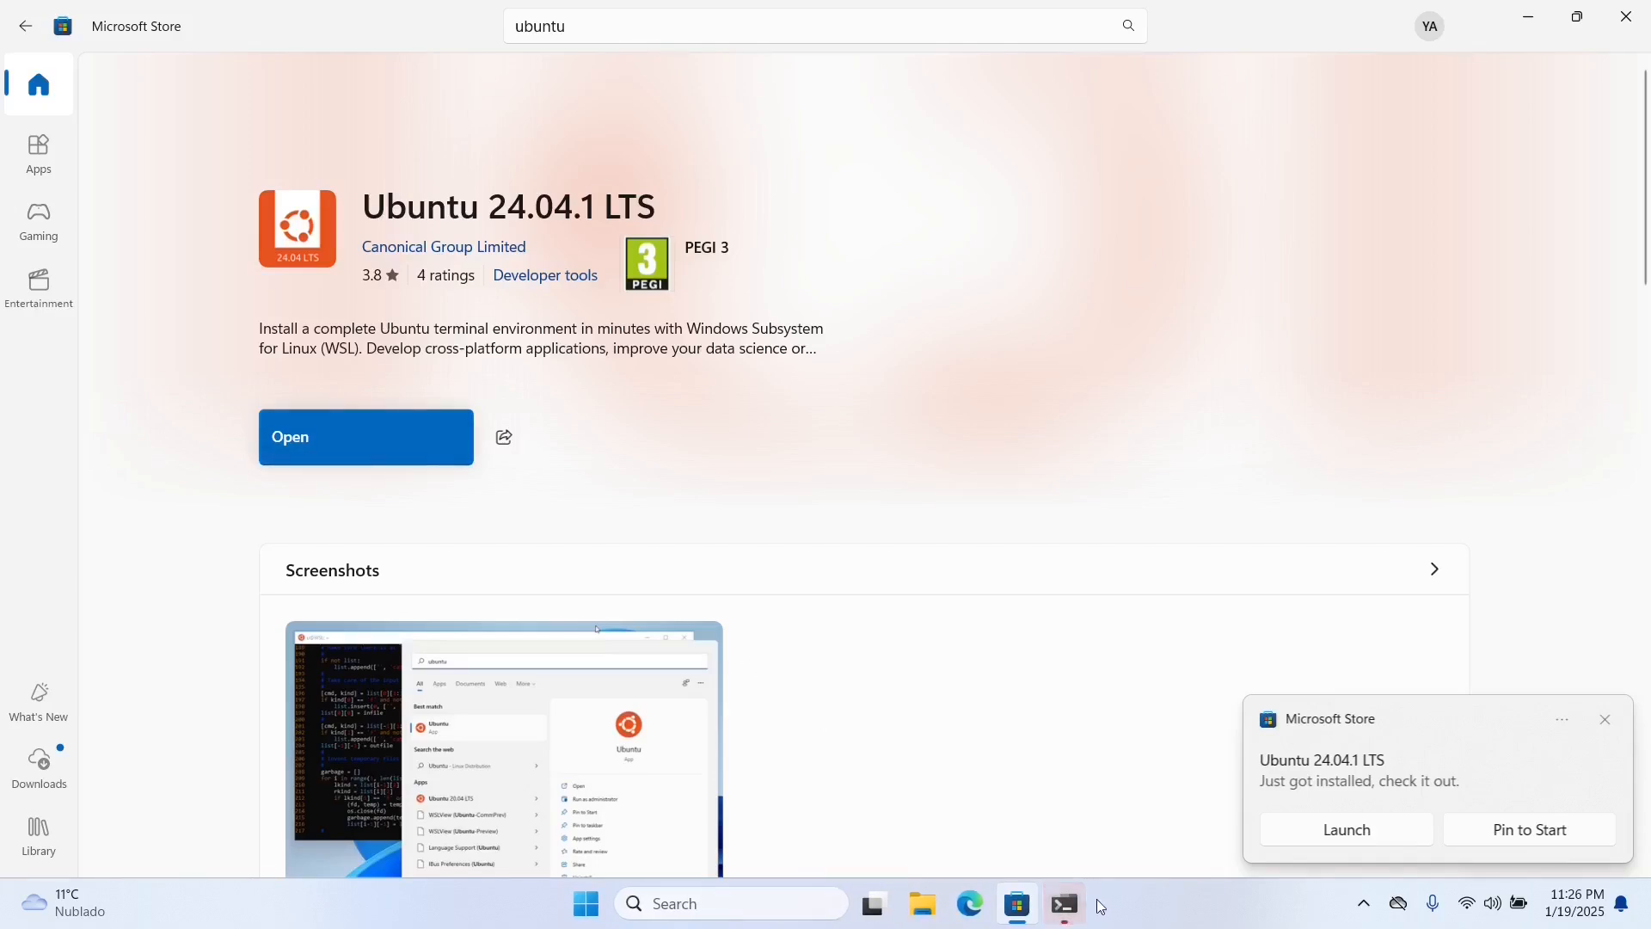
Enter 'wsluse' as the new Ubuntu UNIX username
click(1345, 829)
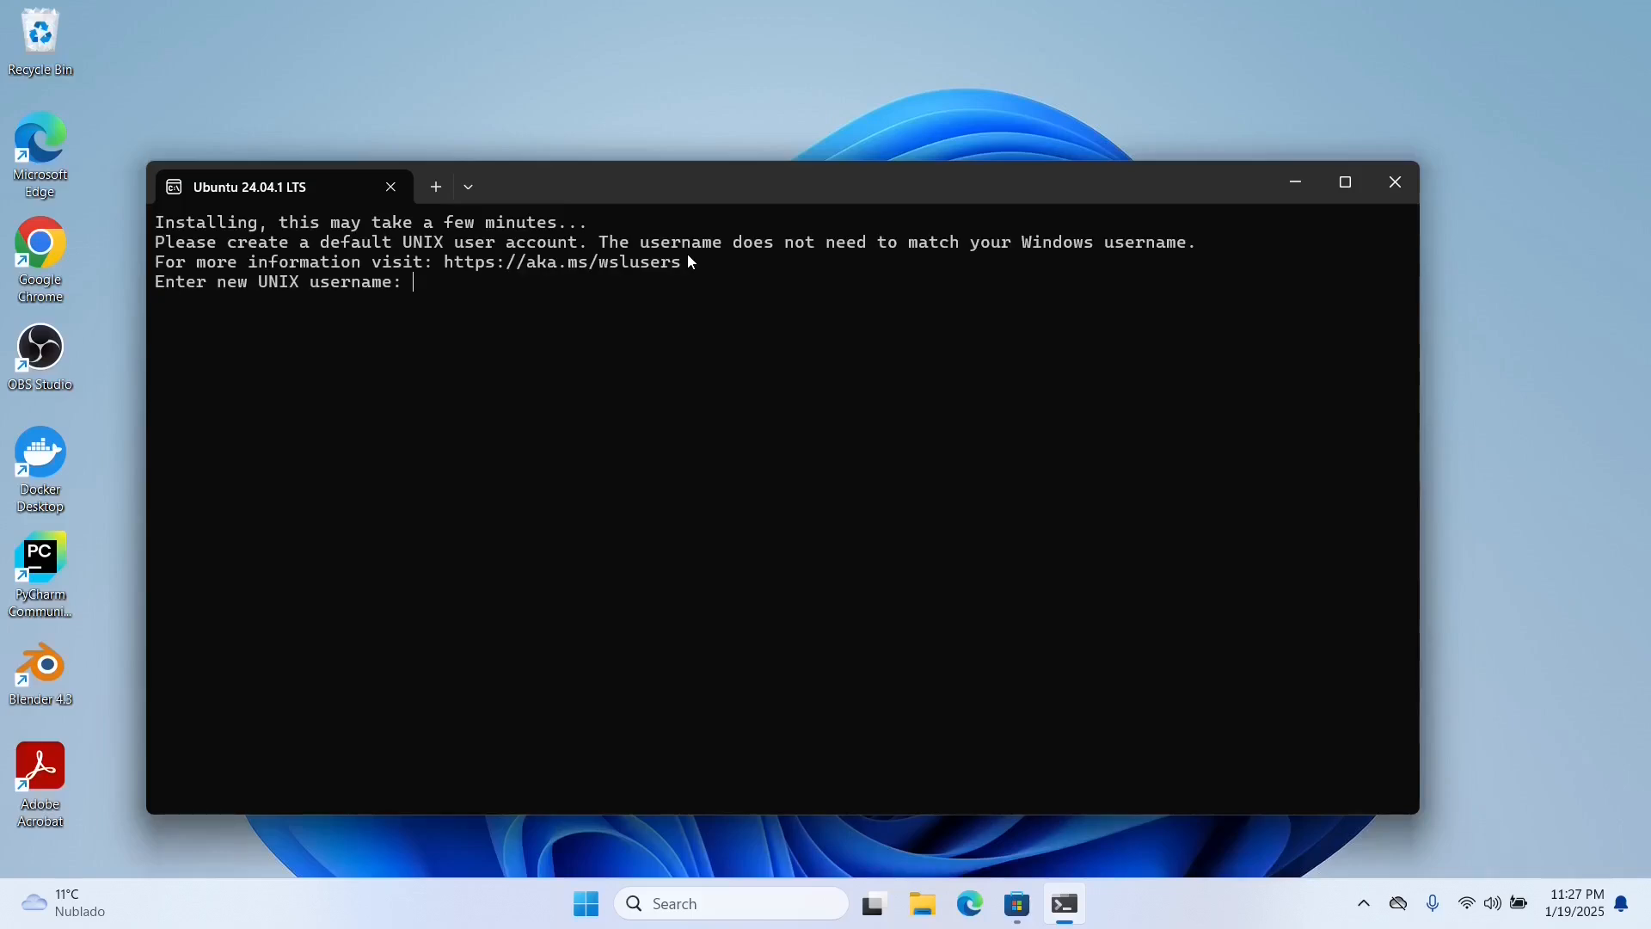
text(wsluser)
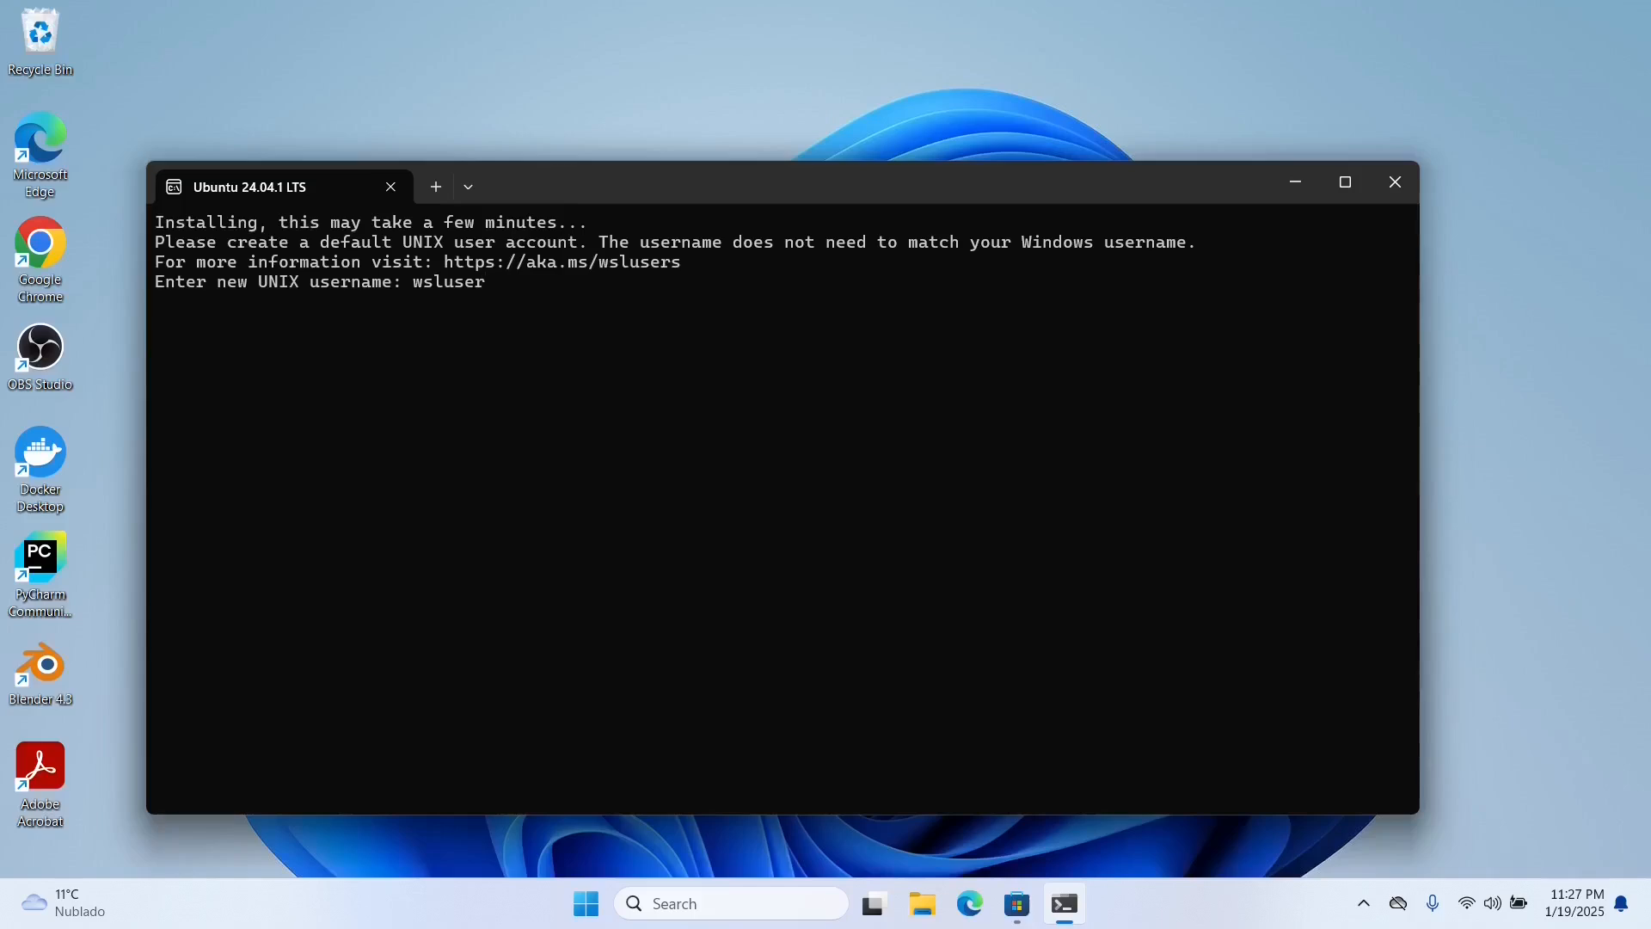
key(Return)
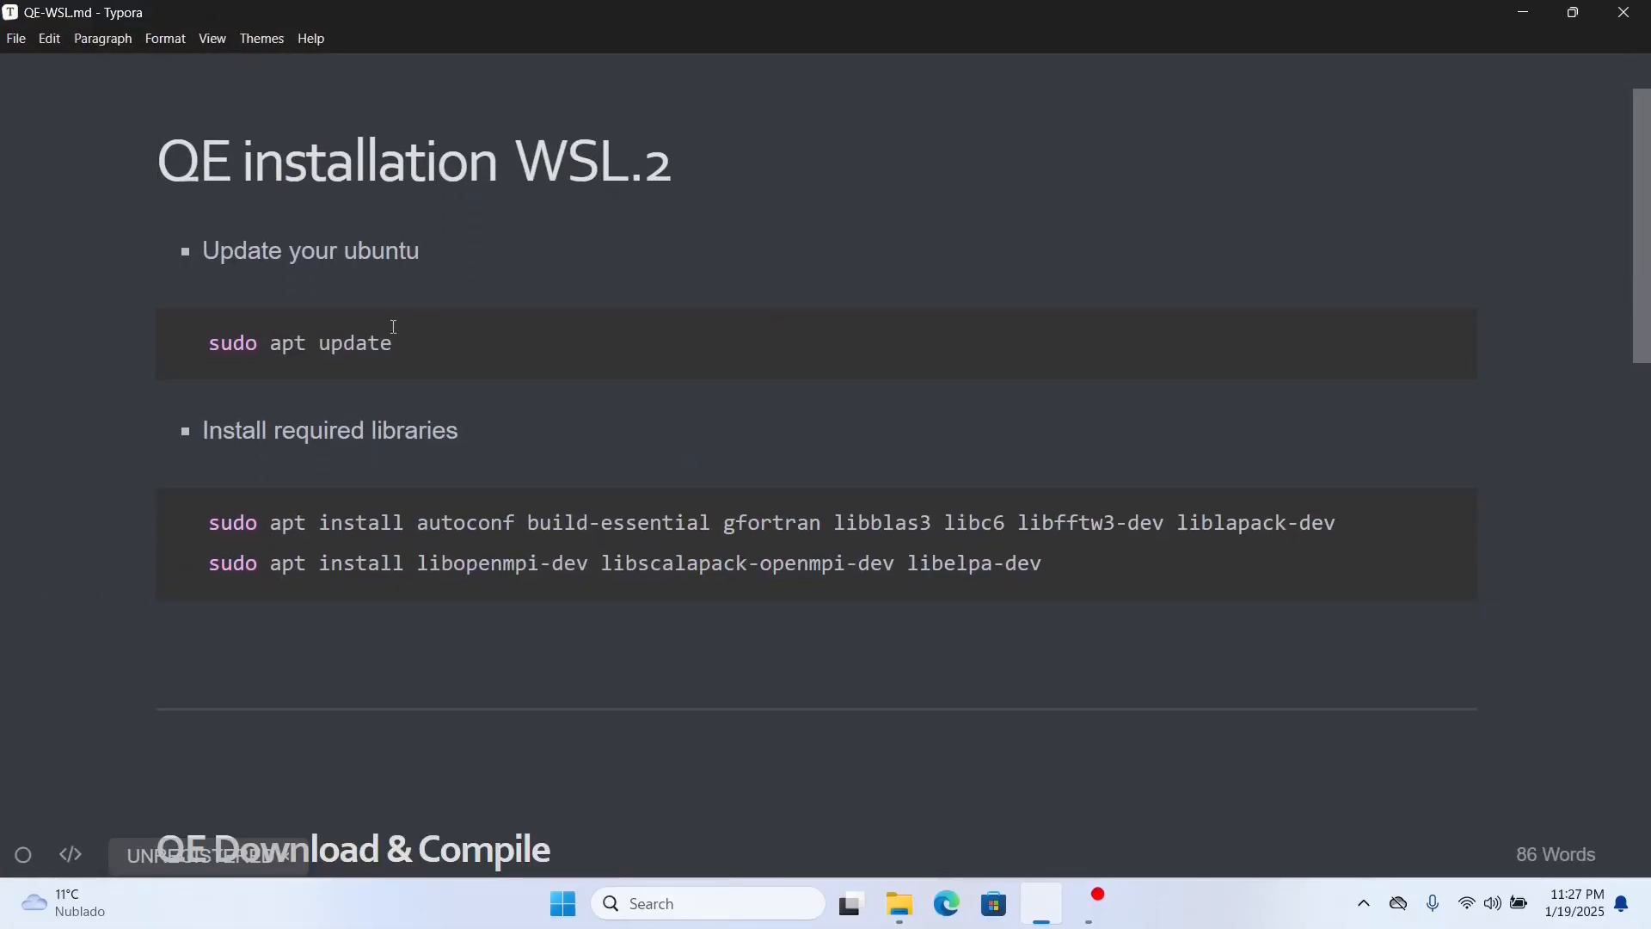
Run sudo apt update and submit the sudo password, retrying after rejection
triple_click(299, 342)
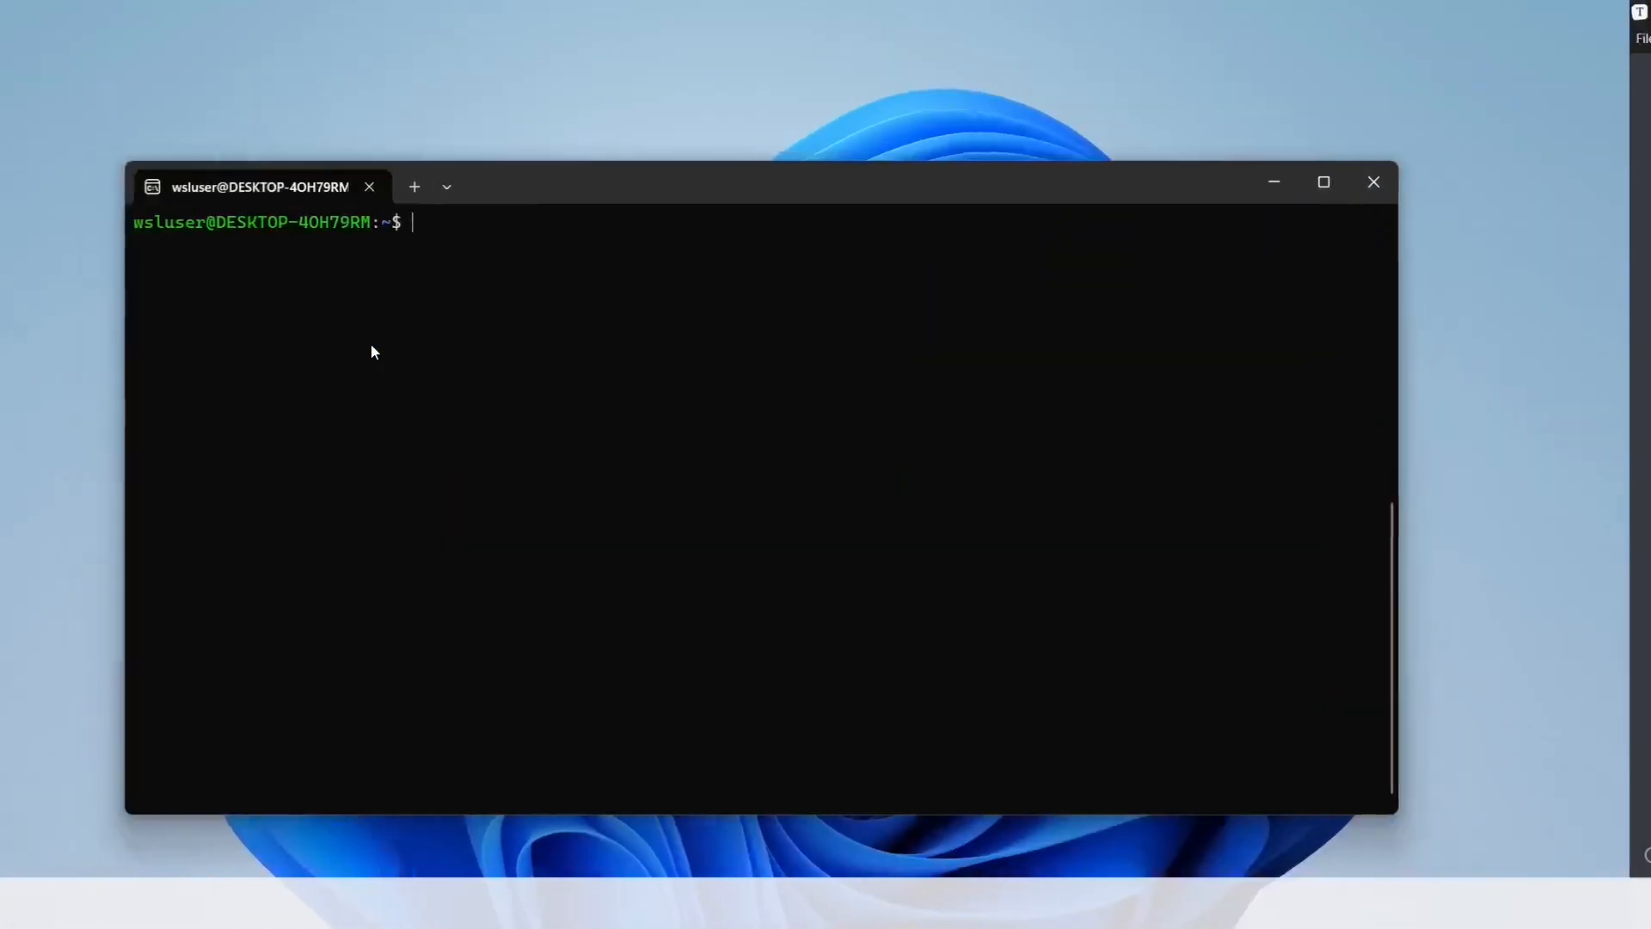
text(sudo apt update)
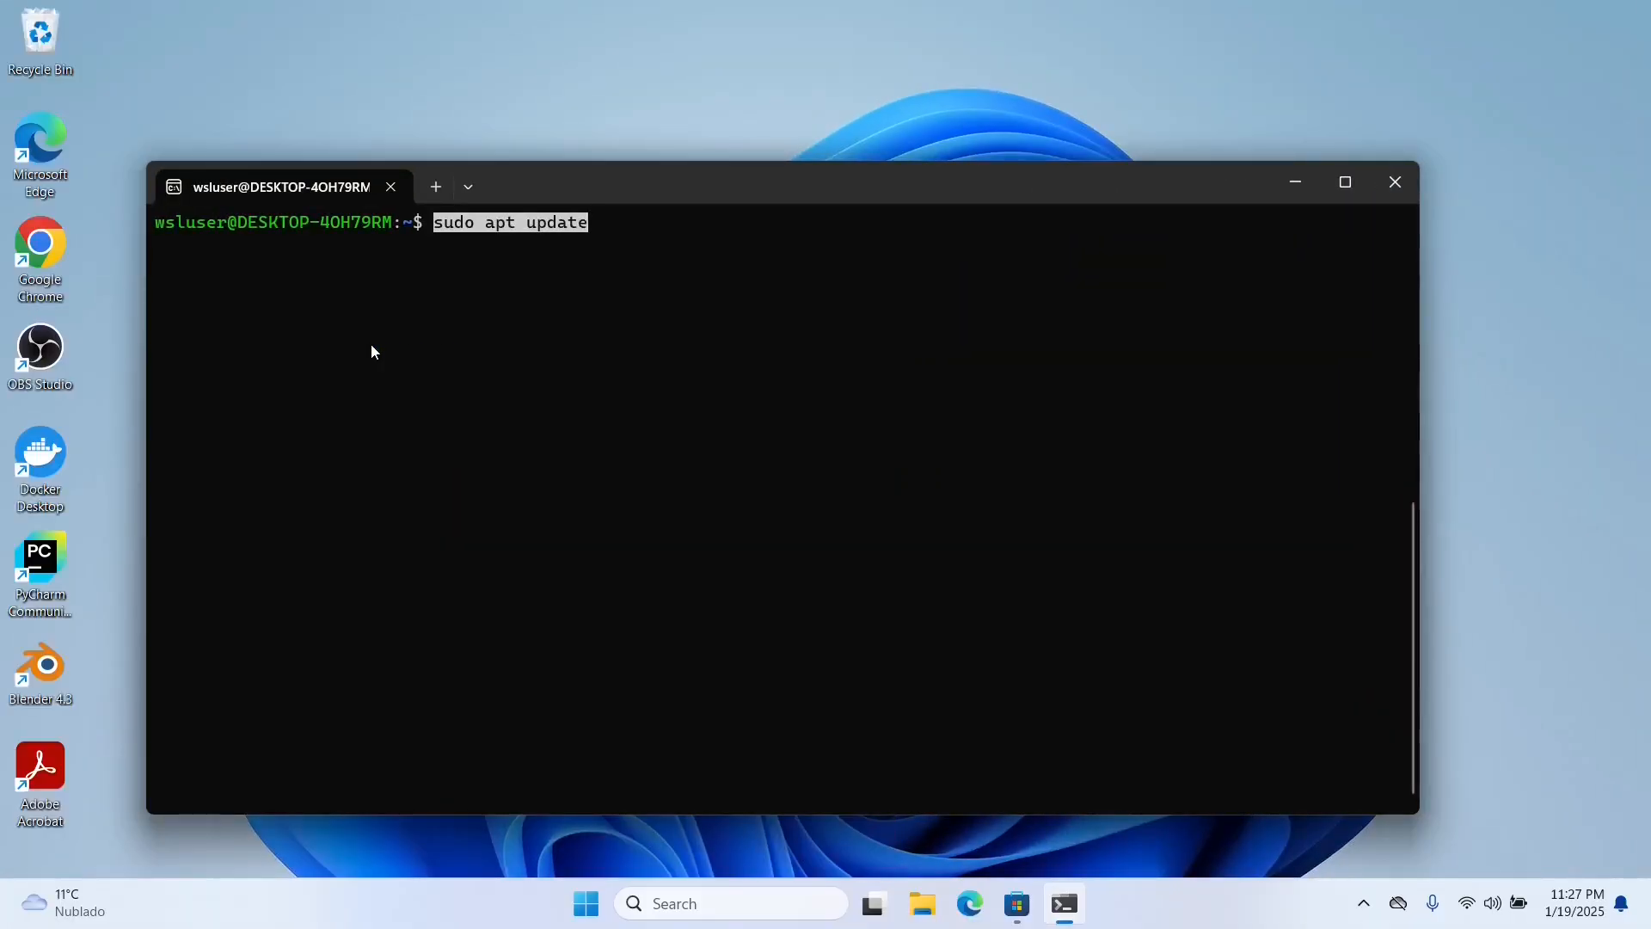
key(Return)
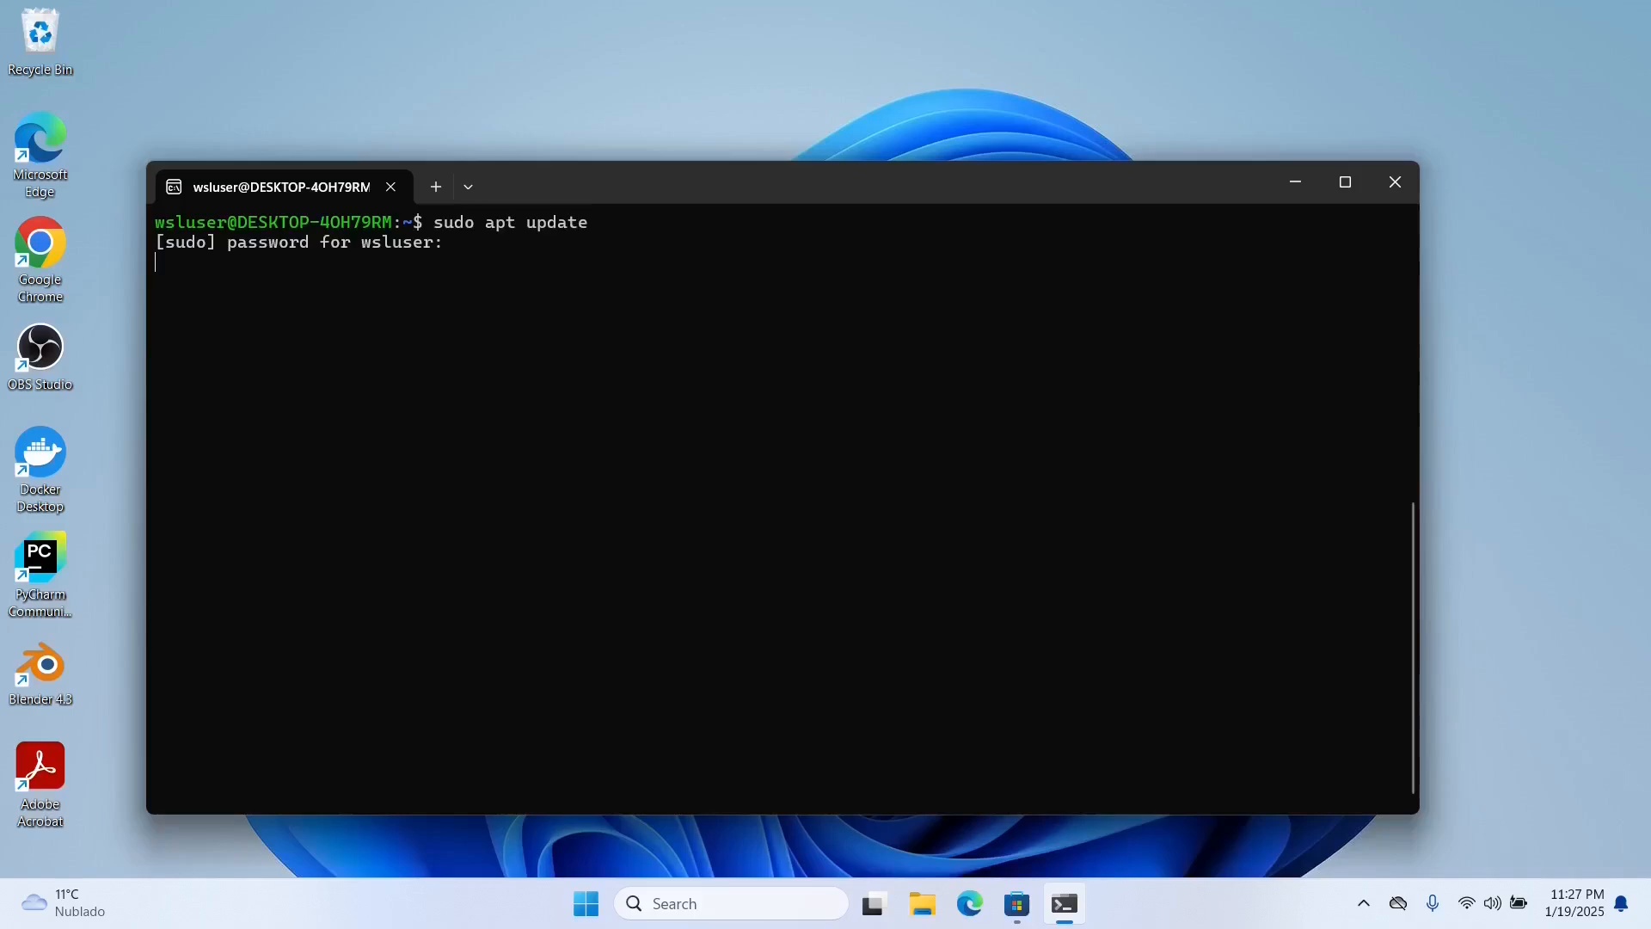
key(Return)
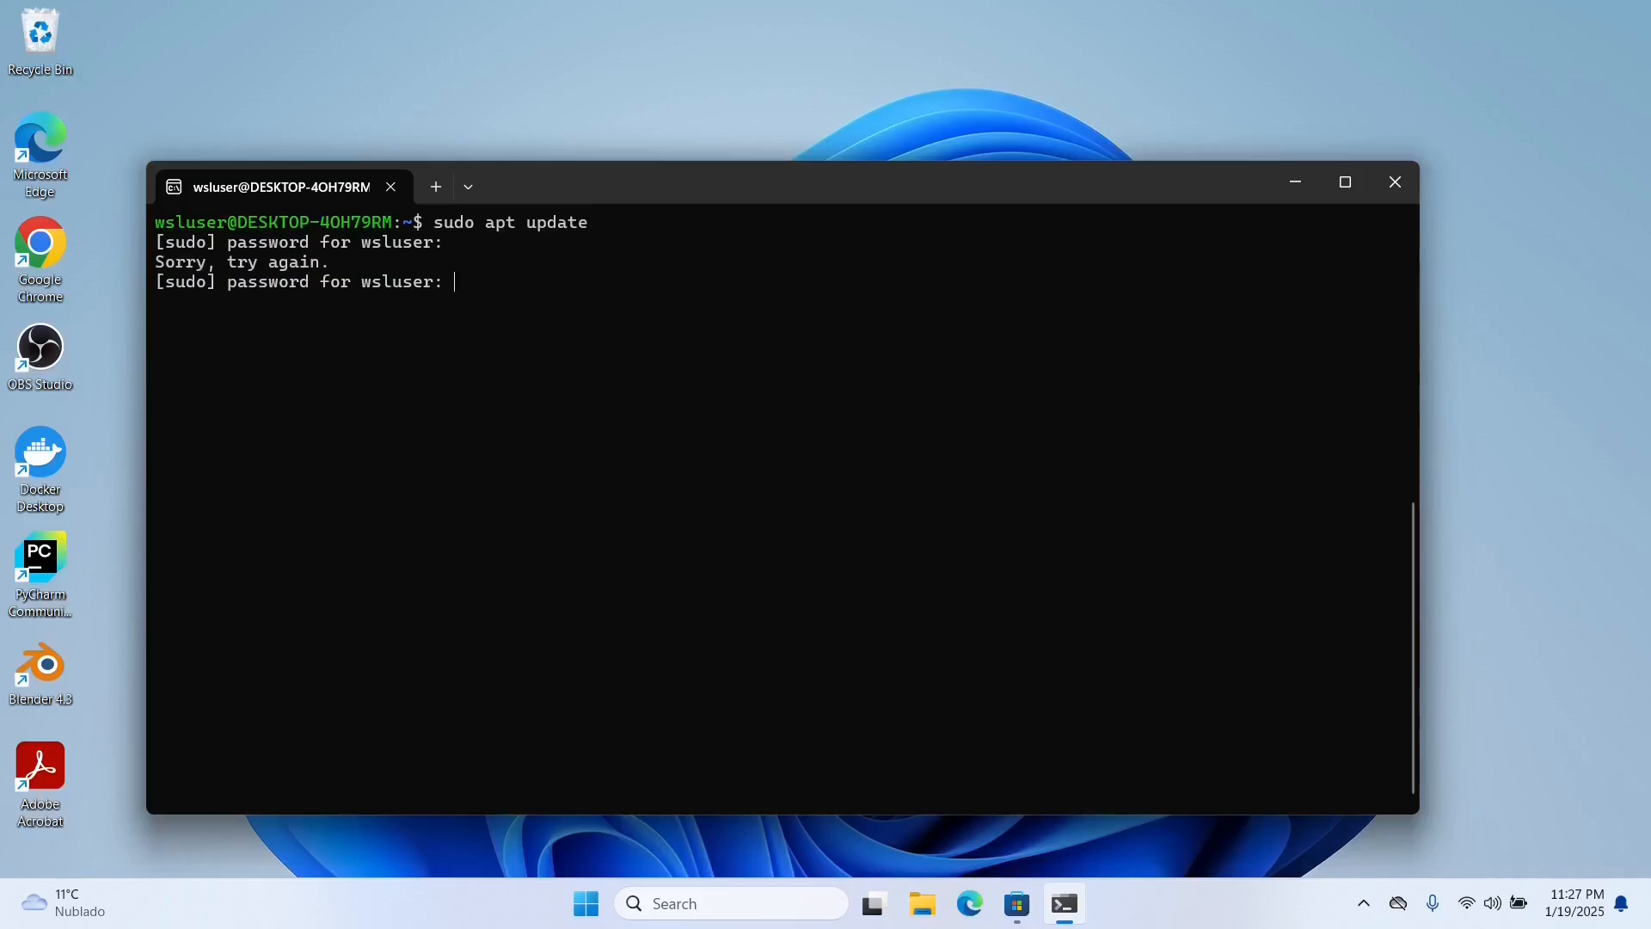
key(Return)
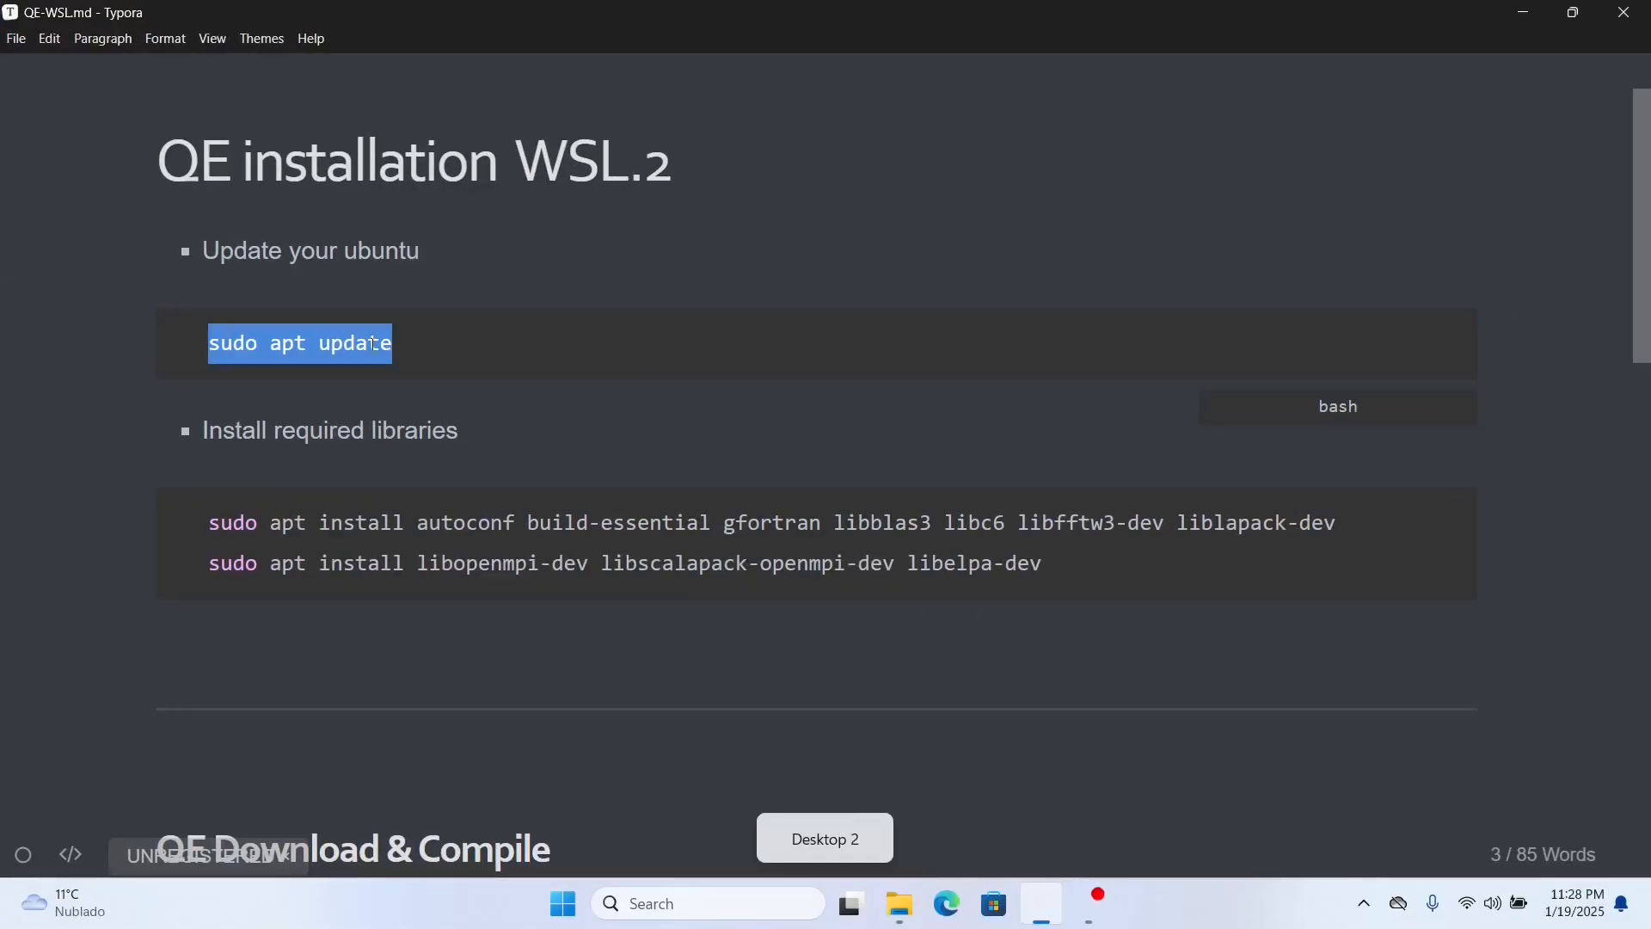
Install autoconf, build-essential, gfortran, BLAS, FFTW, LAPACK and related libraries, confirming with y
click(747, 522)
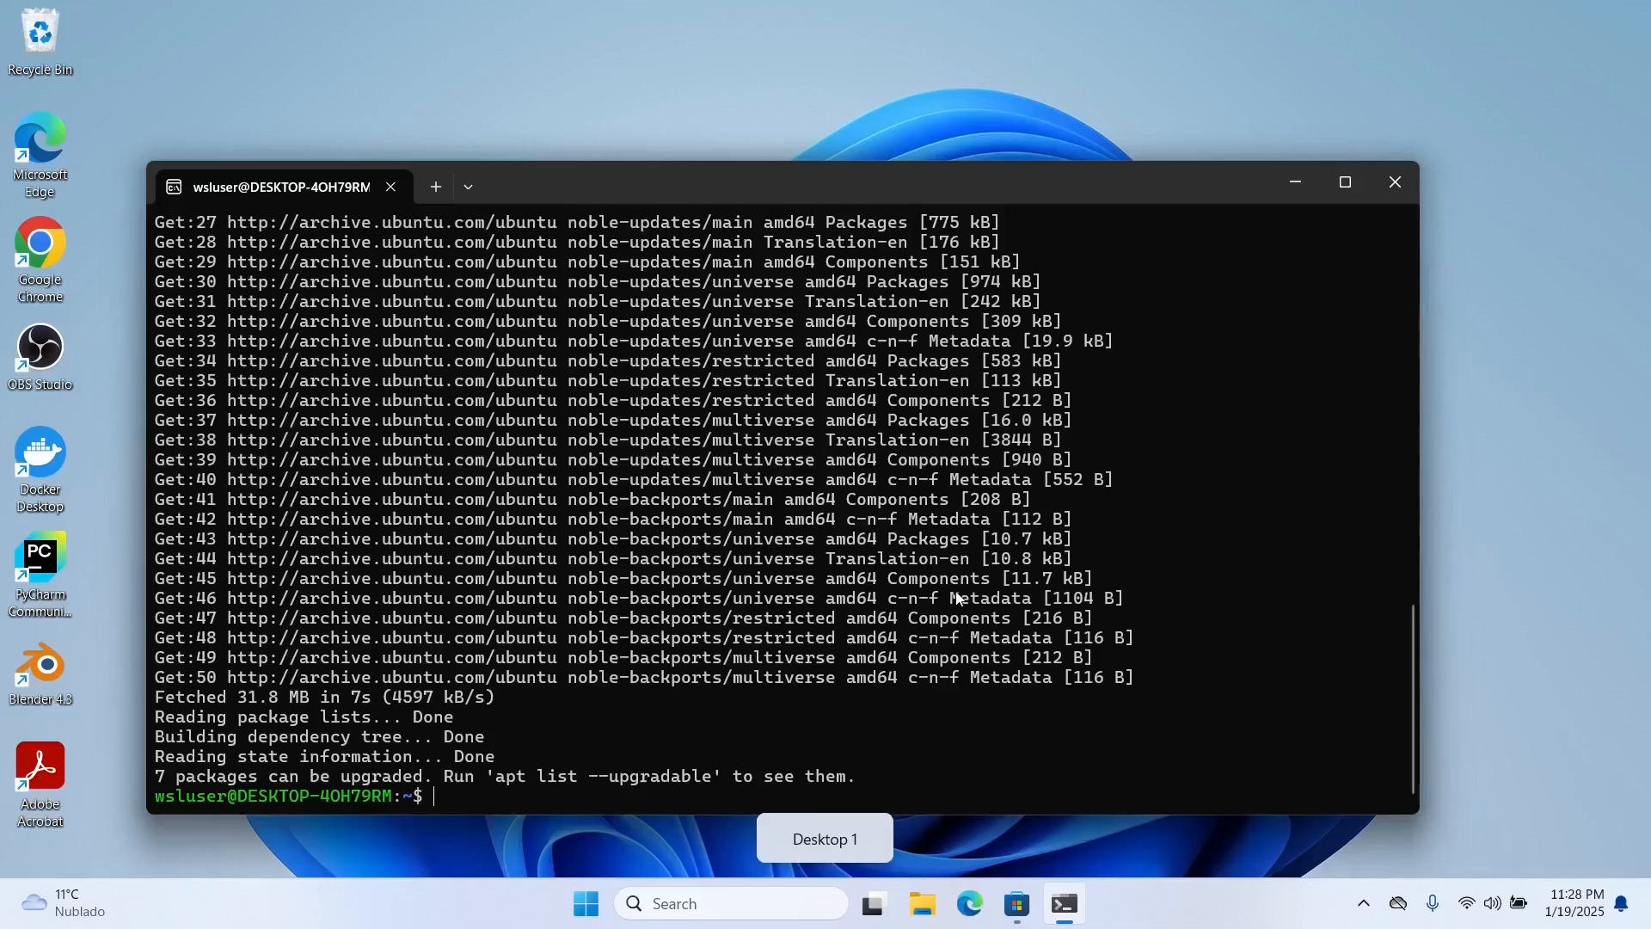
text(sudo apt install autoconf build-essential gfortran libblas3 libc6 libfftw3-dev liblapack-dev)
text(sudo apt install libopenmpi-dev libscalapack-openmpi-dev libelpa-dev)
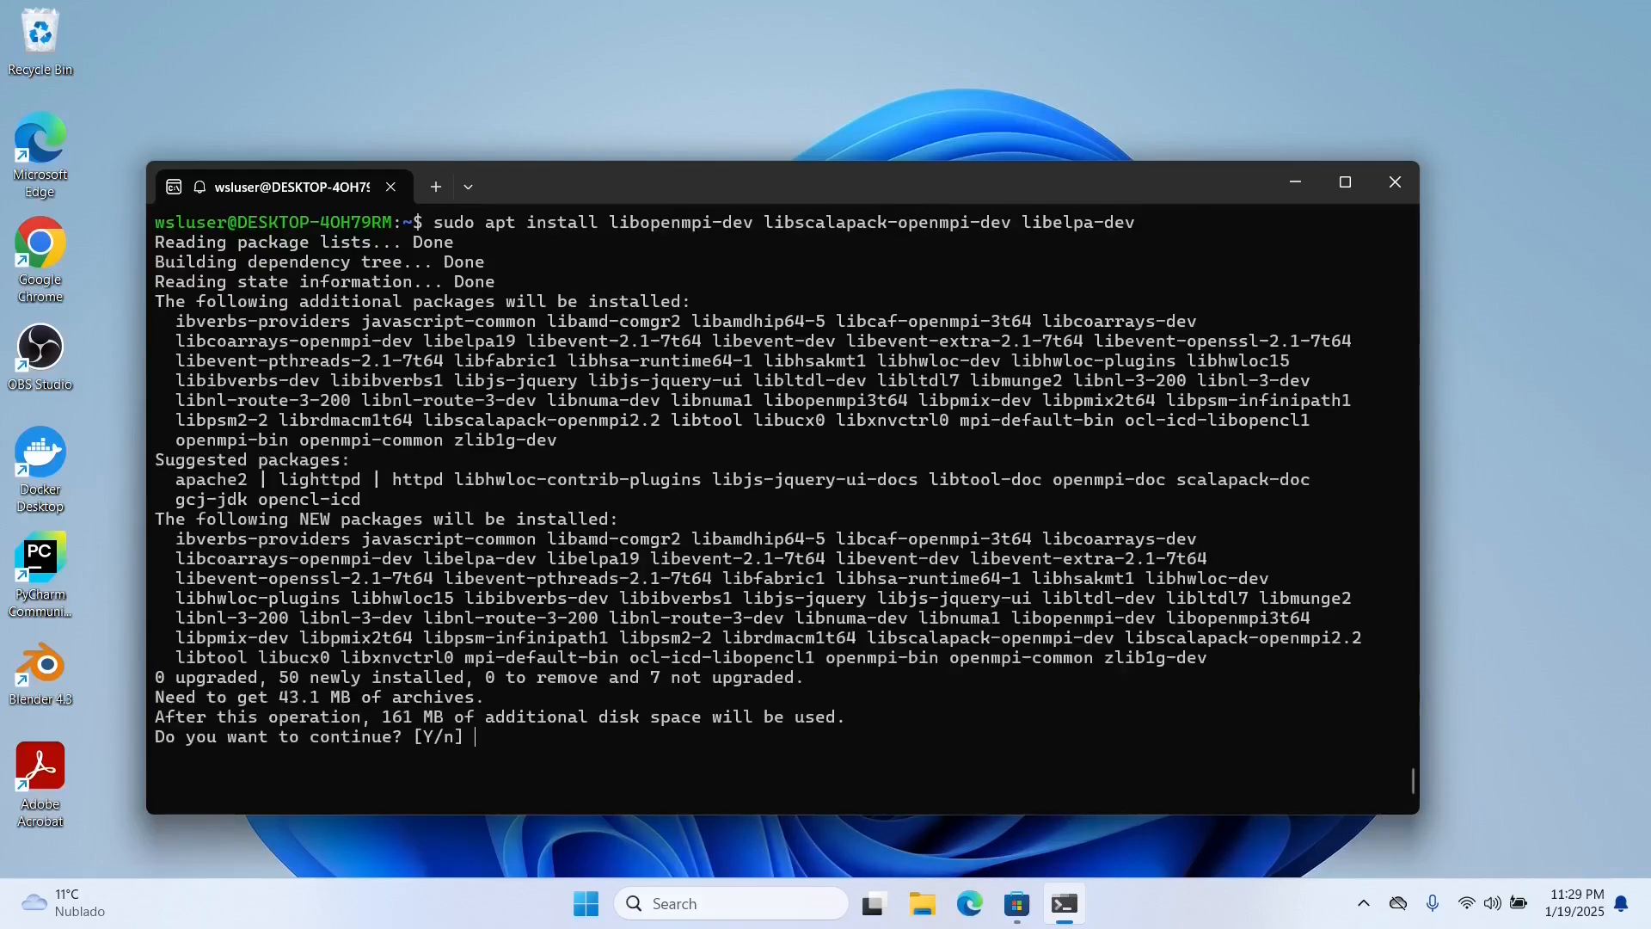
text(y)
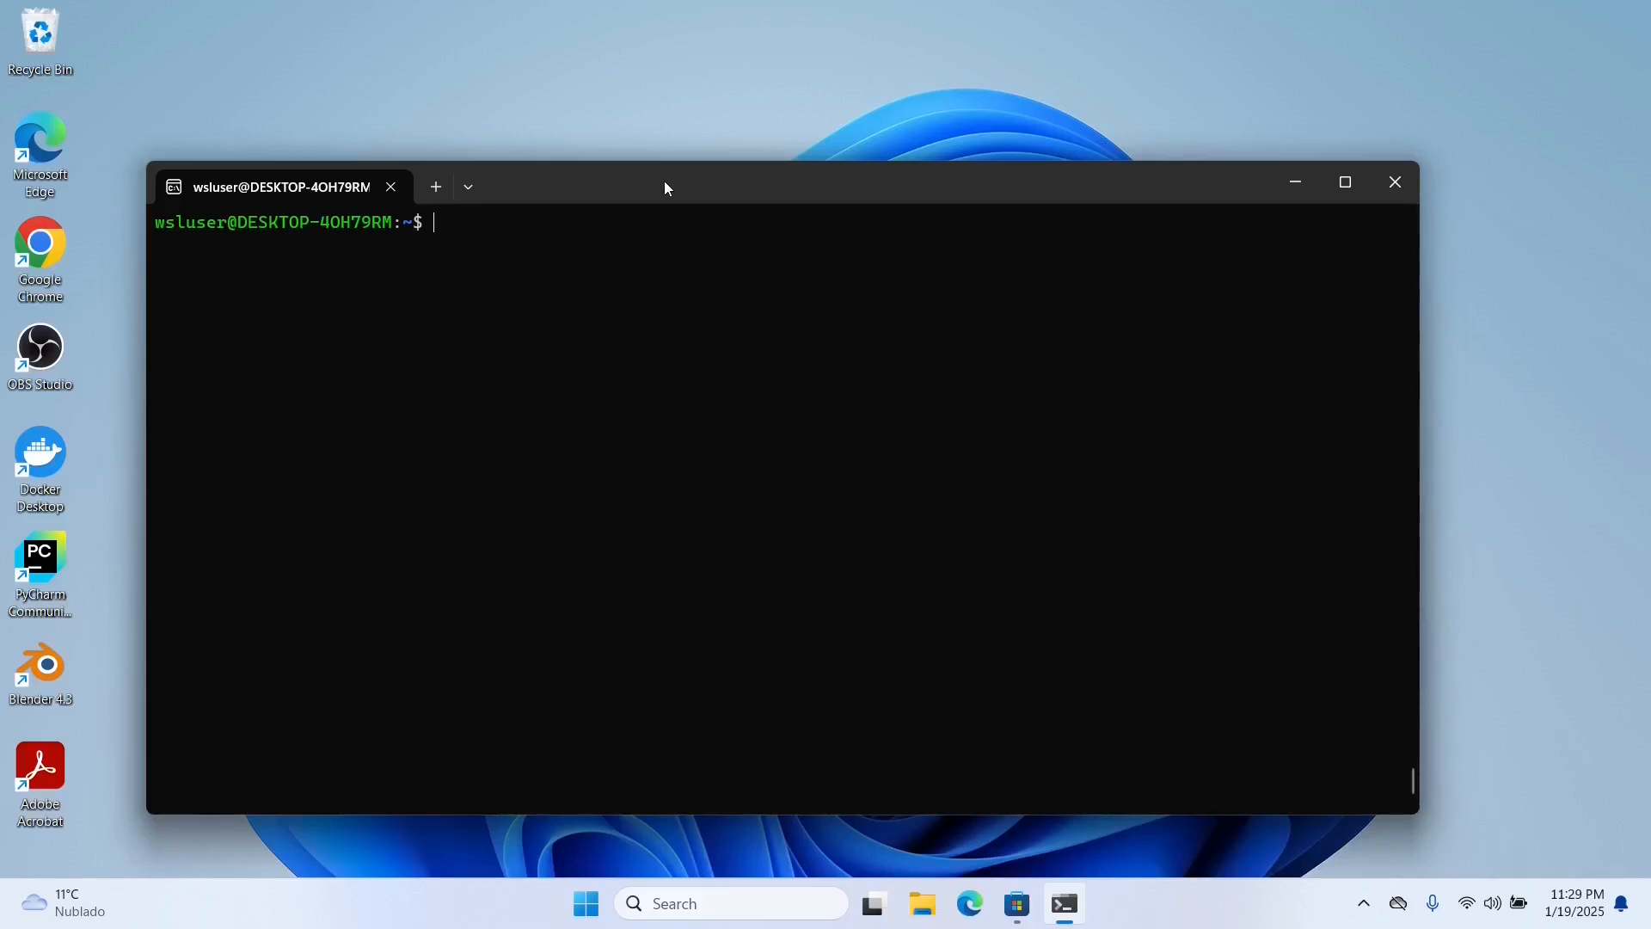
Open a second Ubuntu 24.04.1 LTS tab and create a SOURCE folder in home
click(466, 187)
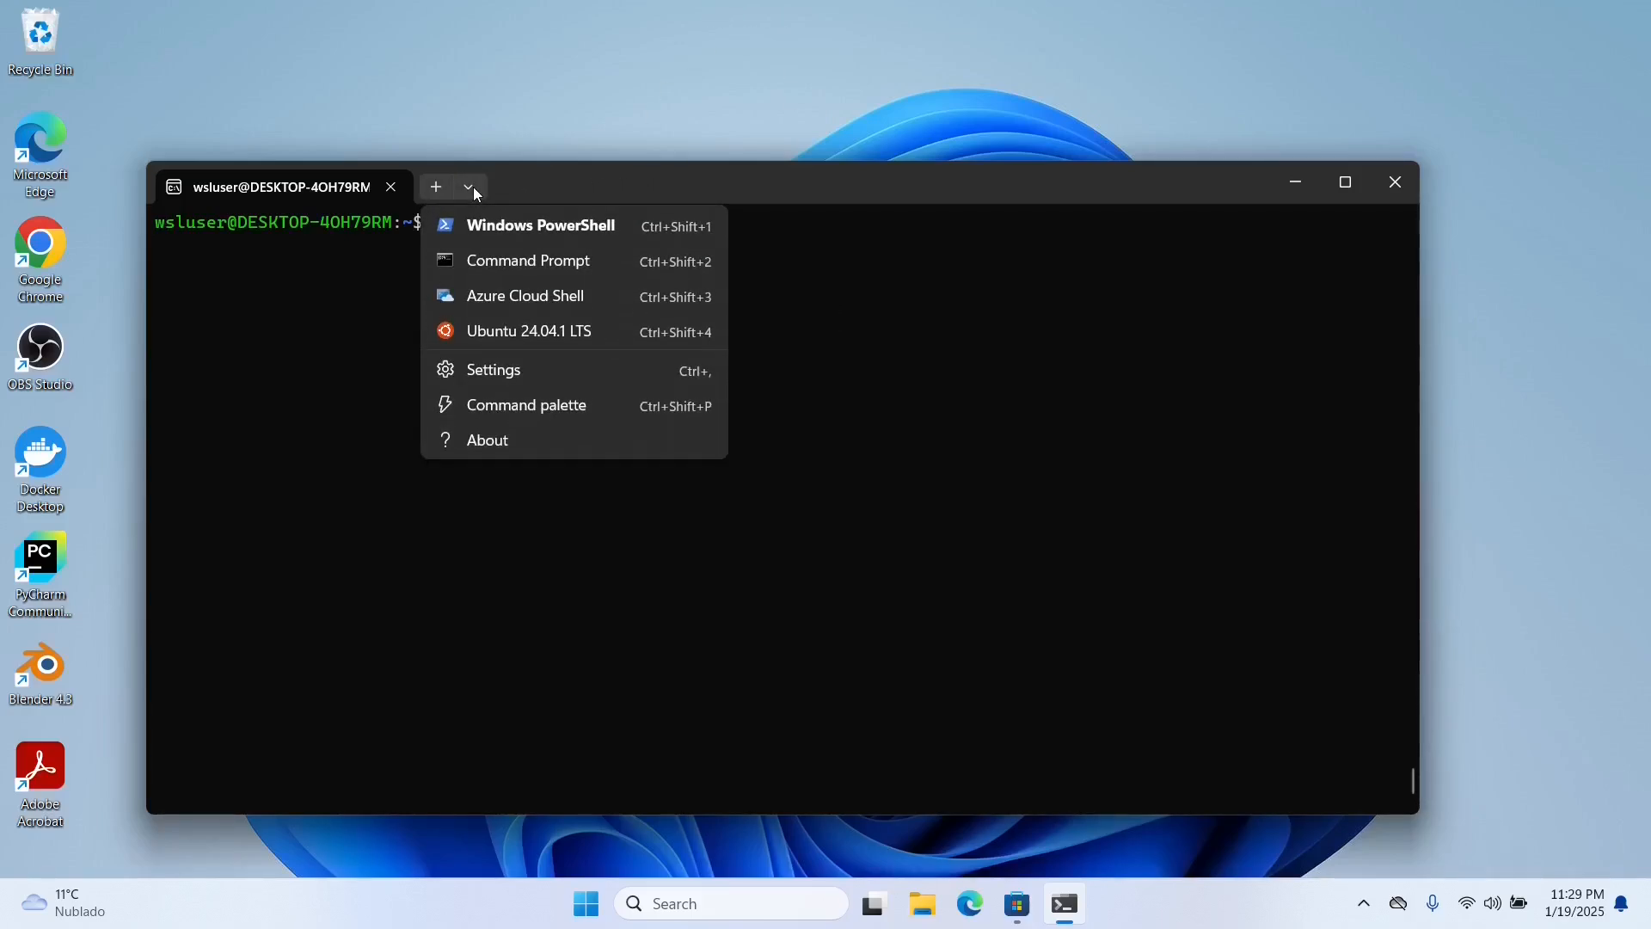
mouse_move(523, 230)
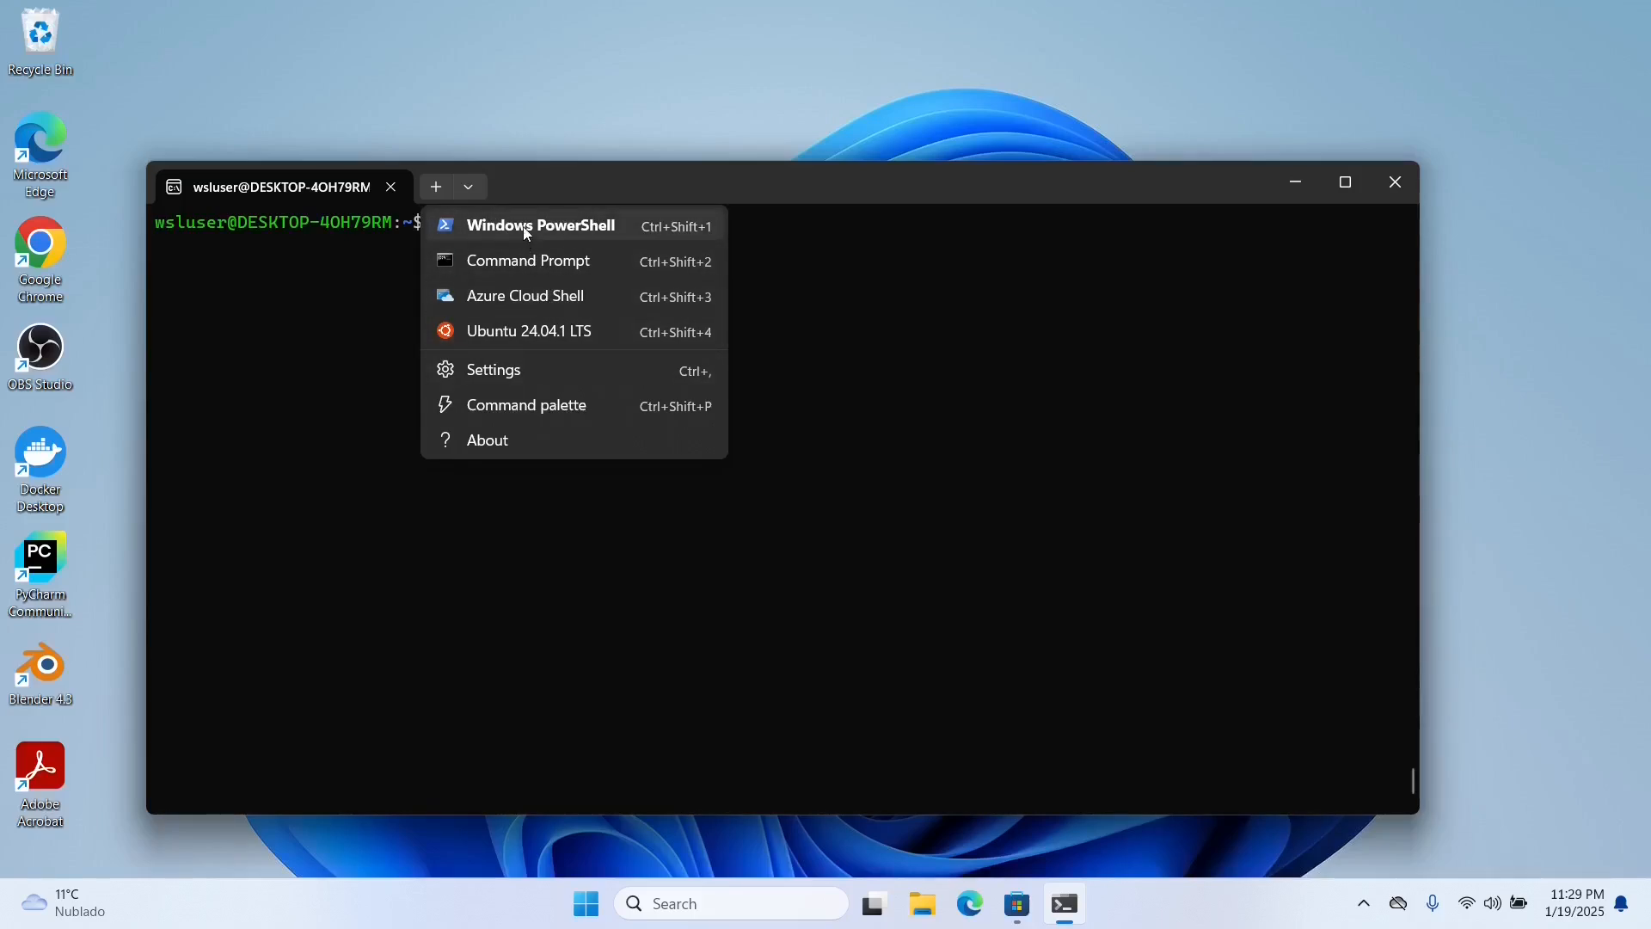
mouse_move(540, 226)
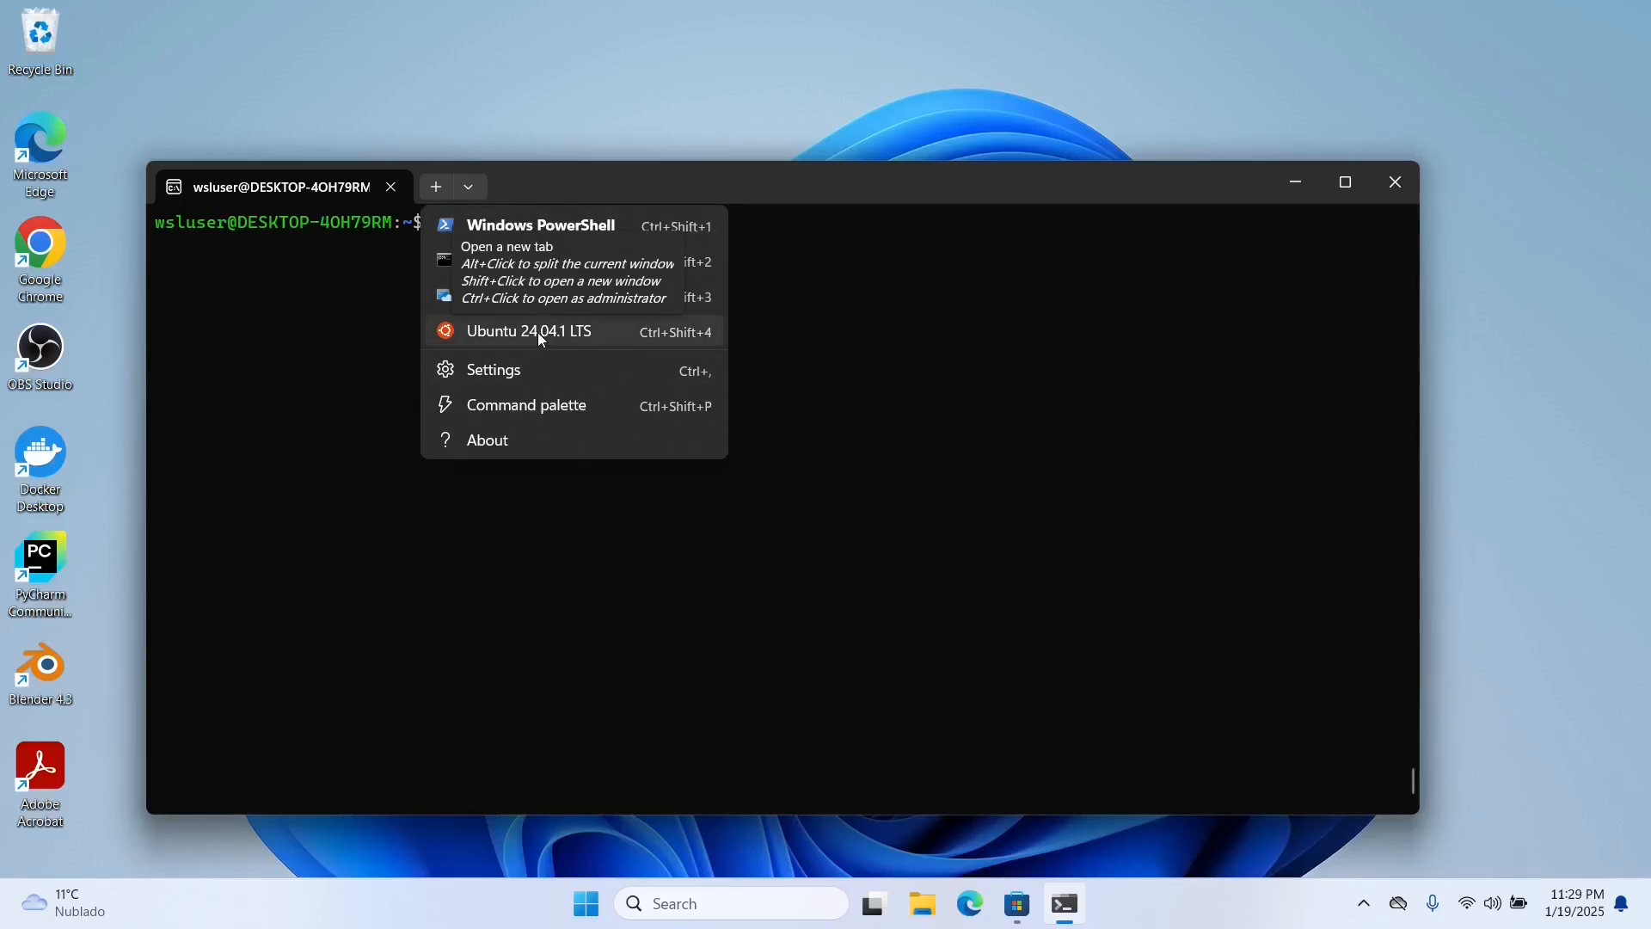
click(529, 330)
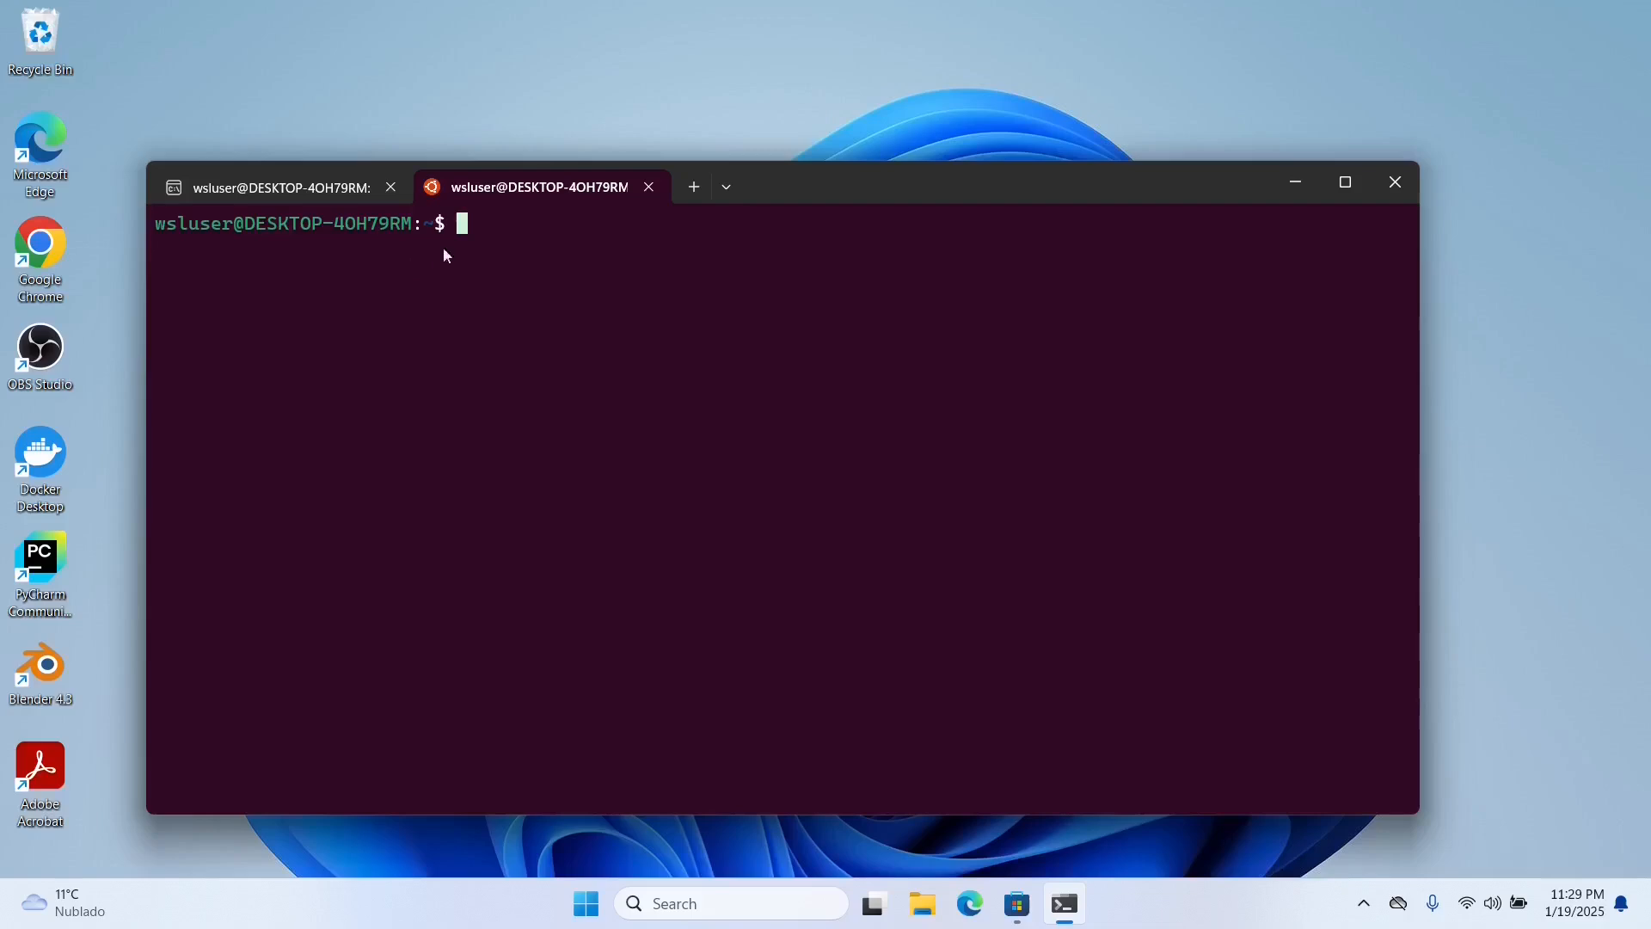
mouse_move(478, 232)
text(ls)
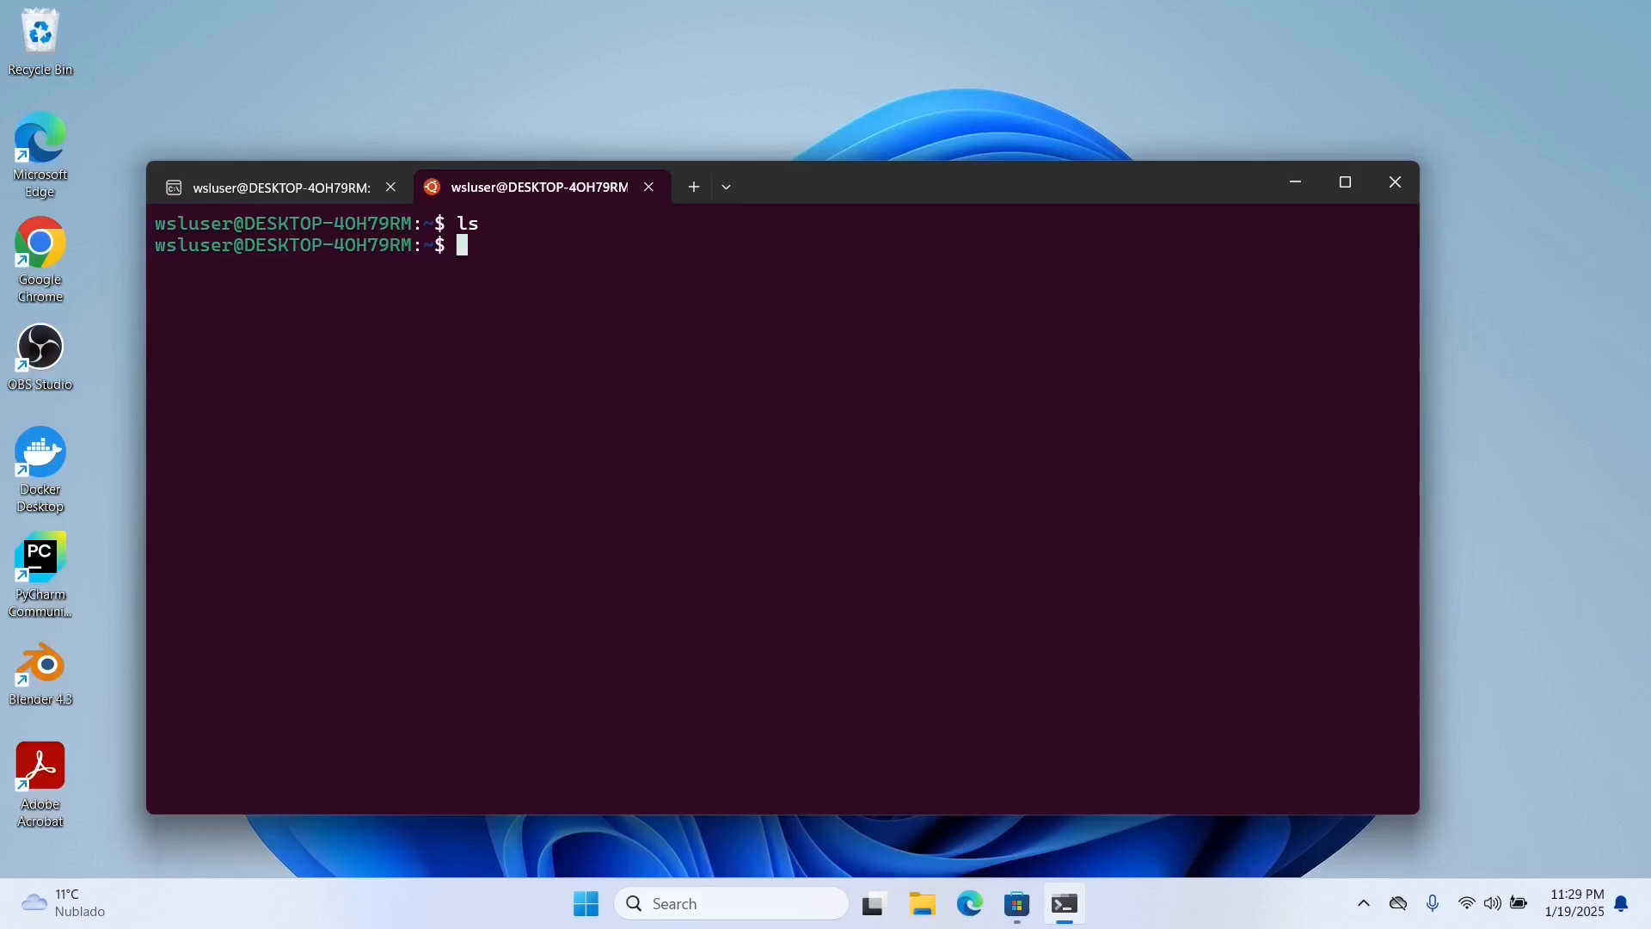
text(mkdir)
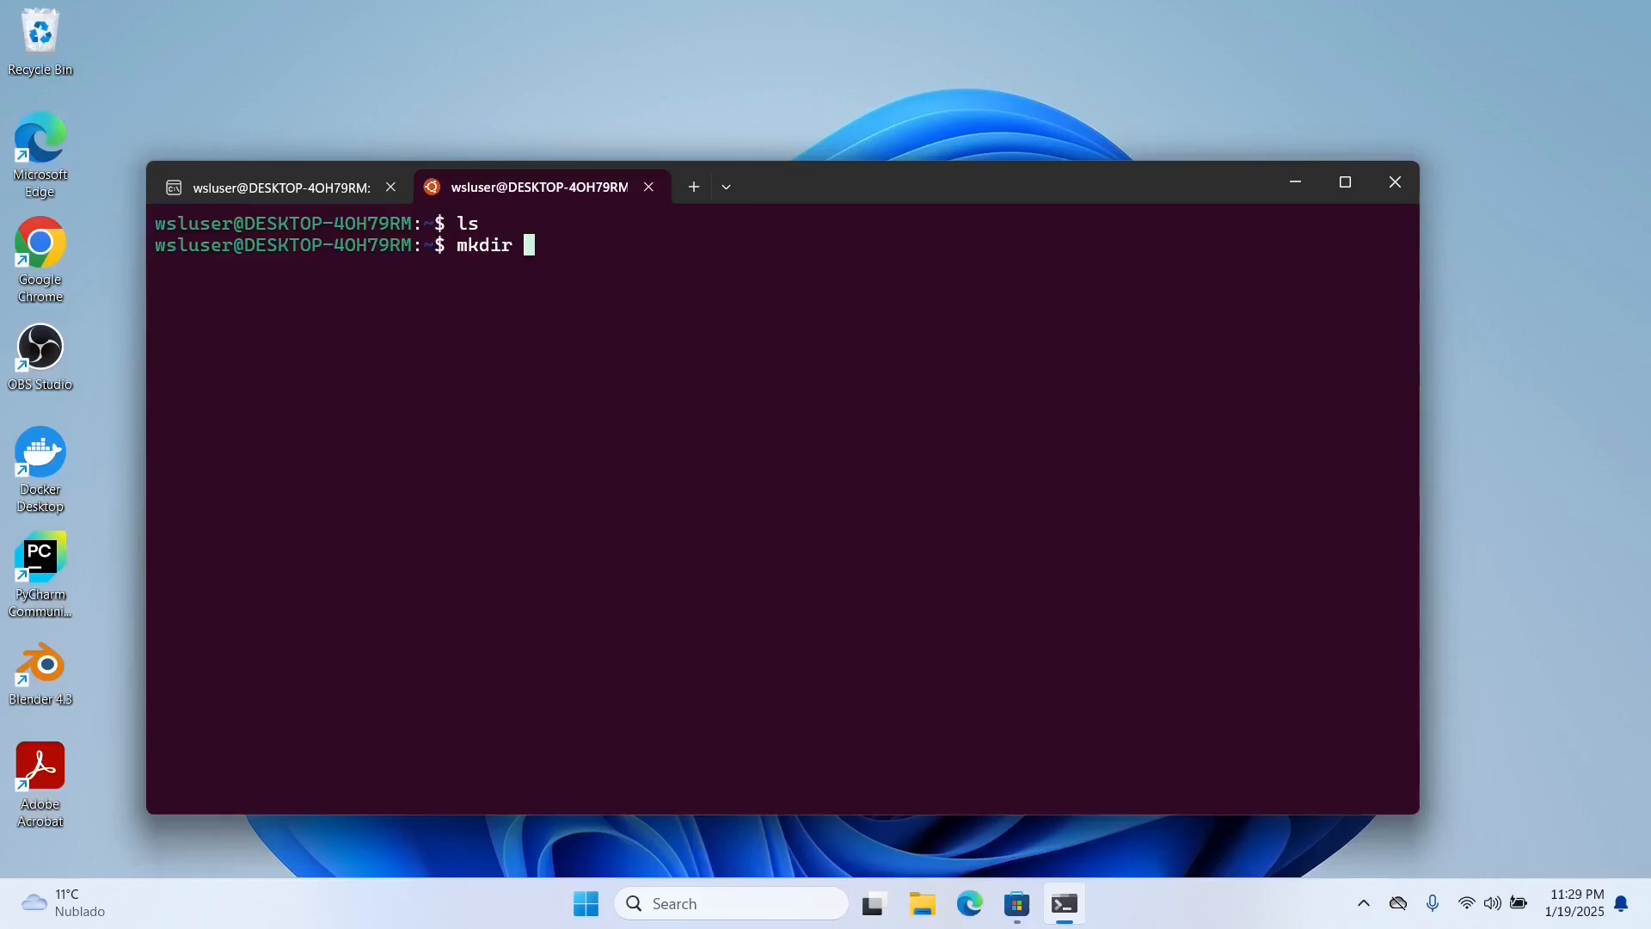
text(SOURCE)
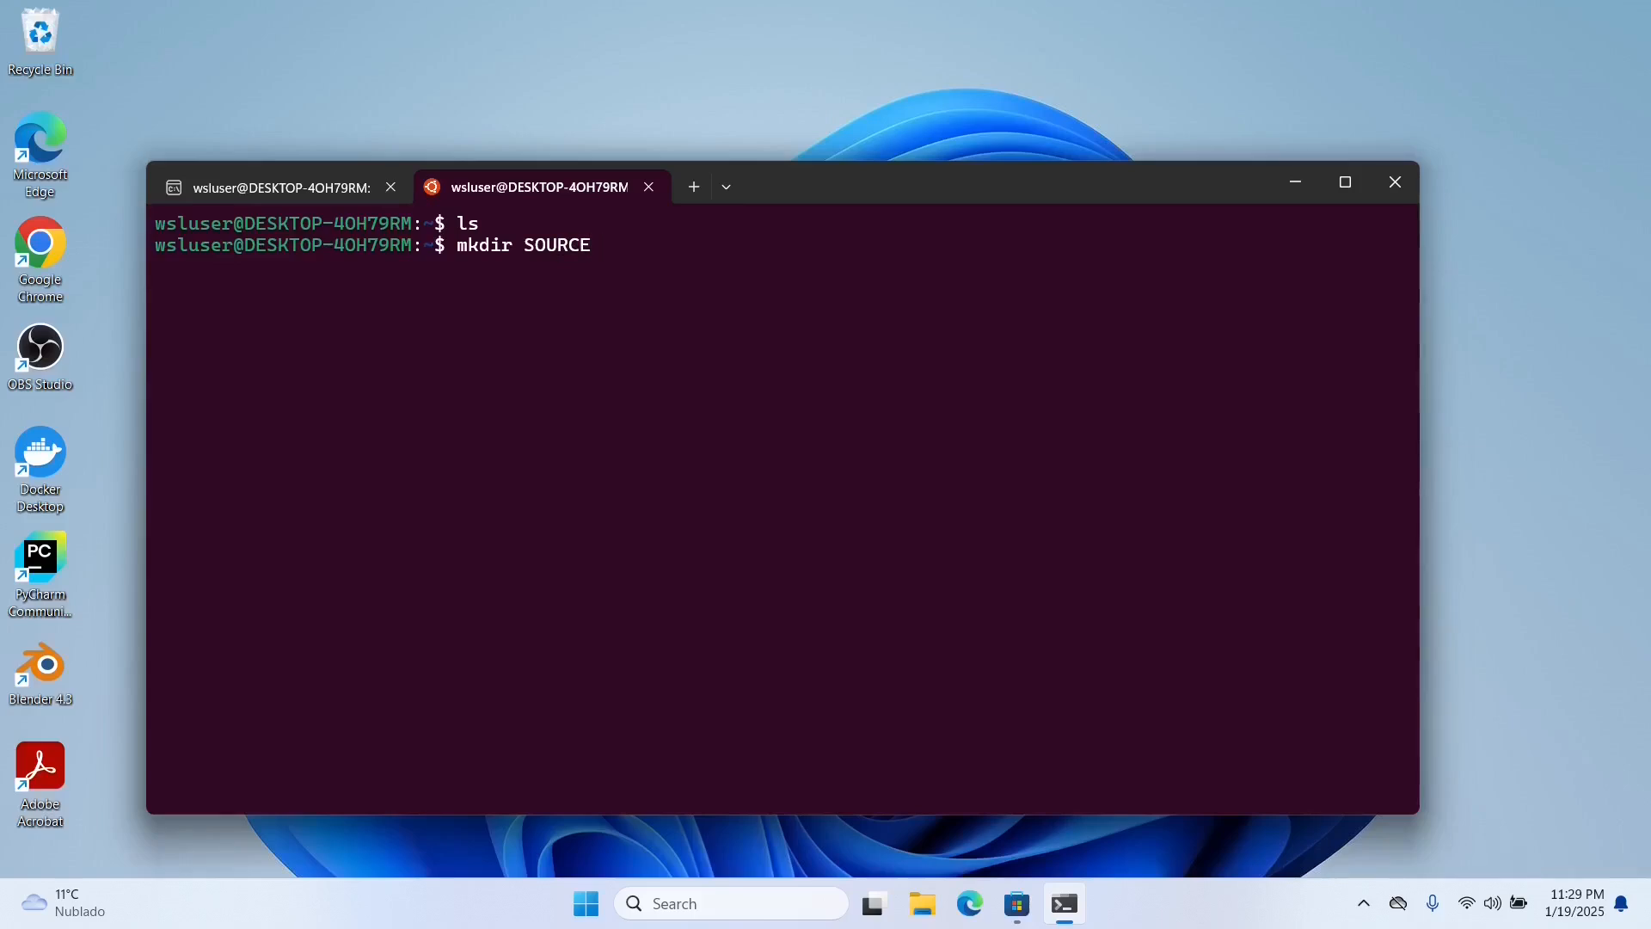
text(cd  SOU)
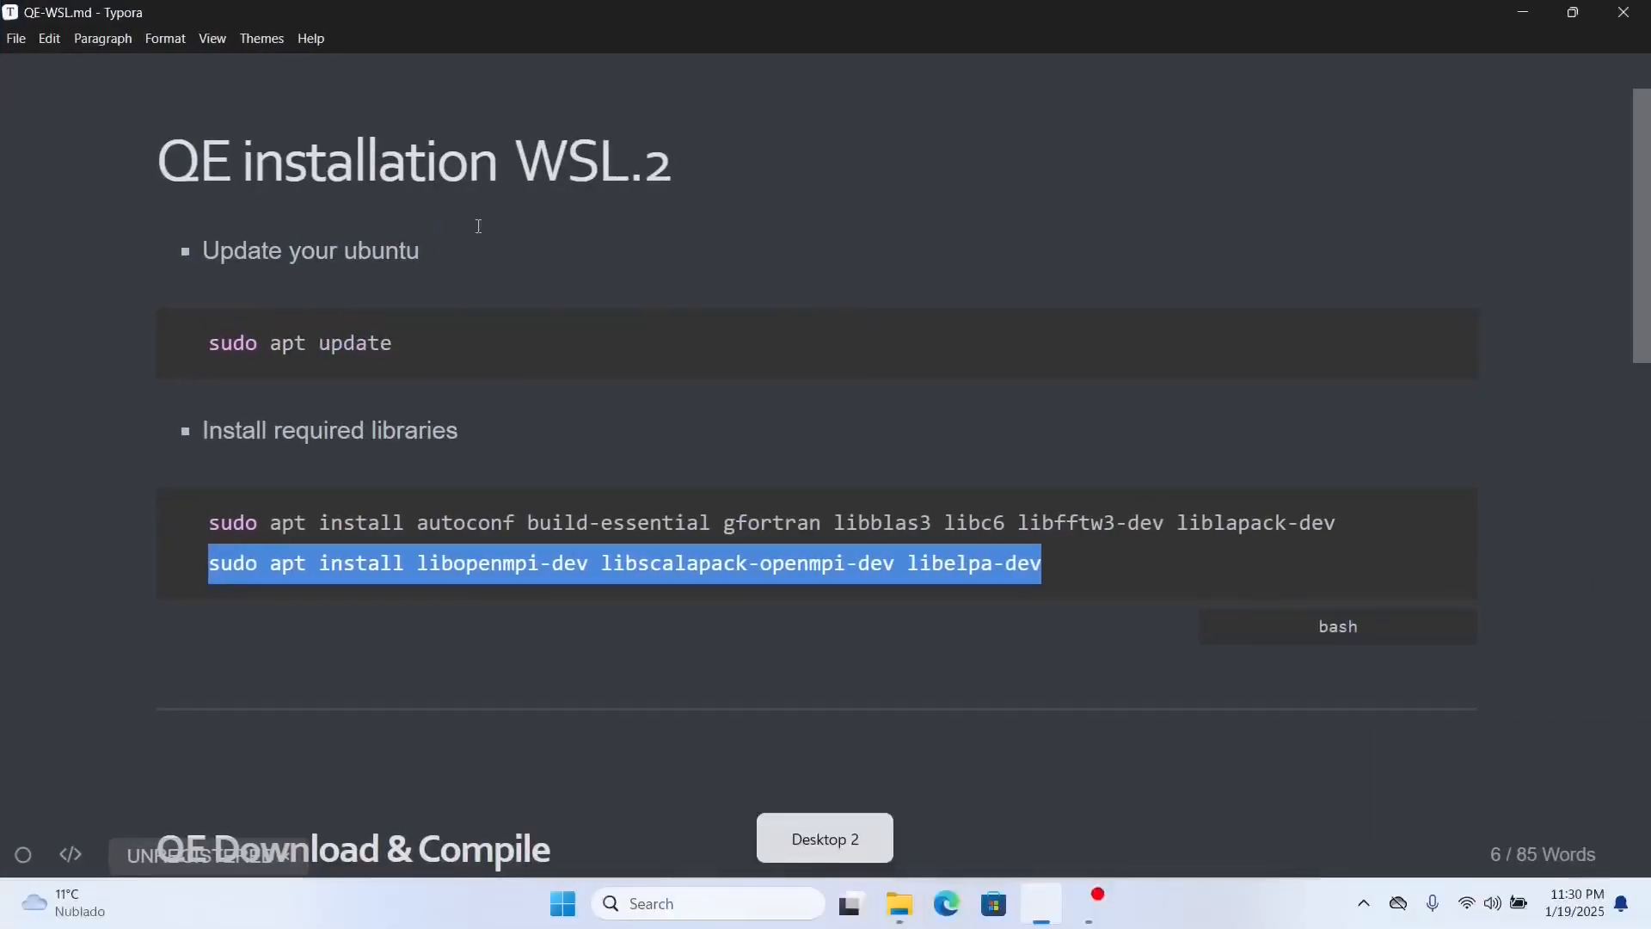
Select the QE 7.4 wget download line in the Typora notes
scroll(down, 3)
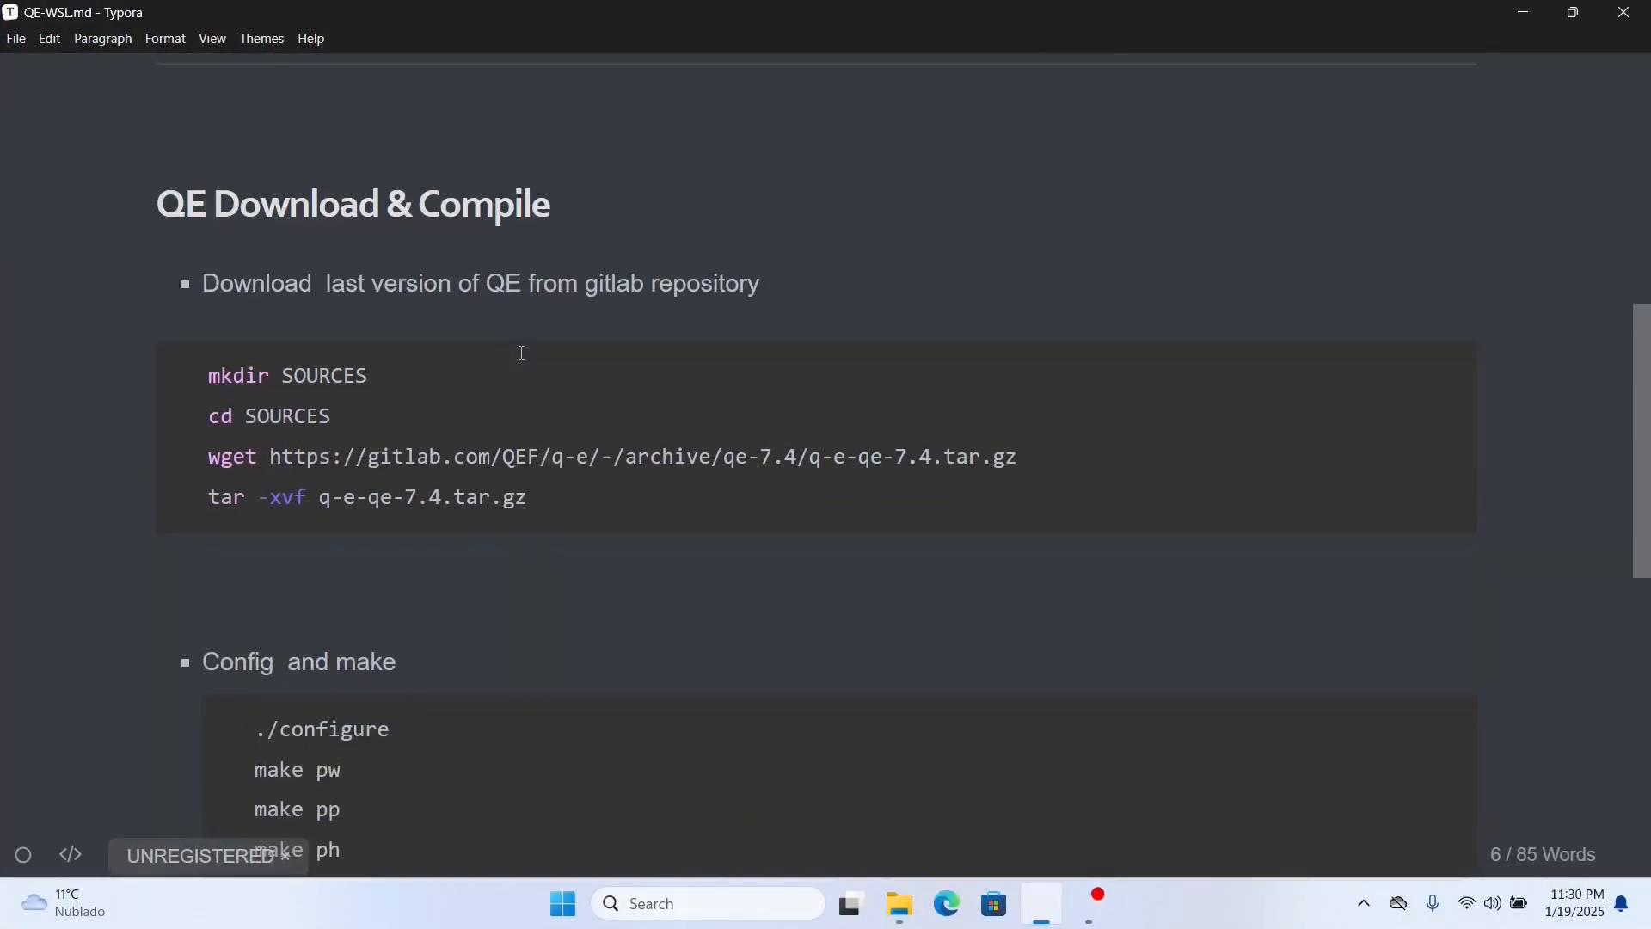
scroll(down, 3)
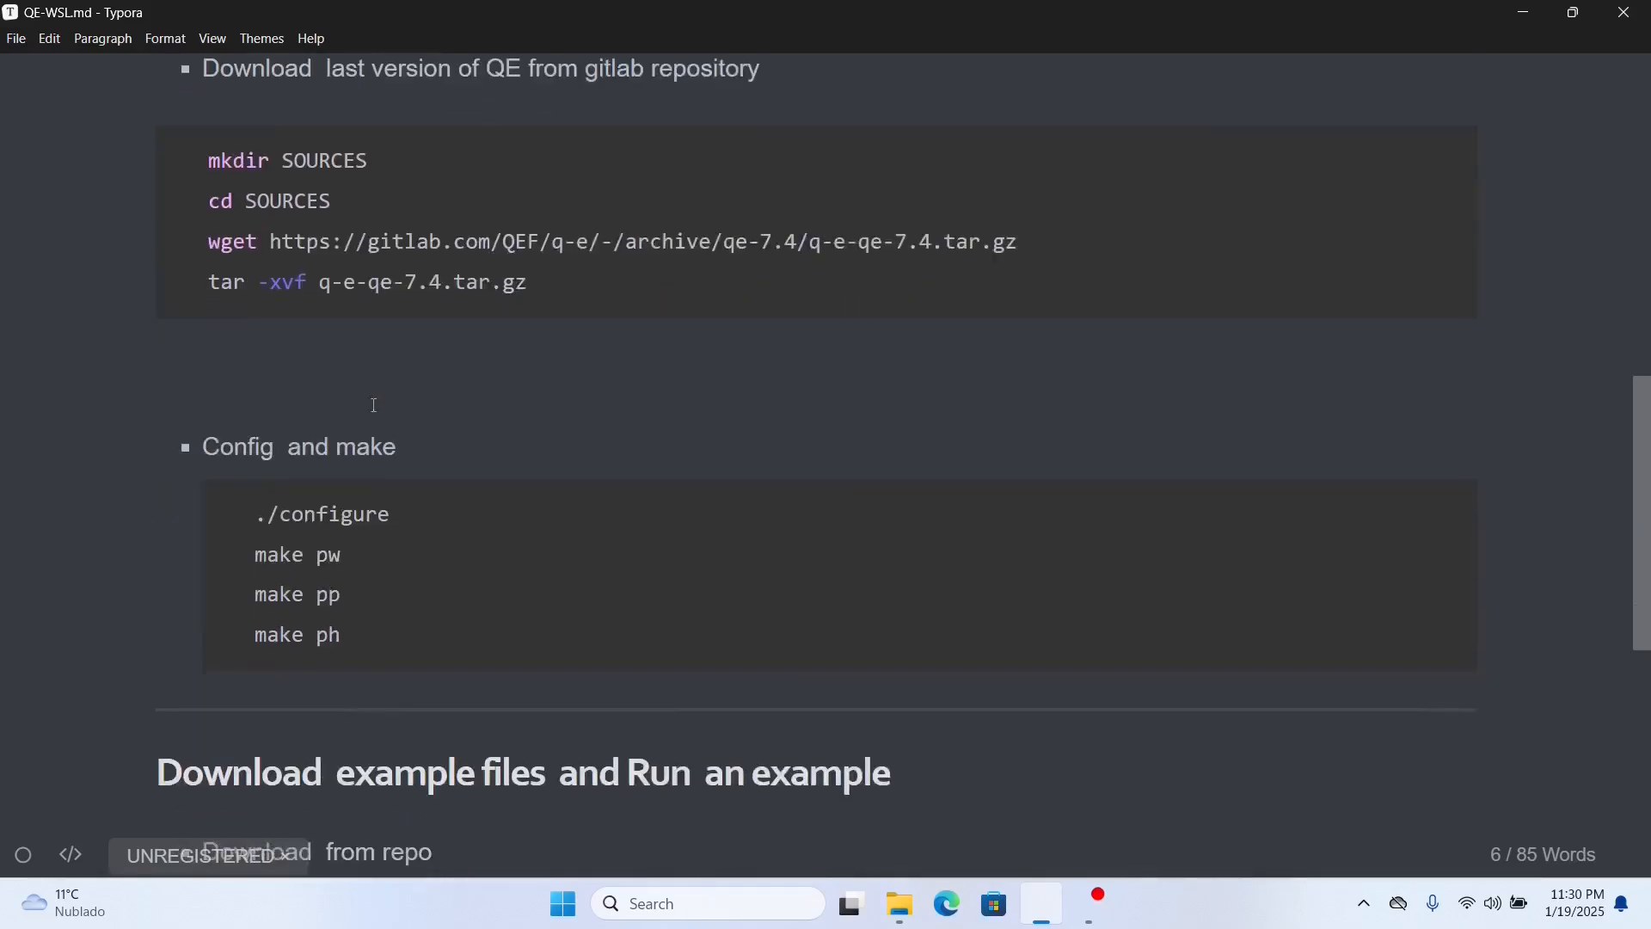
scroll(up, 3)
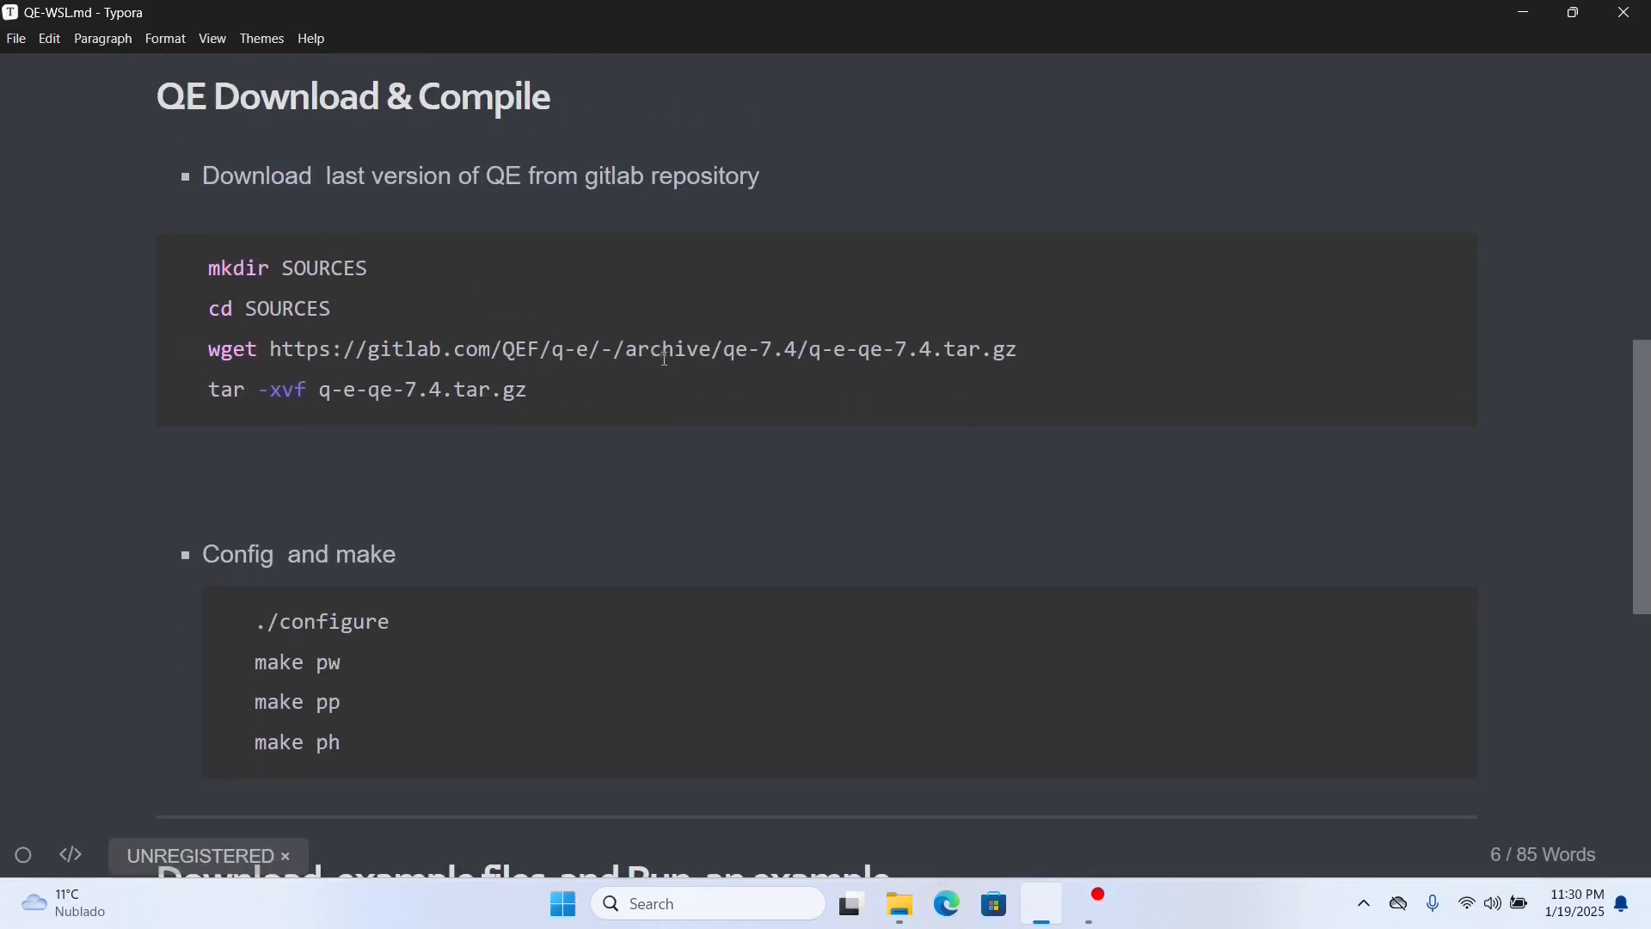
triple_click(611, 349)
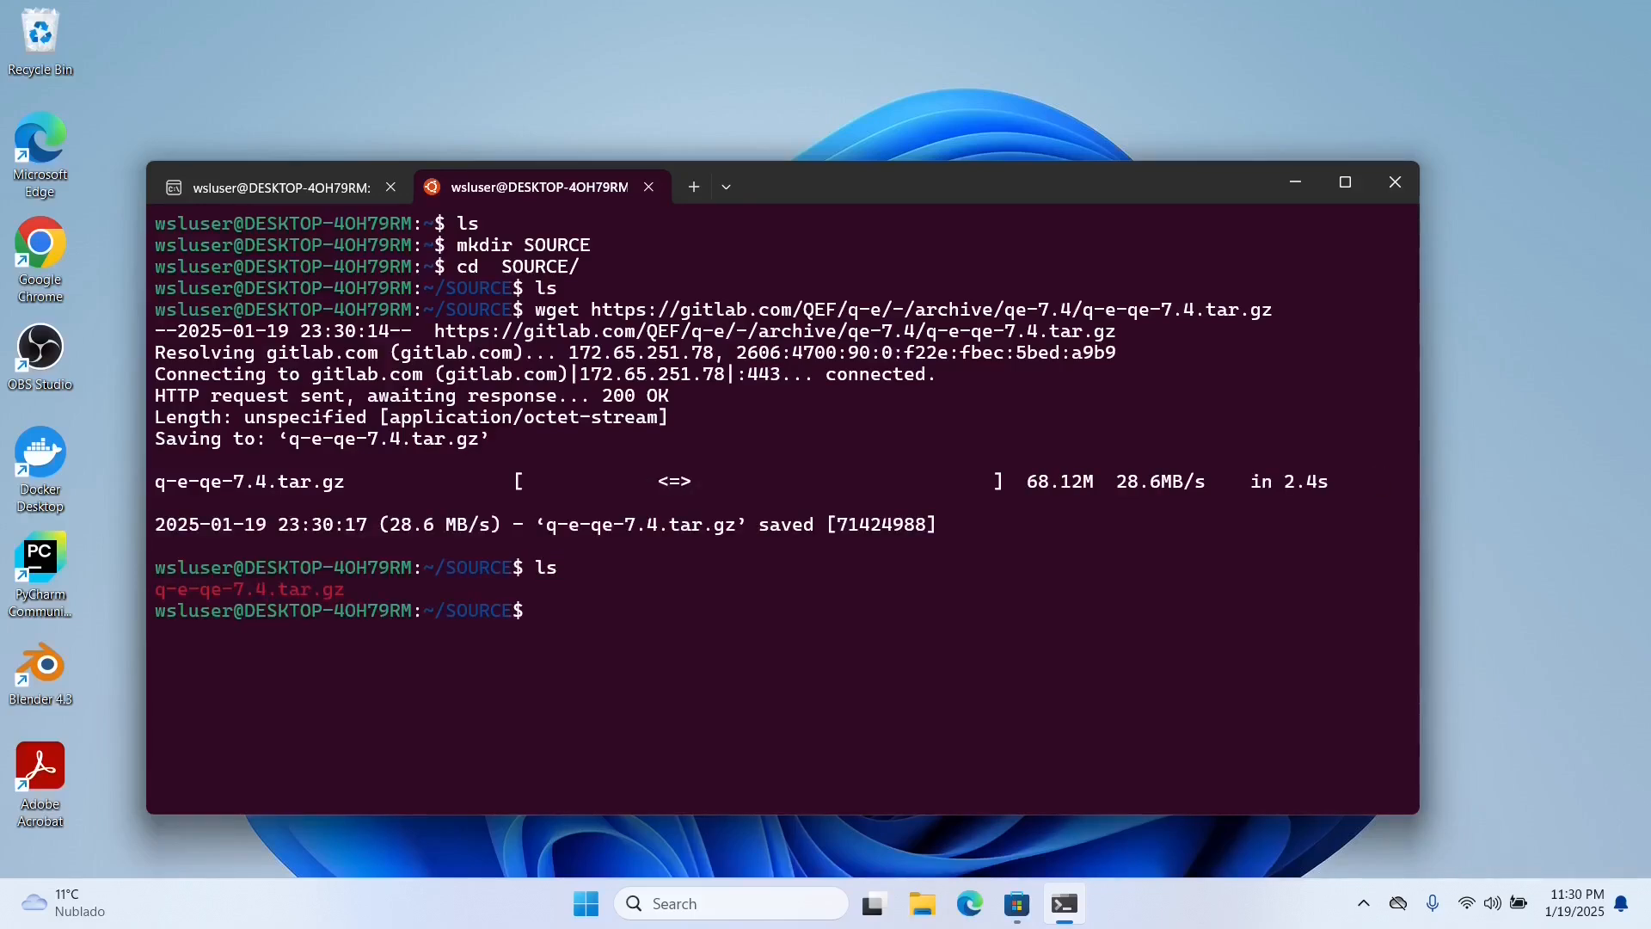
Unpack q-e-qe-7.4.tar.gz with tar -xvf and review the extracted files
text(tar)
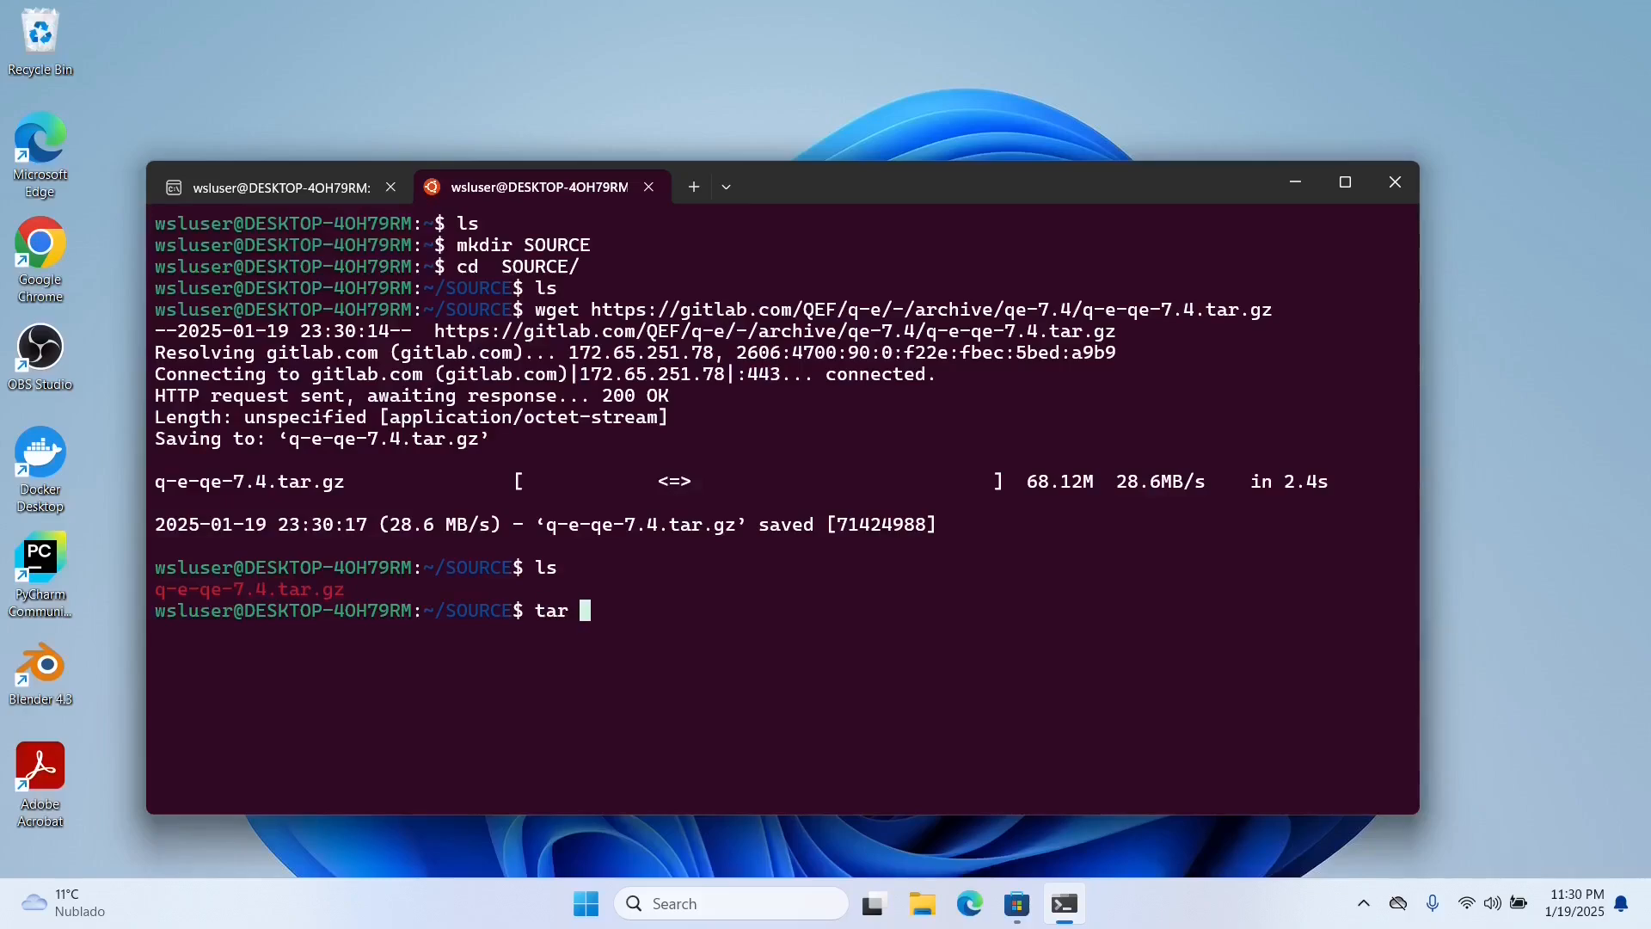
text(-xvf)
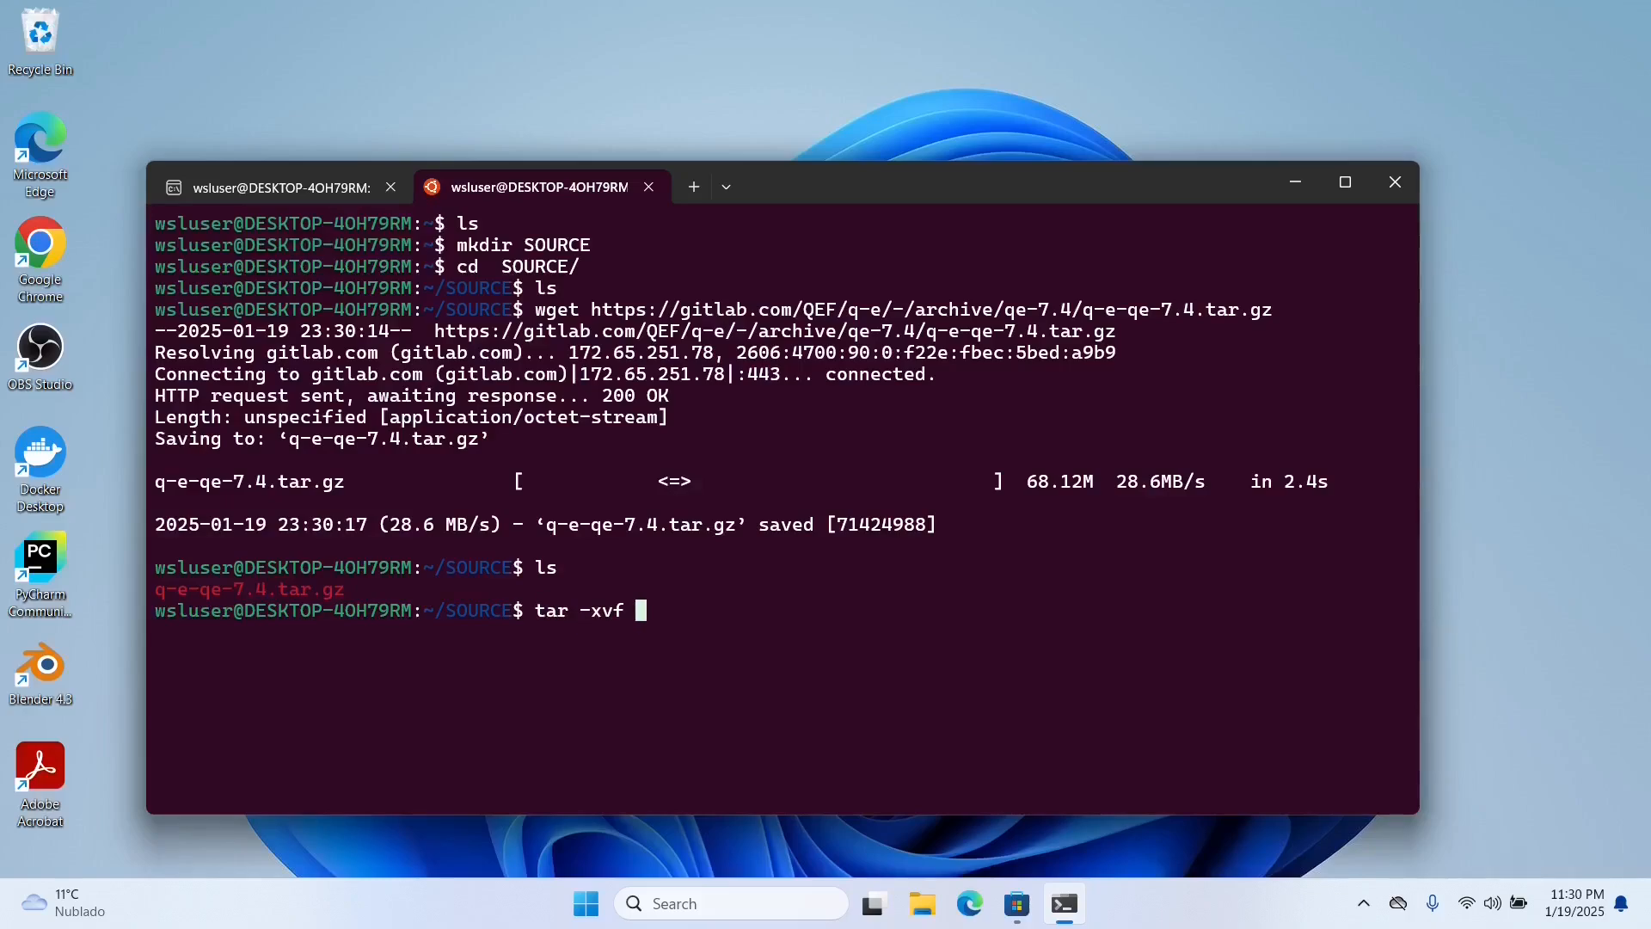
key(Return)
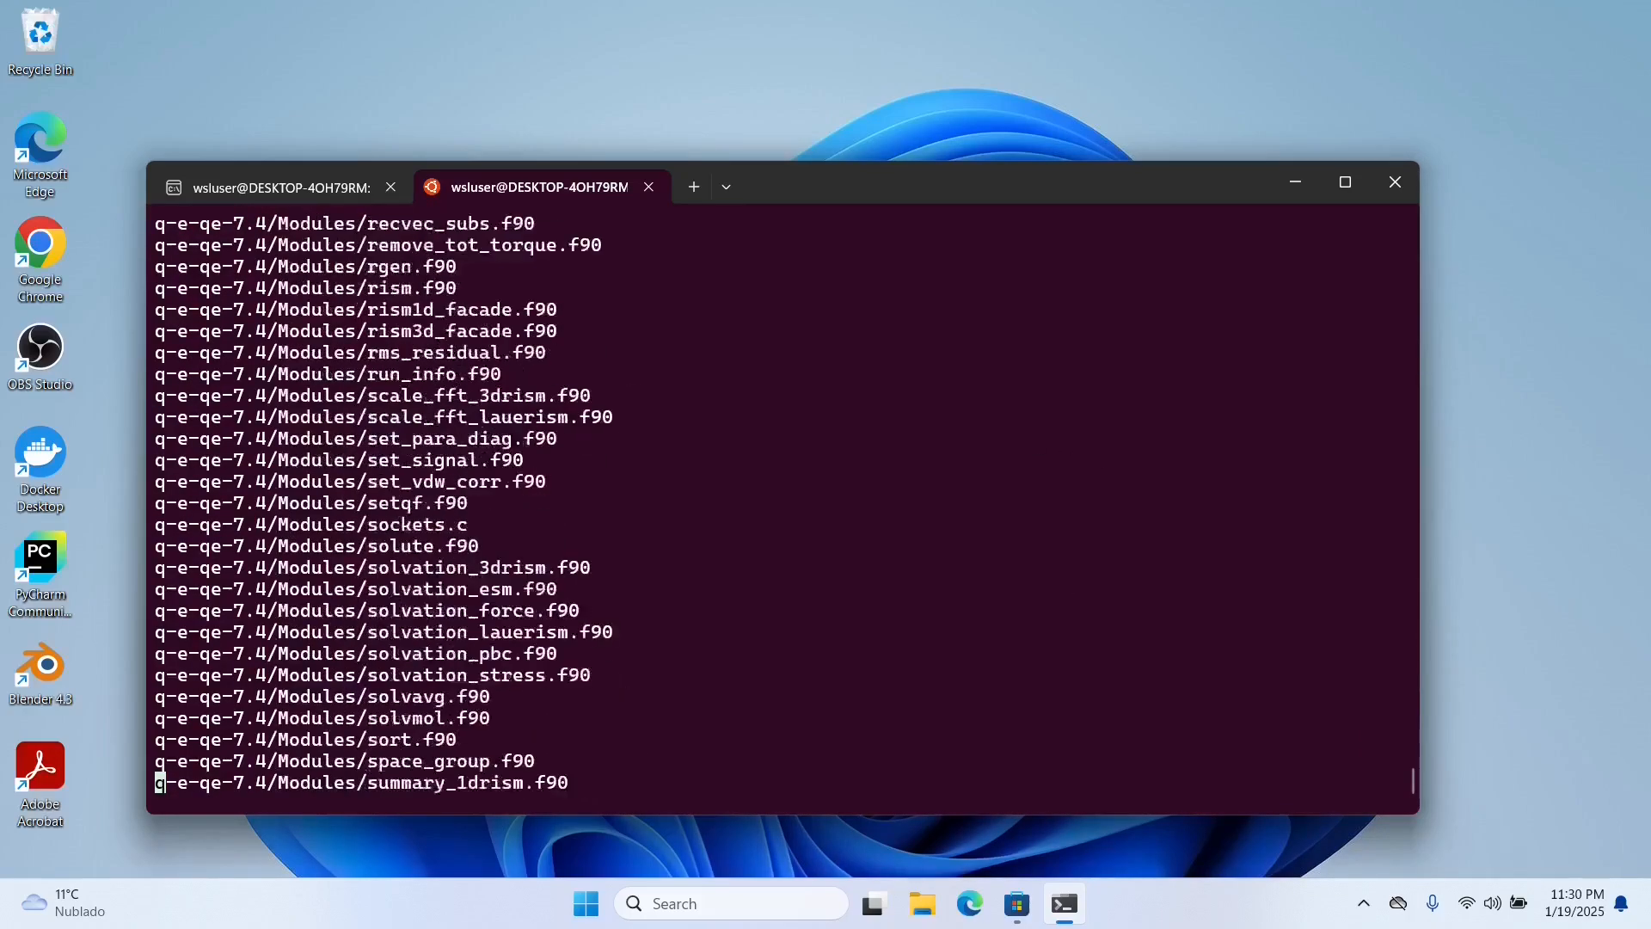
scroll(down, 3)
text(ls)
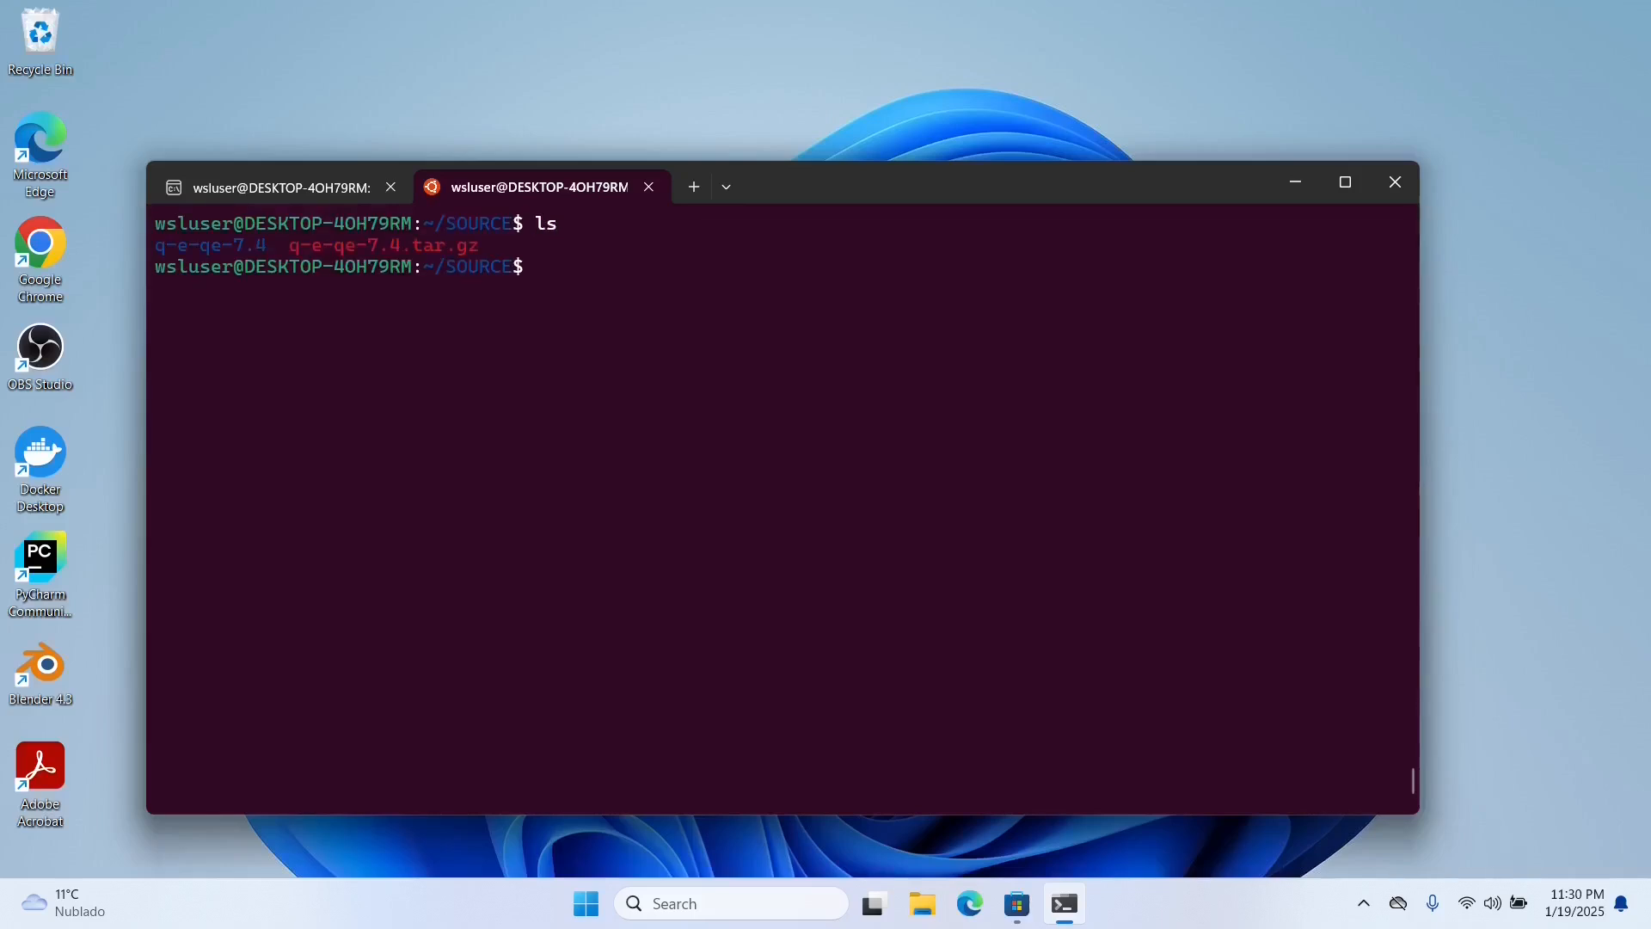
Change into the extracted q-e-qe-7.4 folder
text(cd)
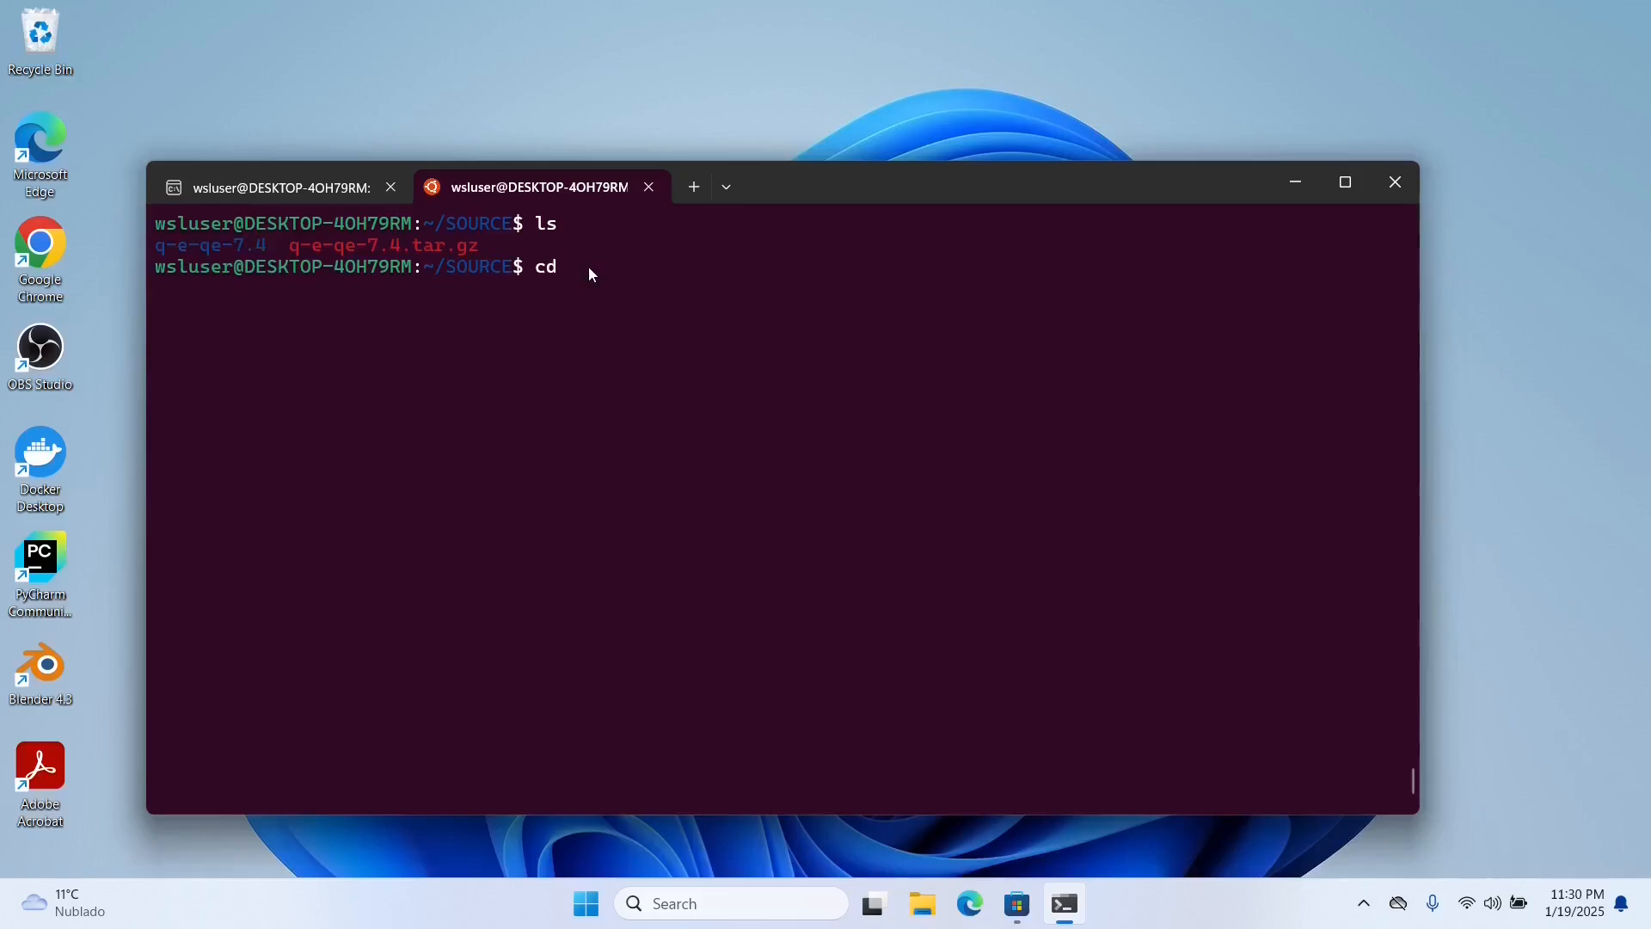
text(q-e-qe-7.4/)
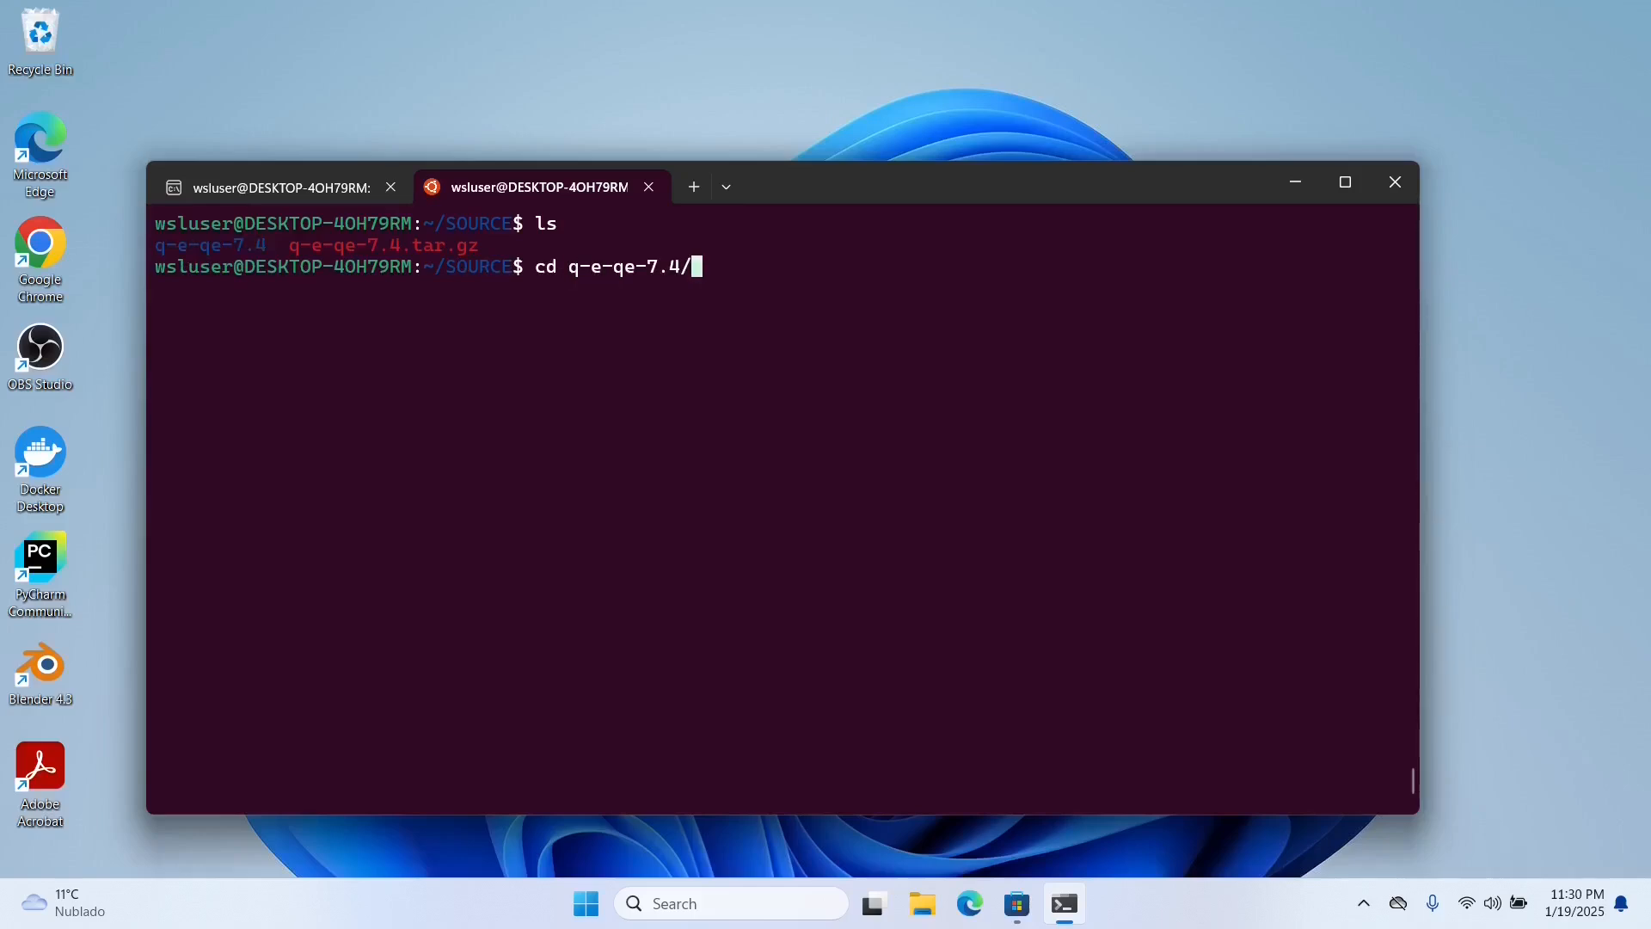
key(Return)
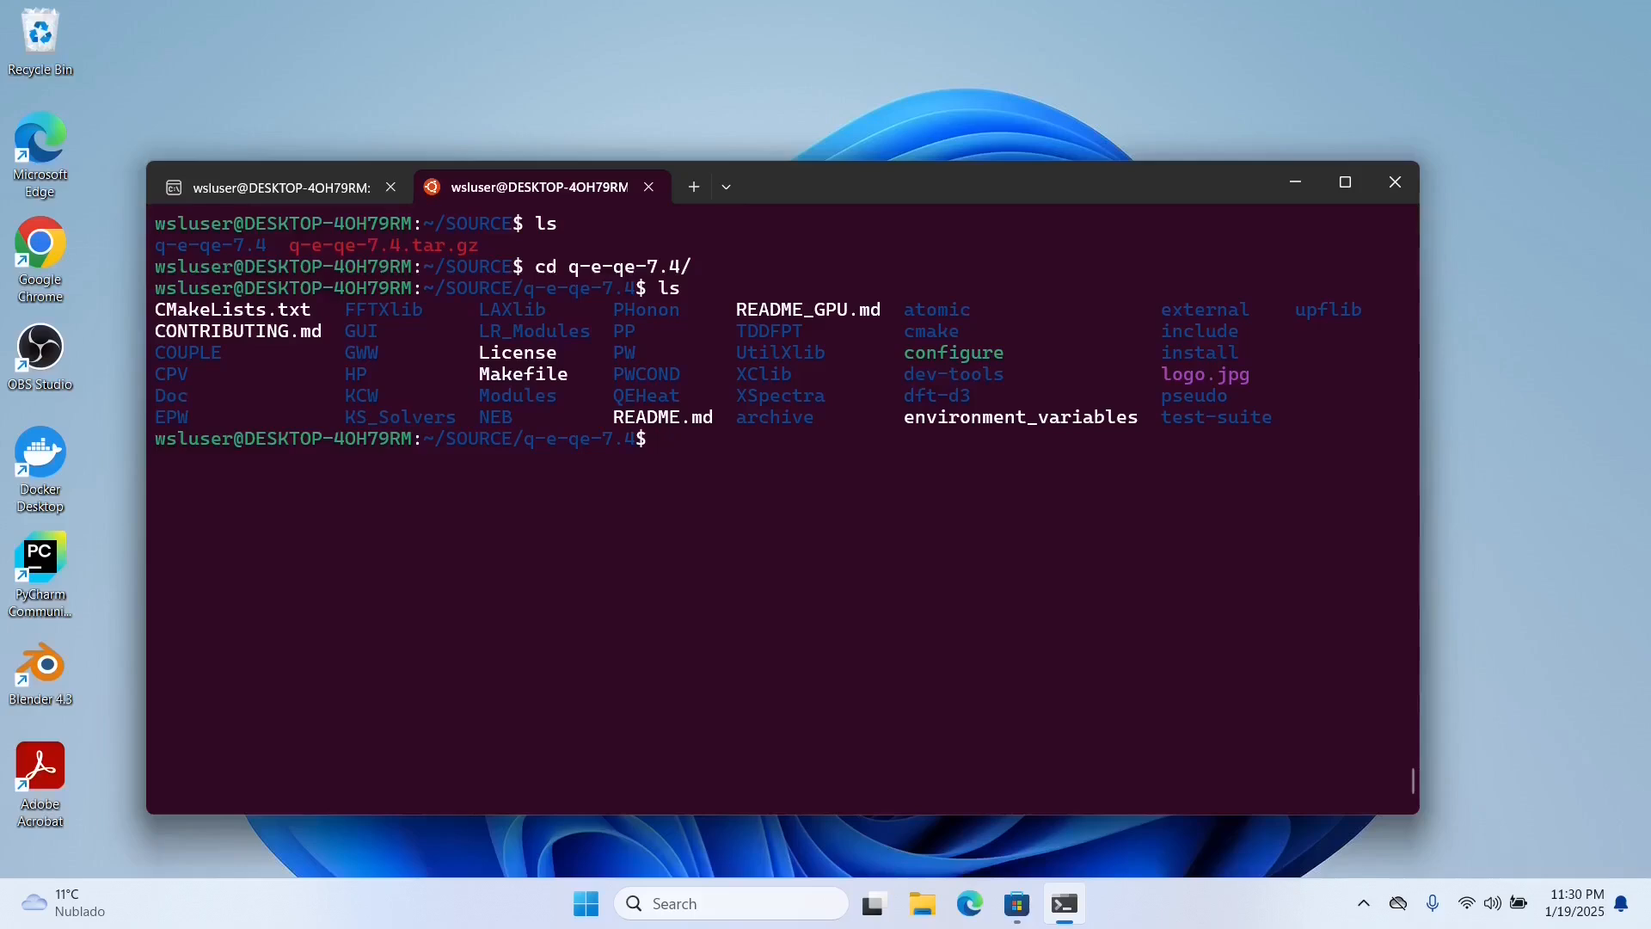
Run ./configure and review its compiler and library checks
text(.)
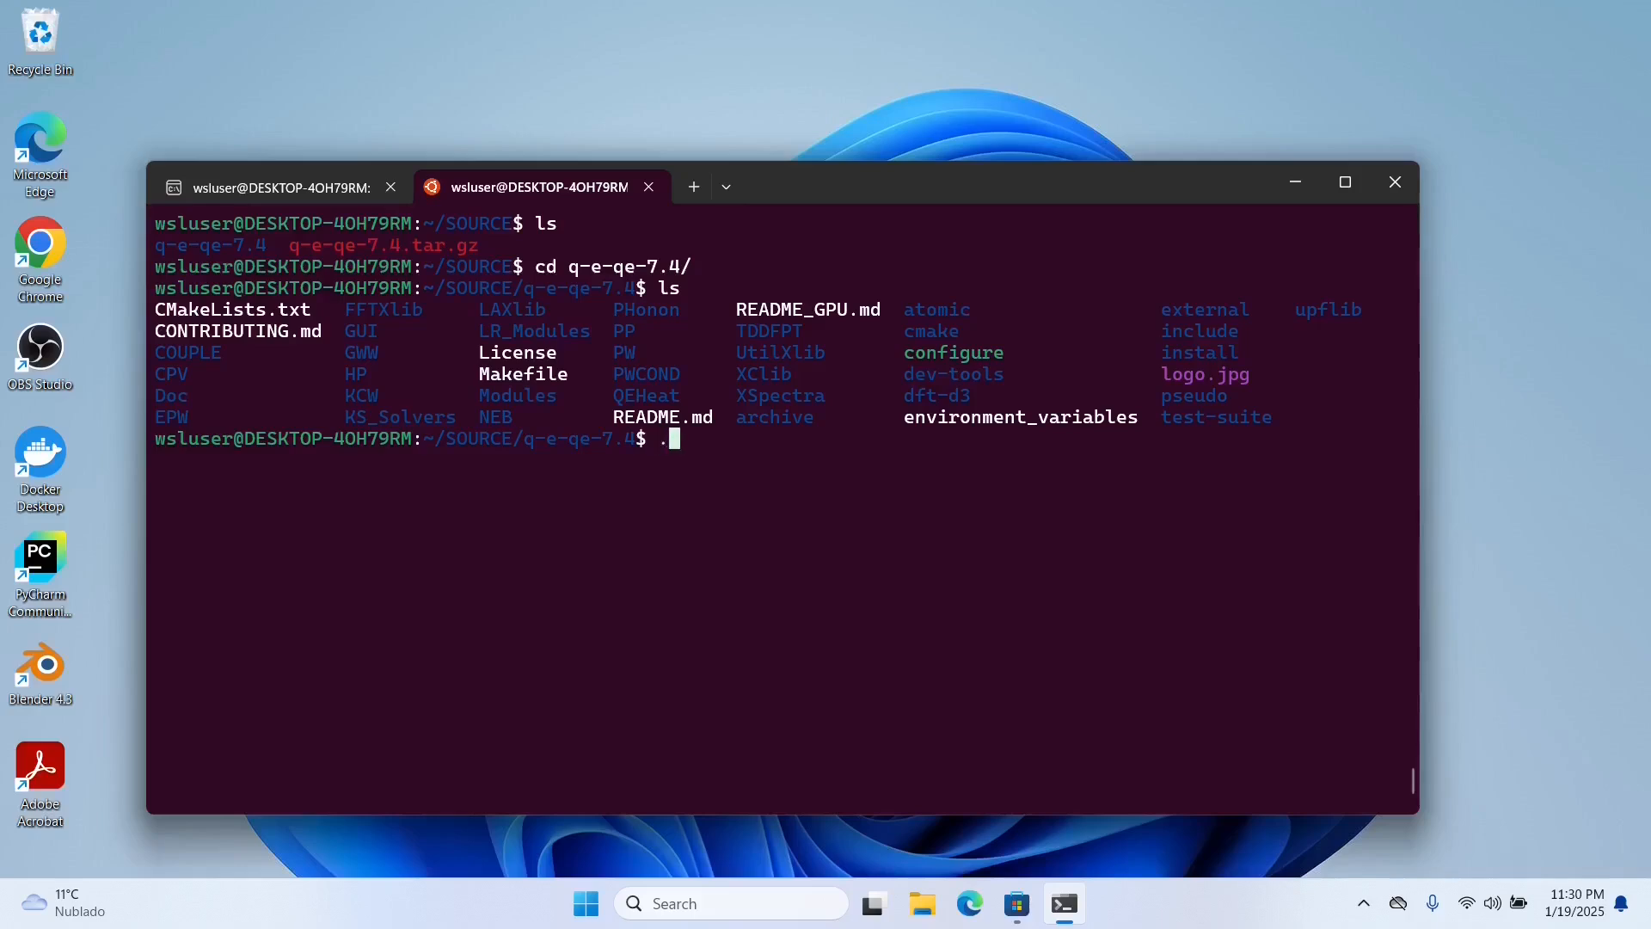
text(/configure)
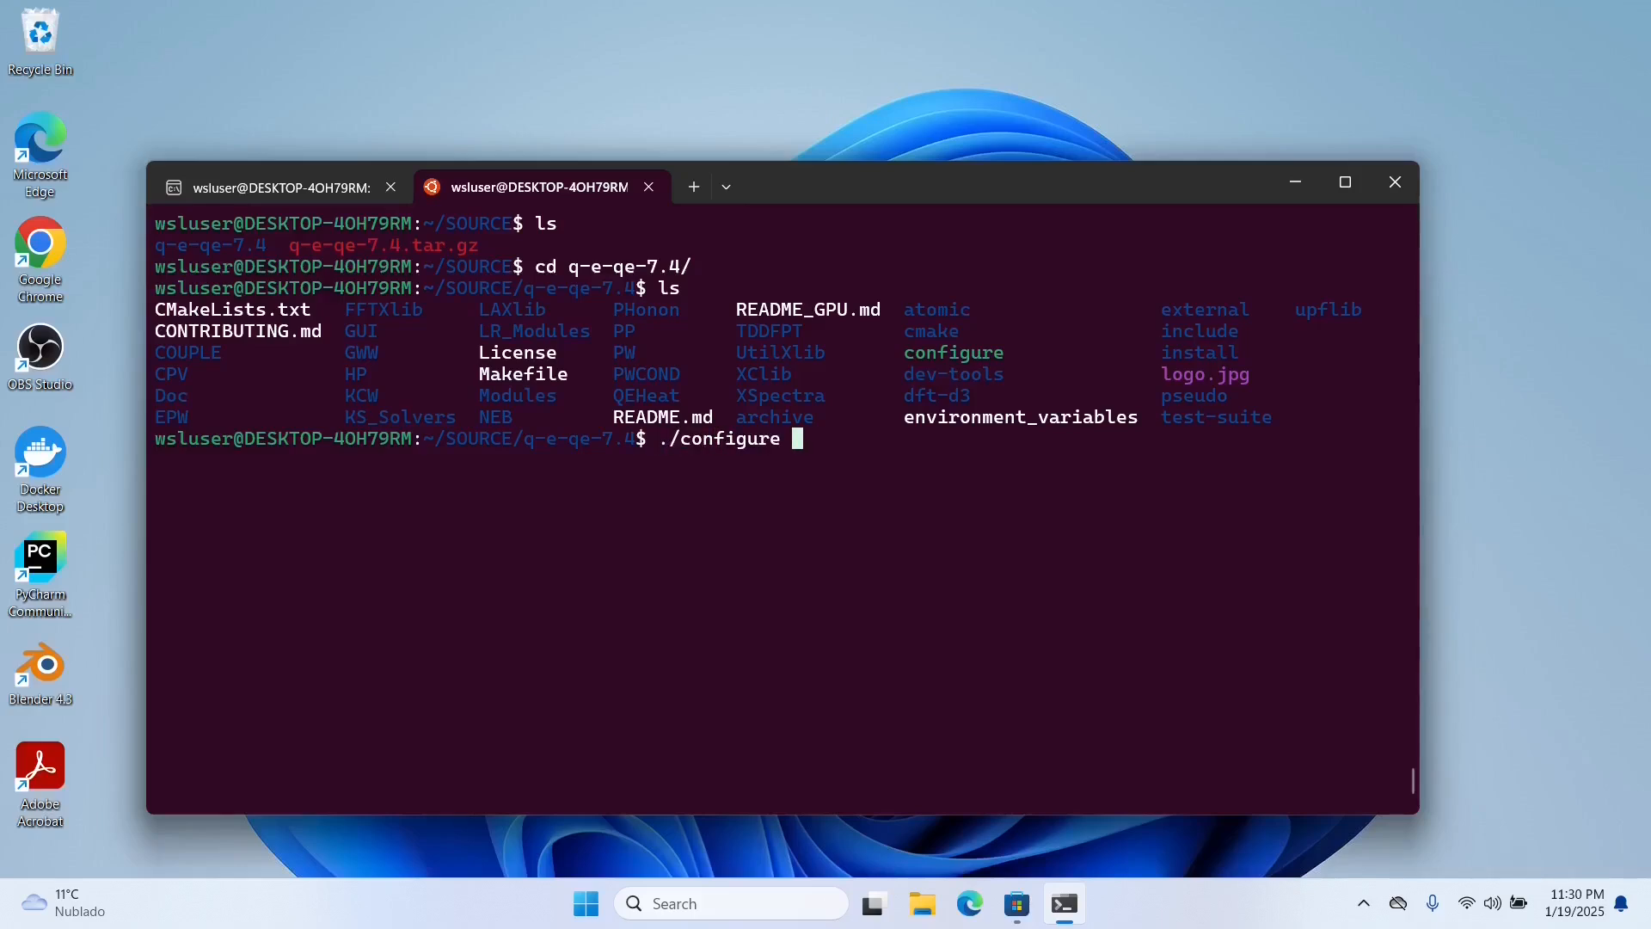
key(Return)
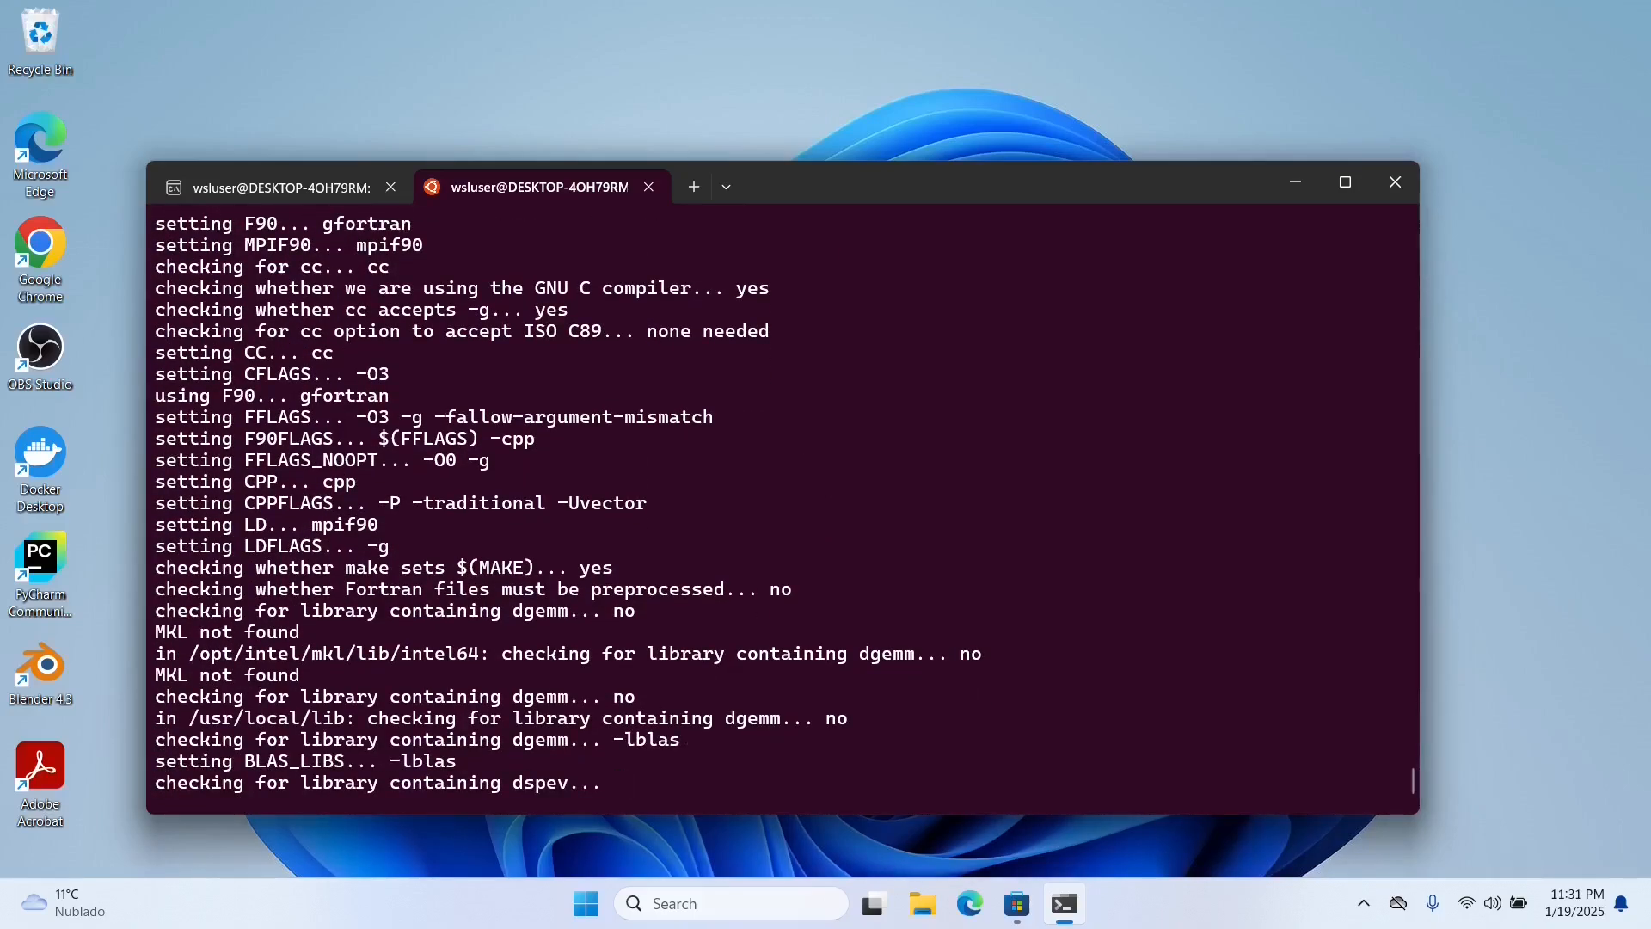
scroll(down, 3)
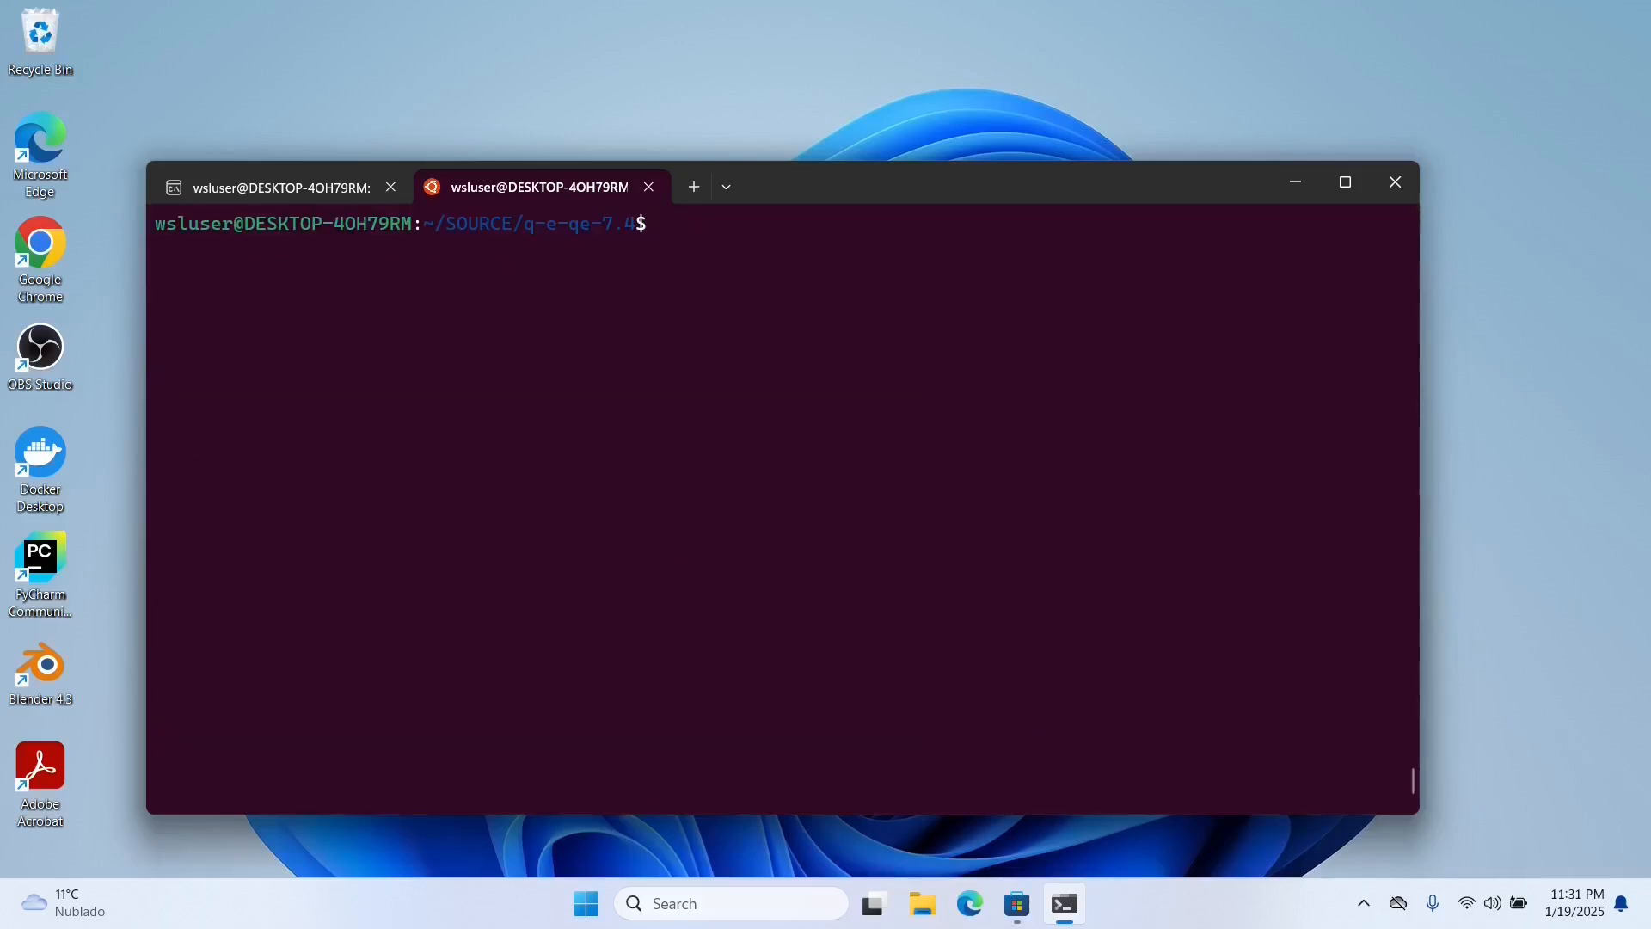
Compile pw.x and the PW tools with make pw, following the build output
text(make)
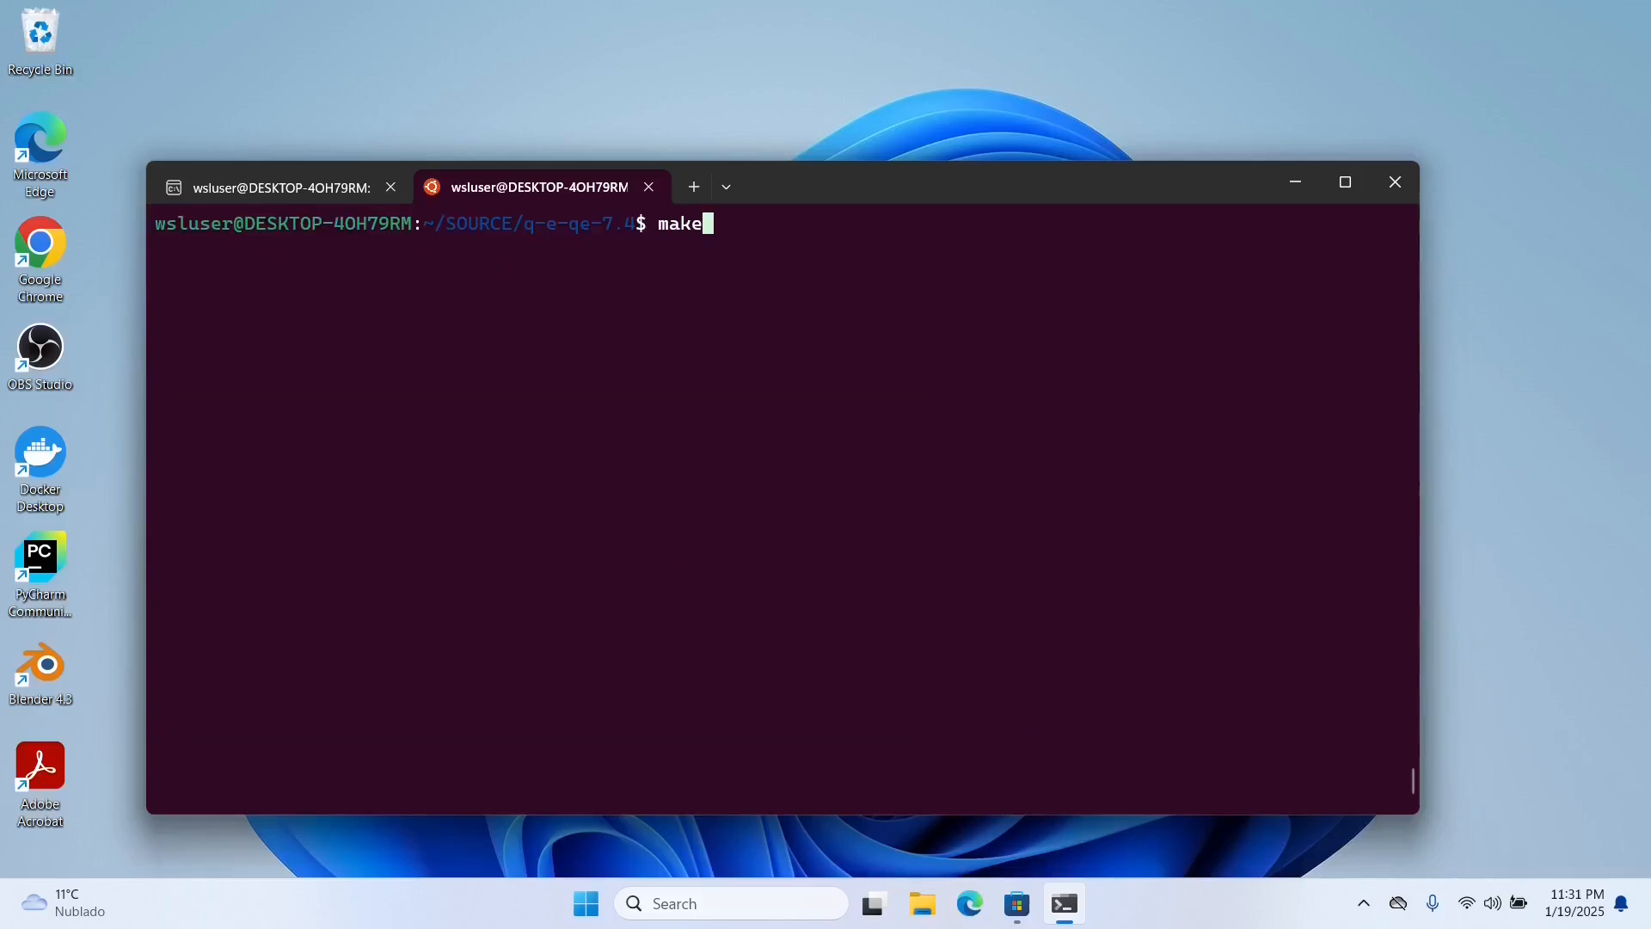
text(pw)
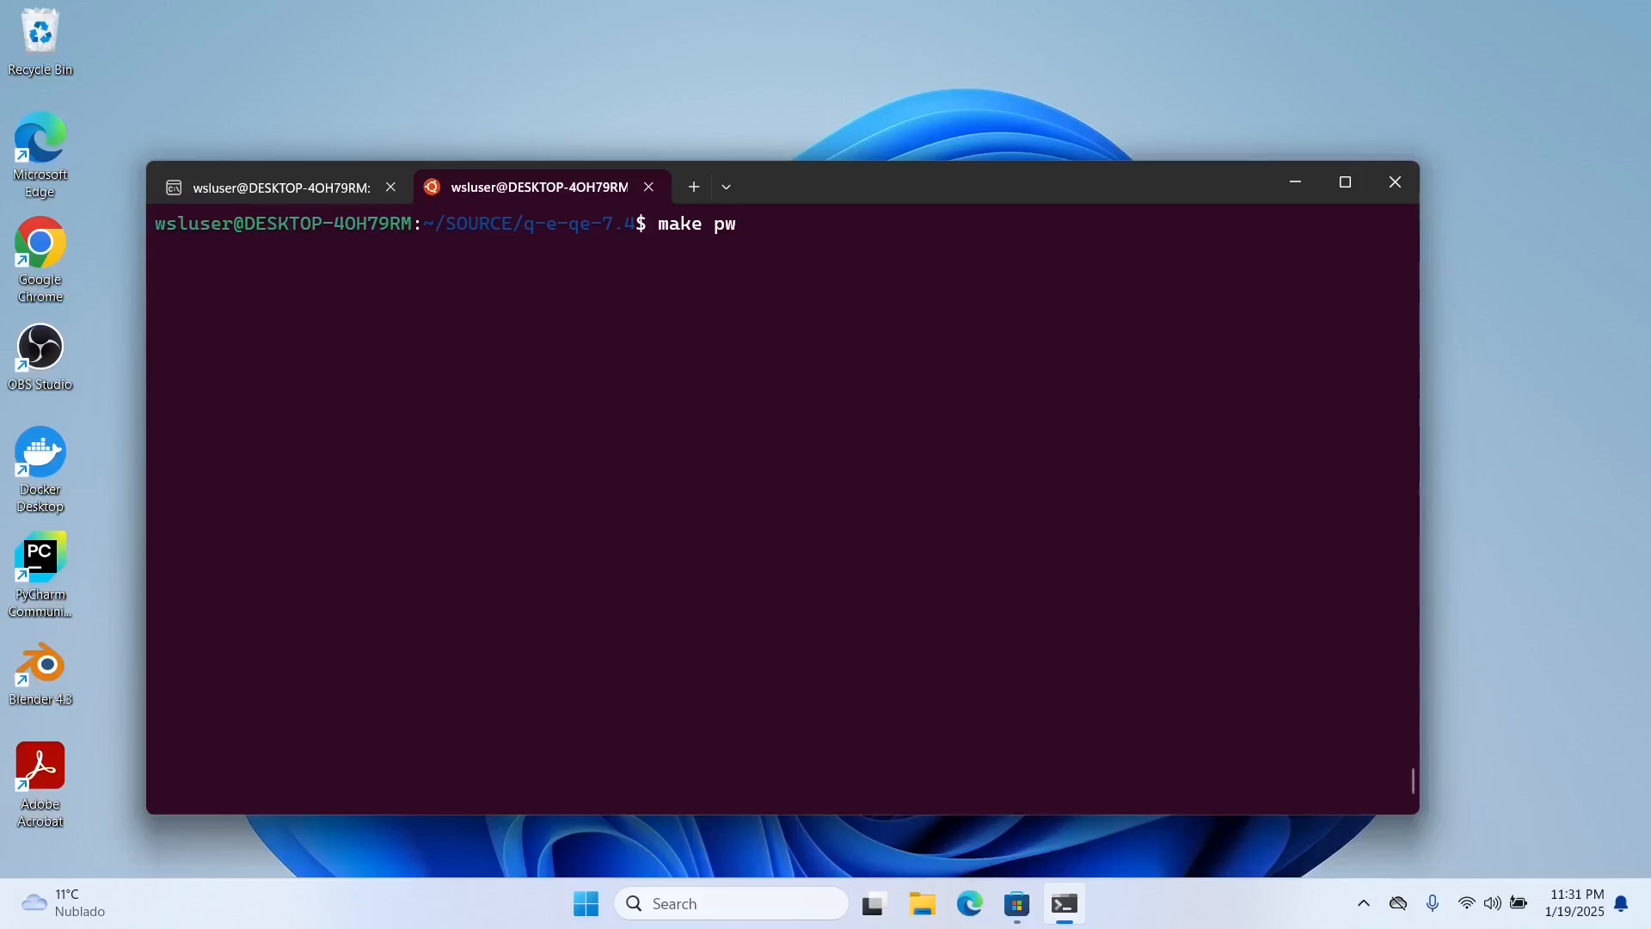
key(Return)
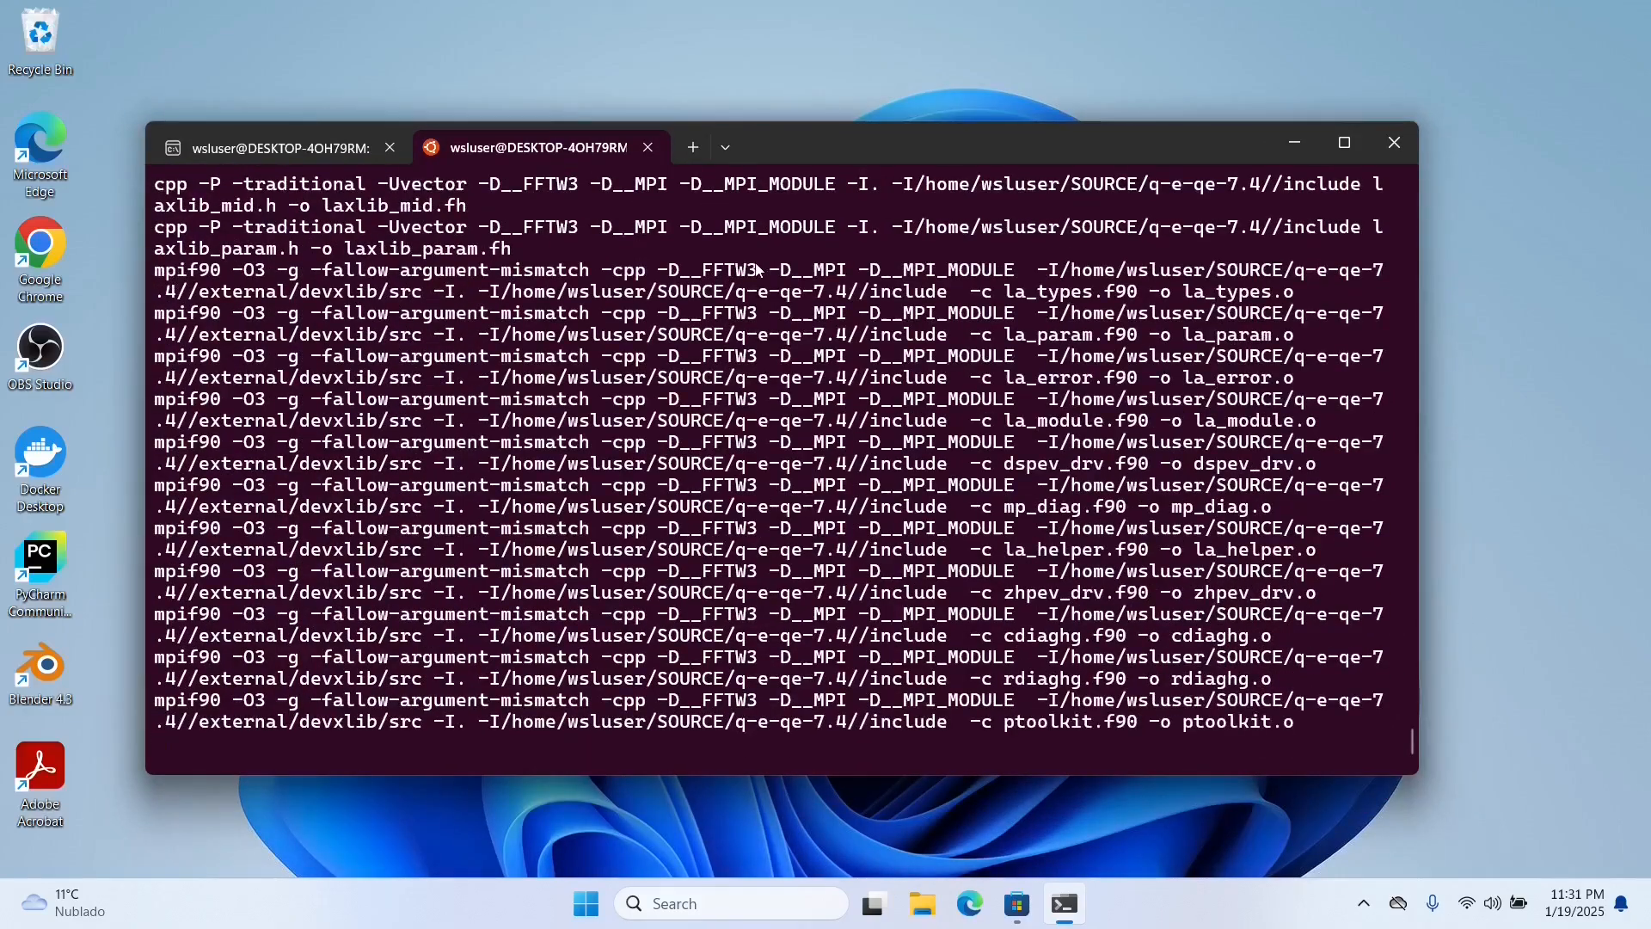
scroll(down, 3)
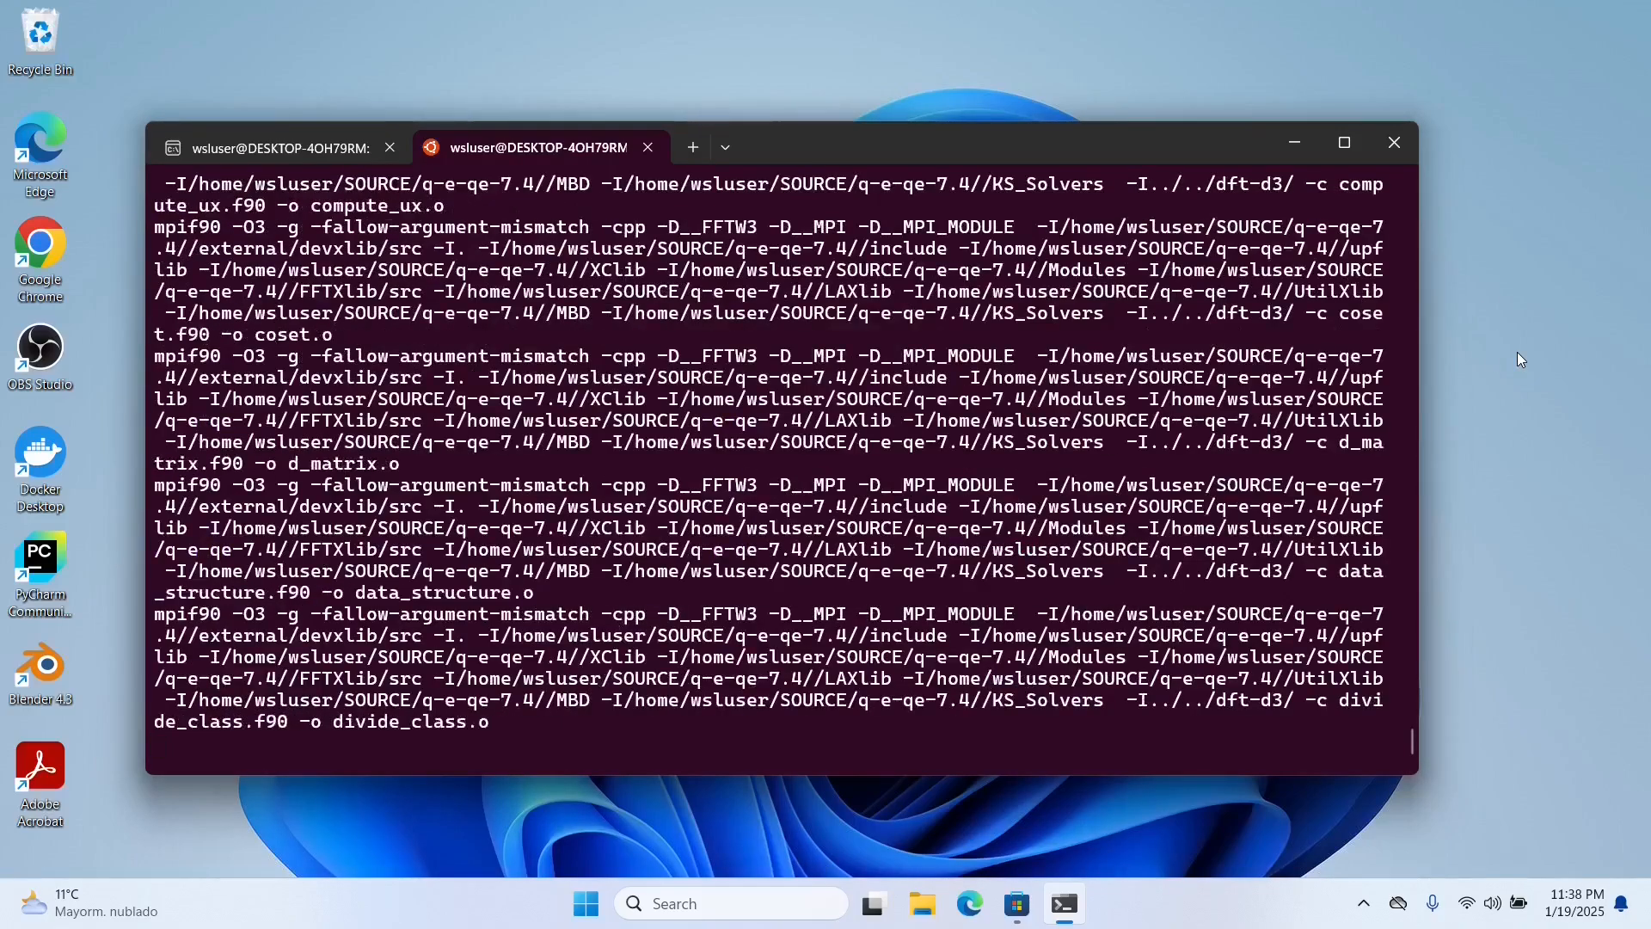
scroll(down, 3)
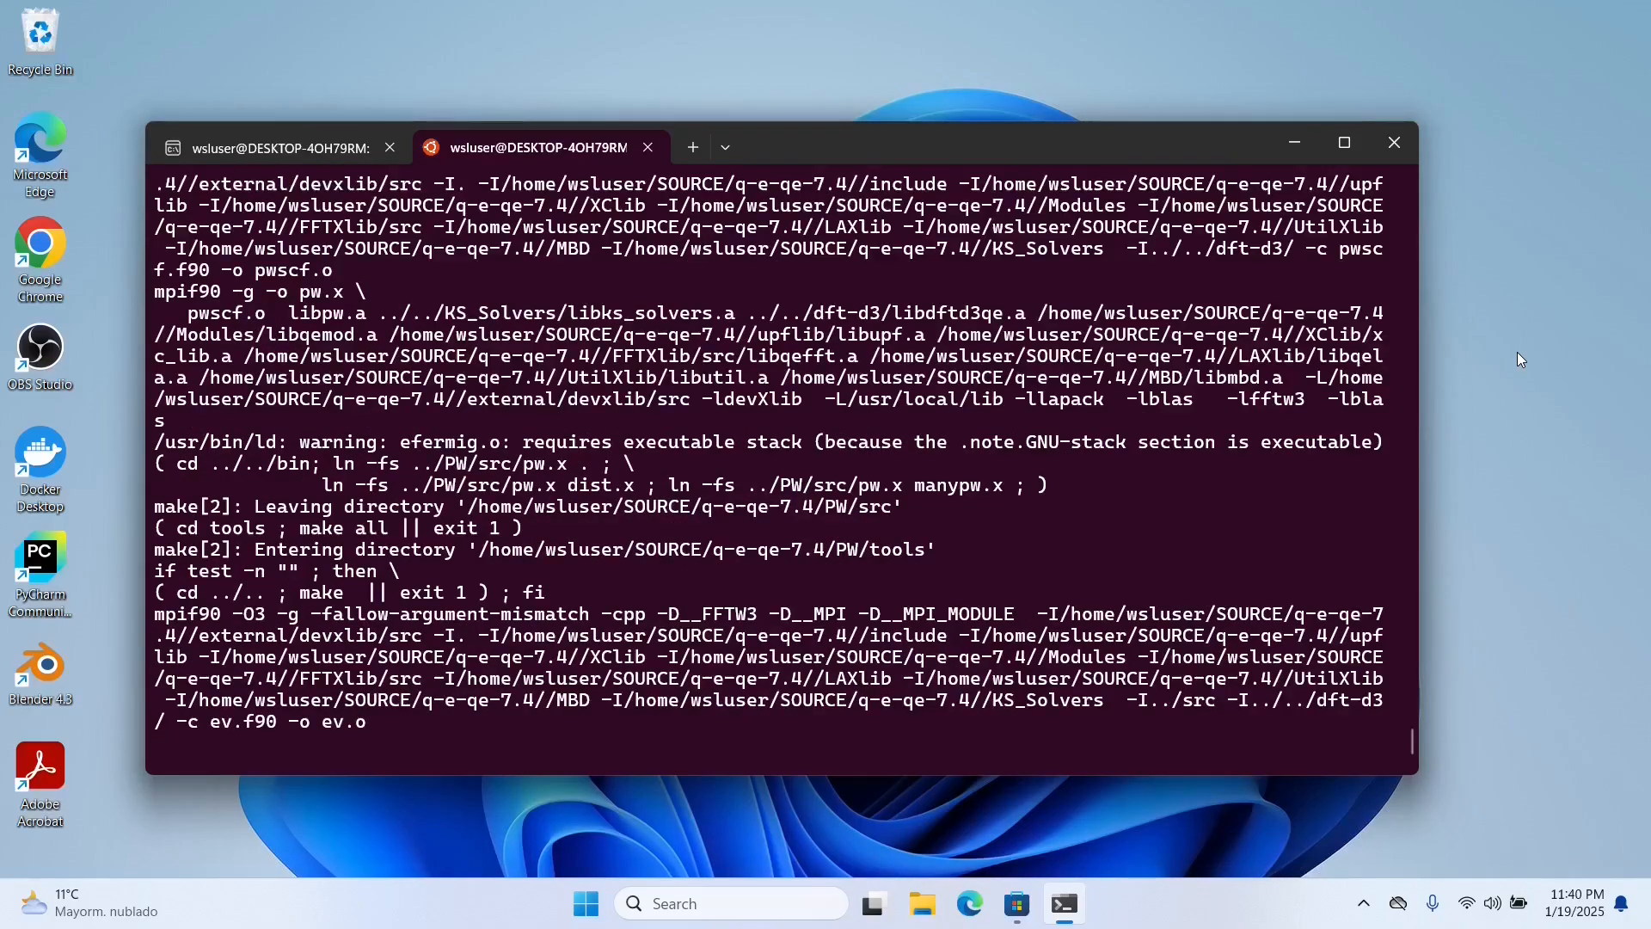
scroll(down, 3)
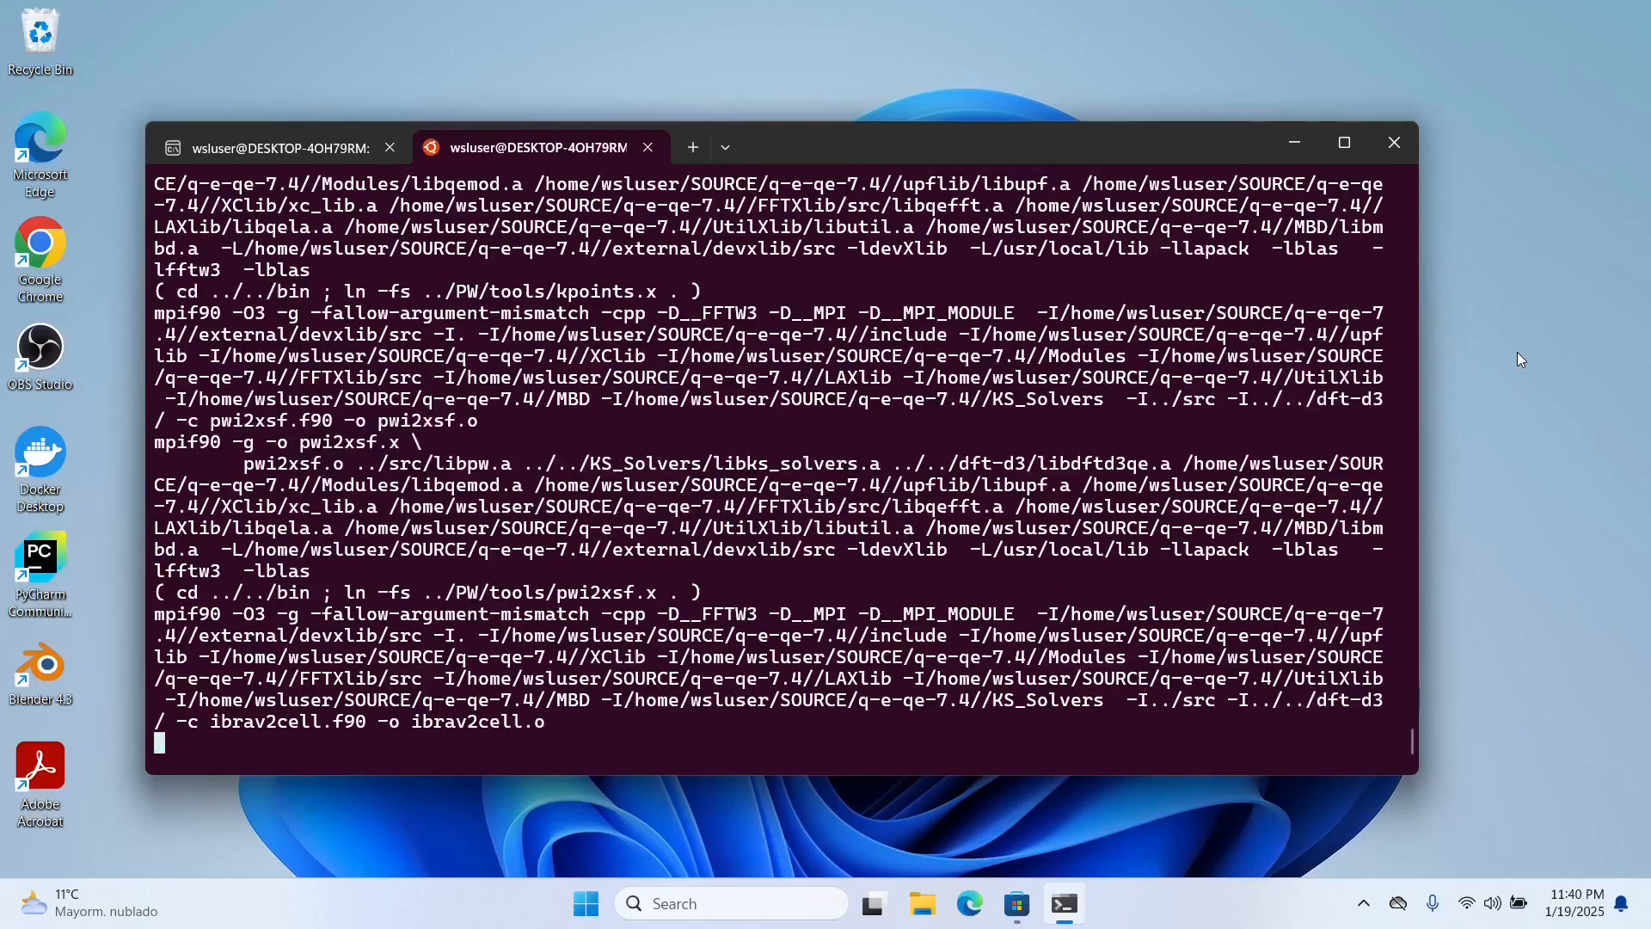
scroll(down, 3)
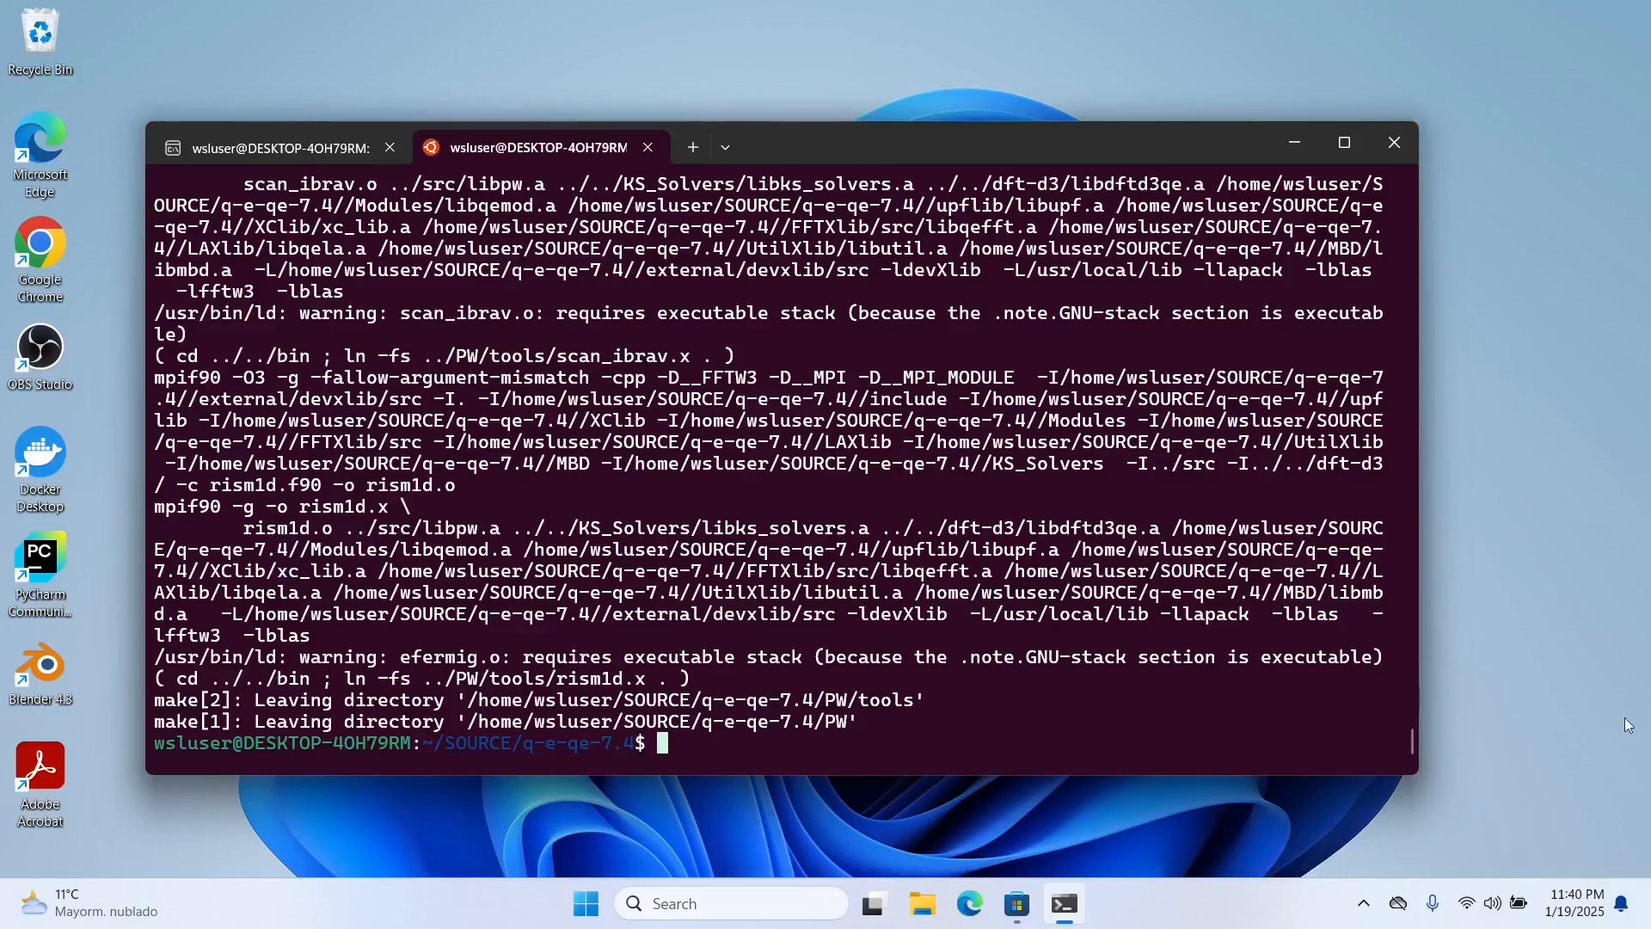
mouse_move(1284, 736)
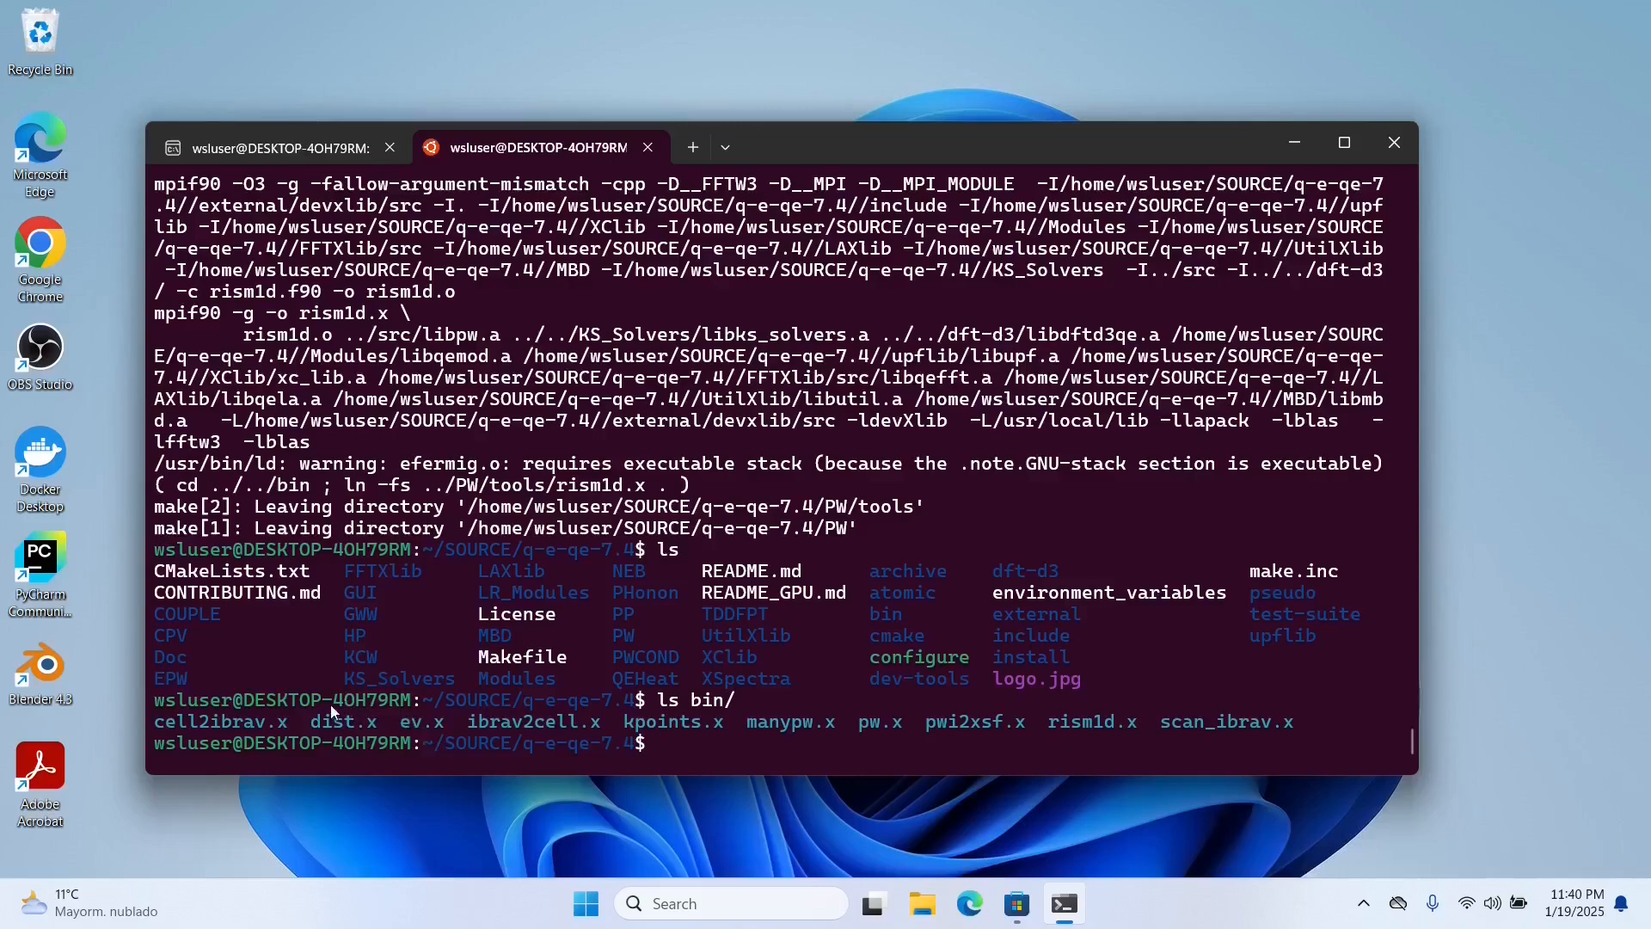
mouse_move(808, 724)
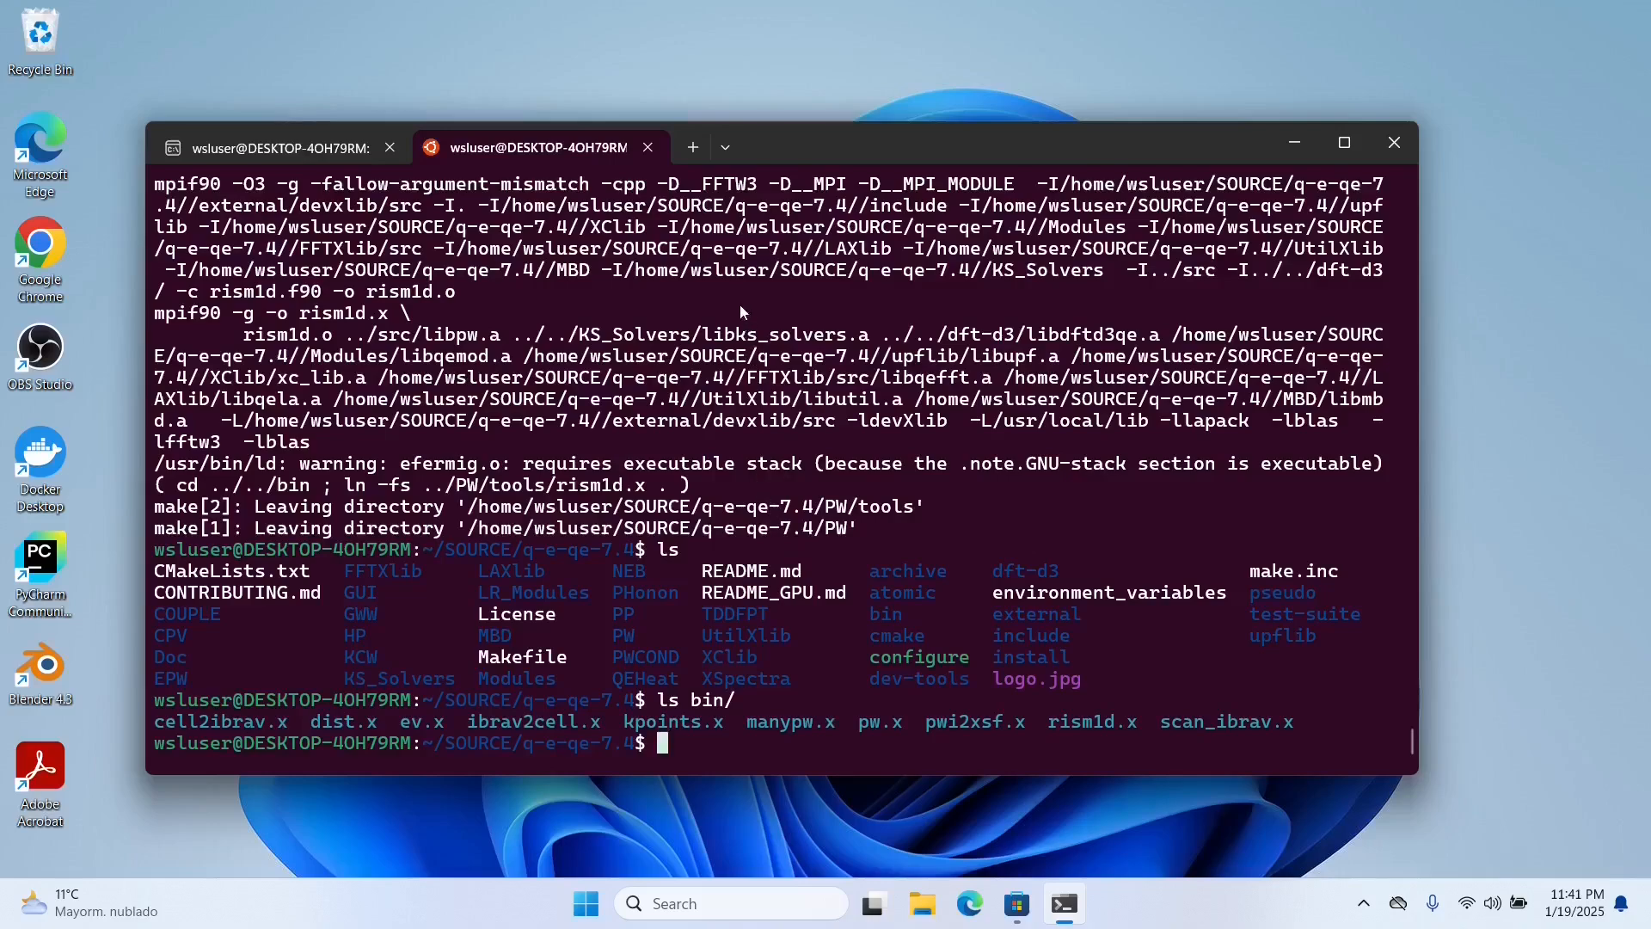
mouse_move(957, 621)
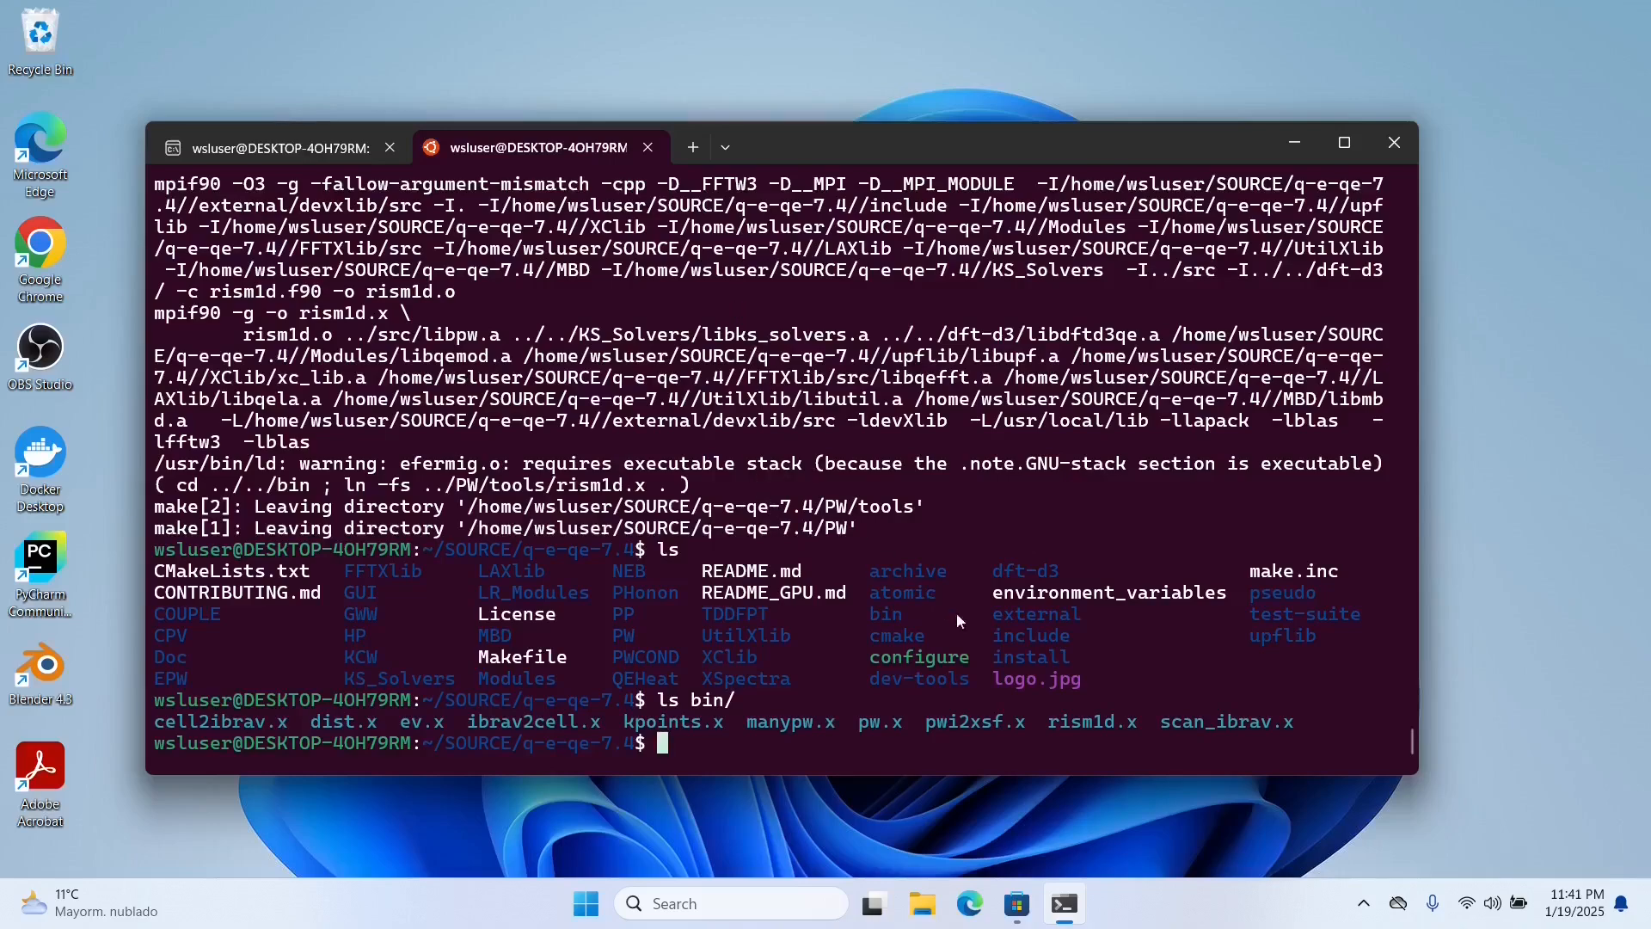
Type the wget command for the gitlab QE 7.4 tarball without running it
text(wget https://gitlab.com/QEF/q-e/-/archive/qe-7.4/q-e-qe-7.4.tar.gz)
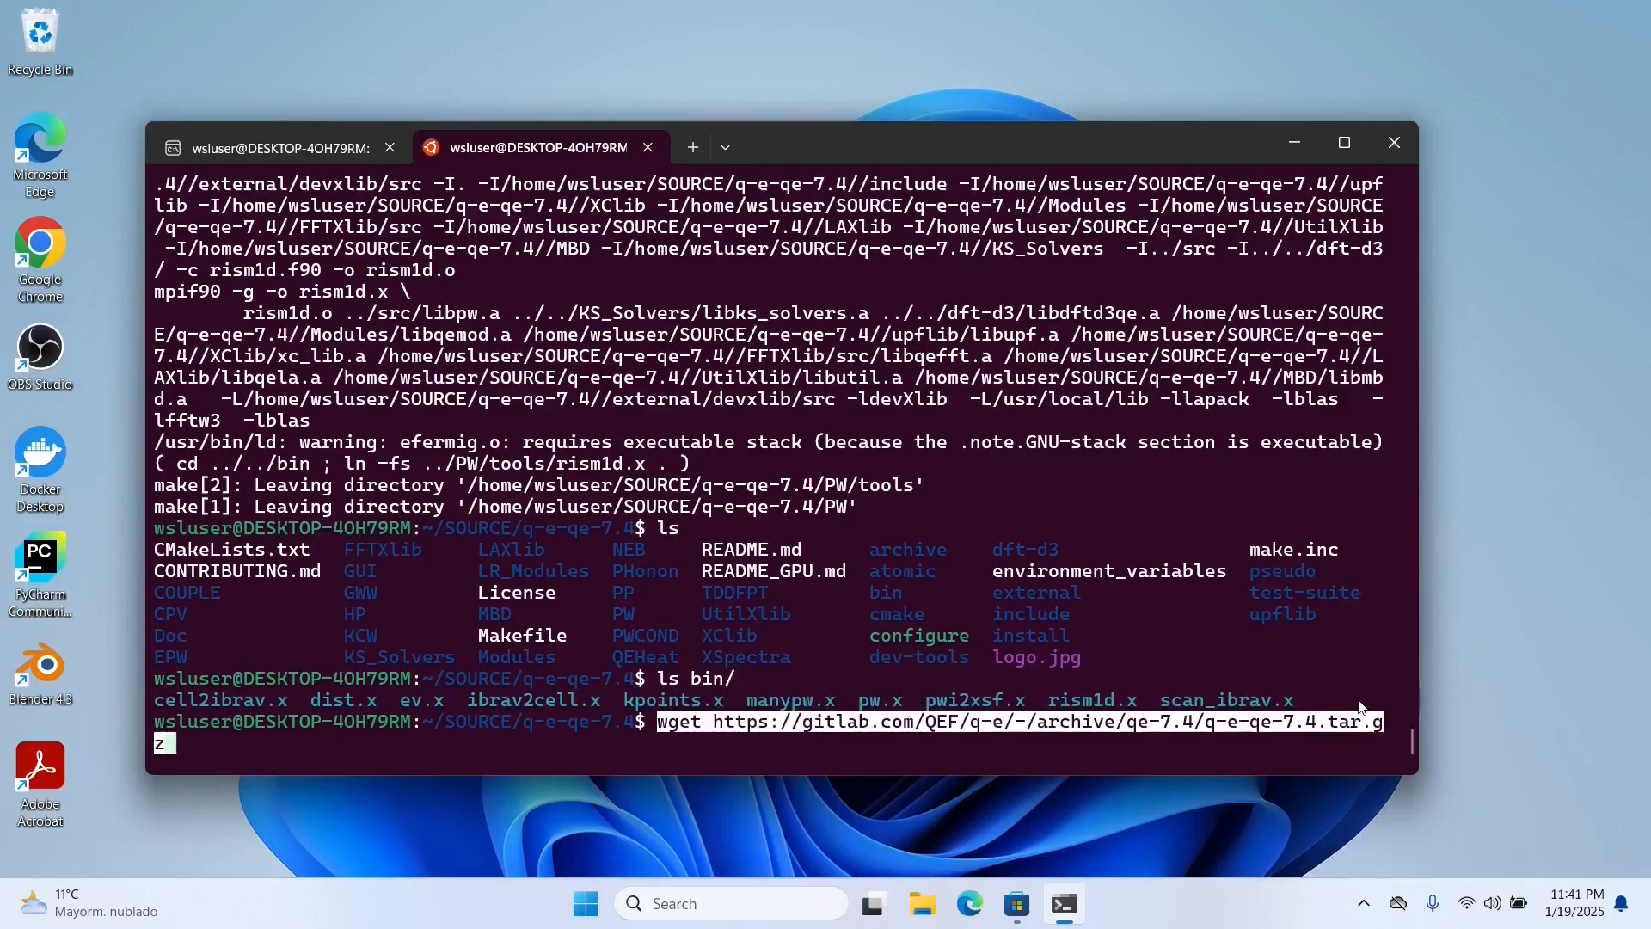
mouse_move(1001, 759)
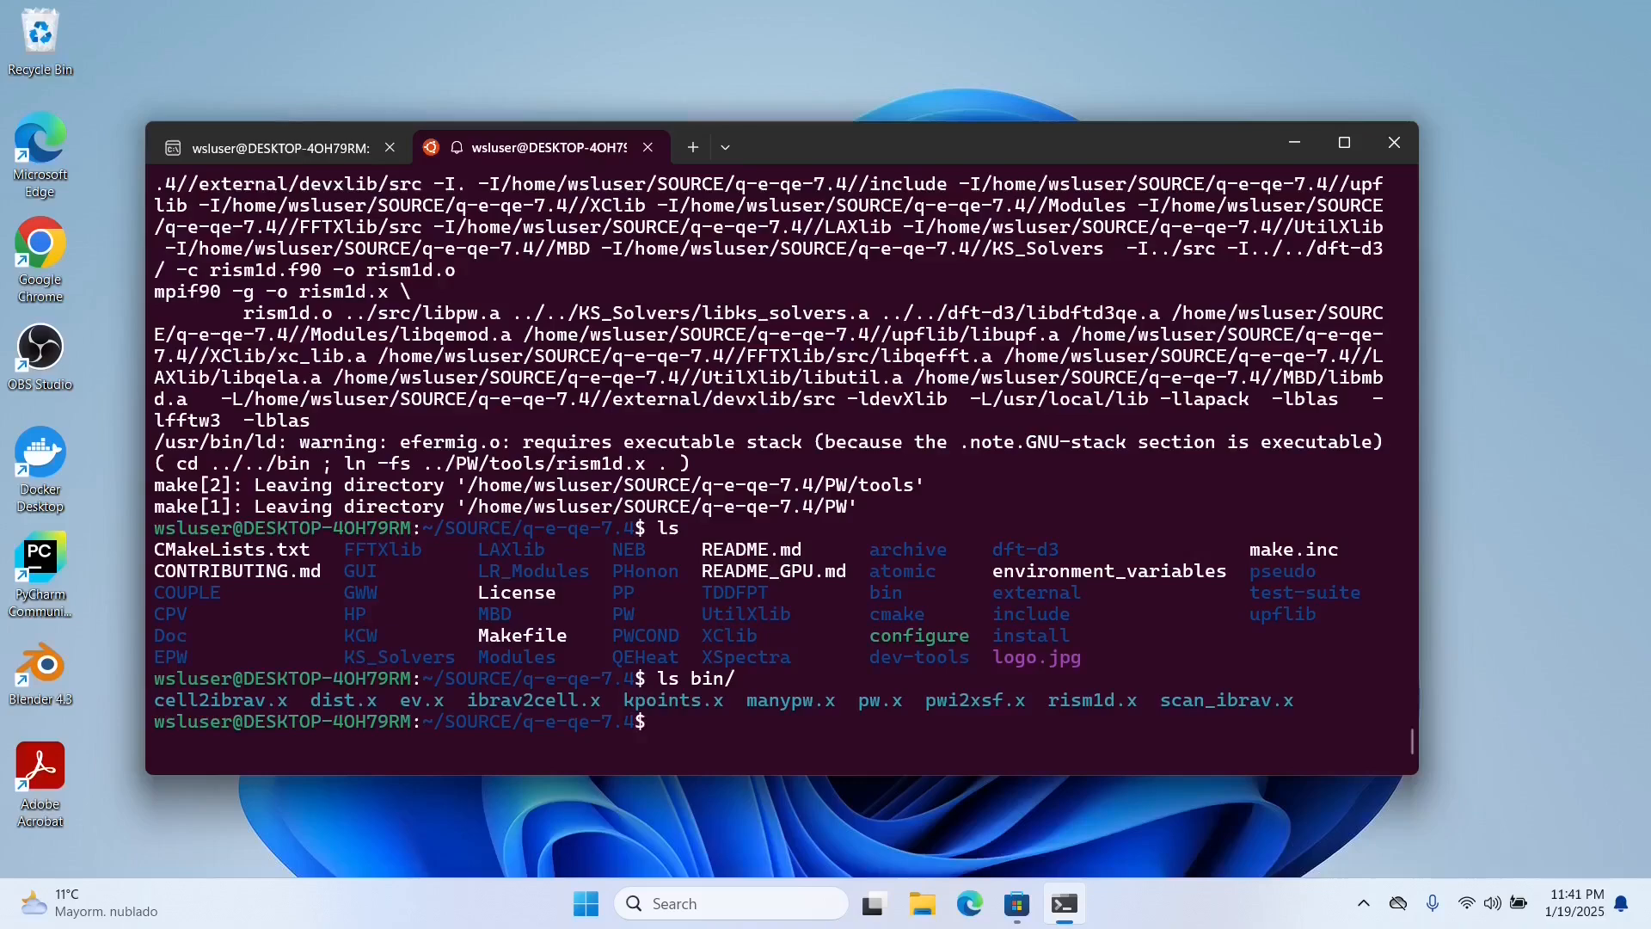
Build the post-processing executables such as oscdft_et.x with make pp
text(ma)
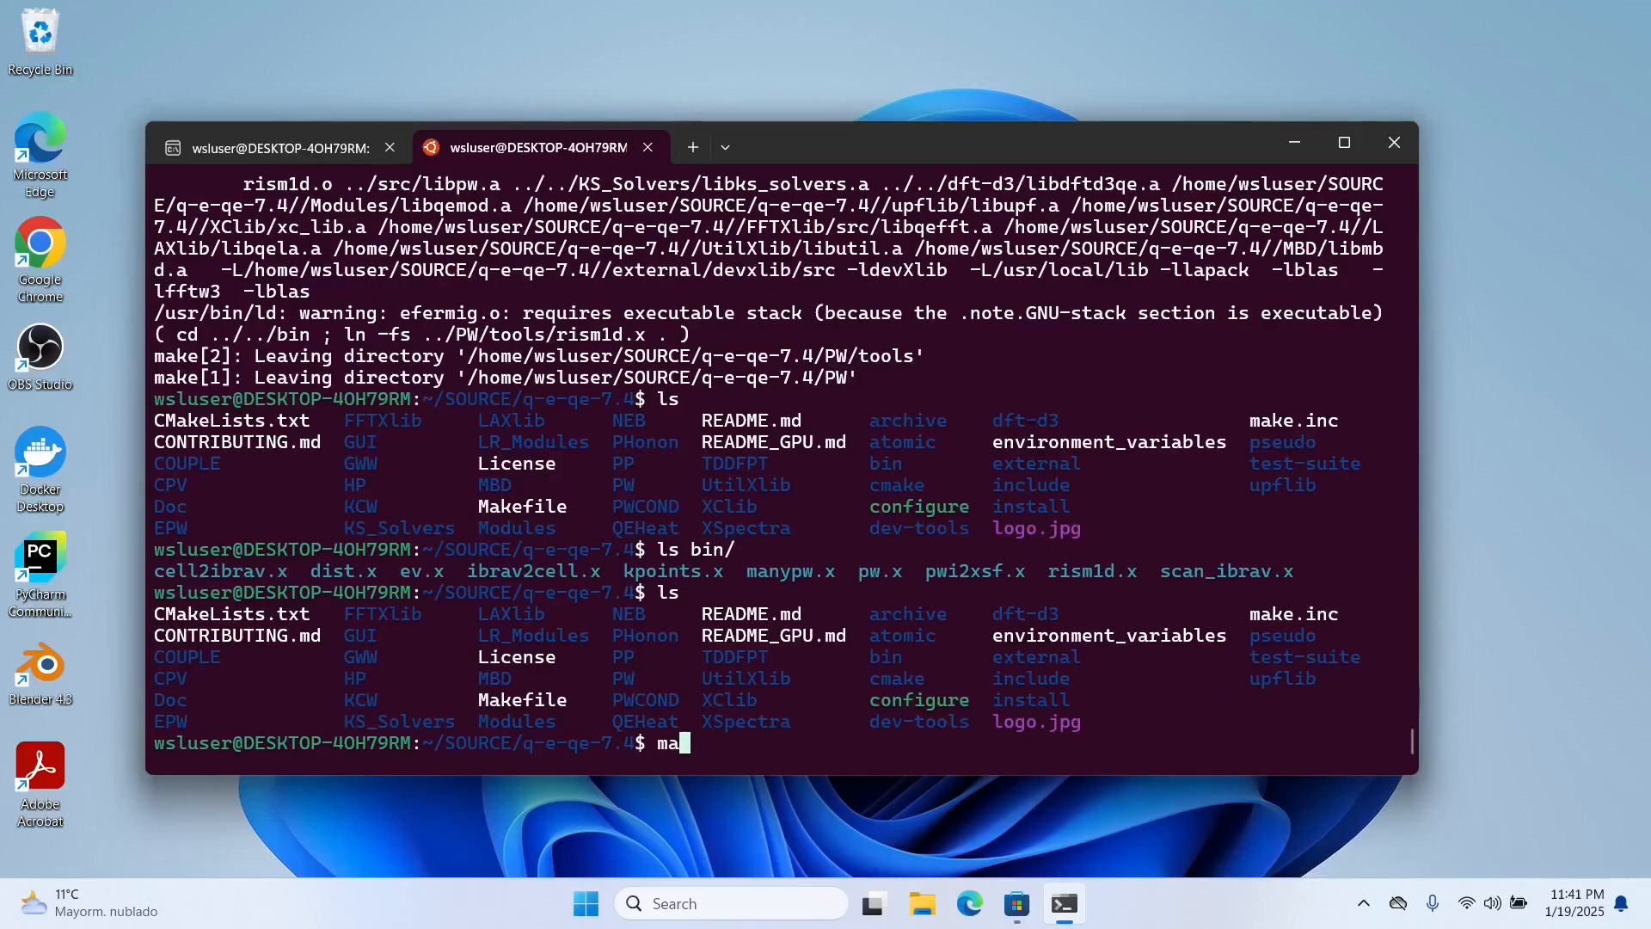
text(ke pp)
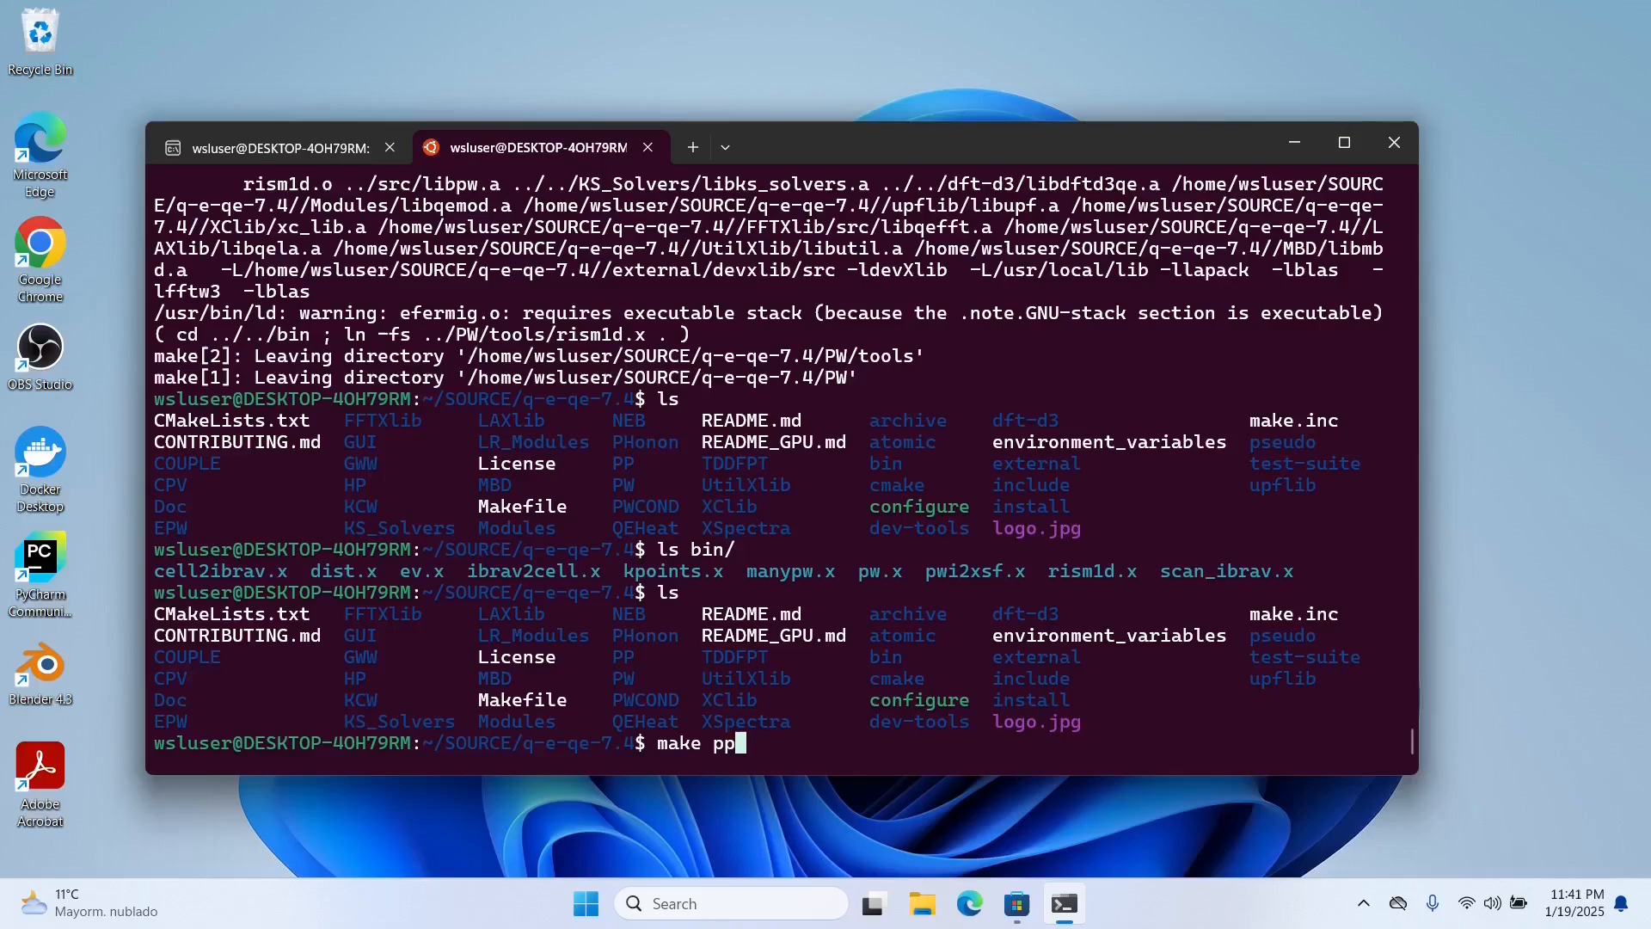
mouse_move(737, 742)
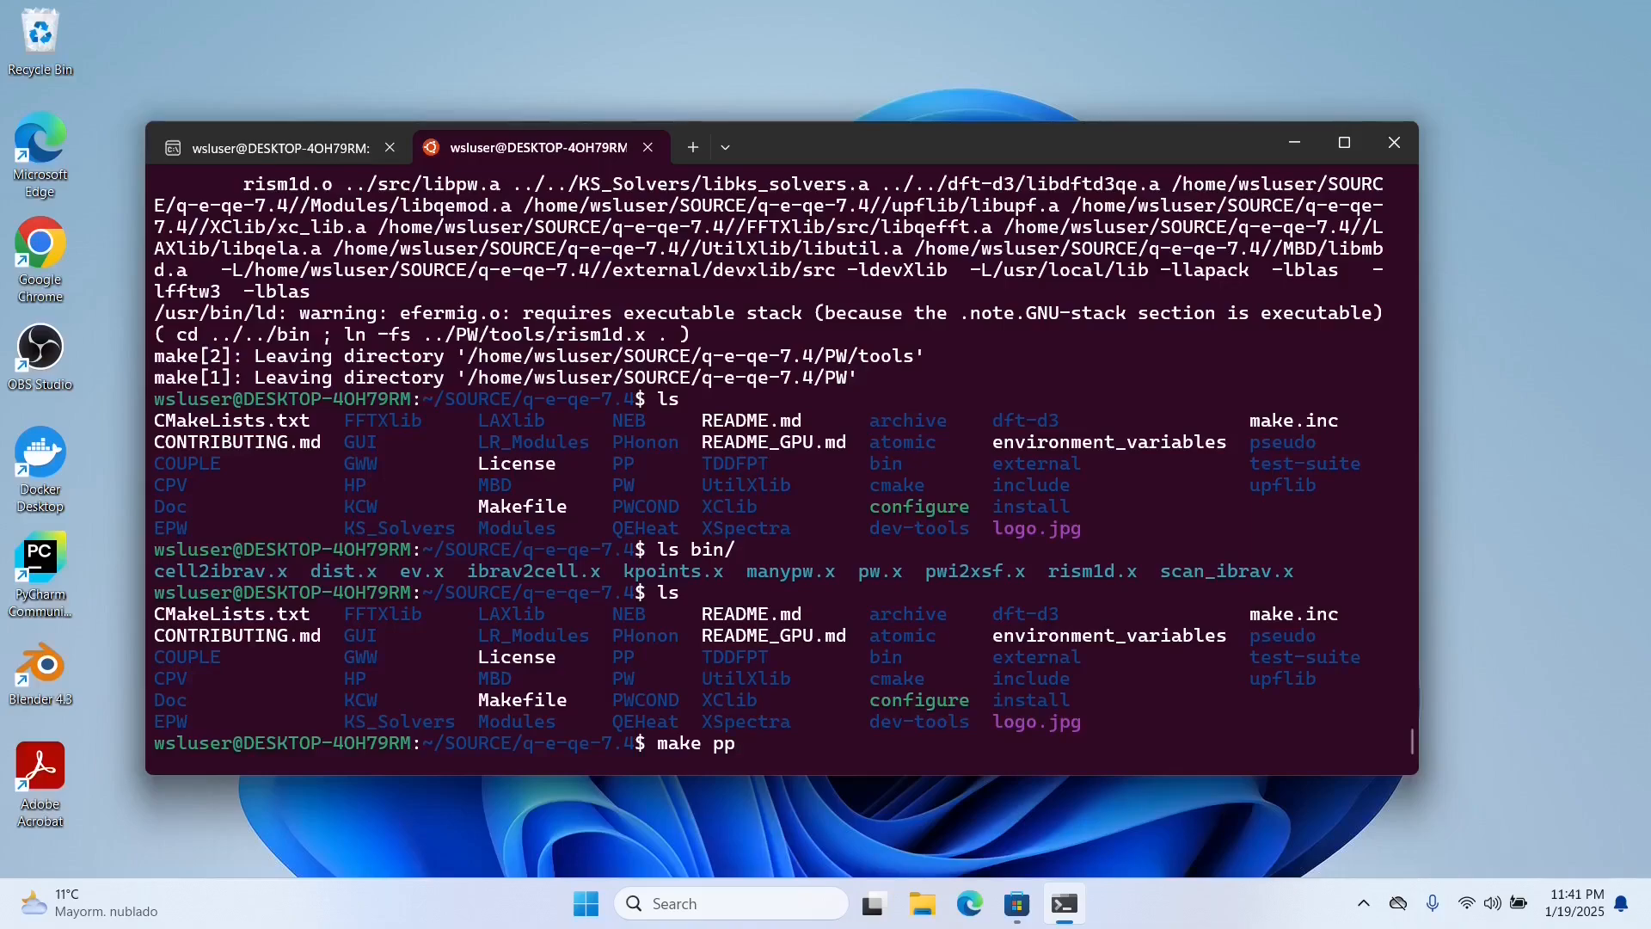
key(Return)
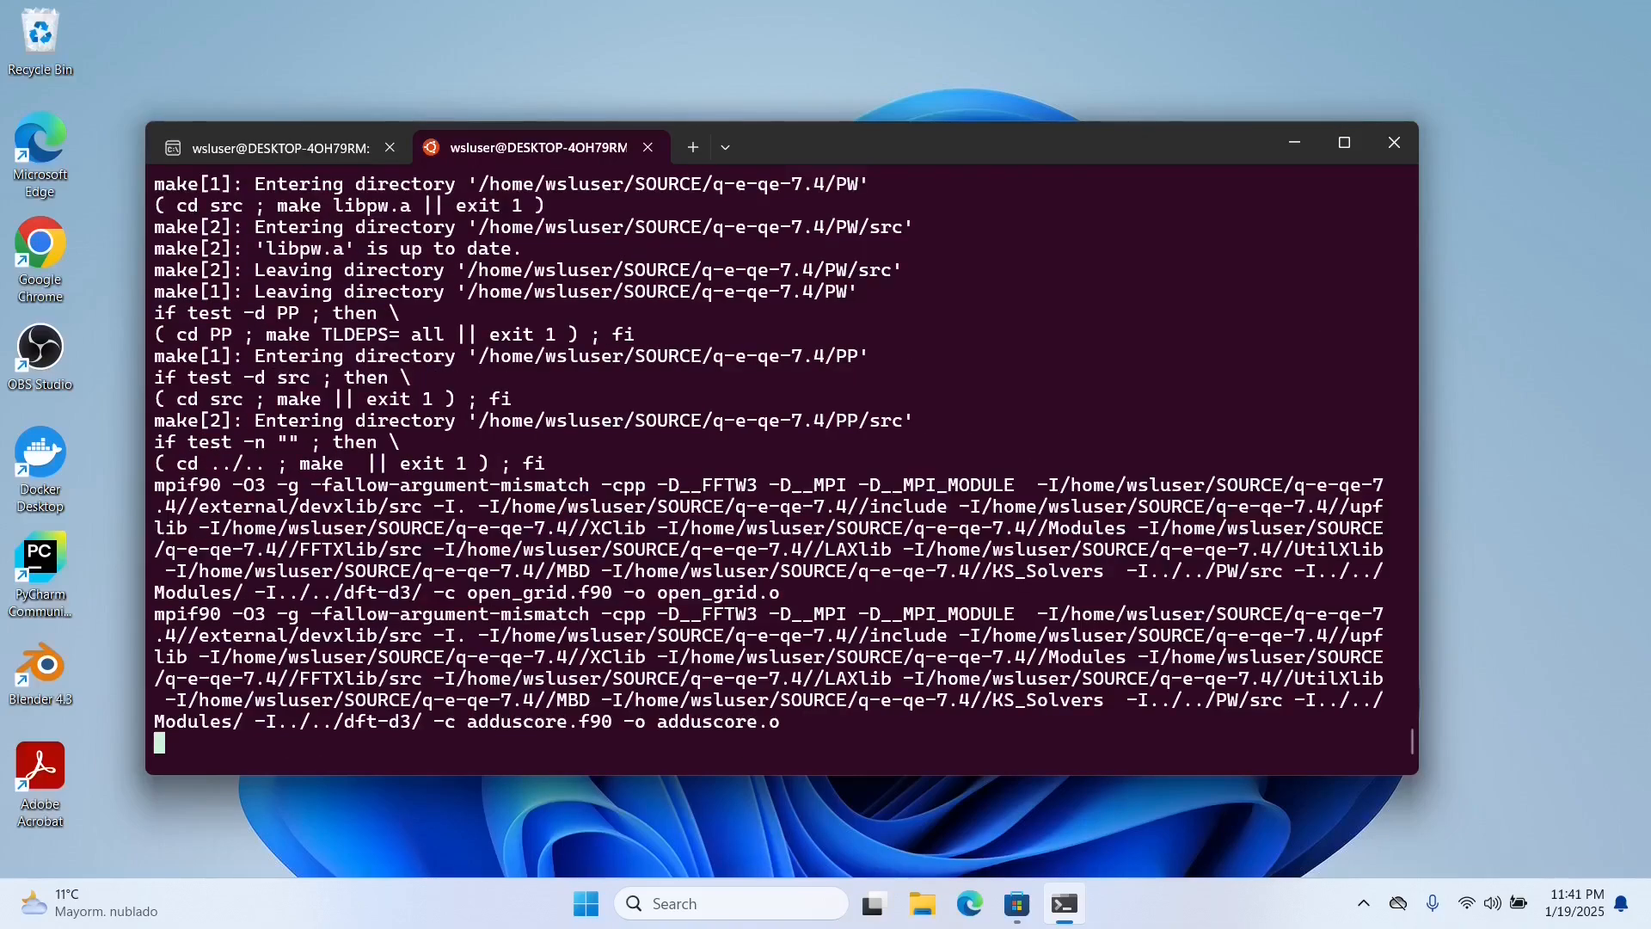
scroll(down, 3)
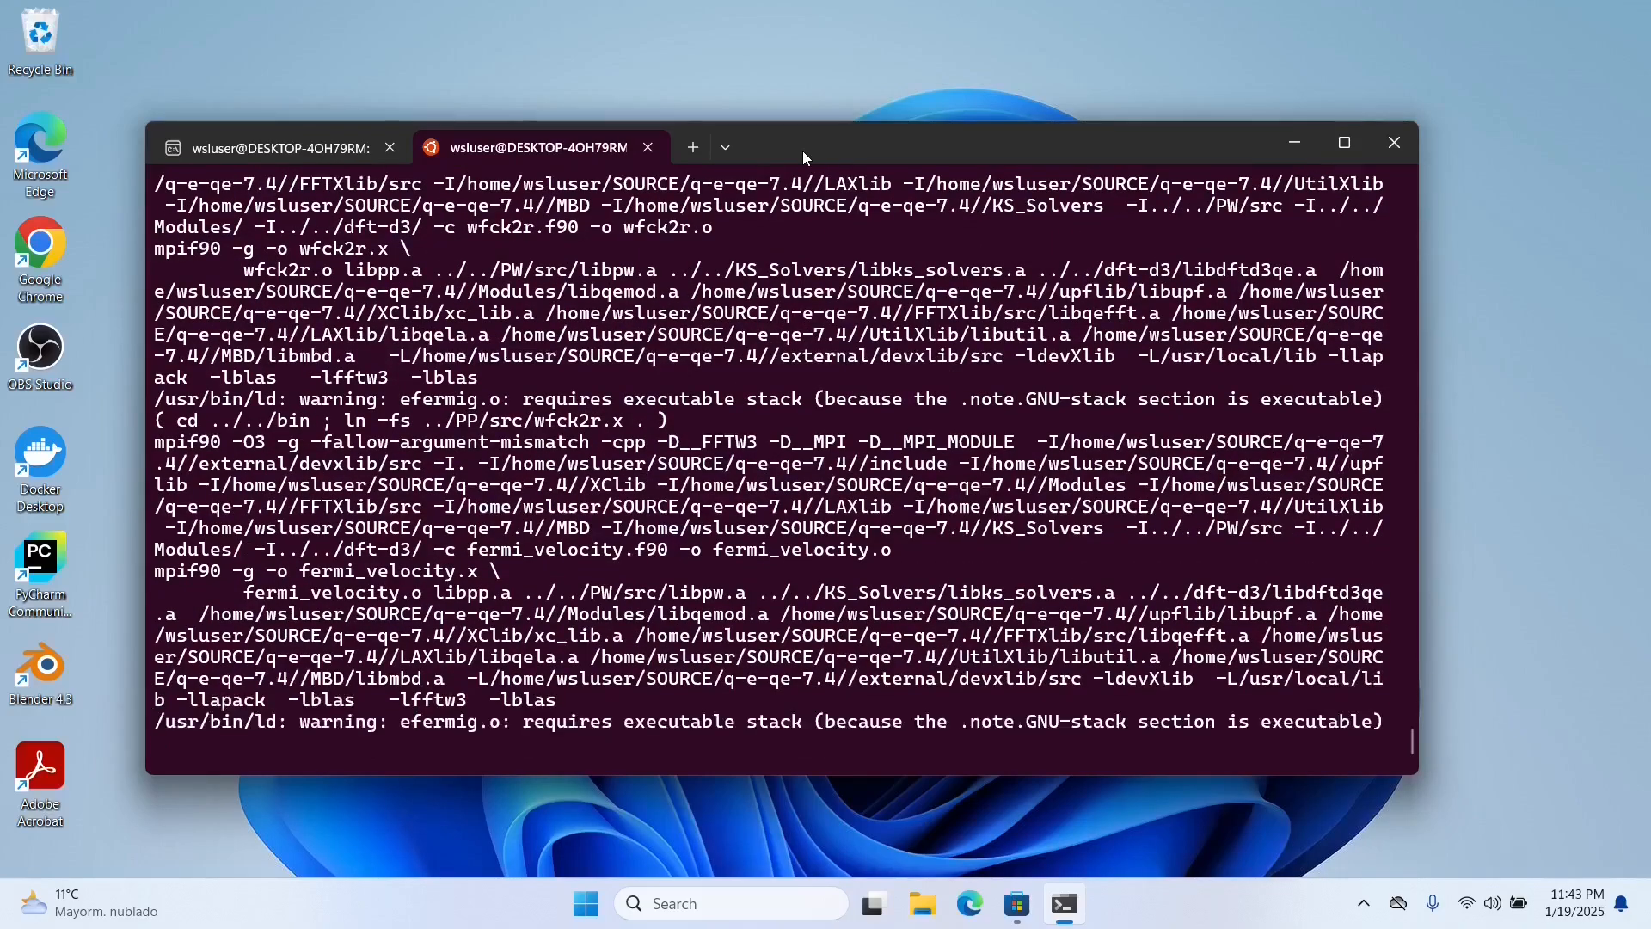
scroll(down, 3)
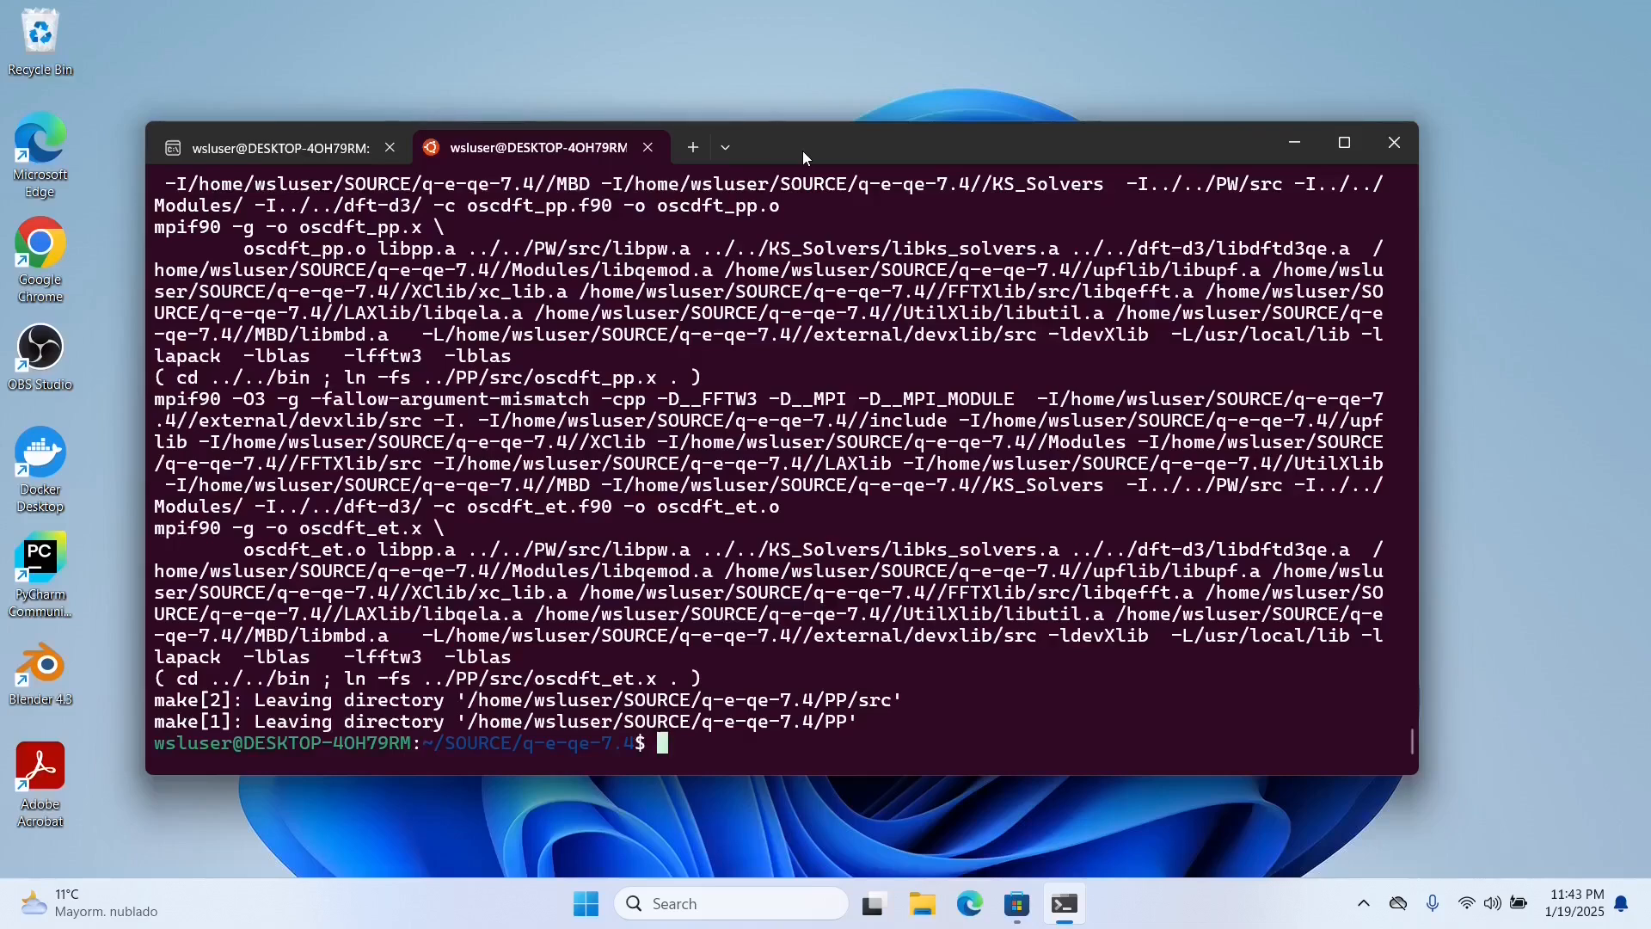
List bin's executables (pp.x, bands.x, dos.x) and confirm path /home/wsluser/SOURCE/q-e-qe-7.4/bin
text(ls)
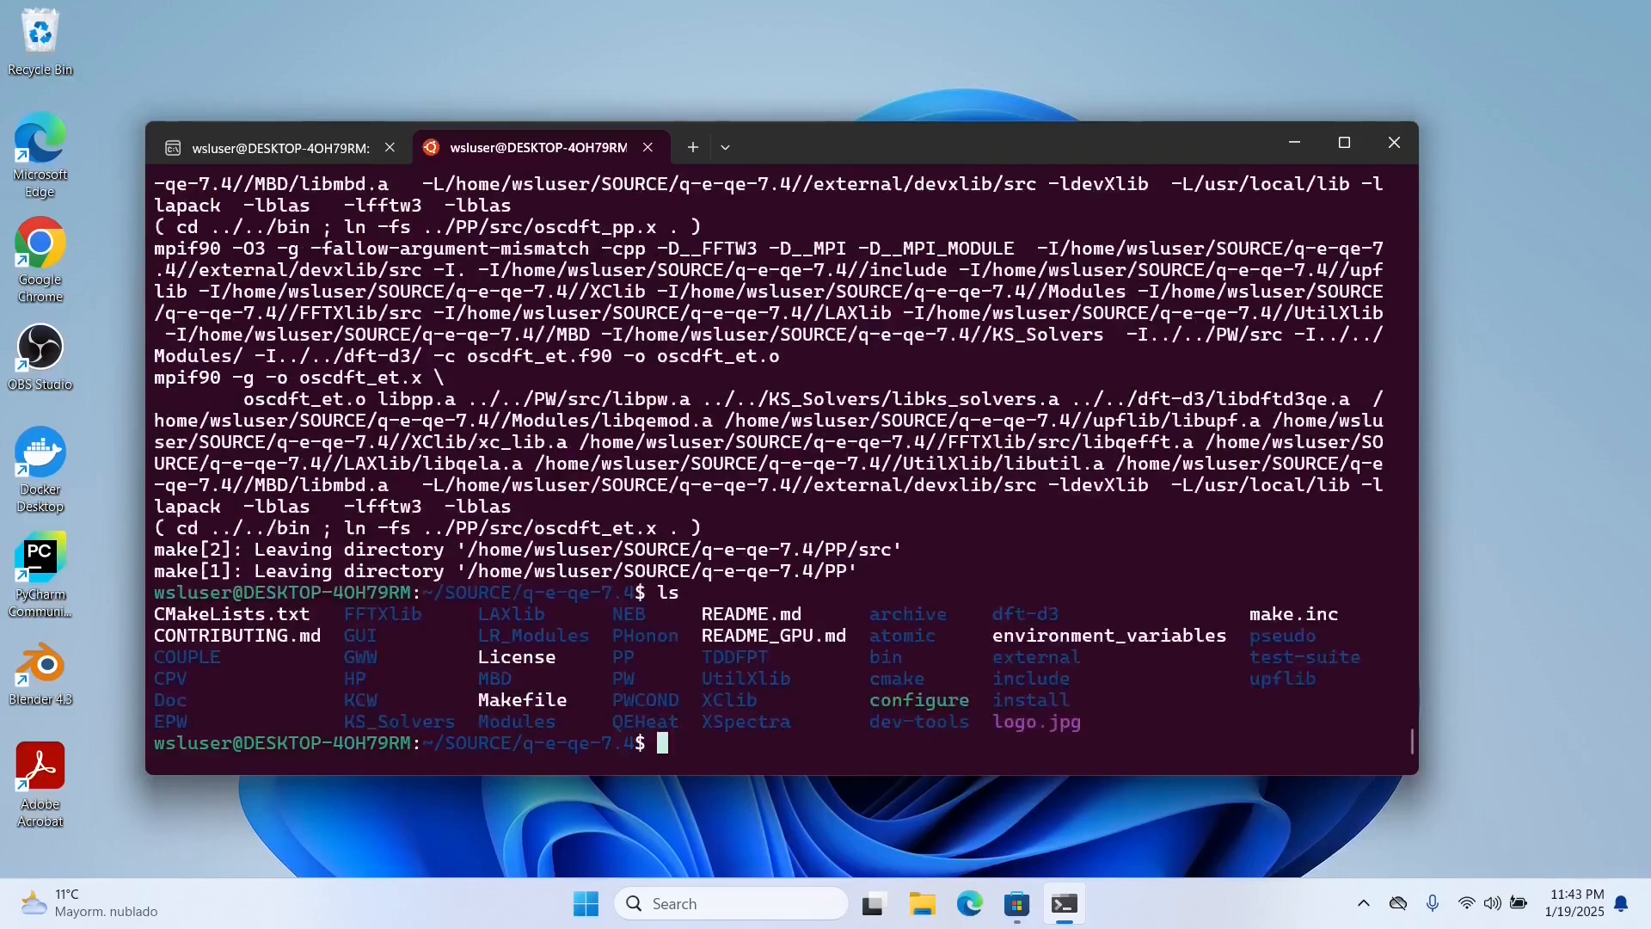
text(ls bi)
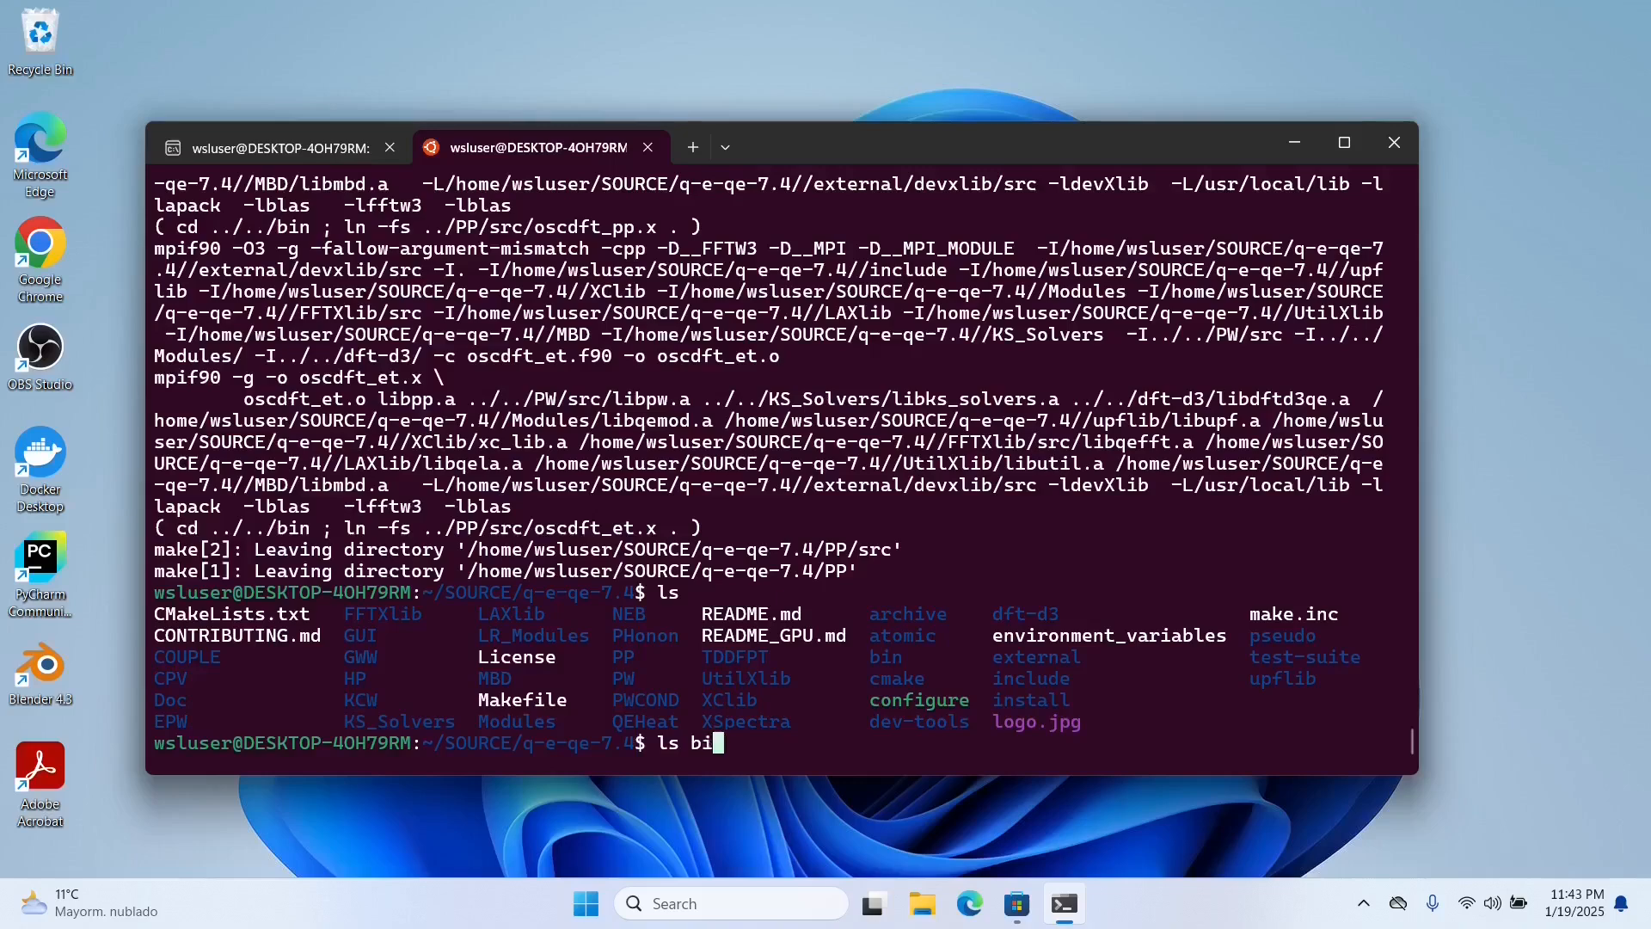
key(Return)
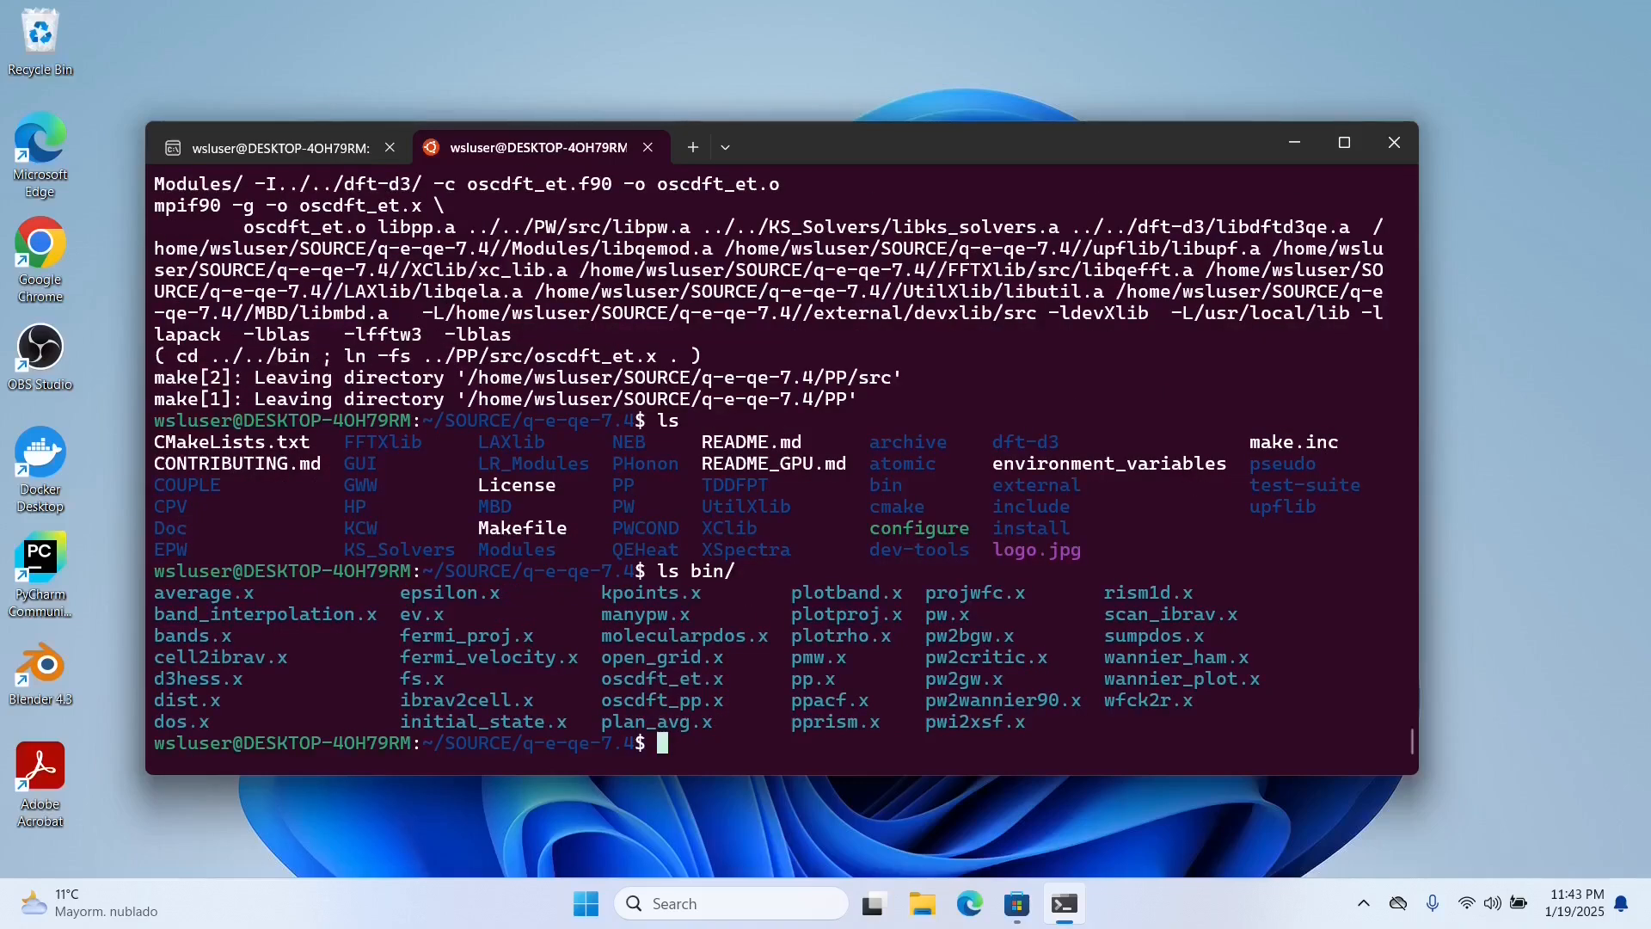
text(pwd)
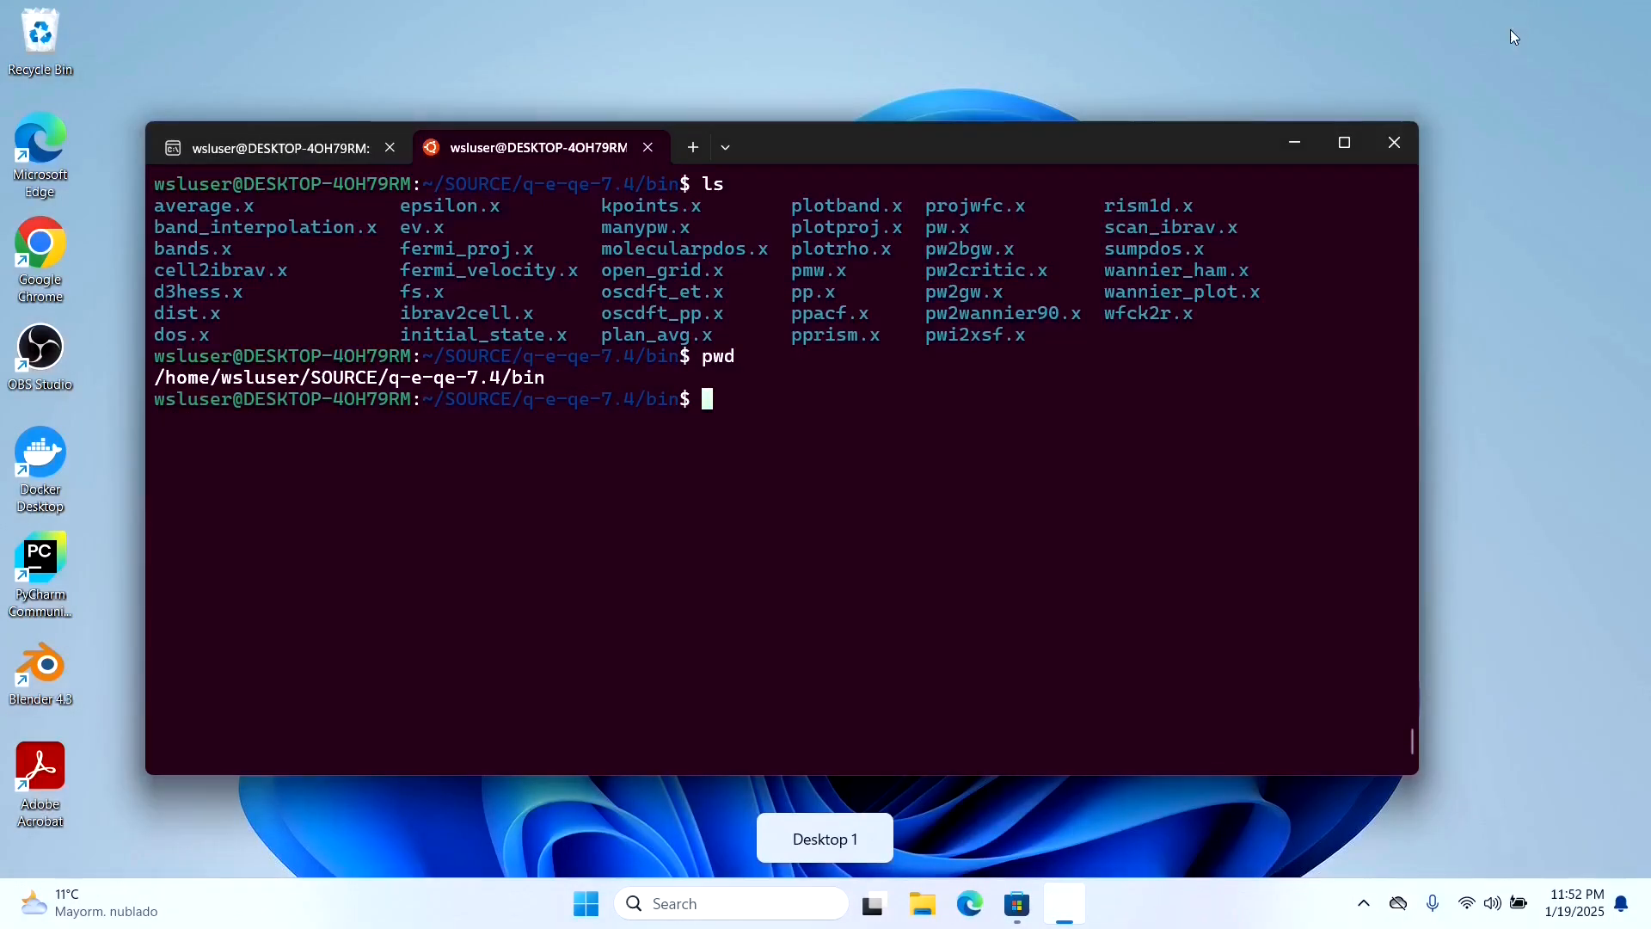
mouse_move(810, 394)
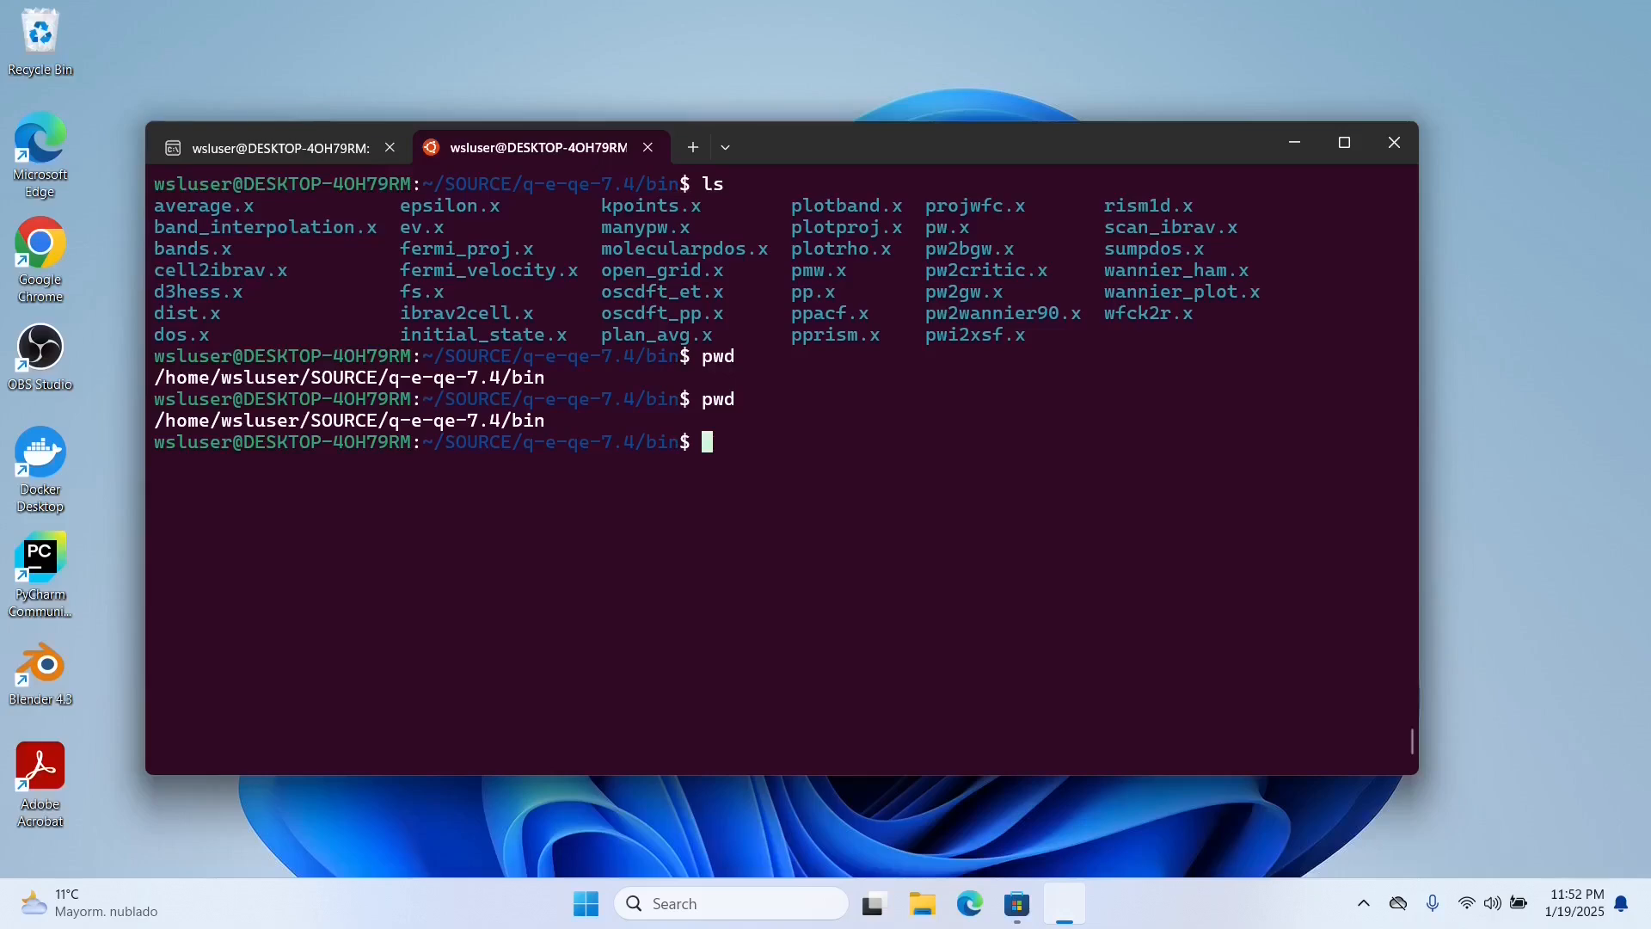
Open ~/.bashrc in vi
text(vi)
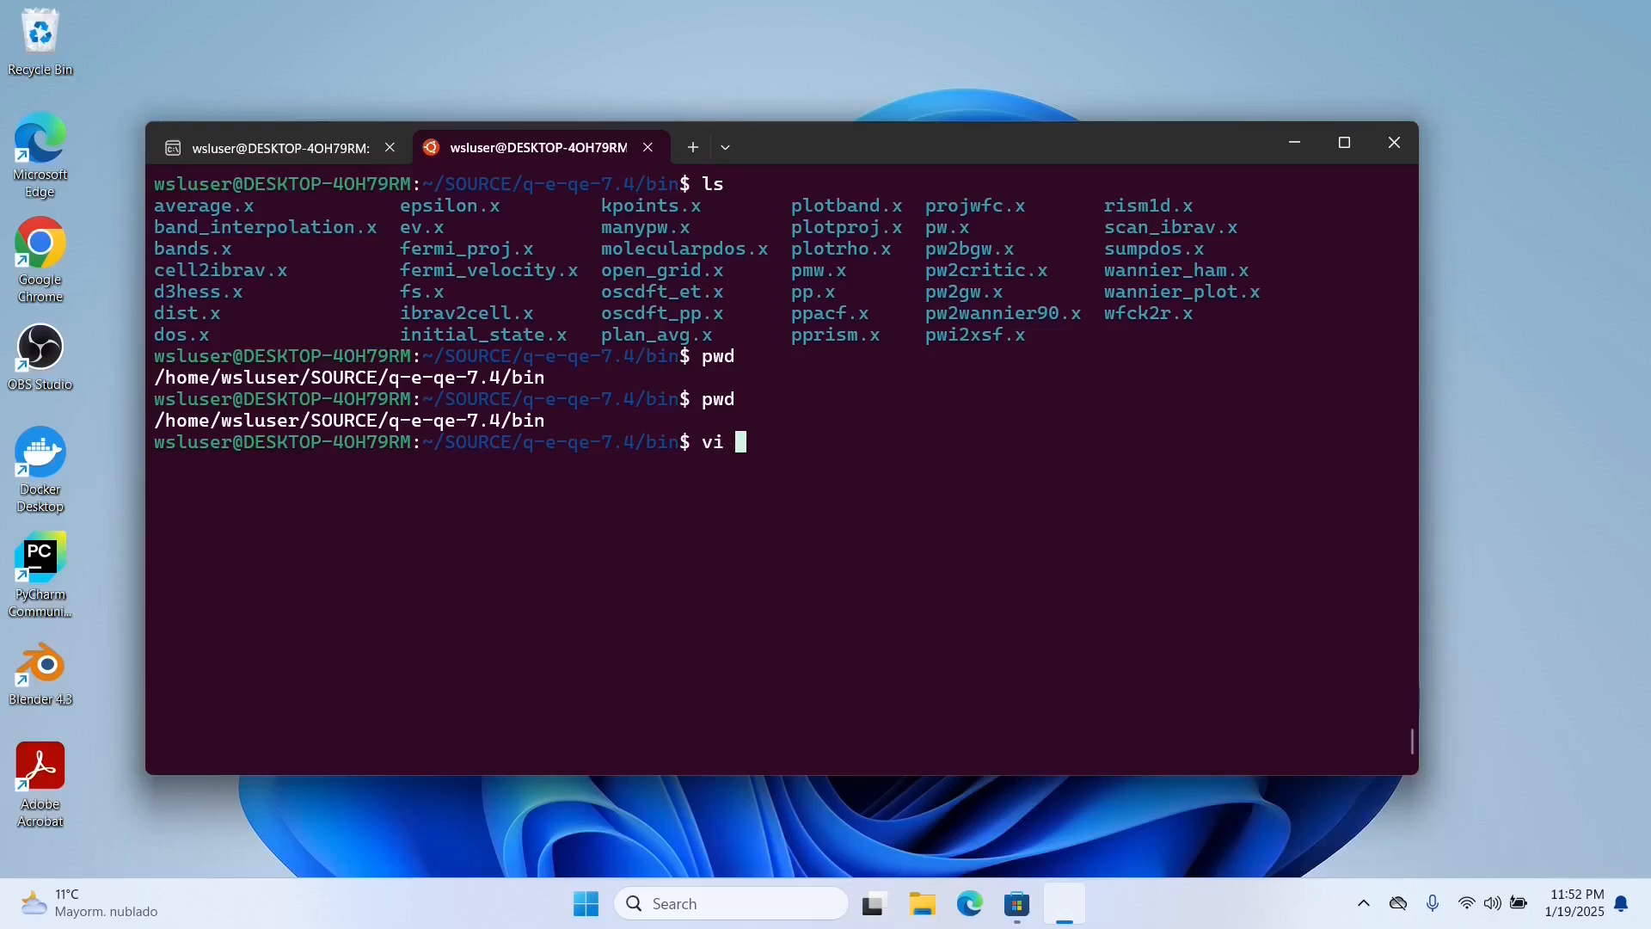
text(~/.)
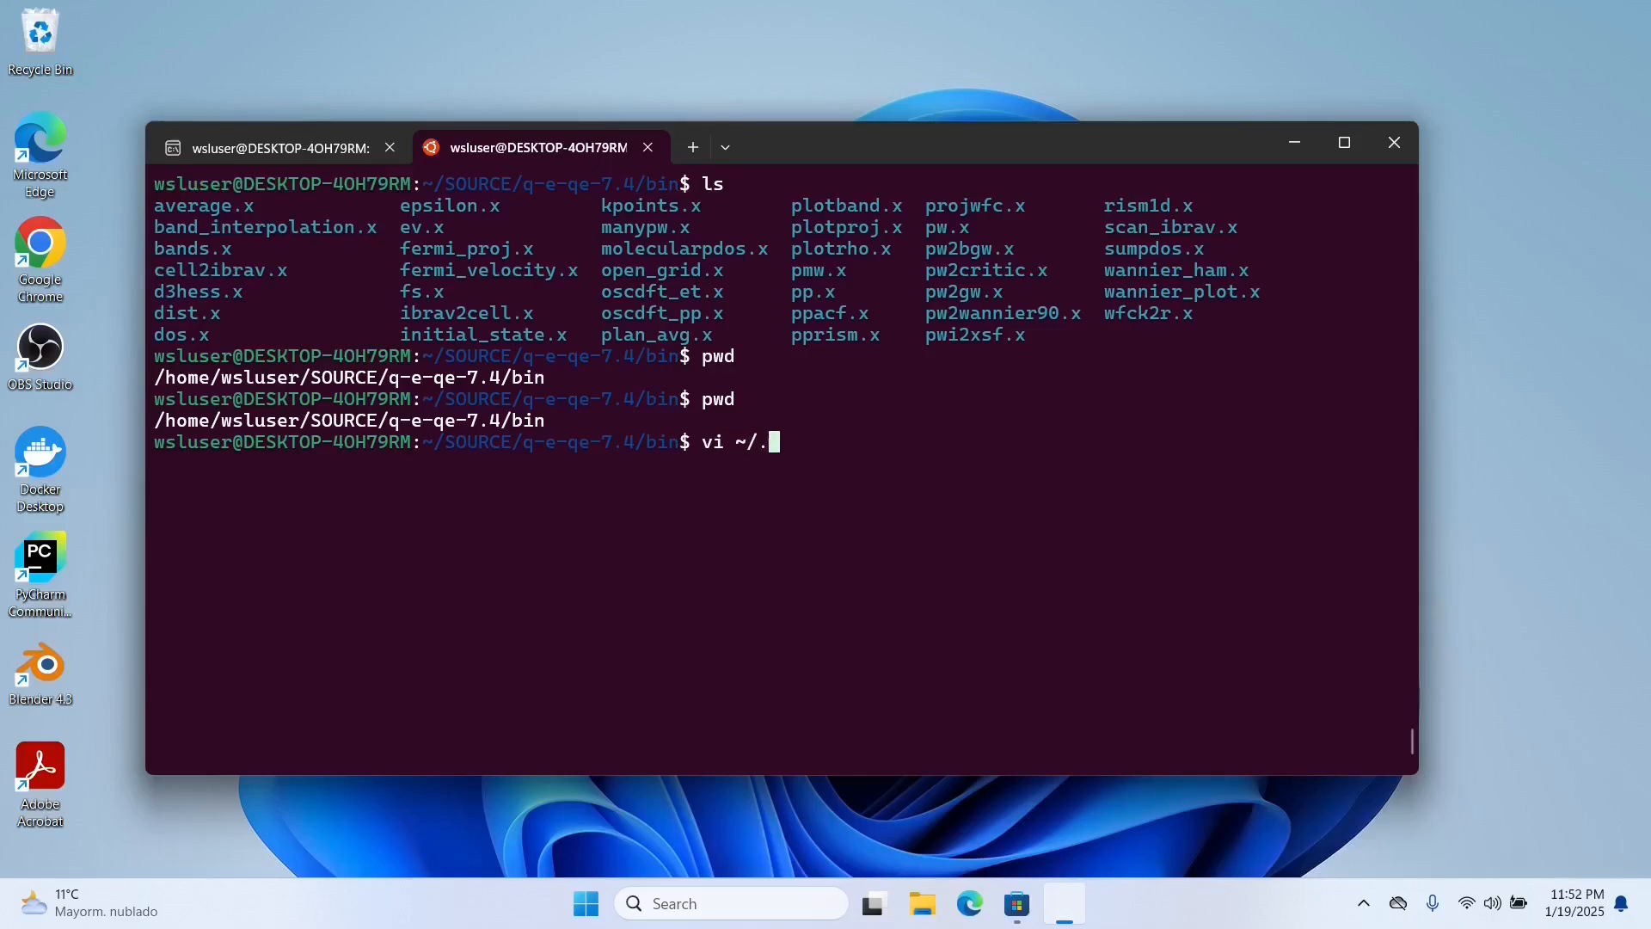
text(bash)
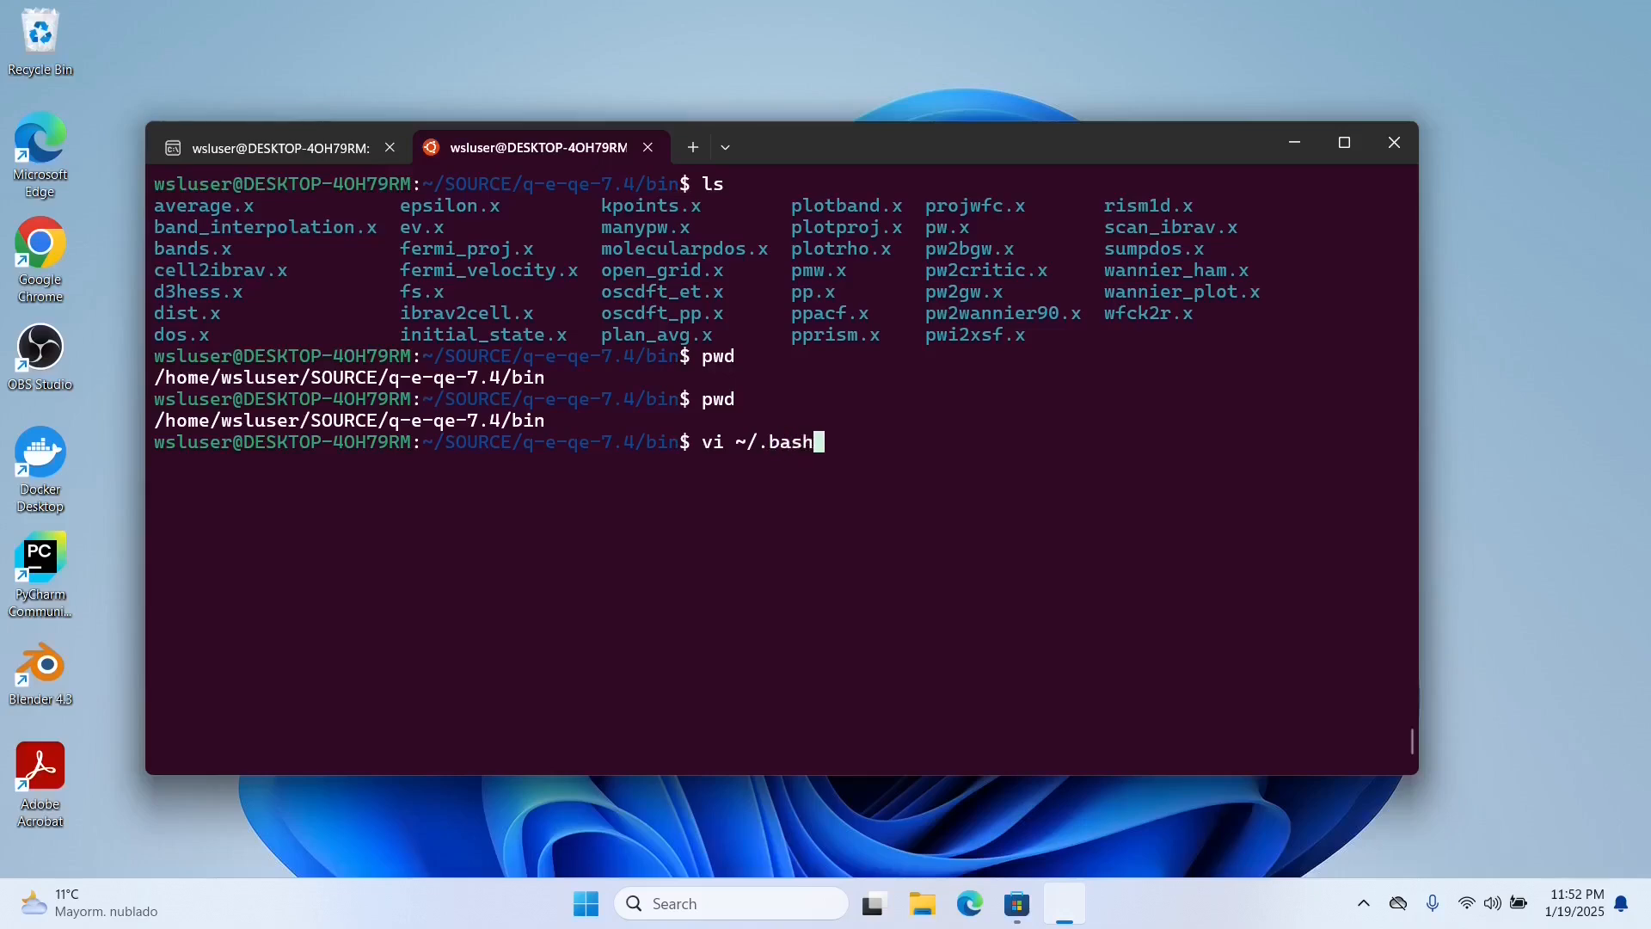
text(rc)
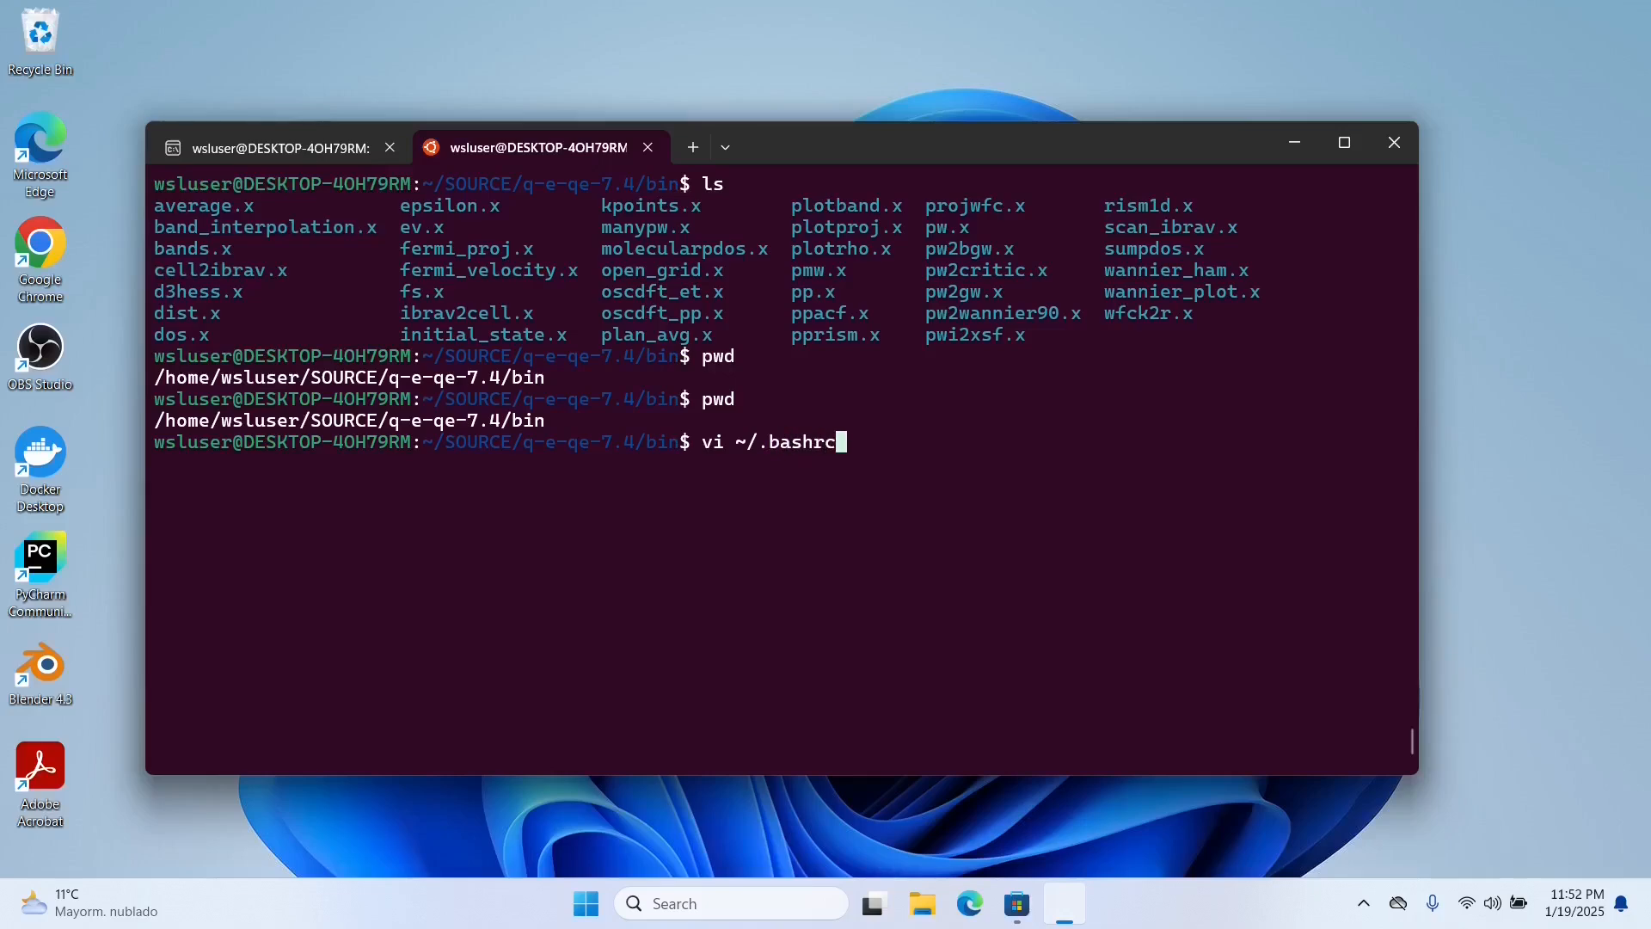
key(Return)
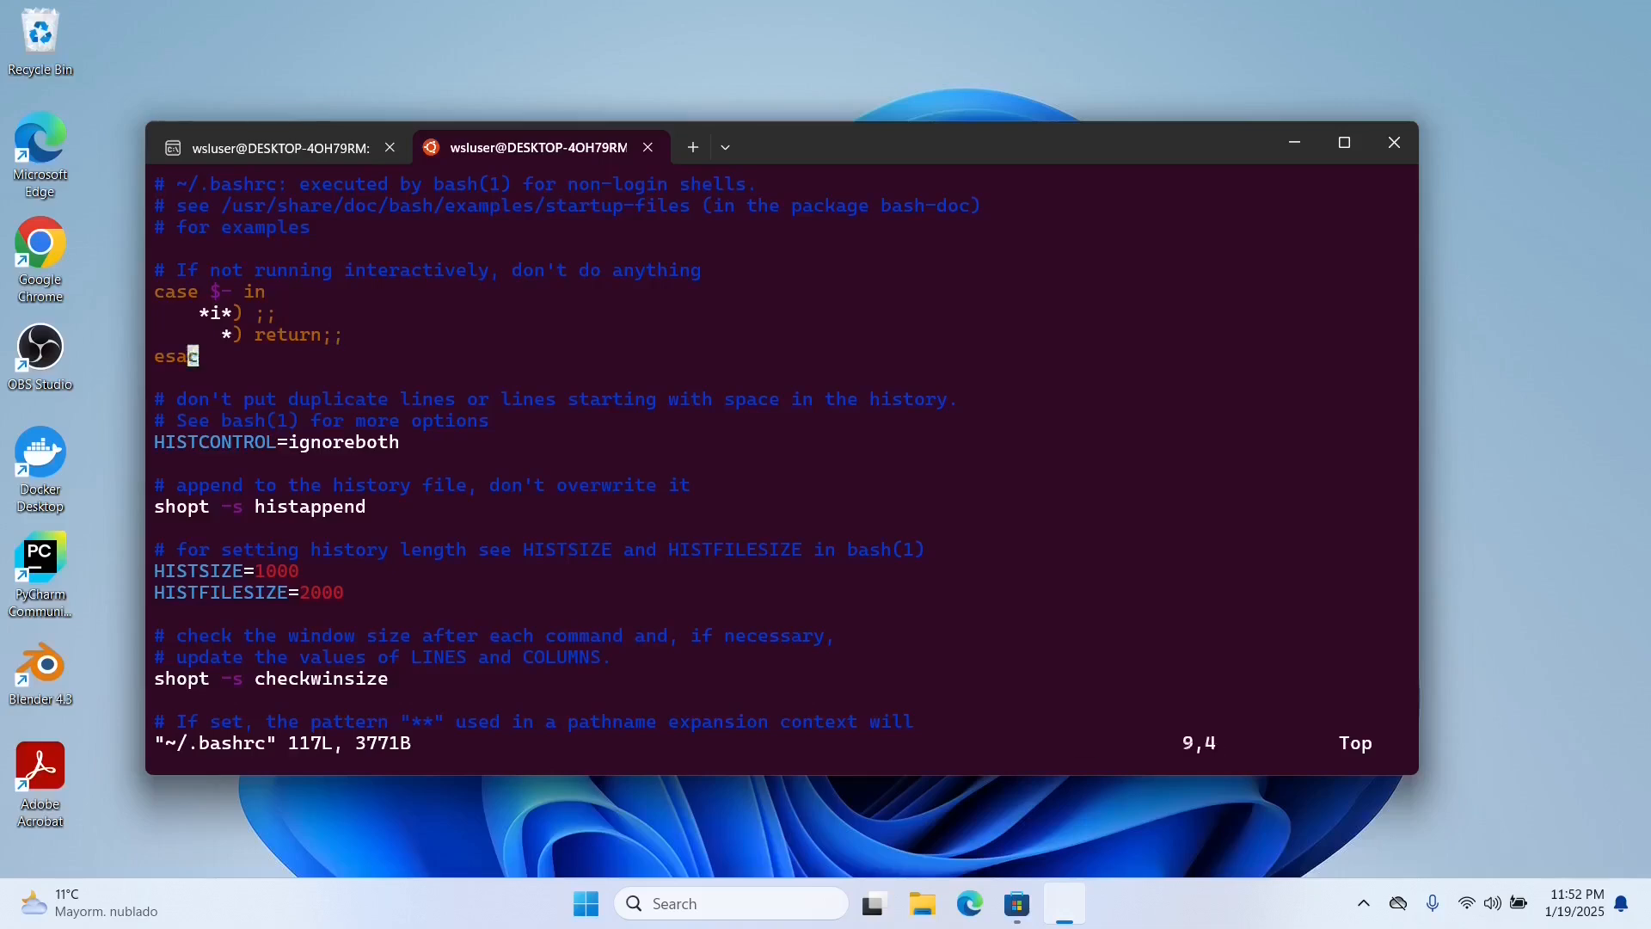
Append 'export PATH=$PATH:/home/wsluser/SOURCE/q-e-qe-7.4/bin' at the end and save with :wq
scroll(down, 3)
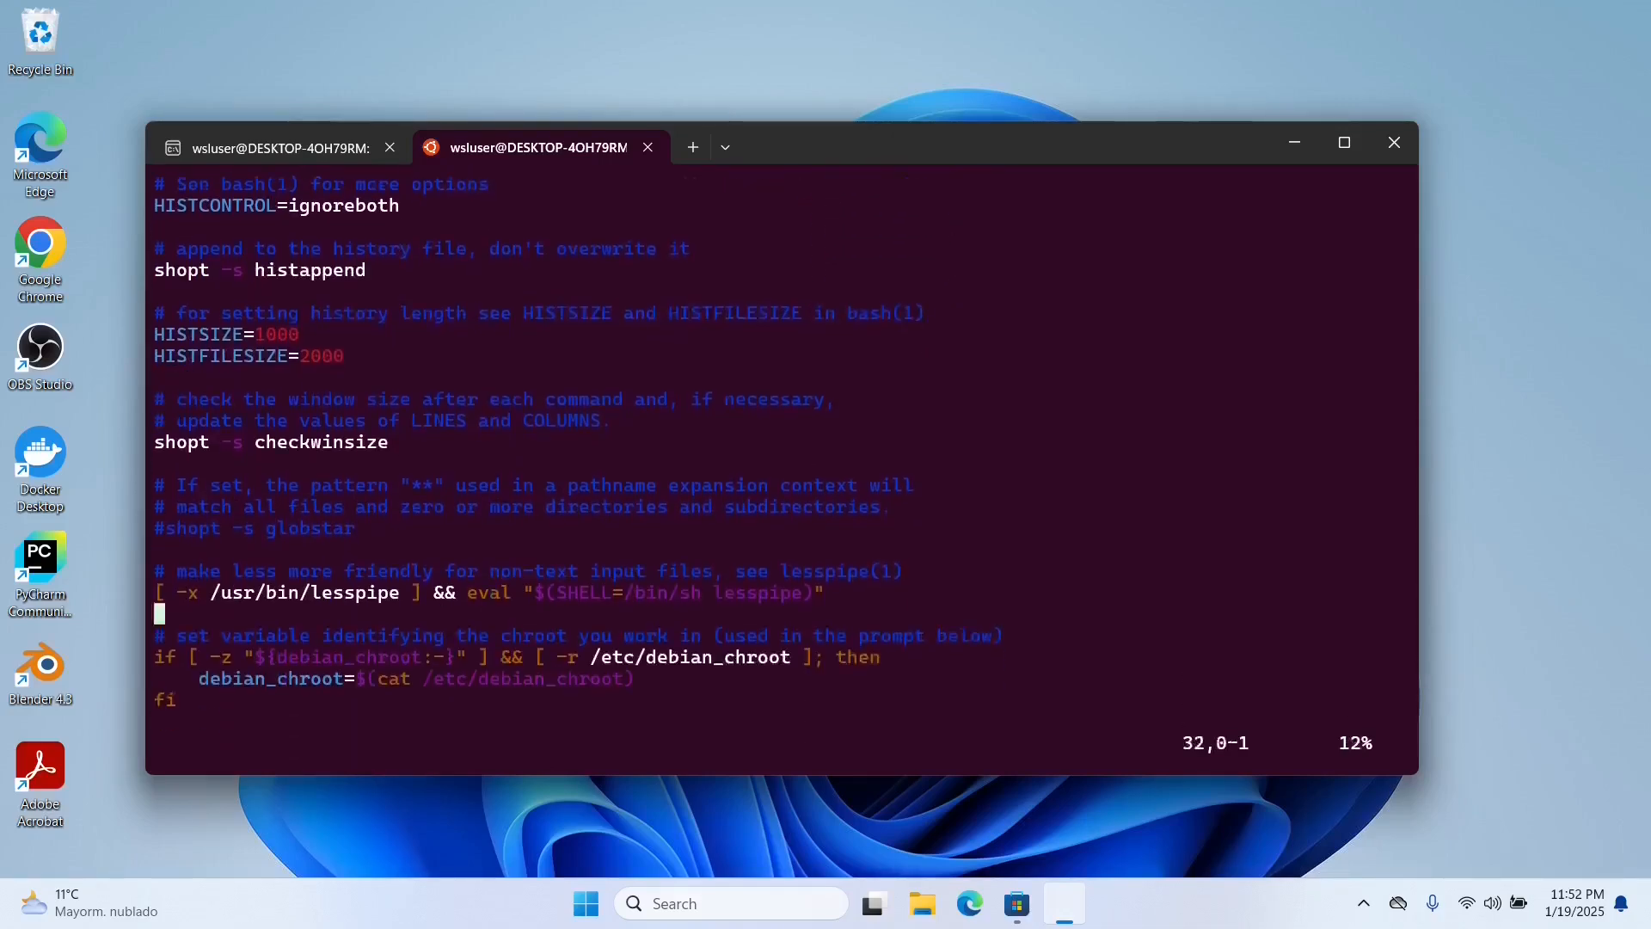
scroll(down, 3)
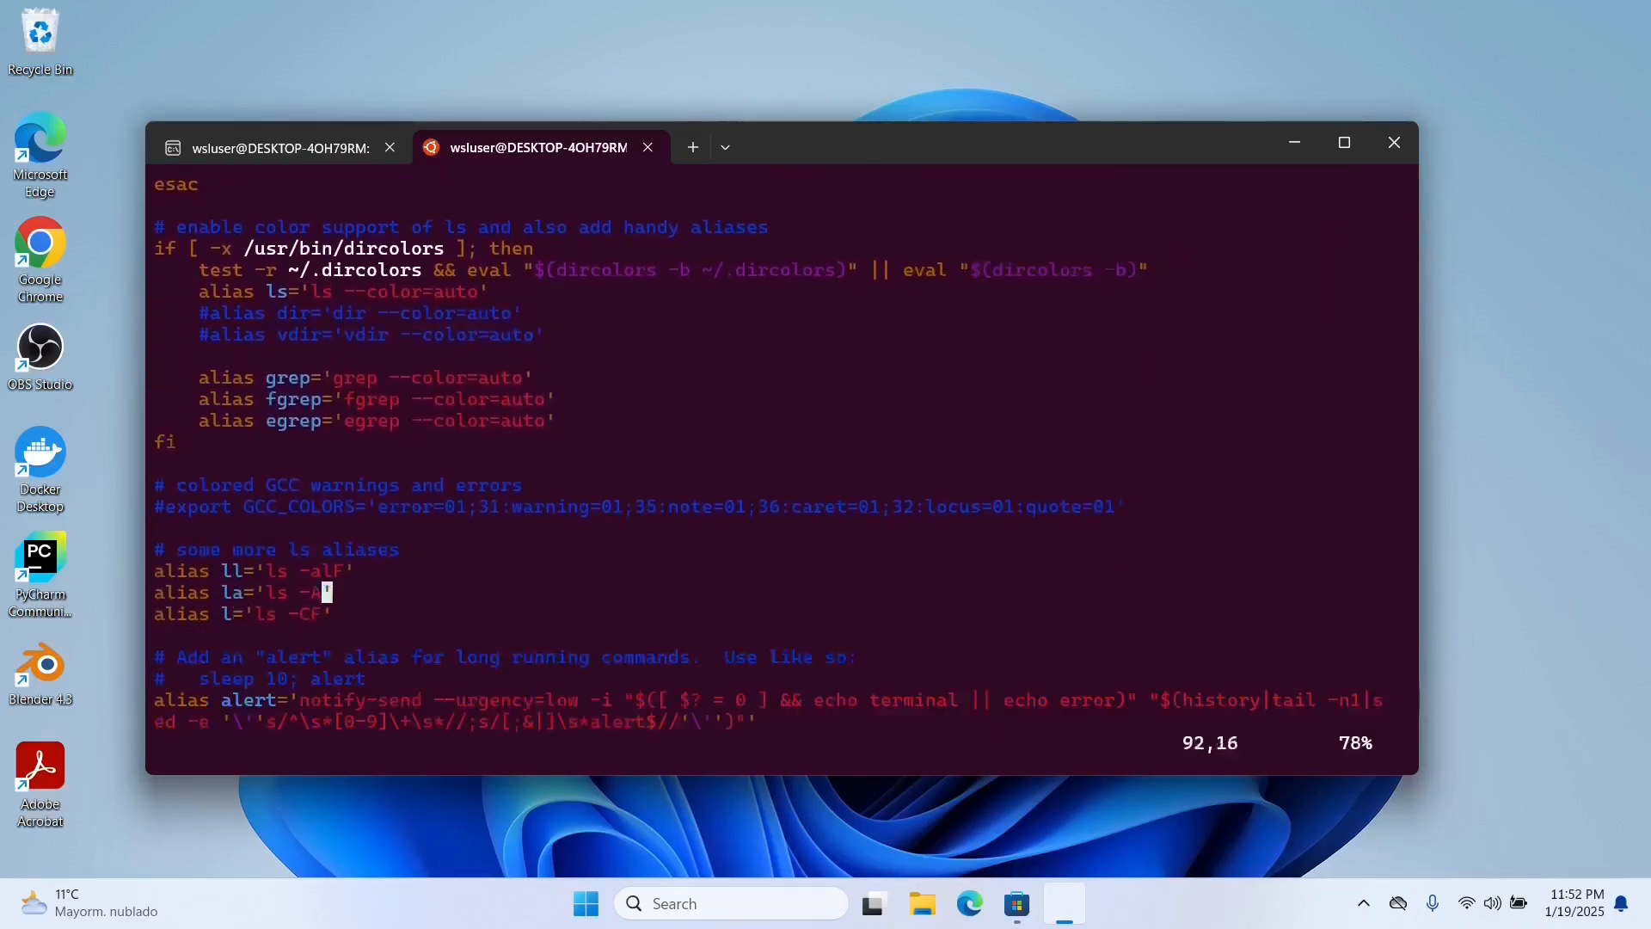
scroll(down, 3)
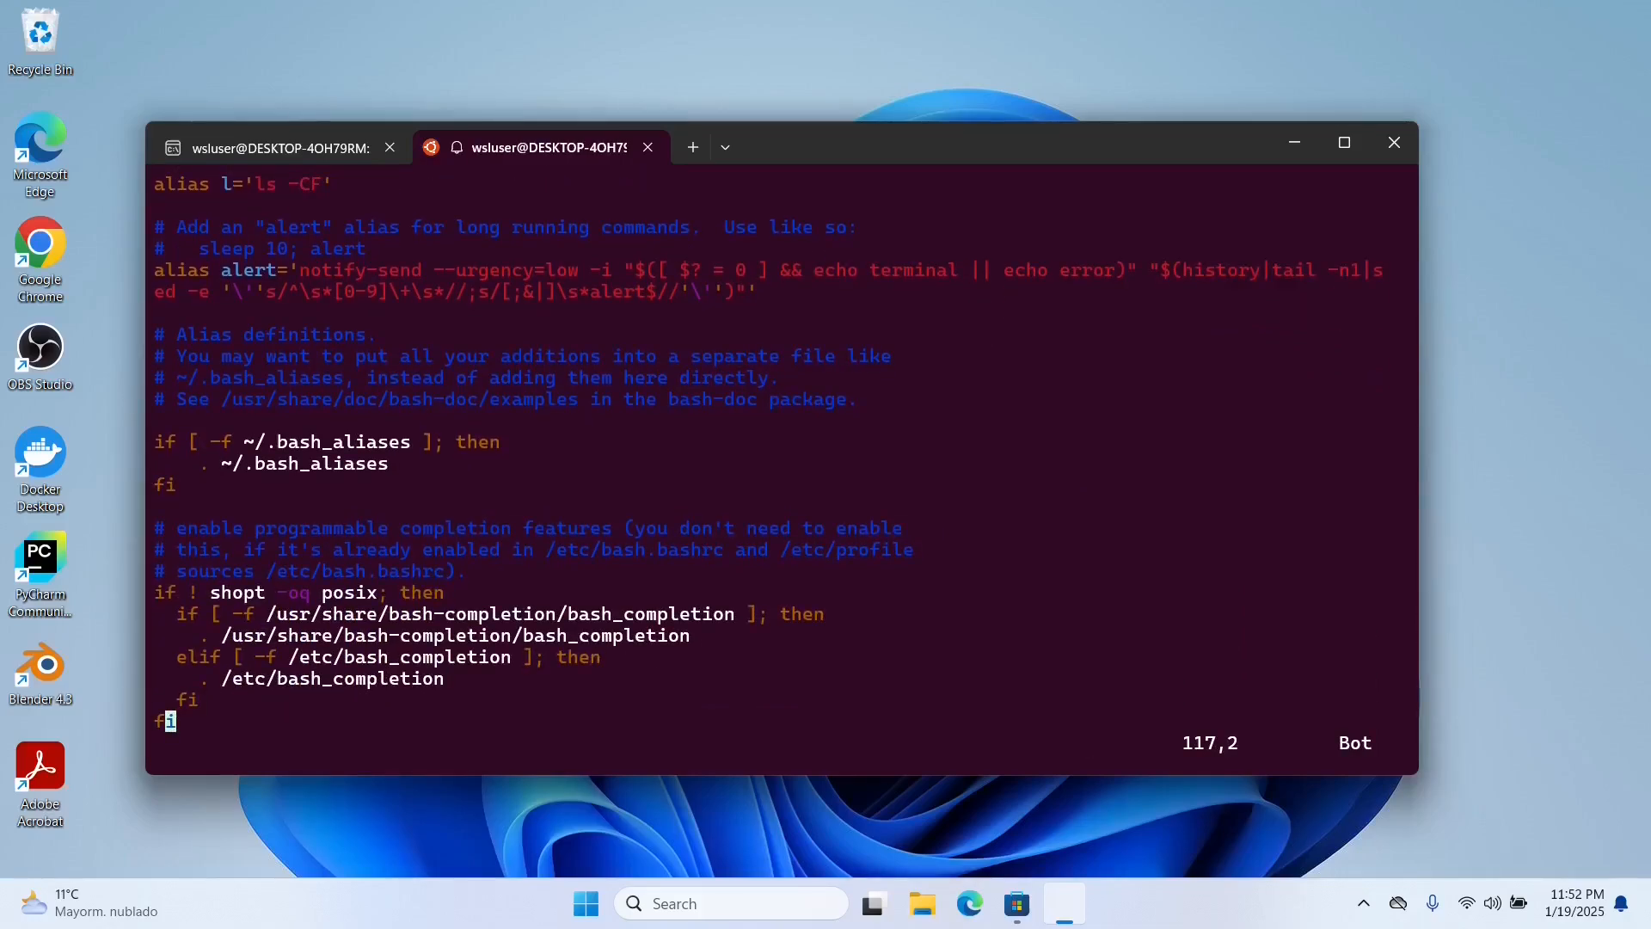
key(i)
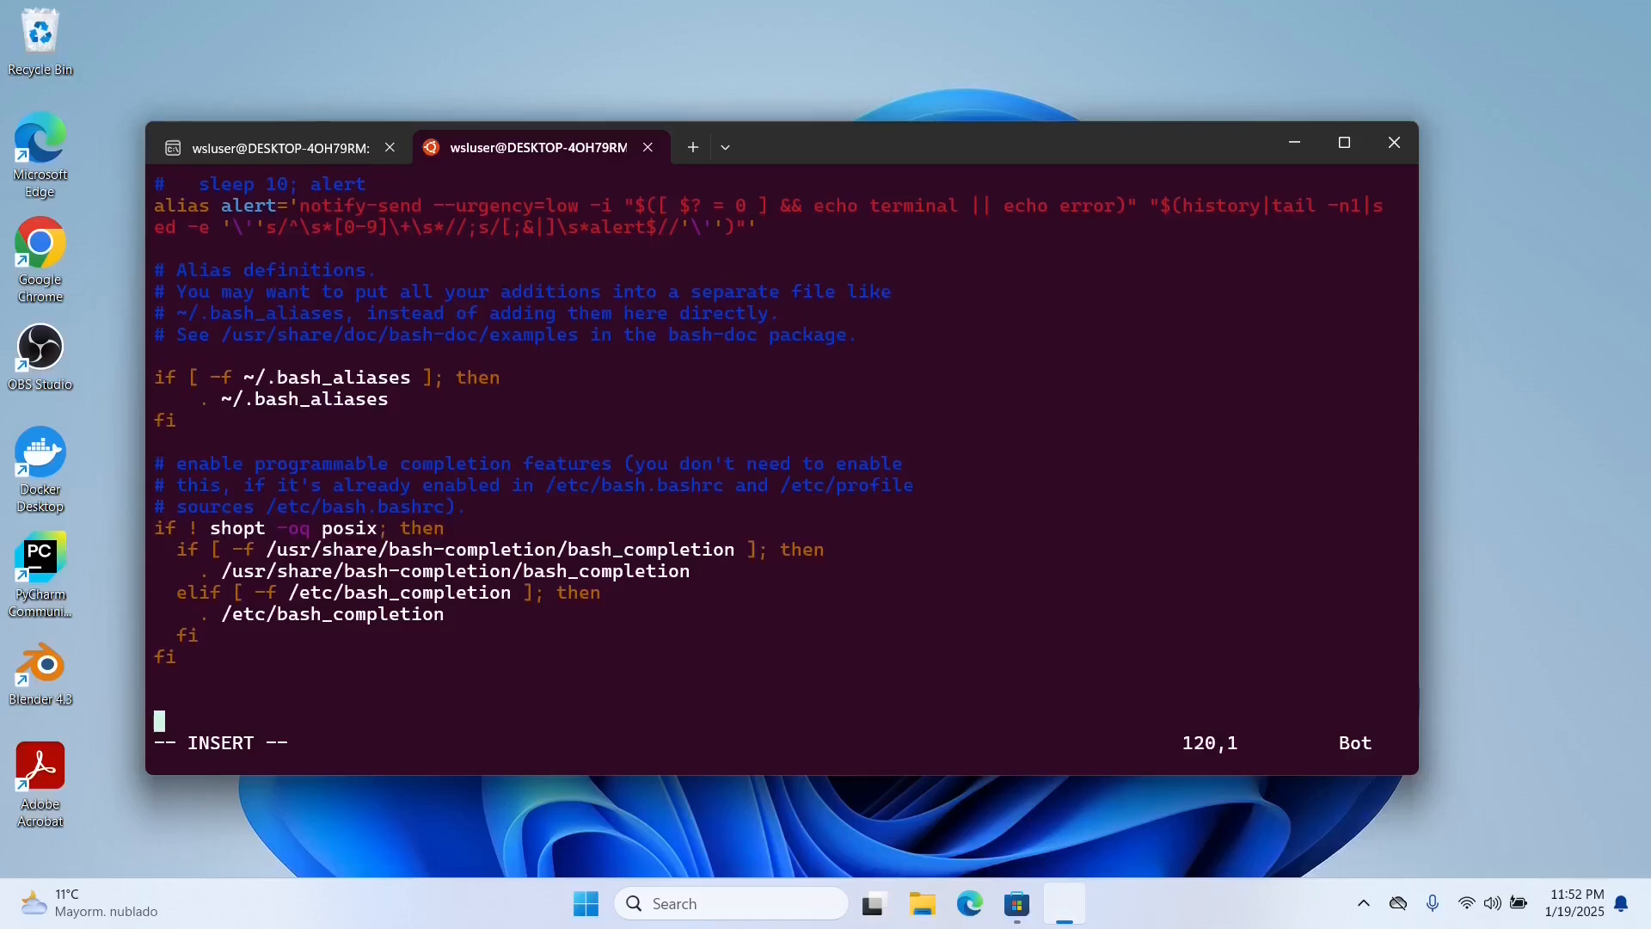
mouse_move(811, 393)
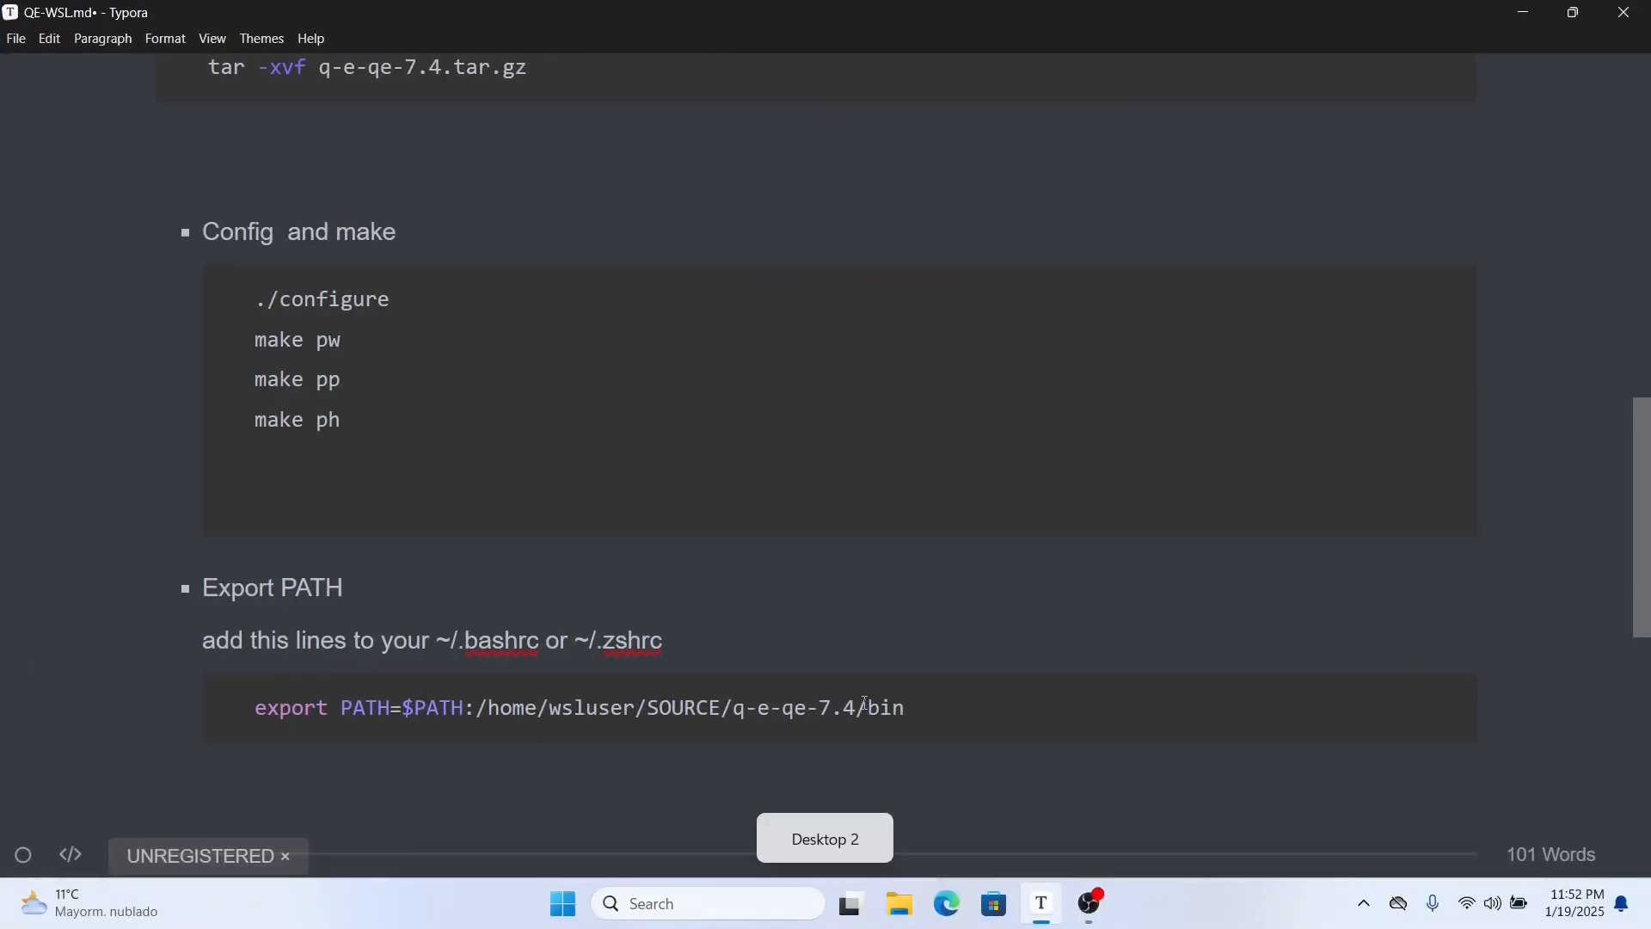
triple_click(577, 707)
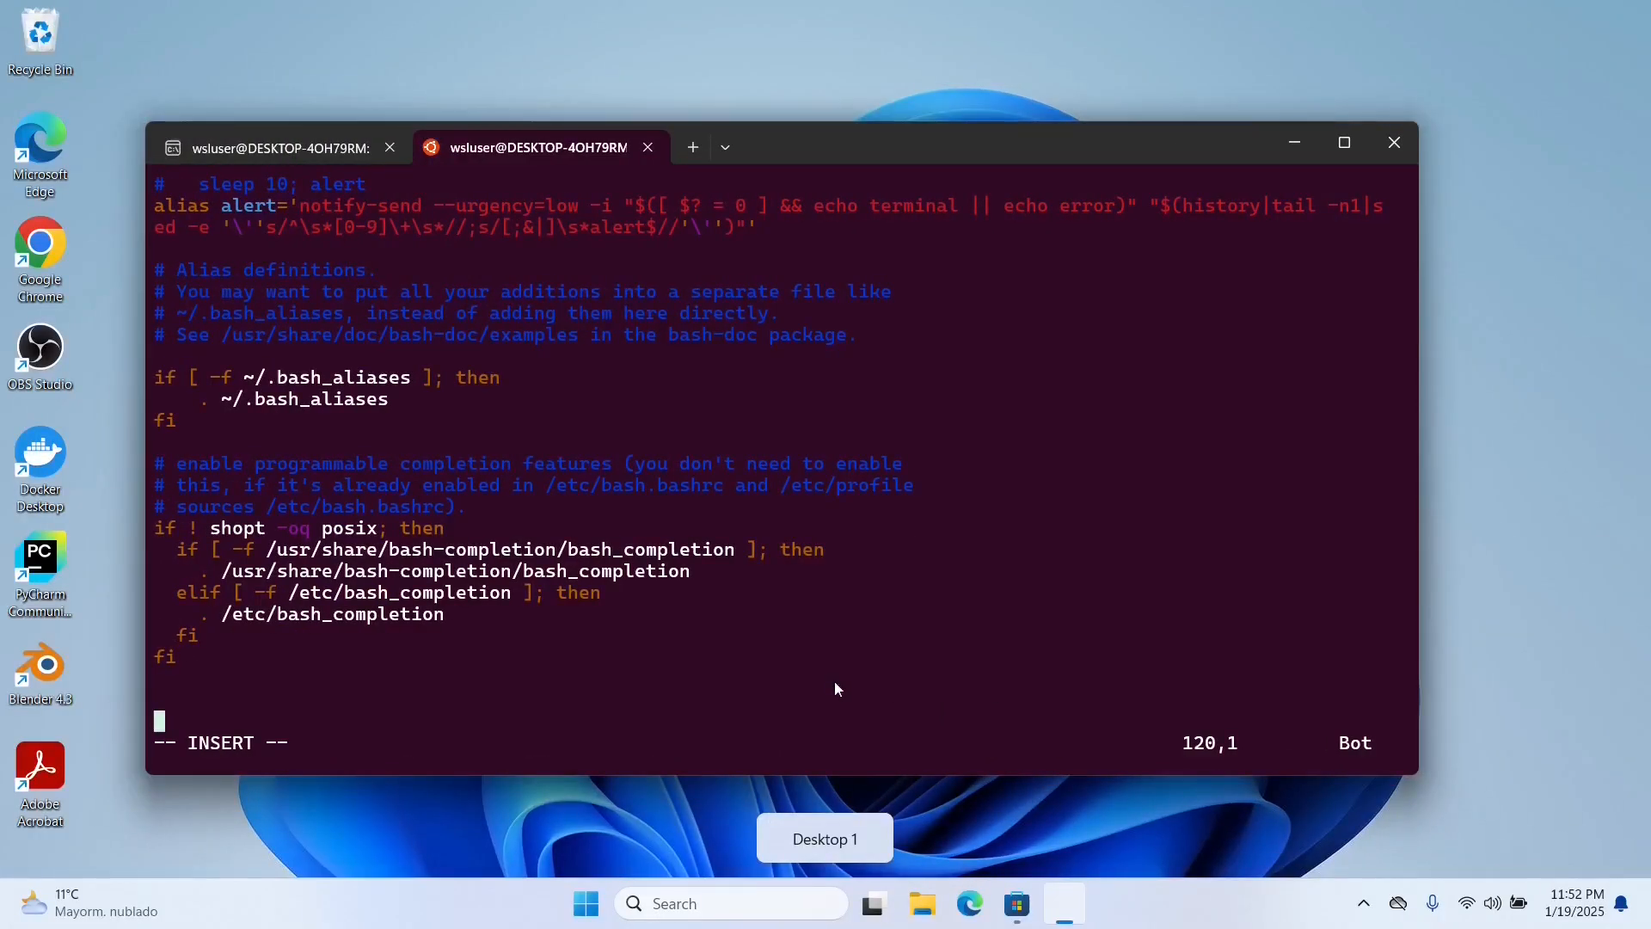
text(export PATH=$PATH:/home/wsluser/SOURCE/q-e-qe-7.4/bin)
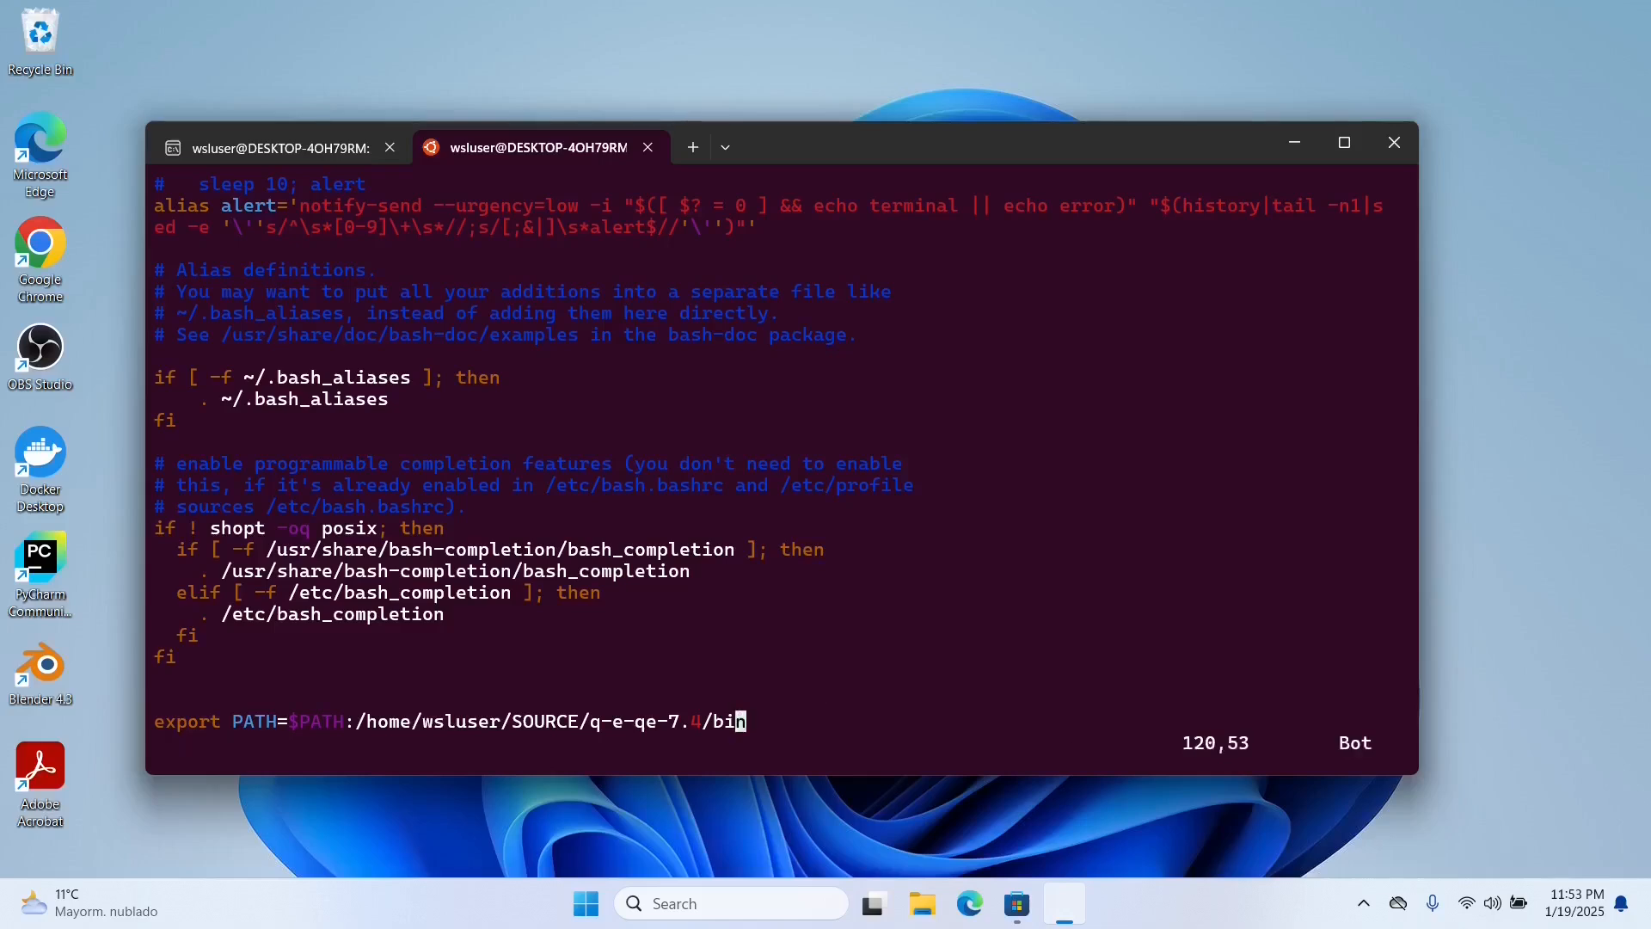
text(:w)
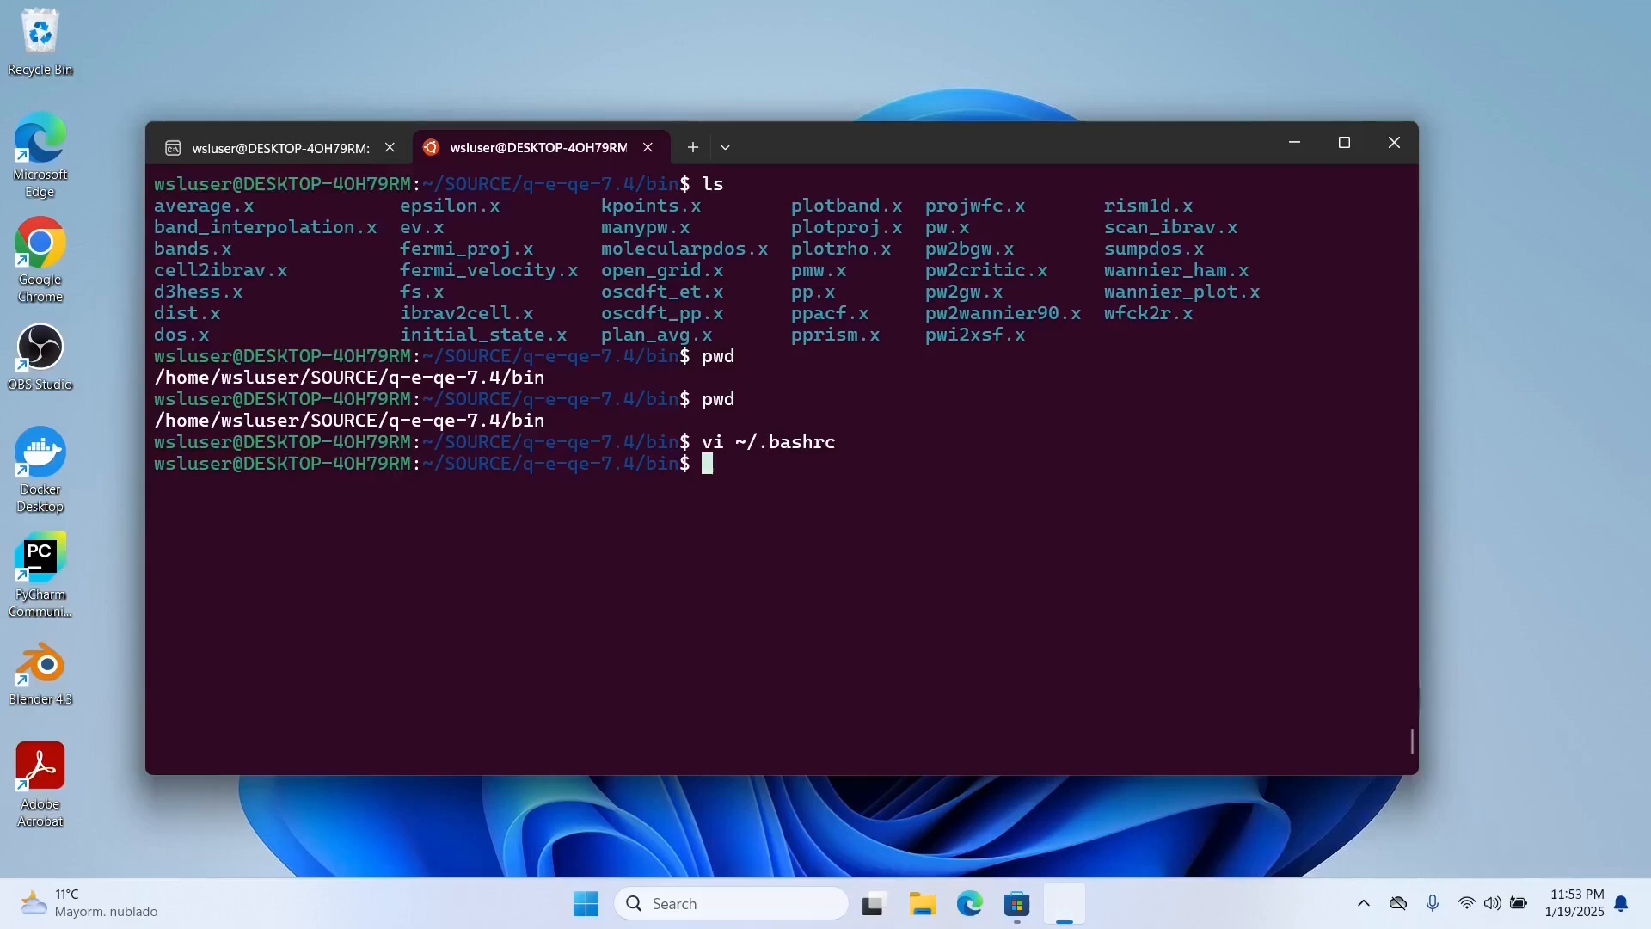
Reload ~/.bashrc and confirm which pw.x resolves to /home/wsluser/SOURCE/q-e-qe-7.4/bin/pw.x
text(source ~/.bashrc)
text(w)
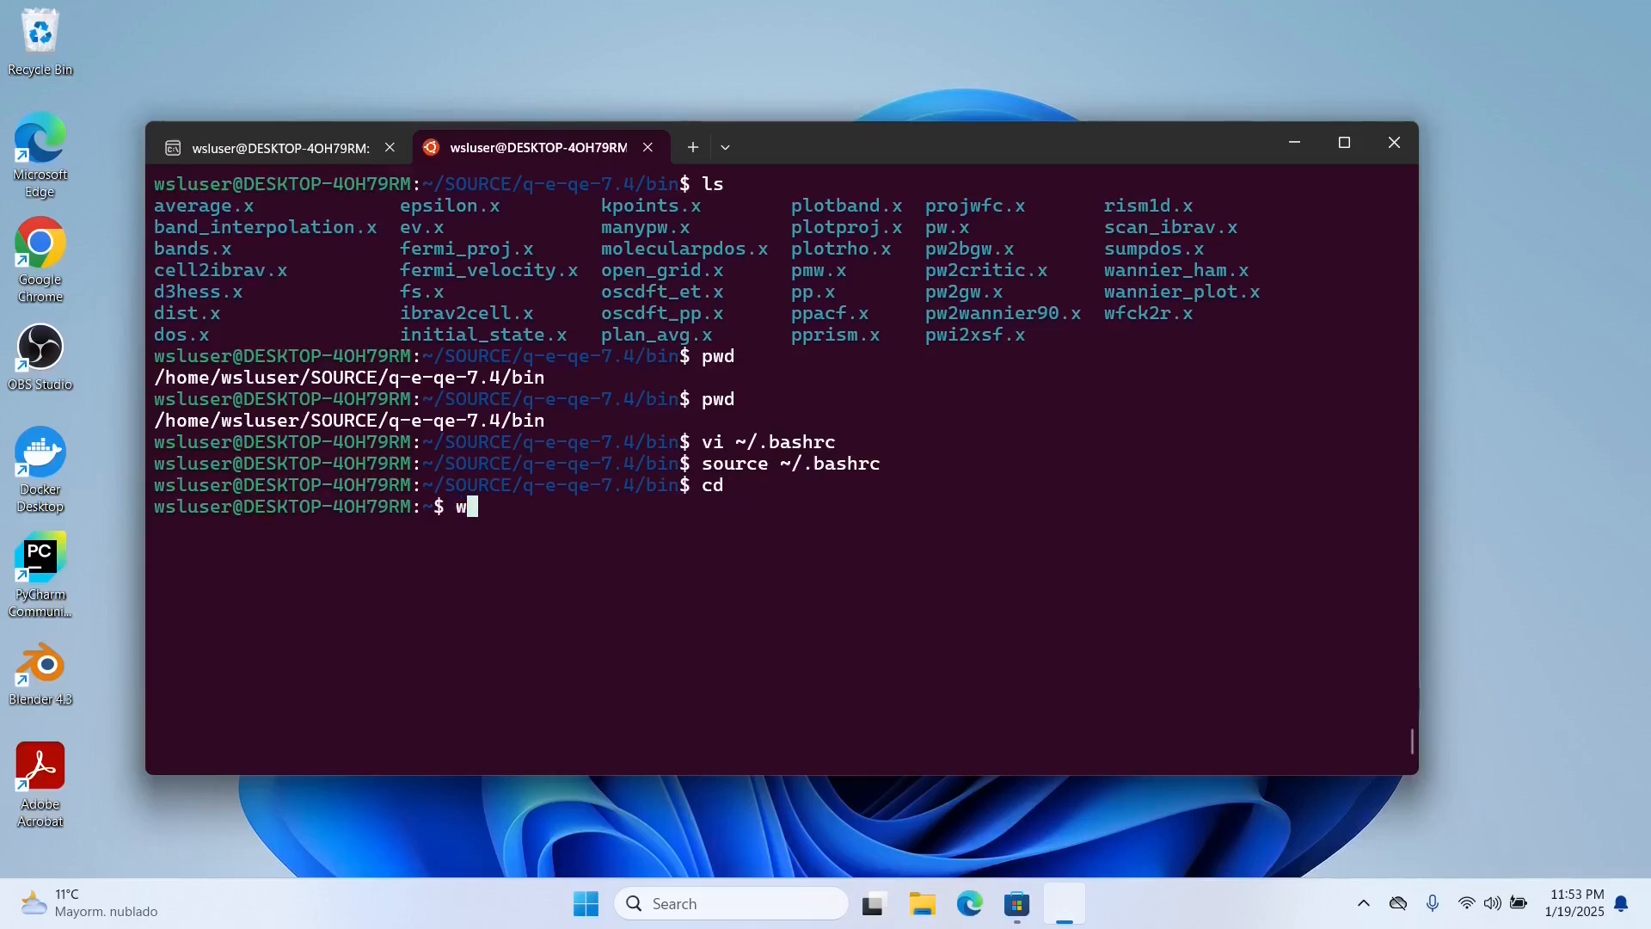
text(hich pw)
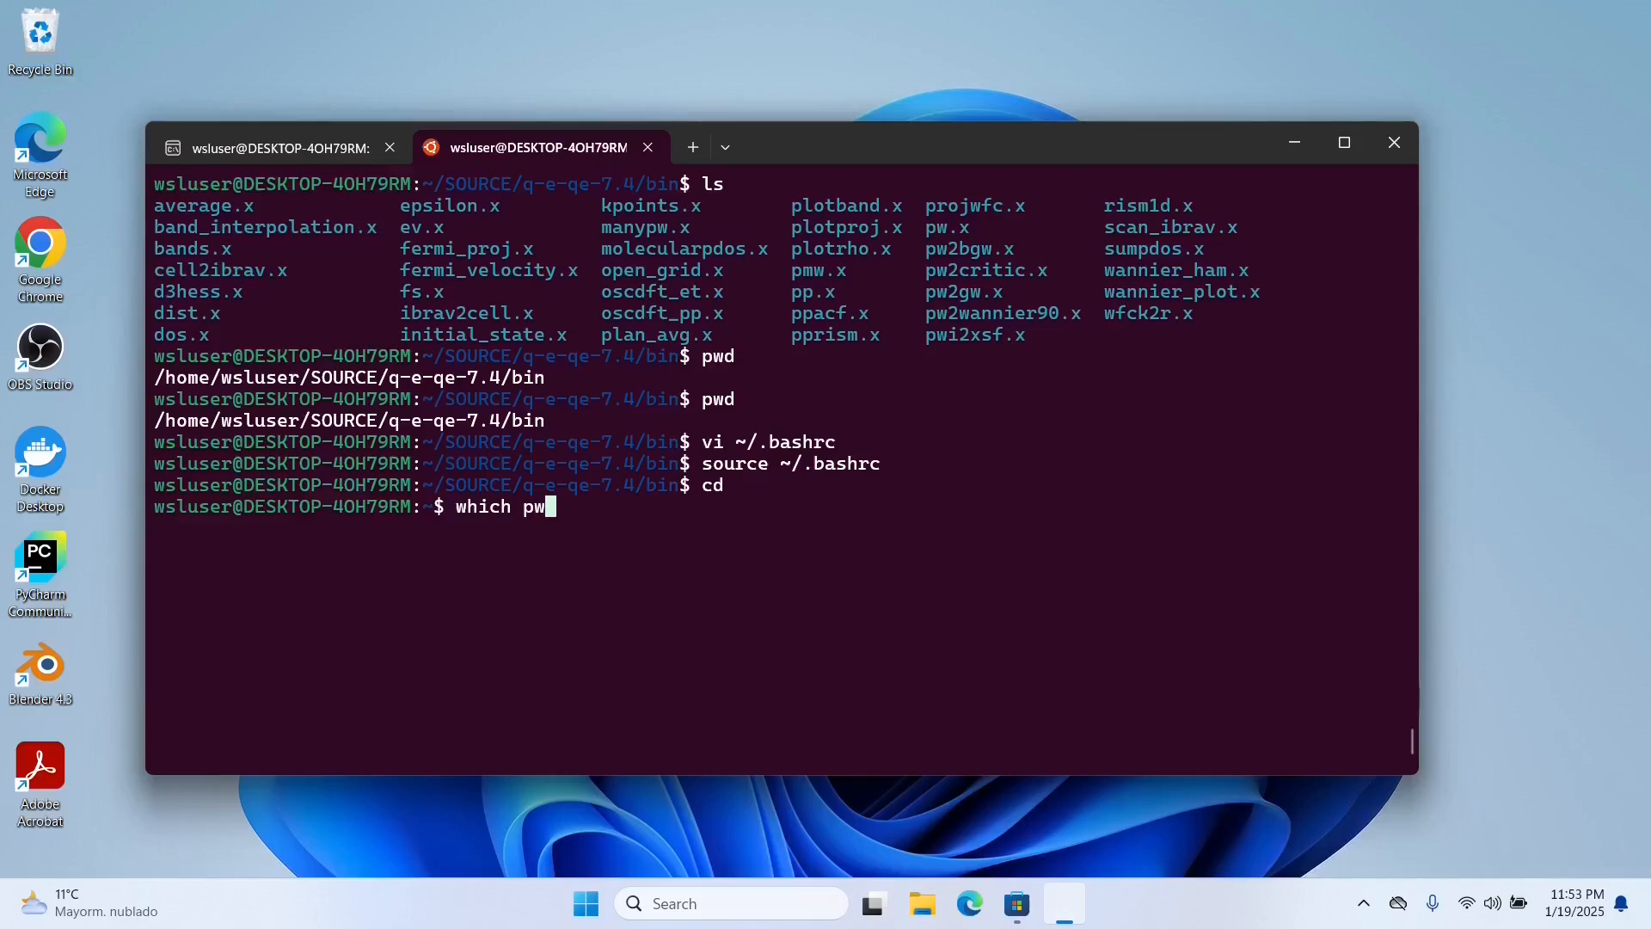
key(Return)
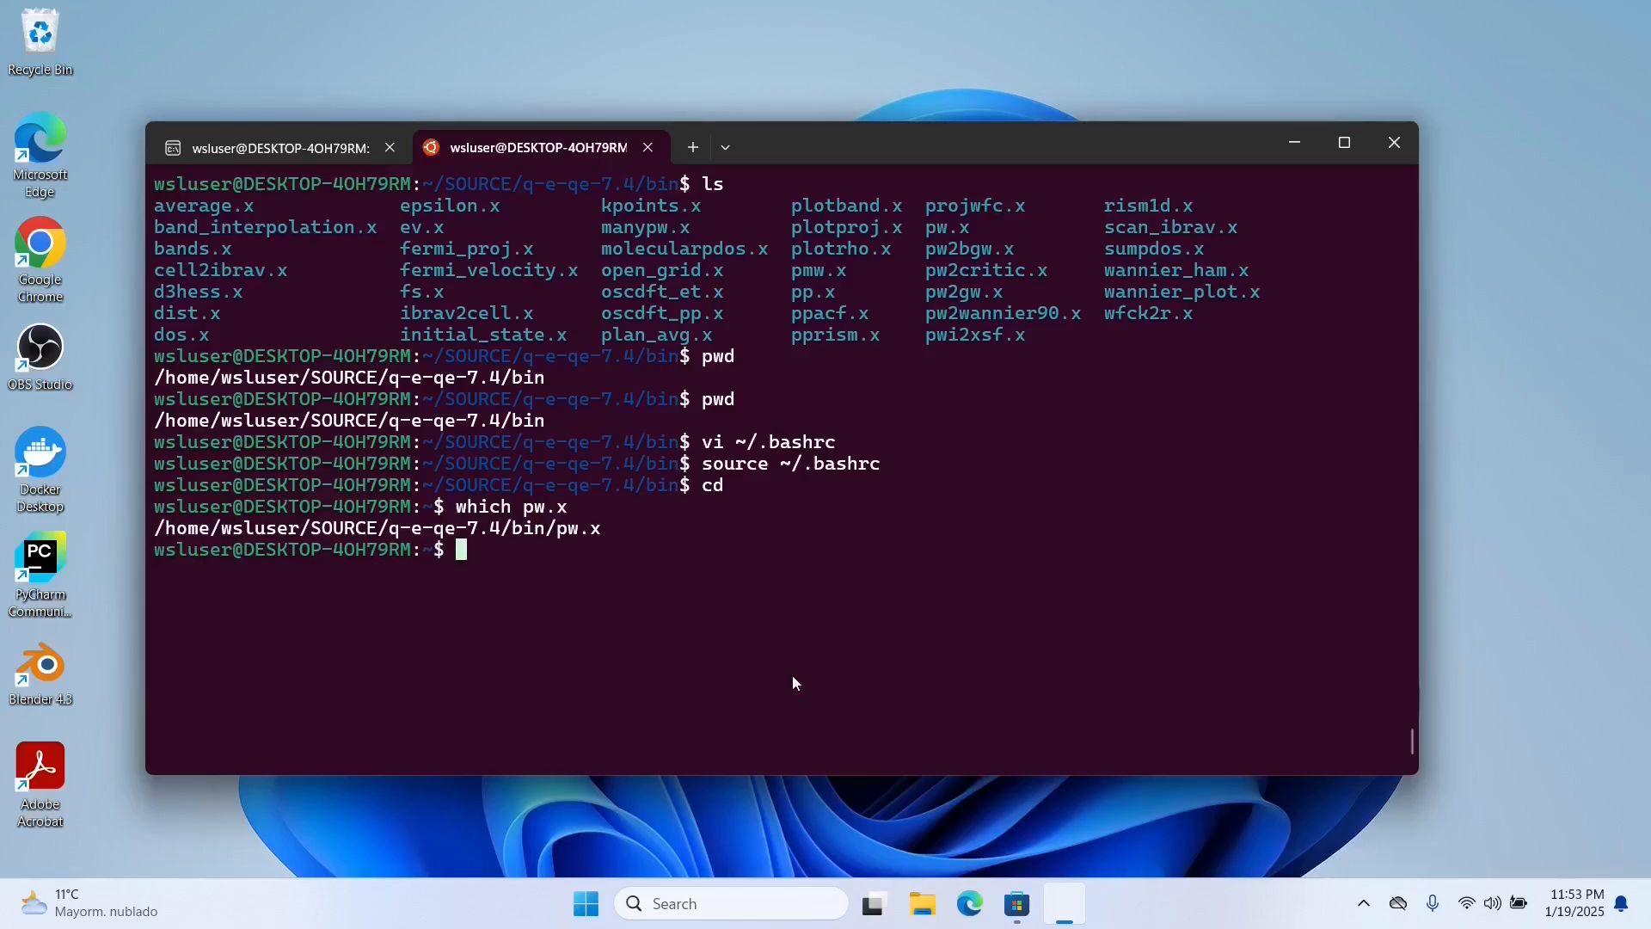
mouse_move(653, 571)
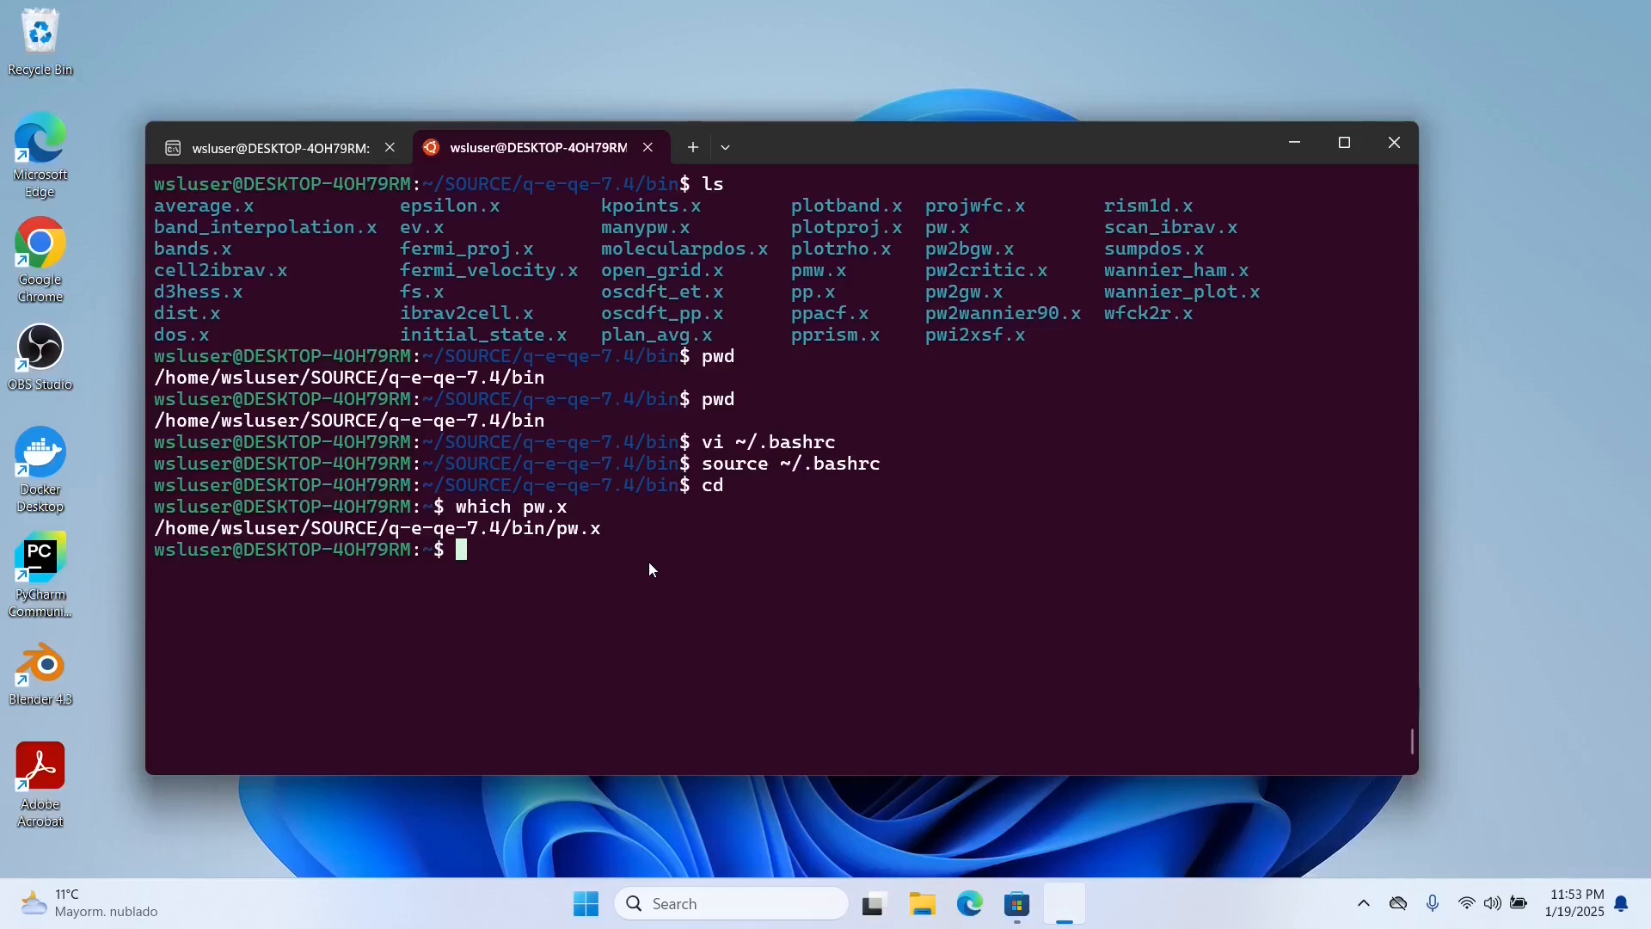
List the home directory, then create an empty TESTS folder and work inside it
text(ls)
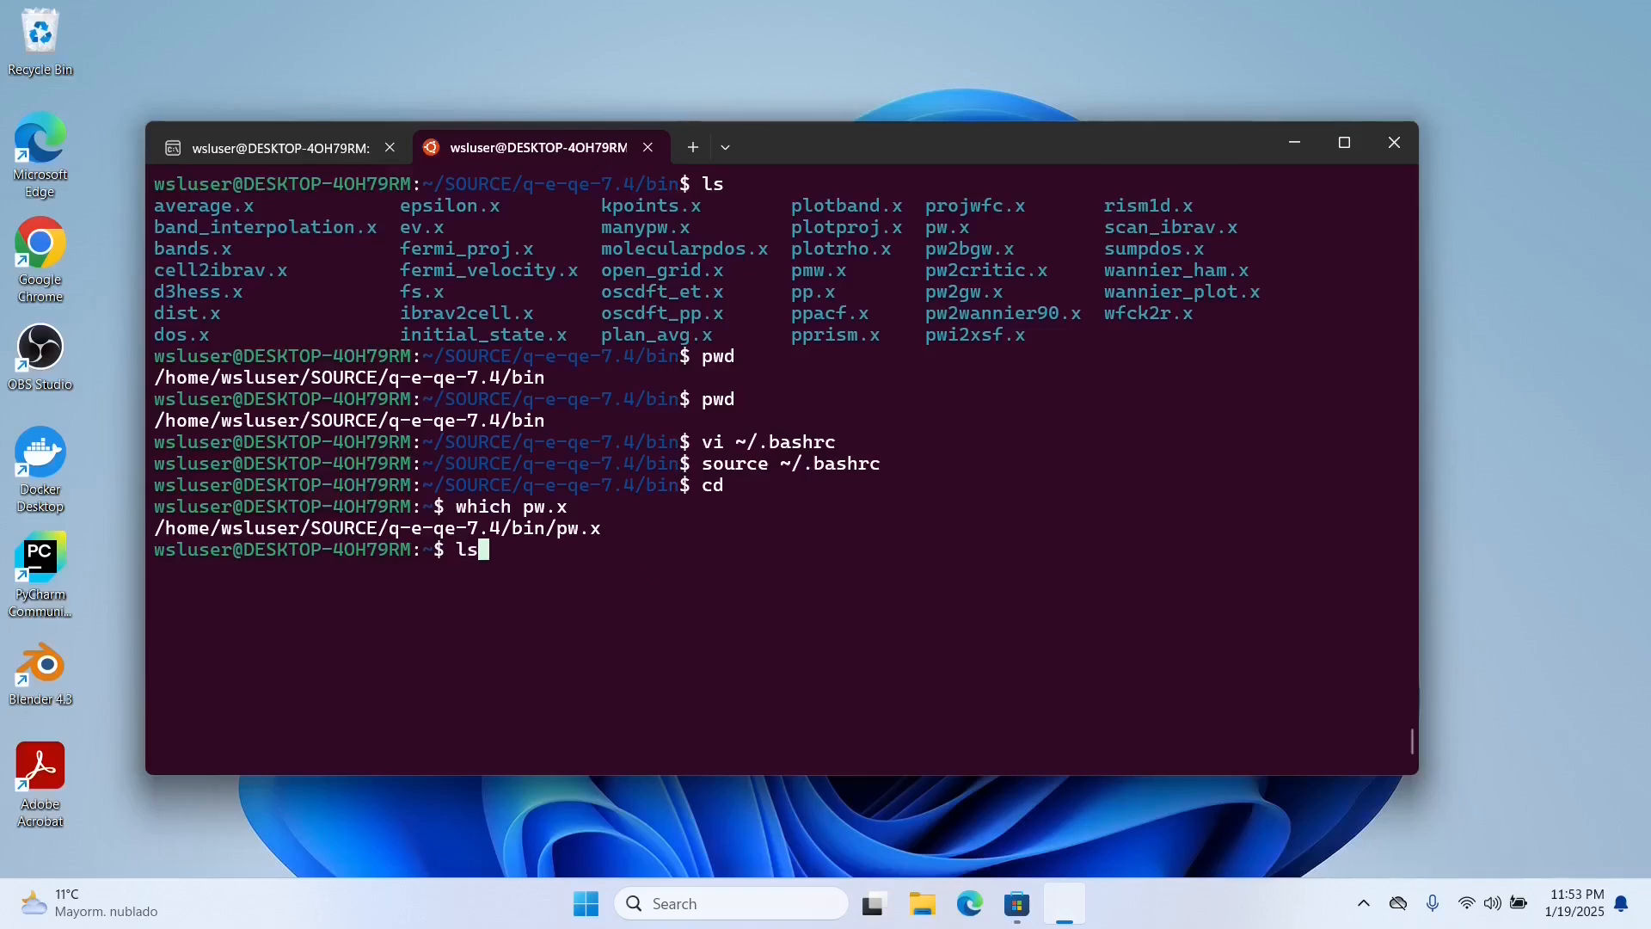
key(Return)
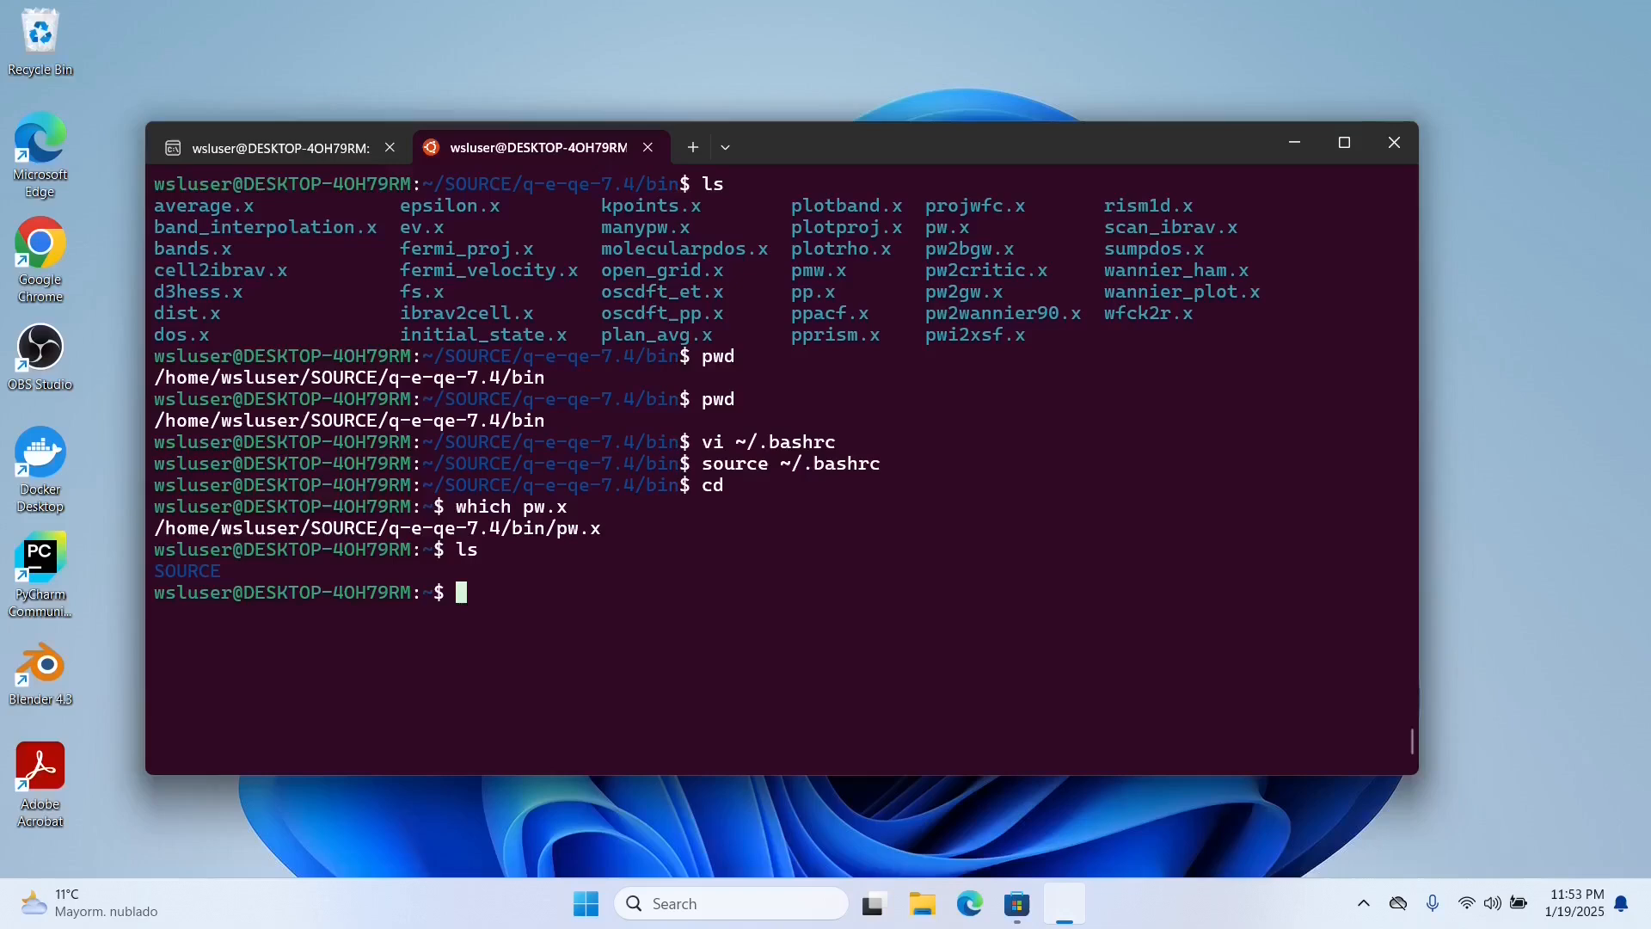
text(mkdi)
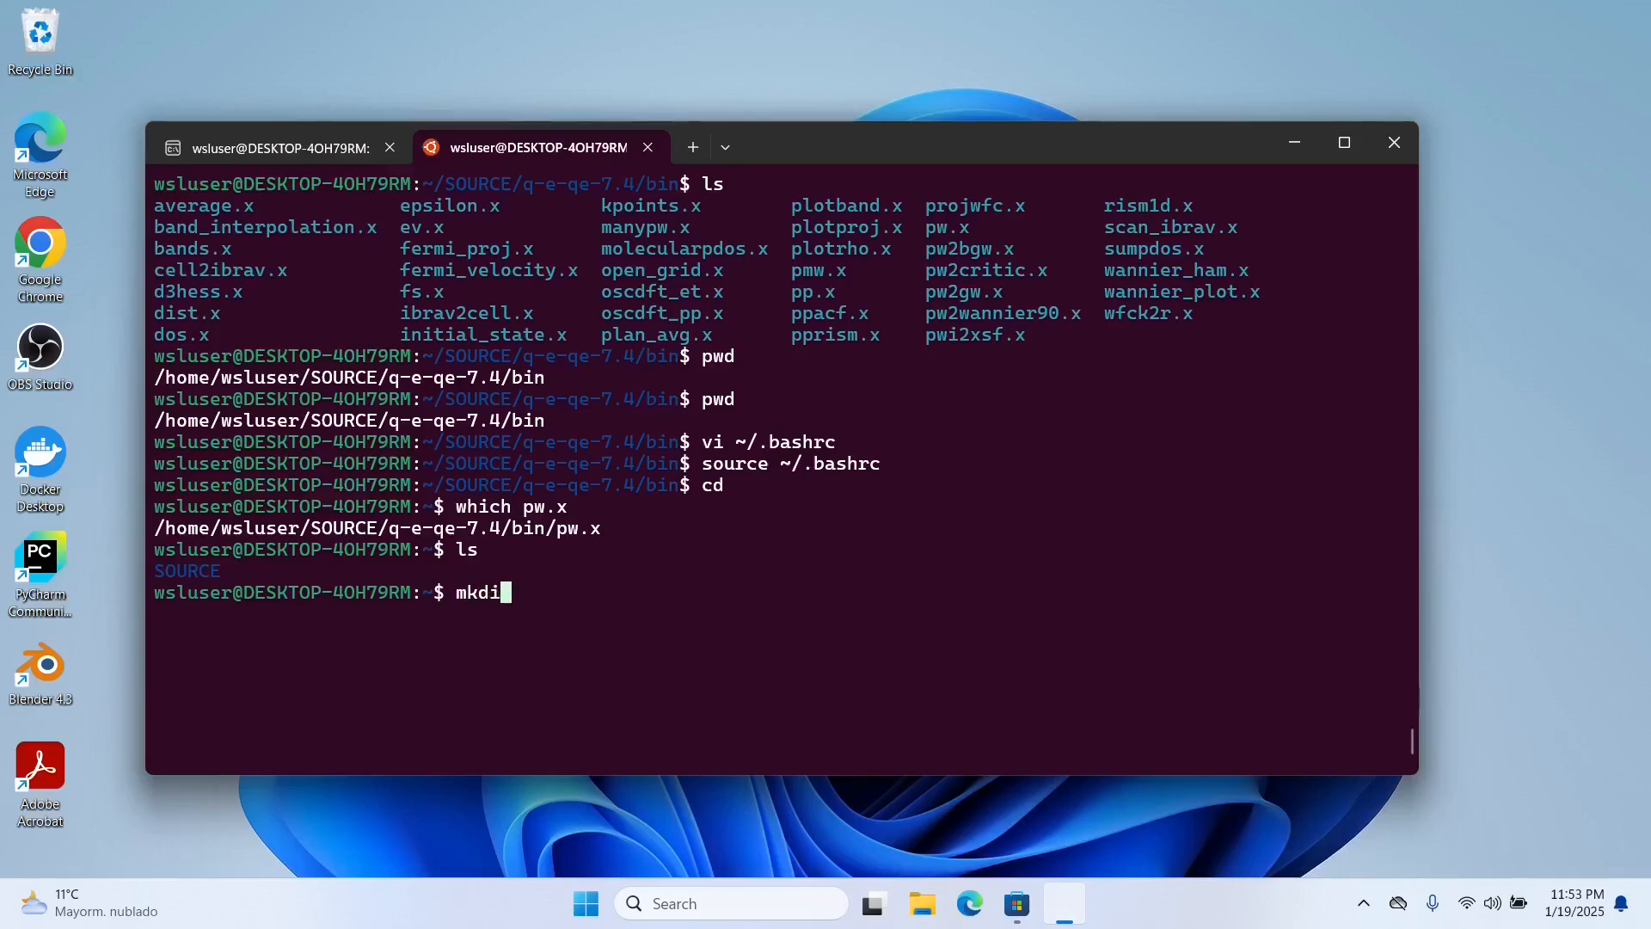
text(TESTS/)
text(ls)
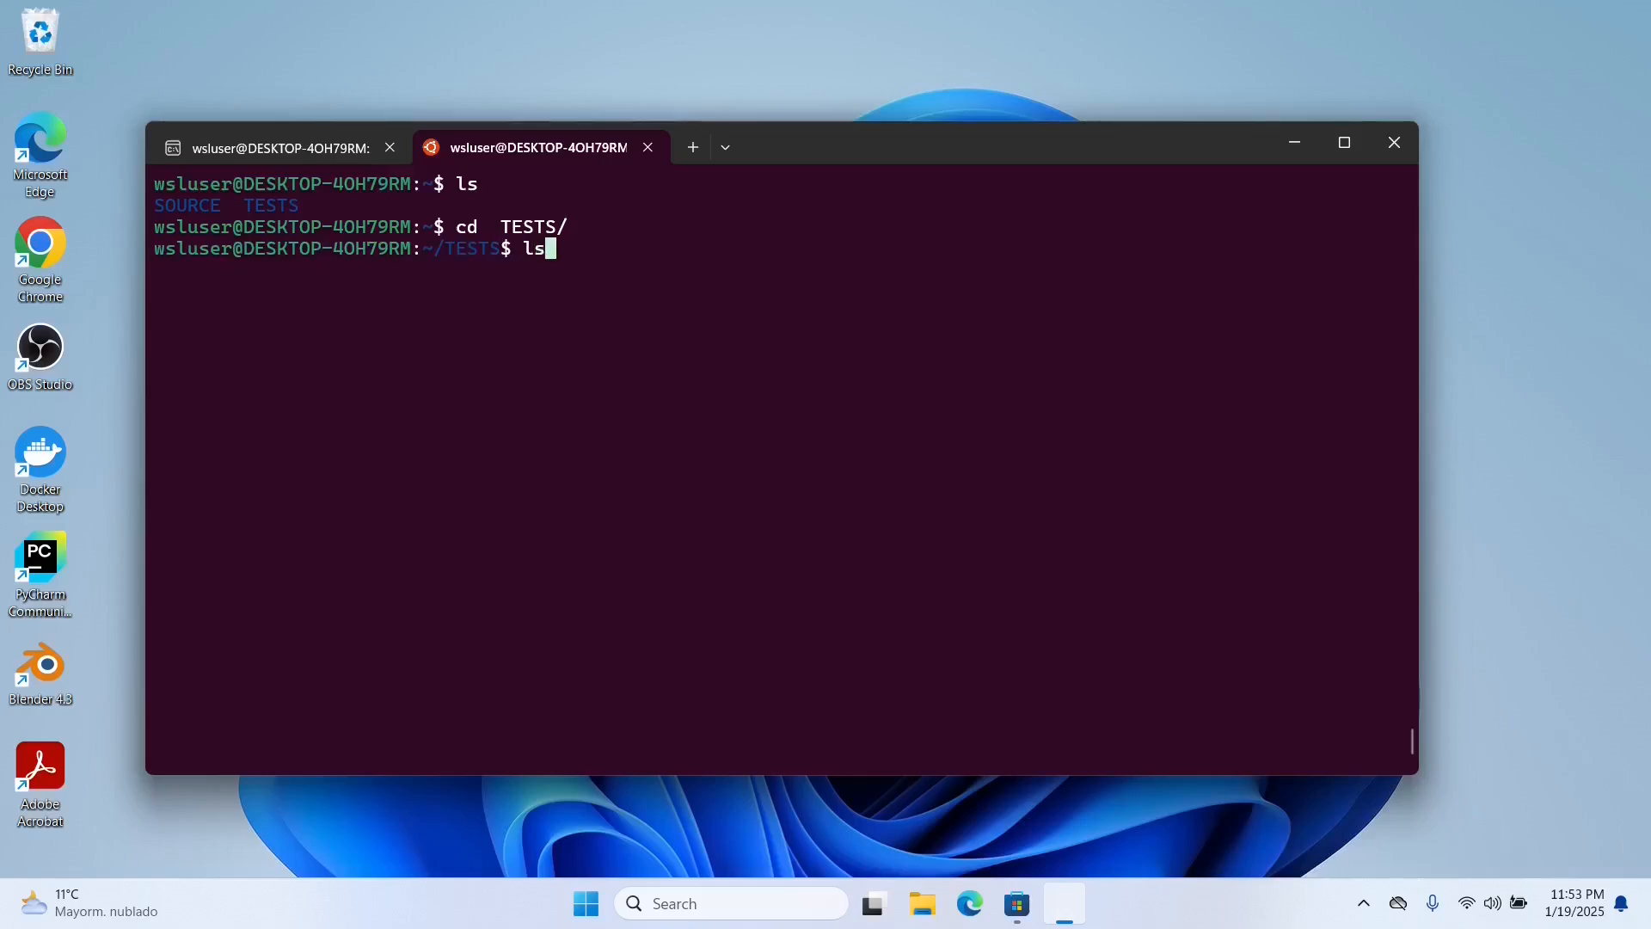
key(Return)
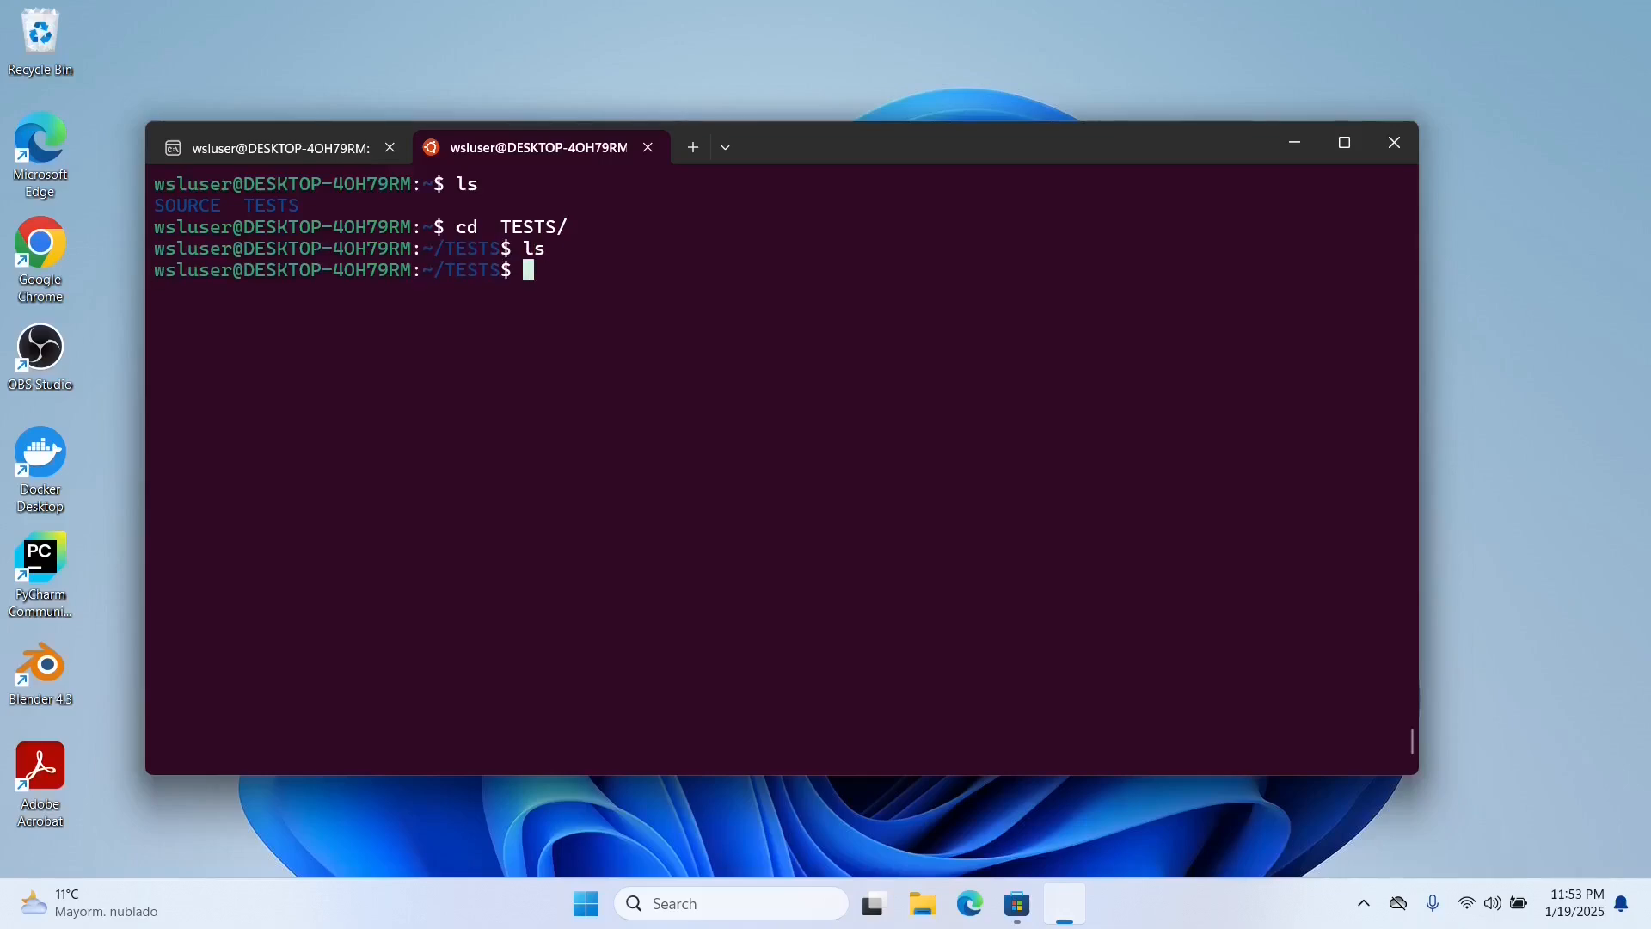
click(1038, 903)
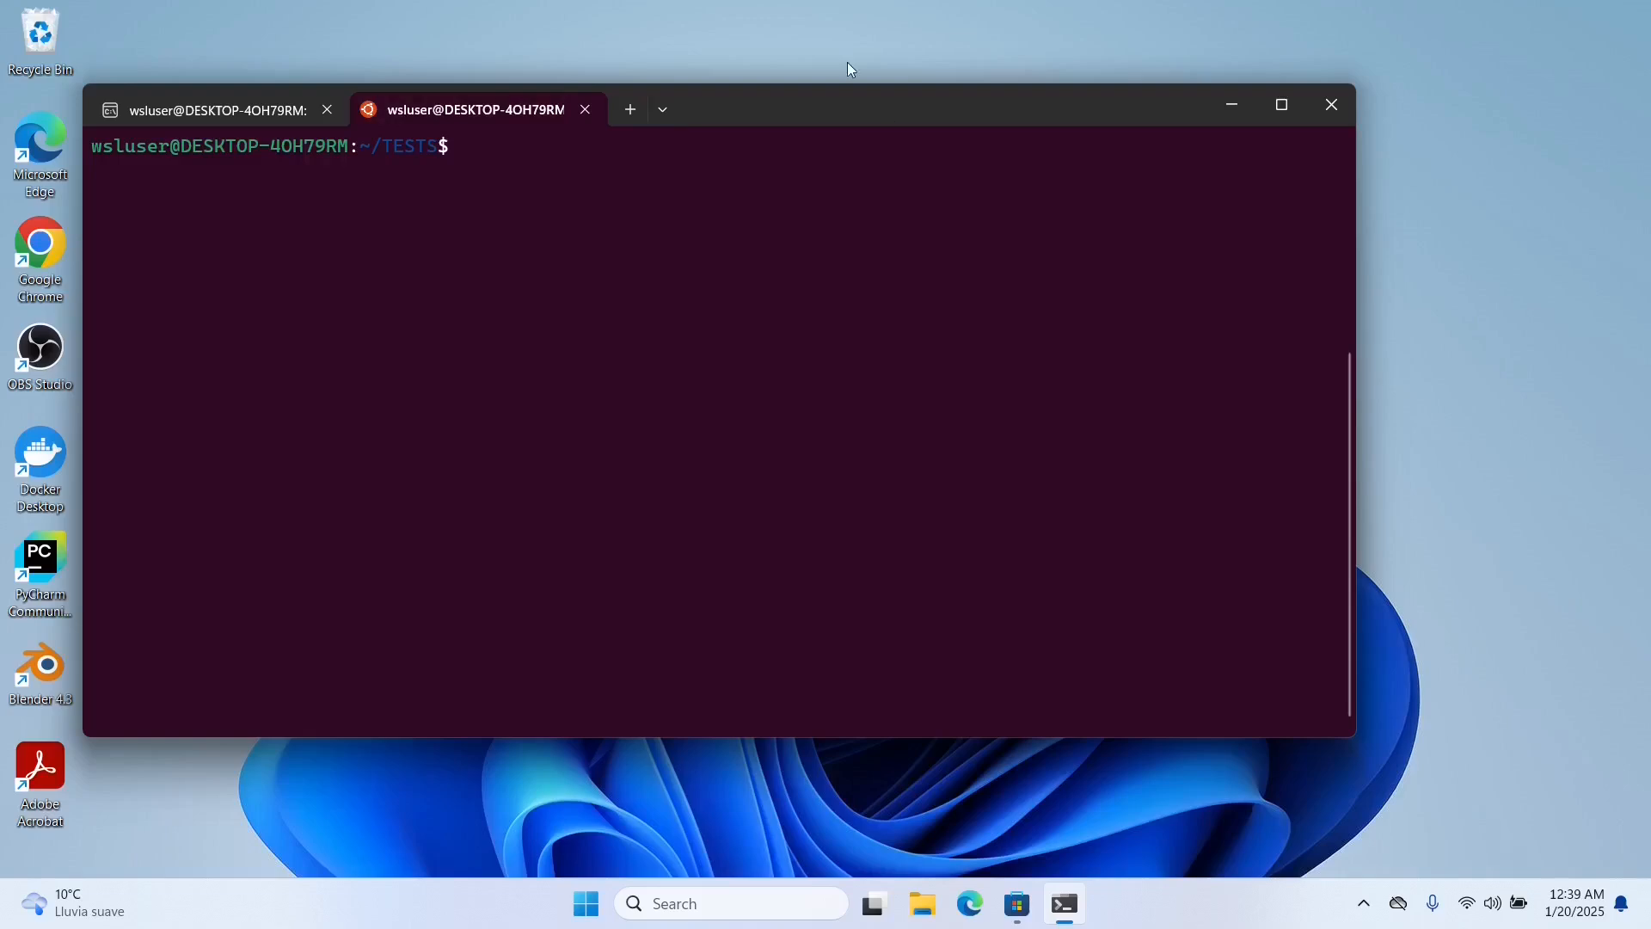
mouse_move(793, 156)
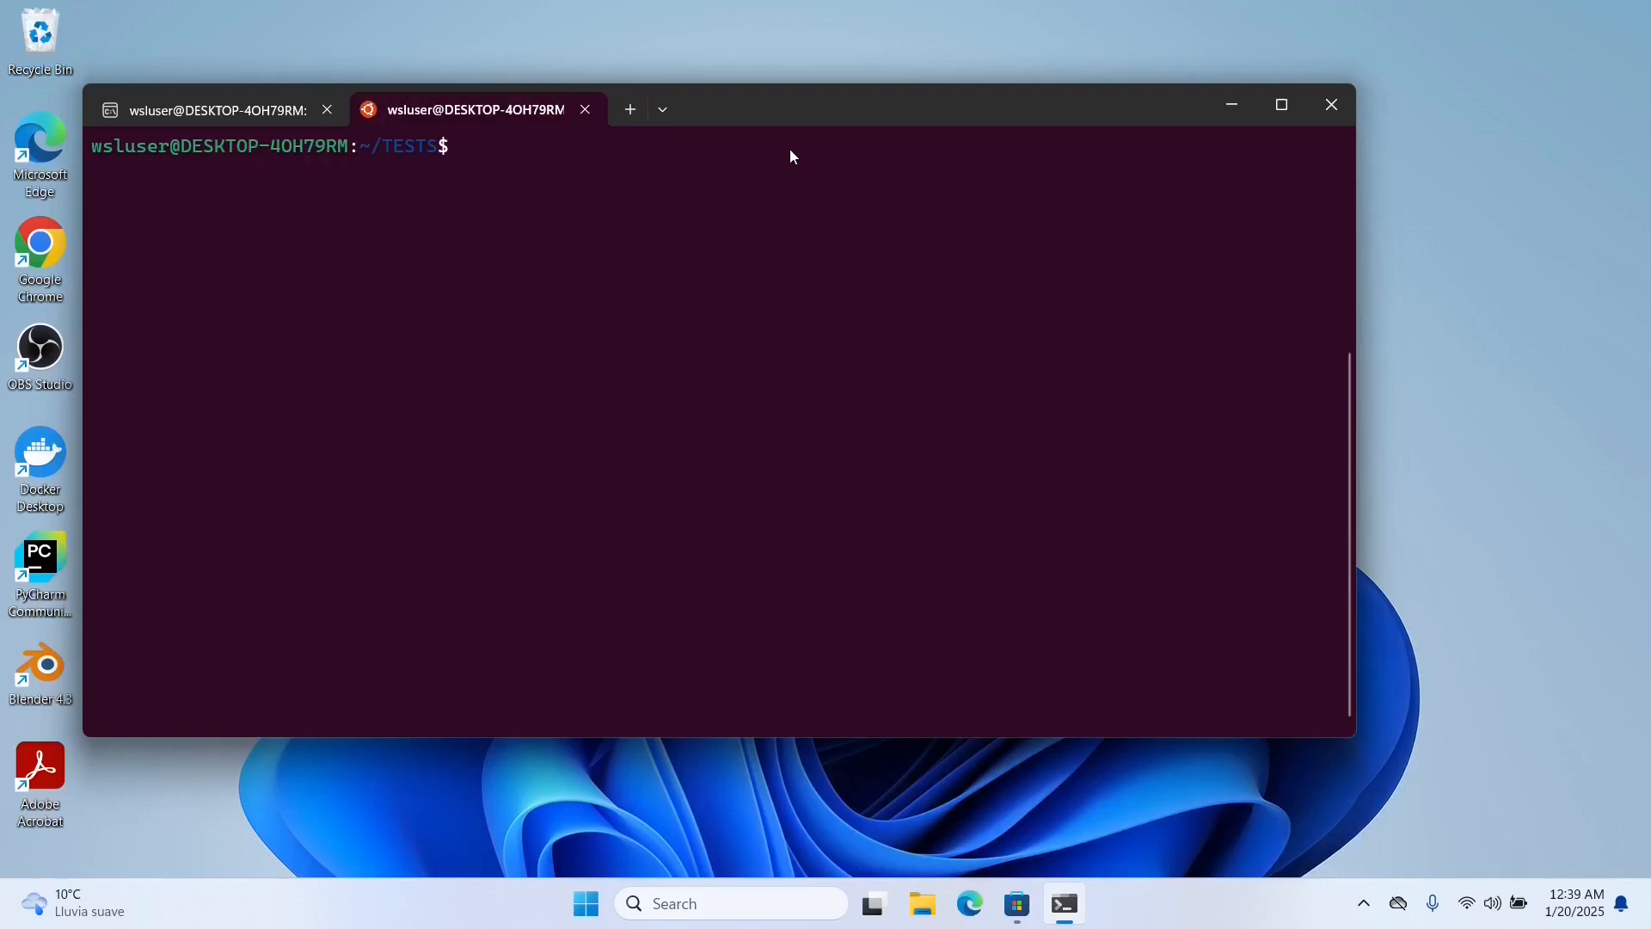
Set the Ubuntu 24.04.1 LTS profile's colour scheme to Campbell in Windows Terminal settings
click(662, 108)
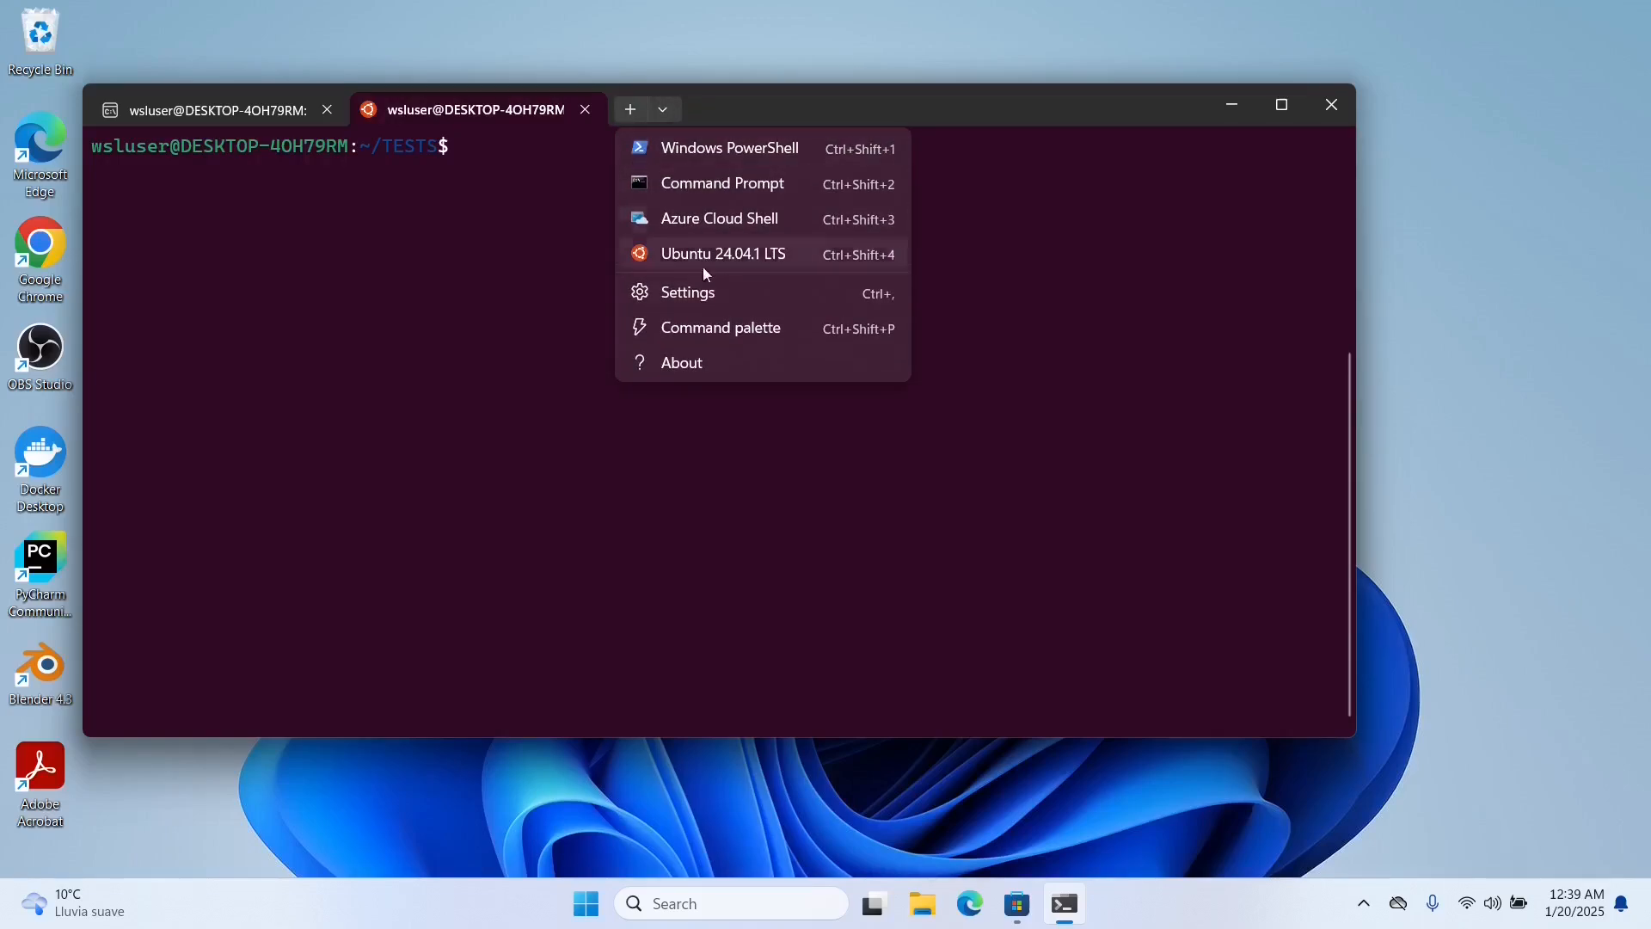
click(686, 292)
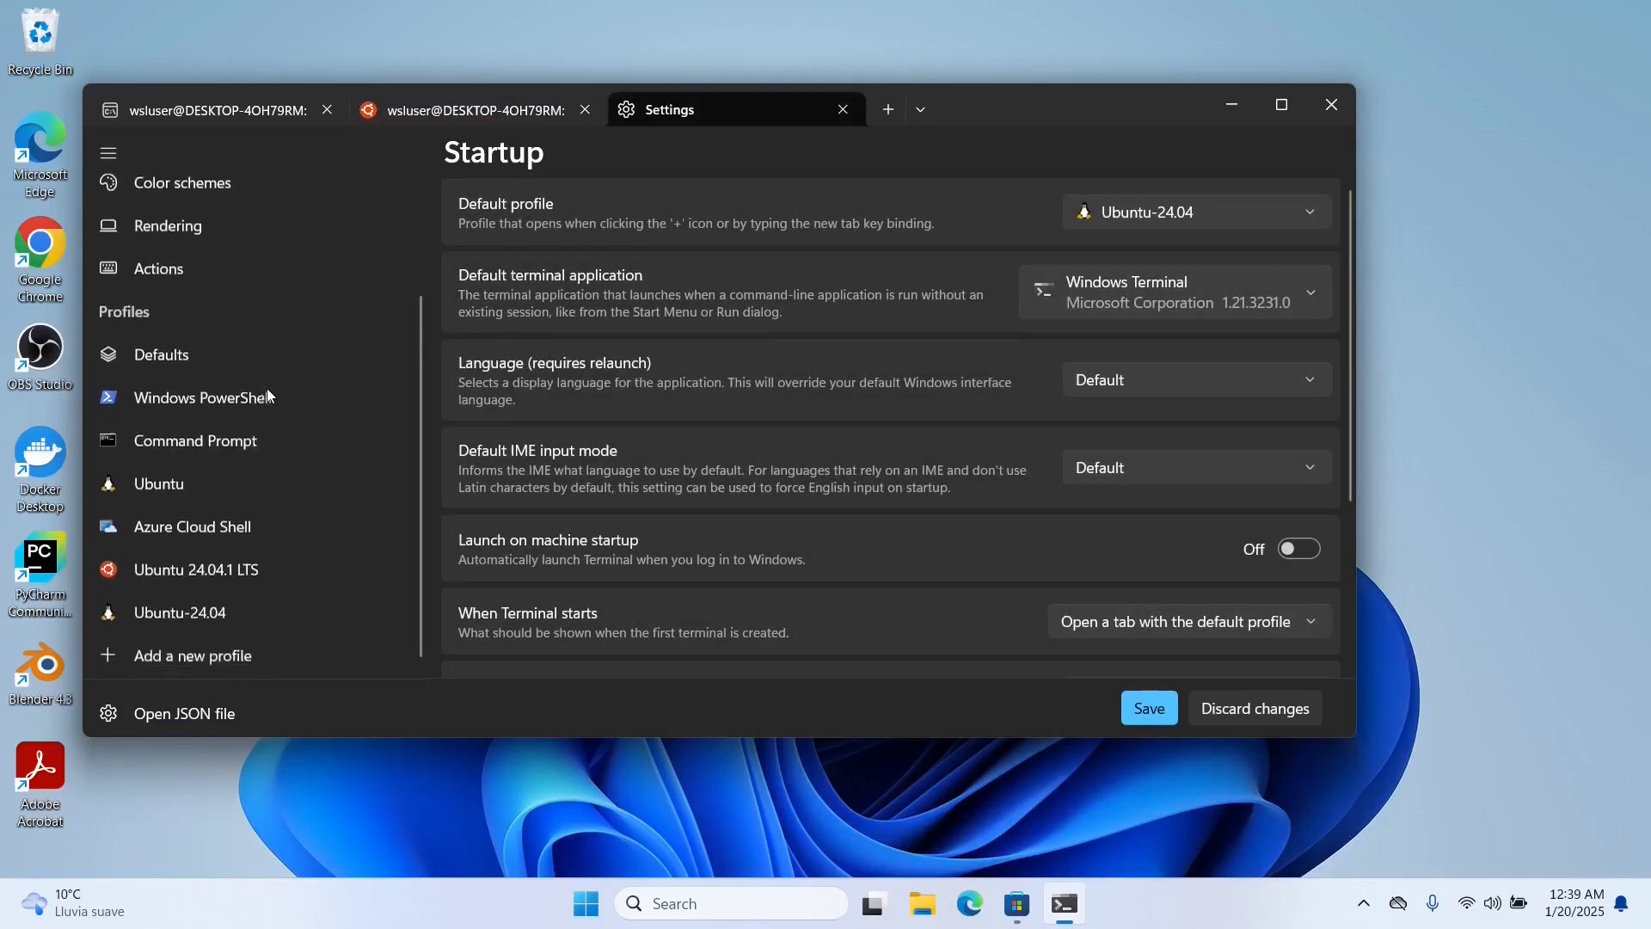
mouse_move(298, 538)
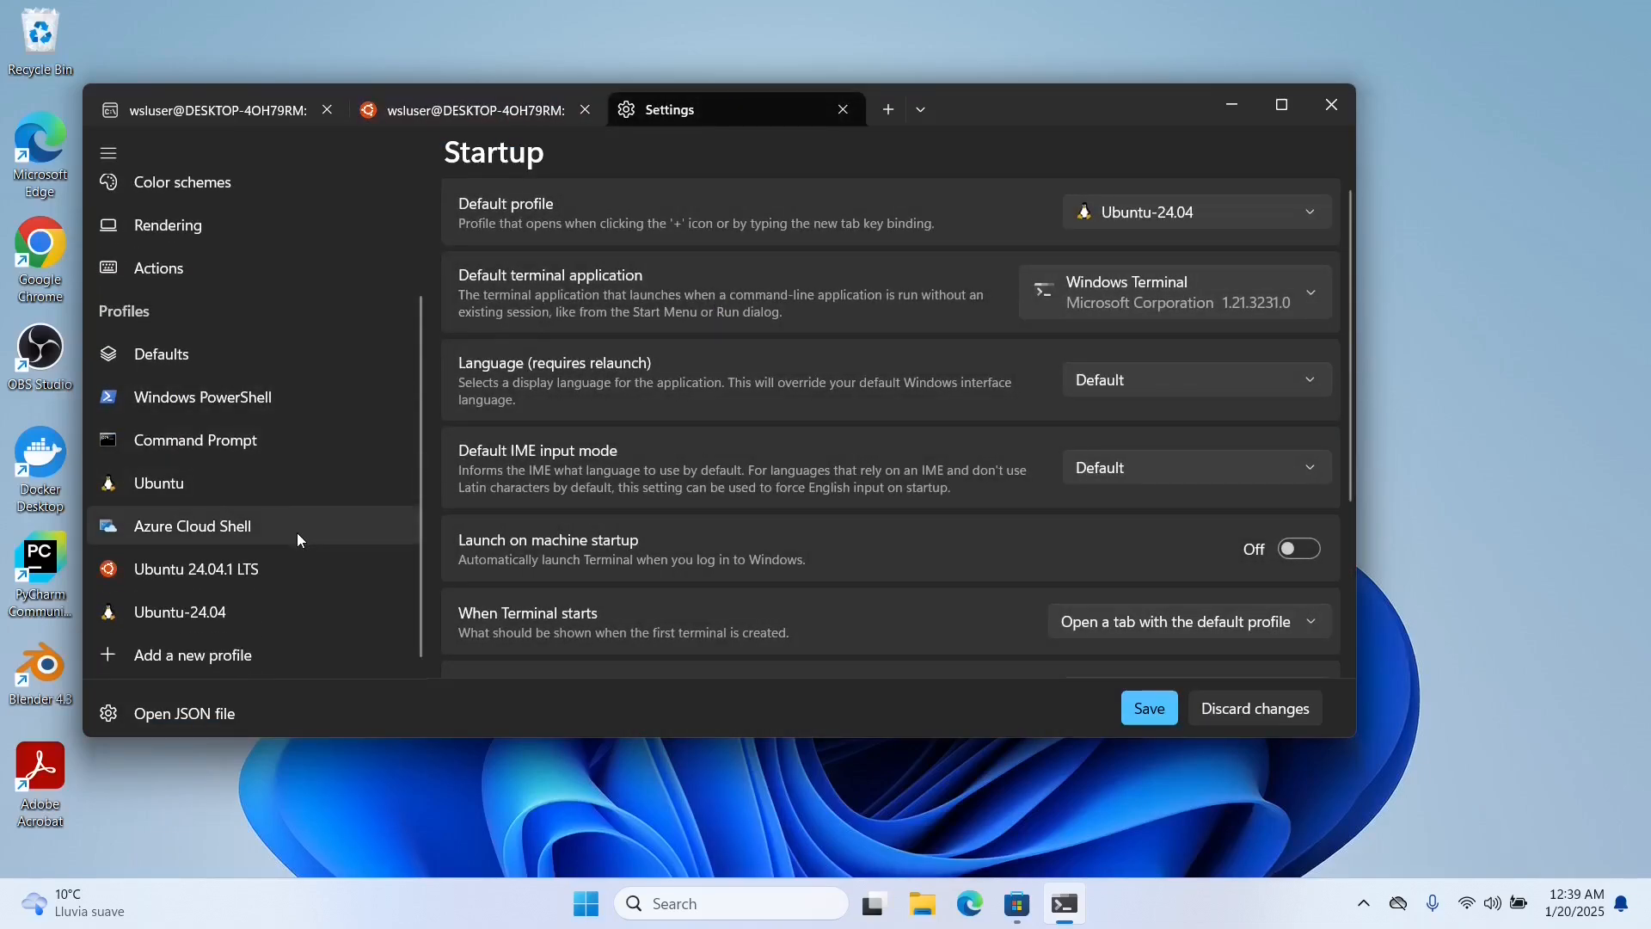
click(193, 568)
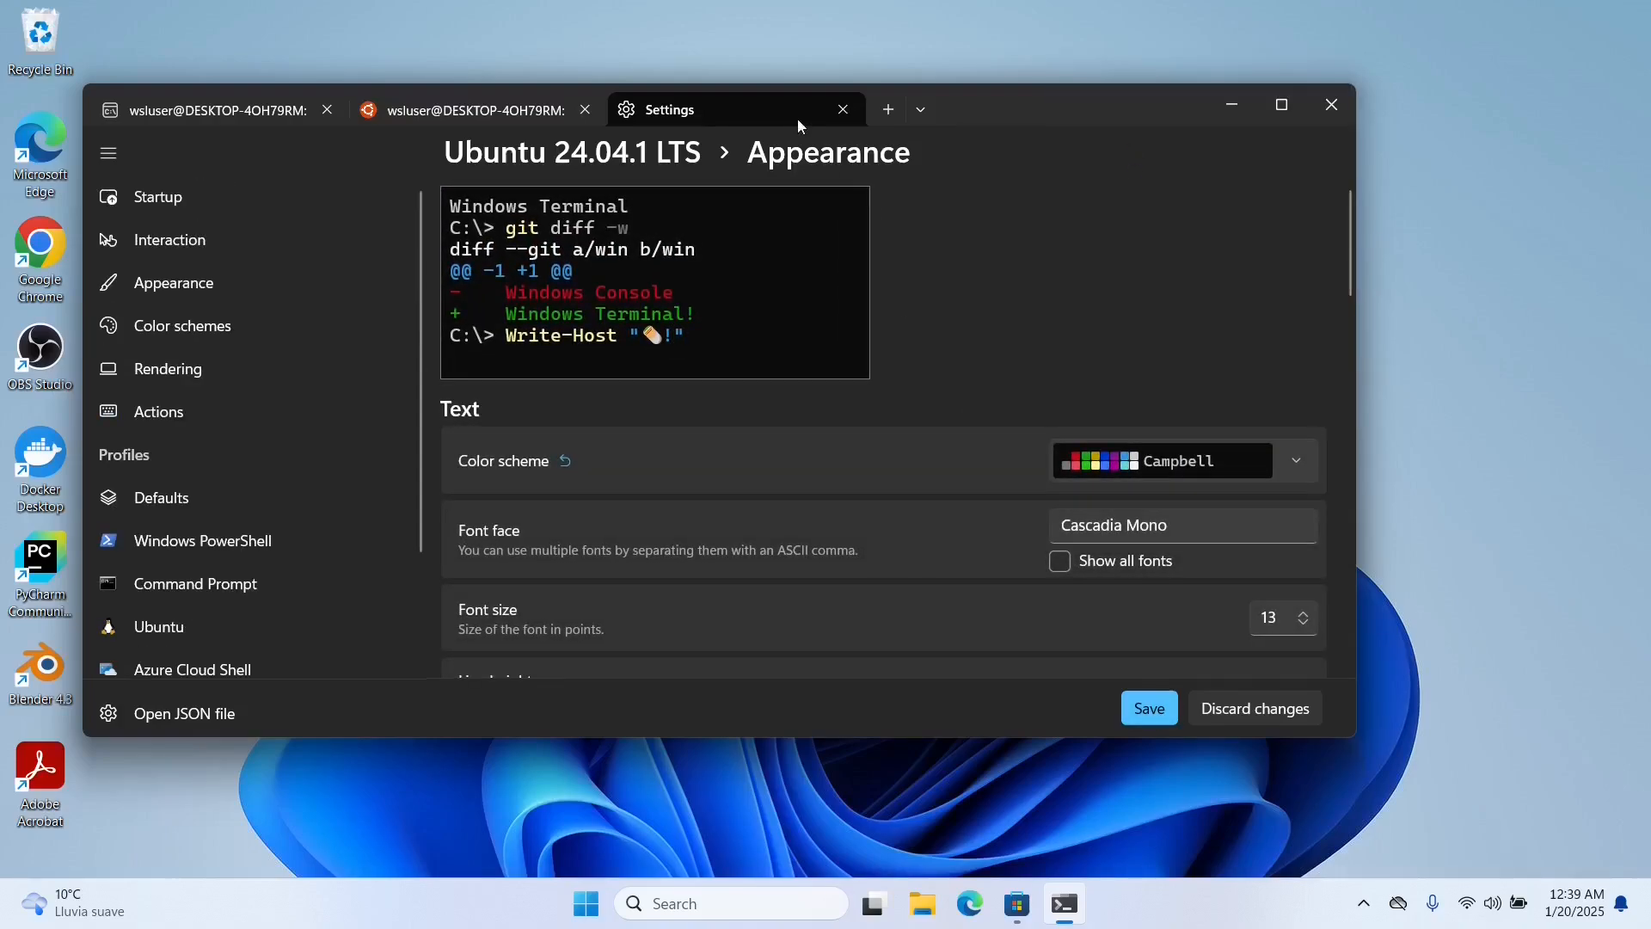
click(841, 108)
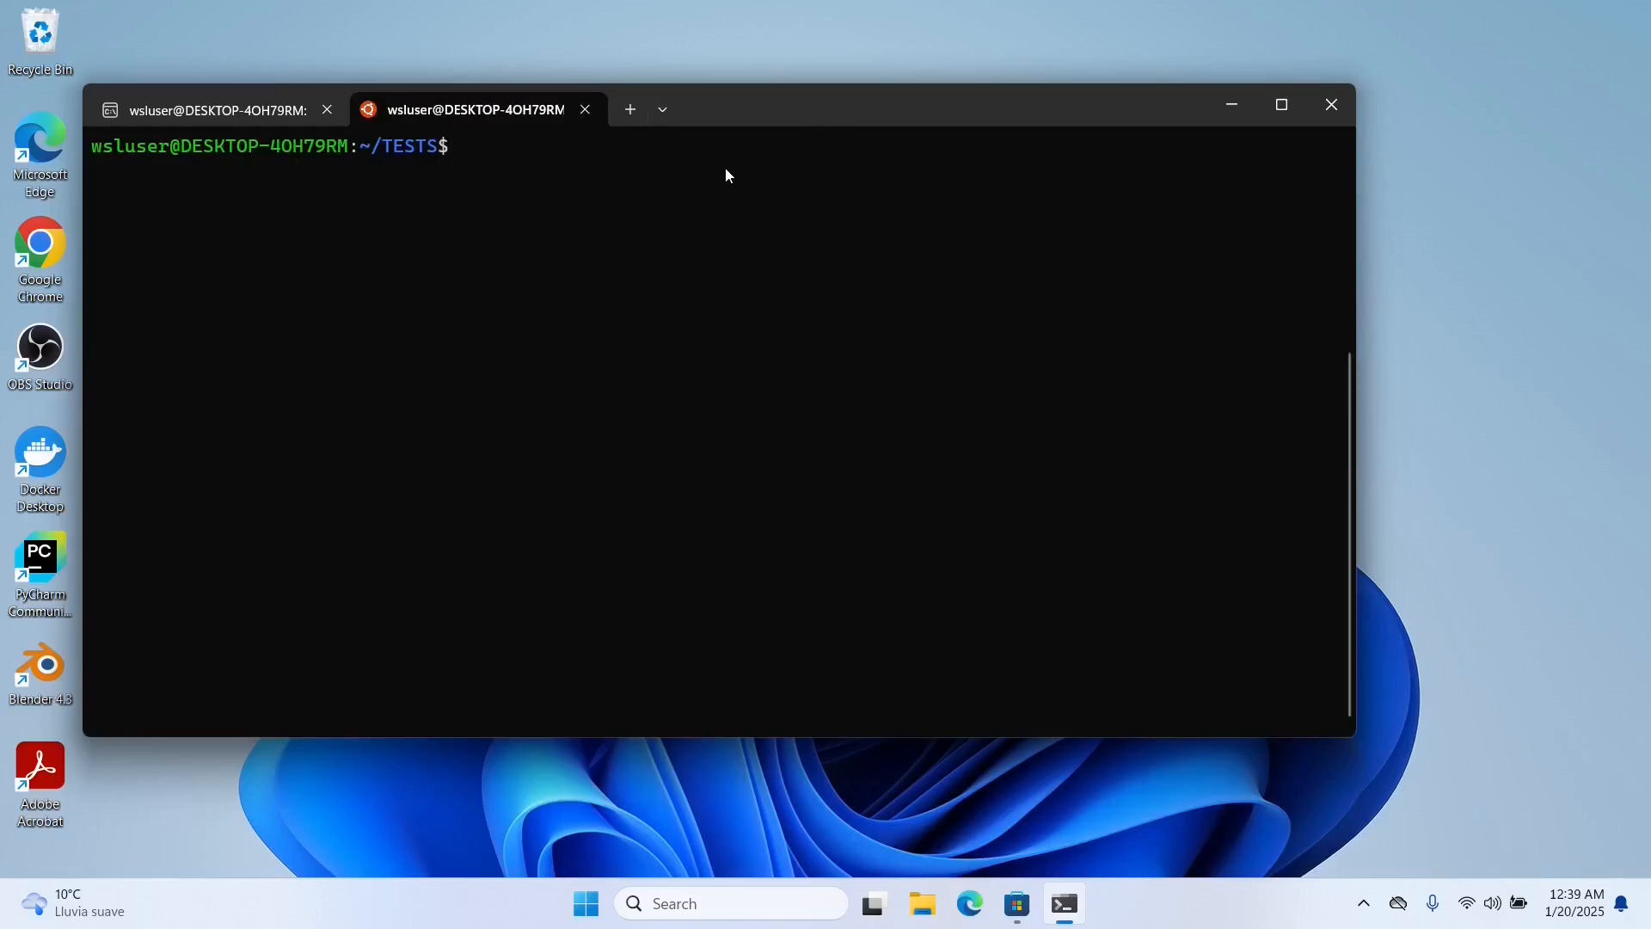
mouse_move(722, 177)
text(ls)
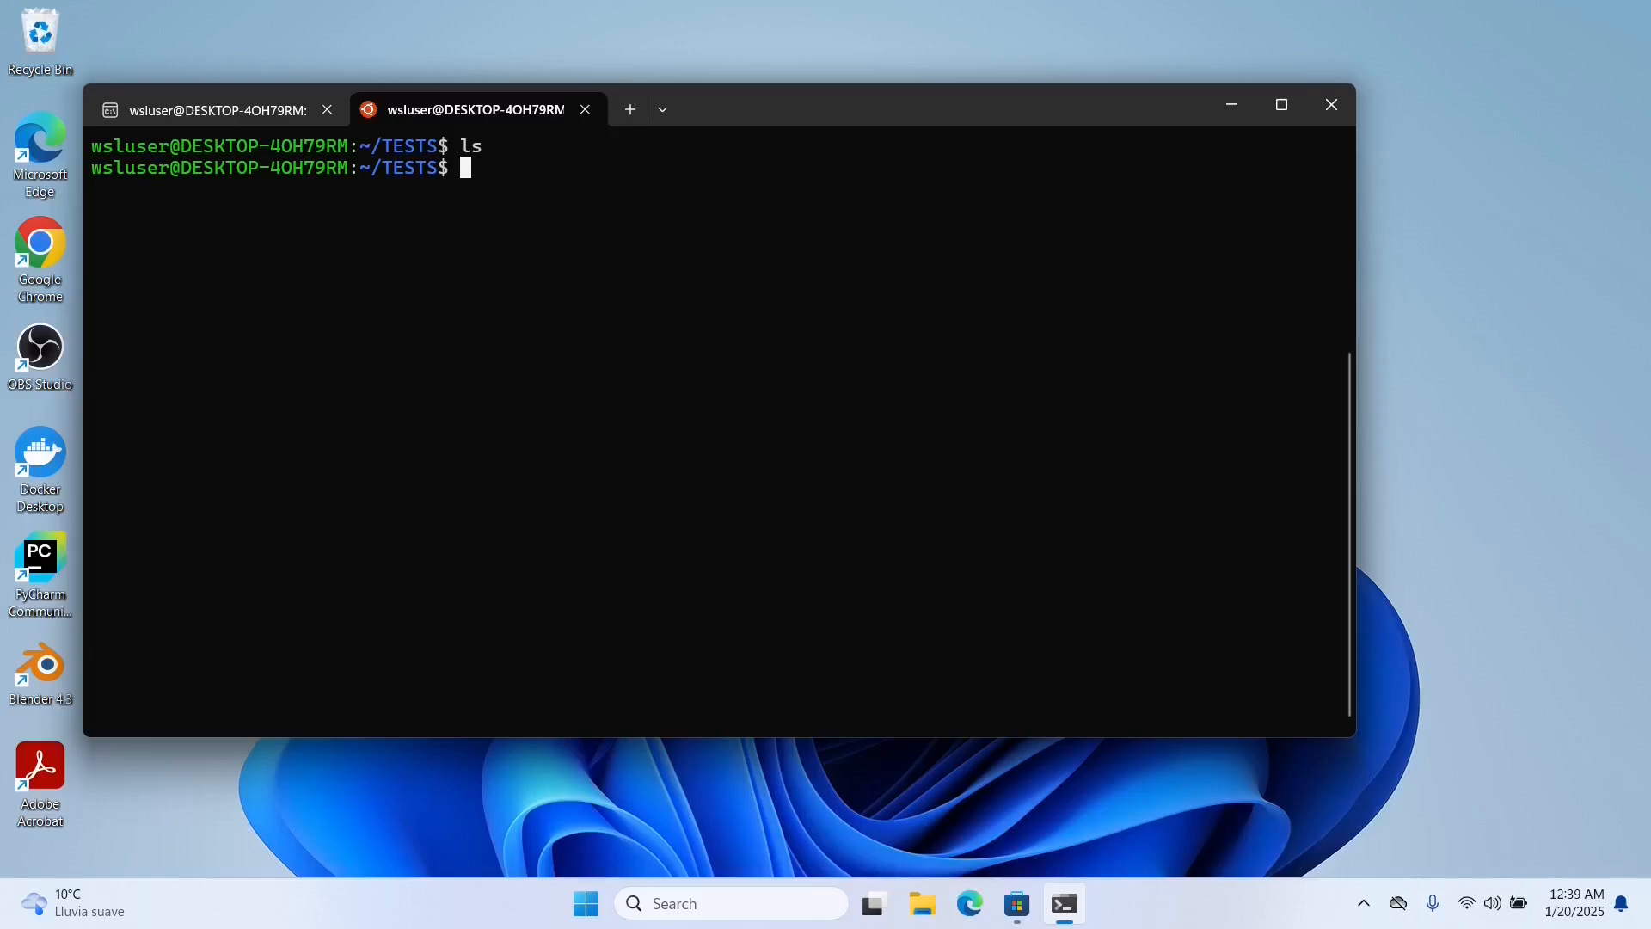
mouse_move(717, 159)
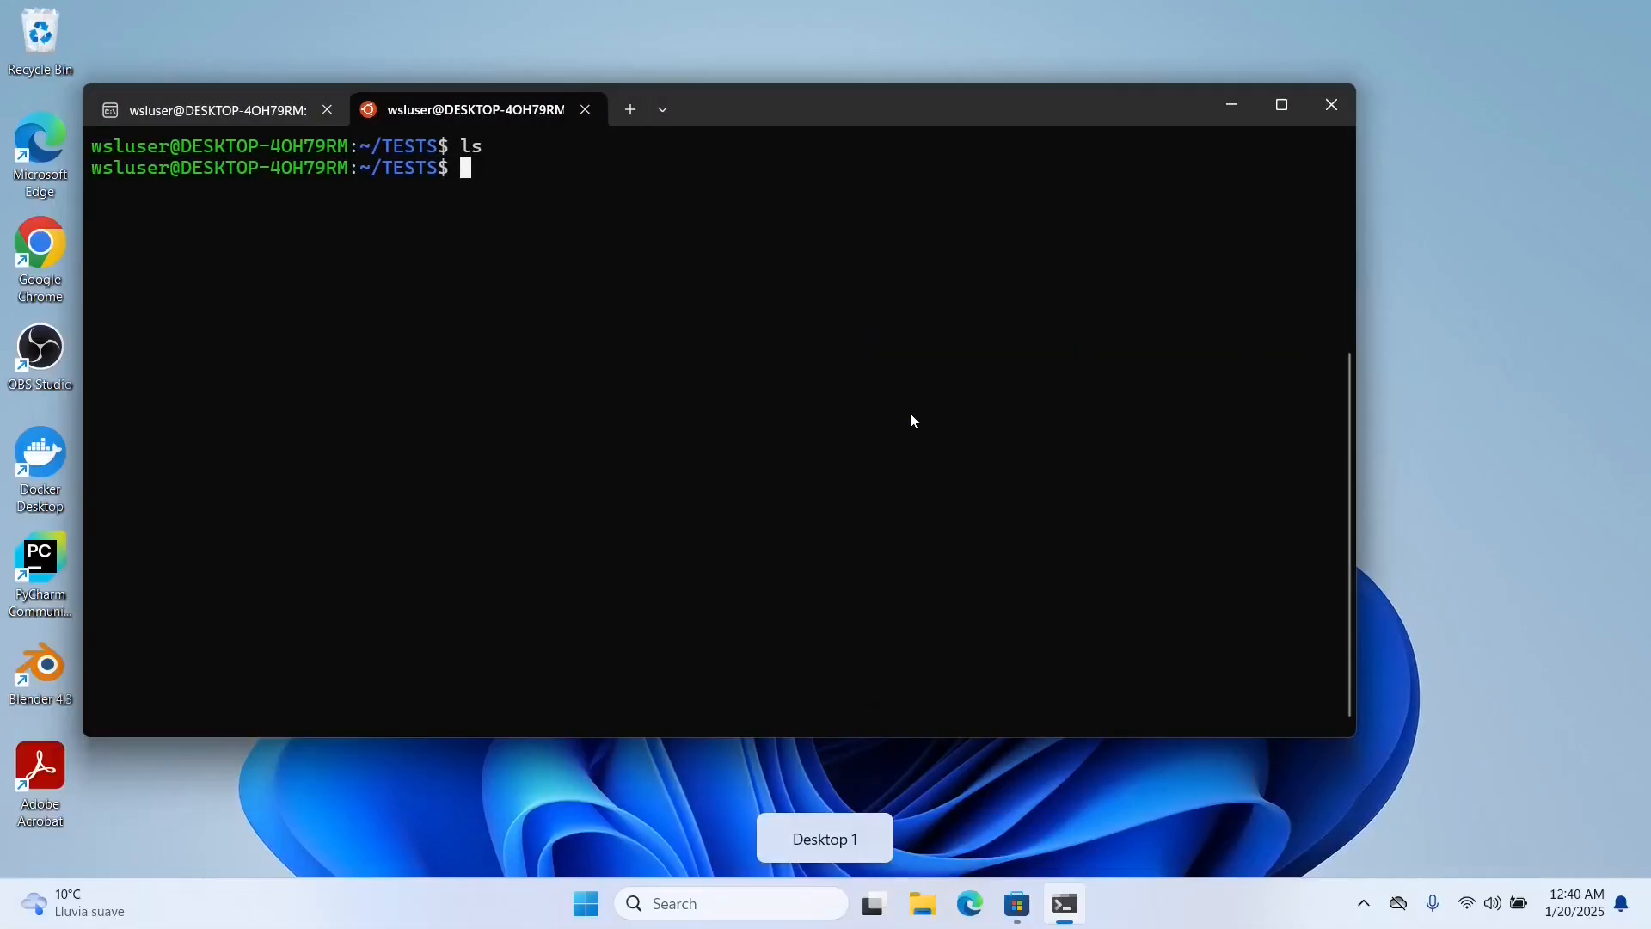
Download QE-Examples master.zip with wget and install unzip via sudo apt
text(wget https://github.com/Yavar-Azar/QE-Examples/archive/refs/heads/master.zip)
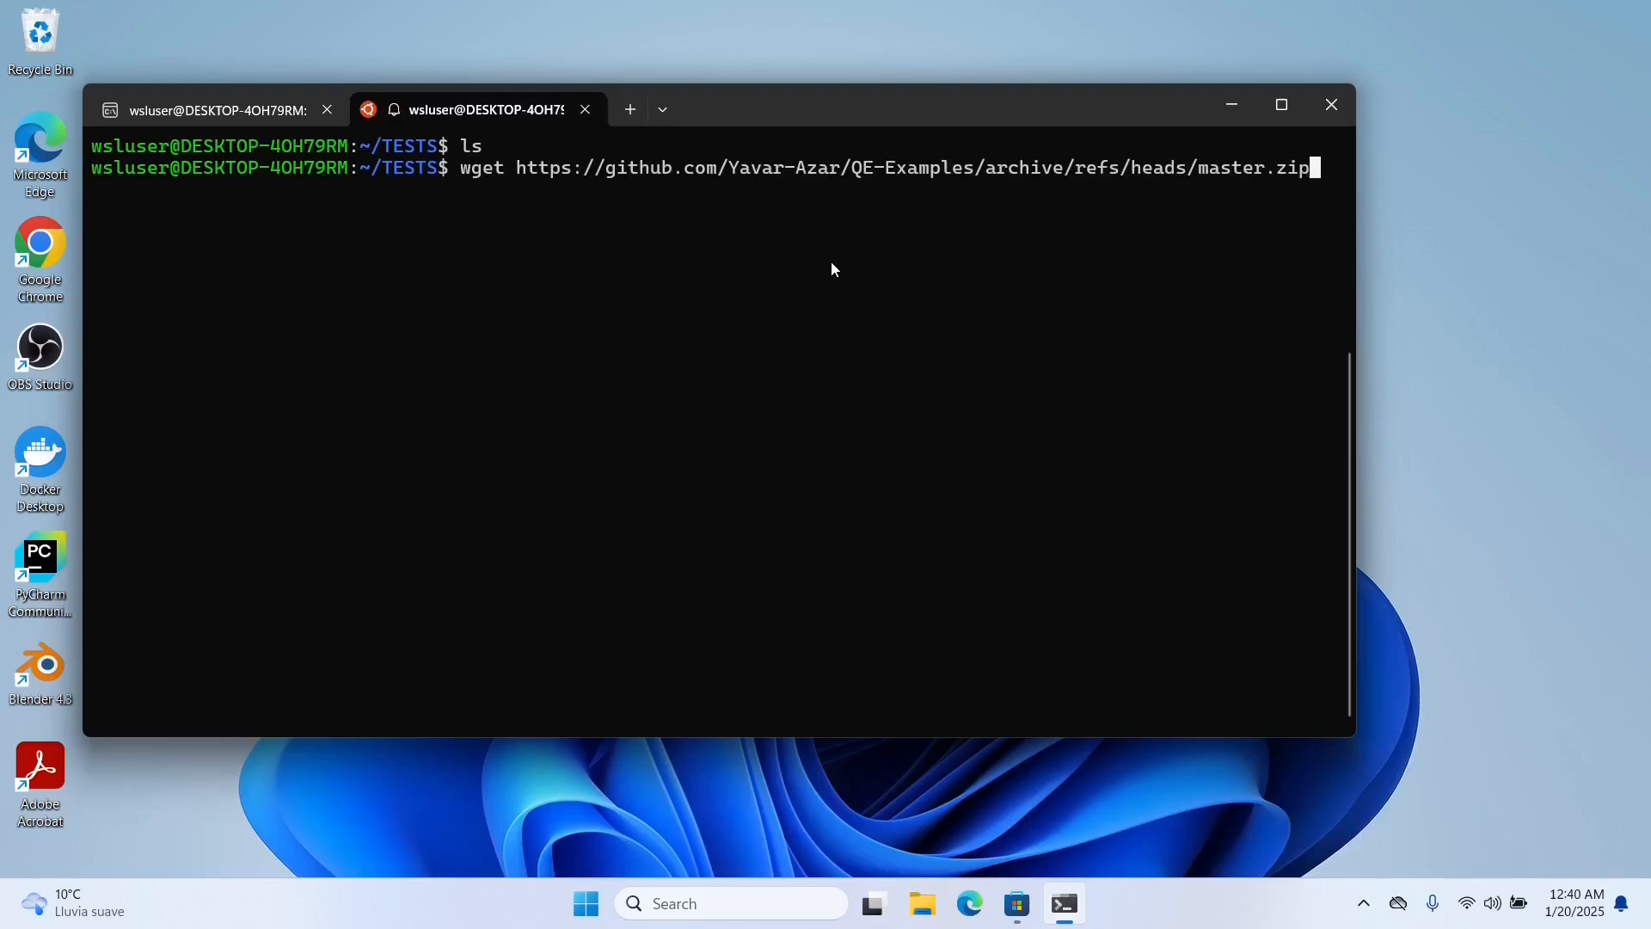
key(Return)
text(l)
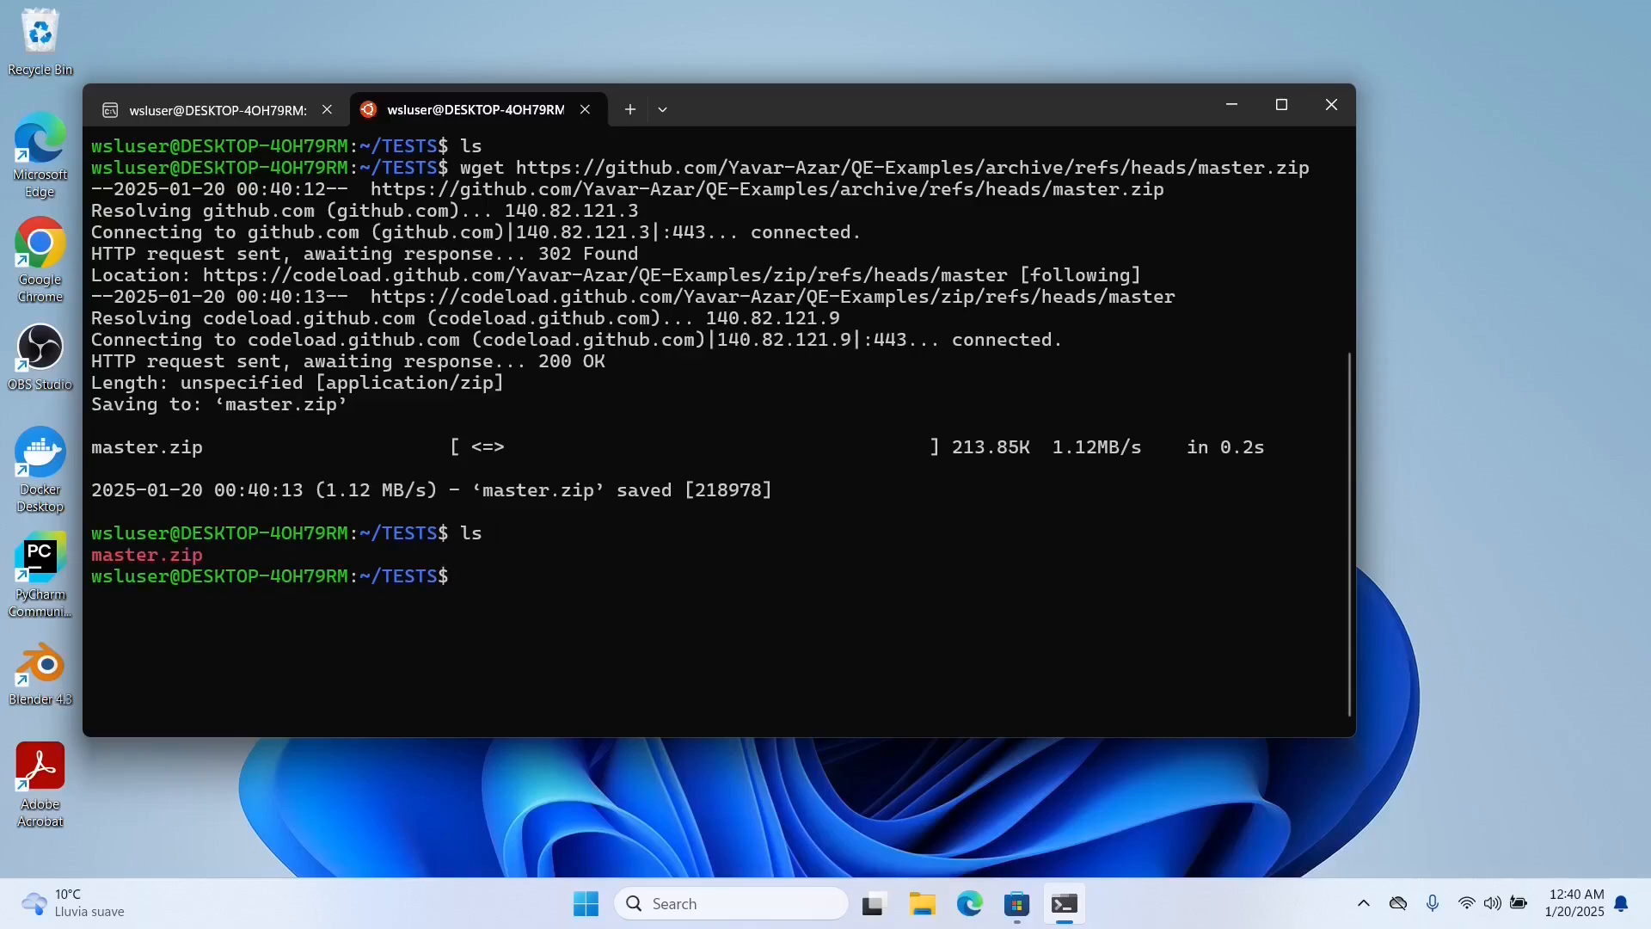
text(sud)
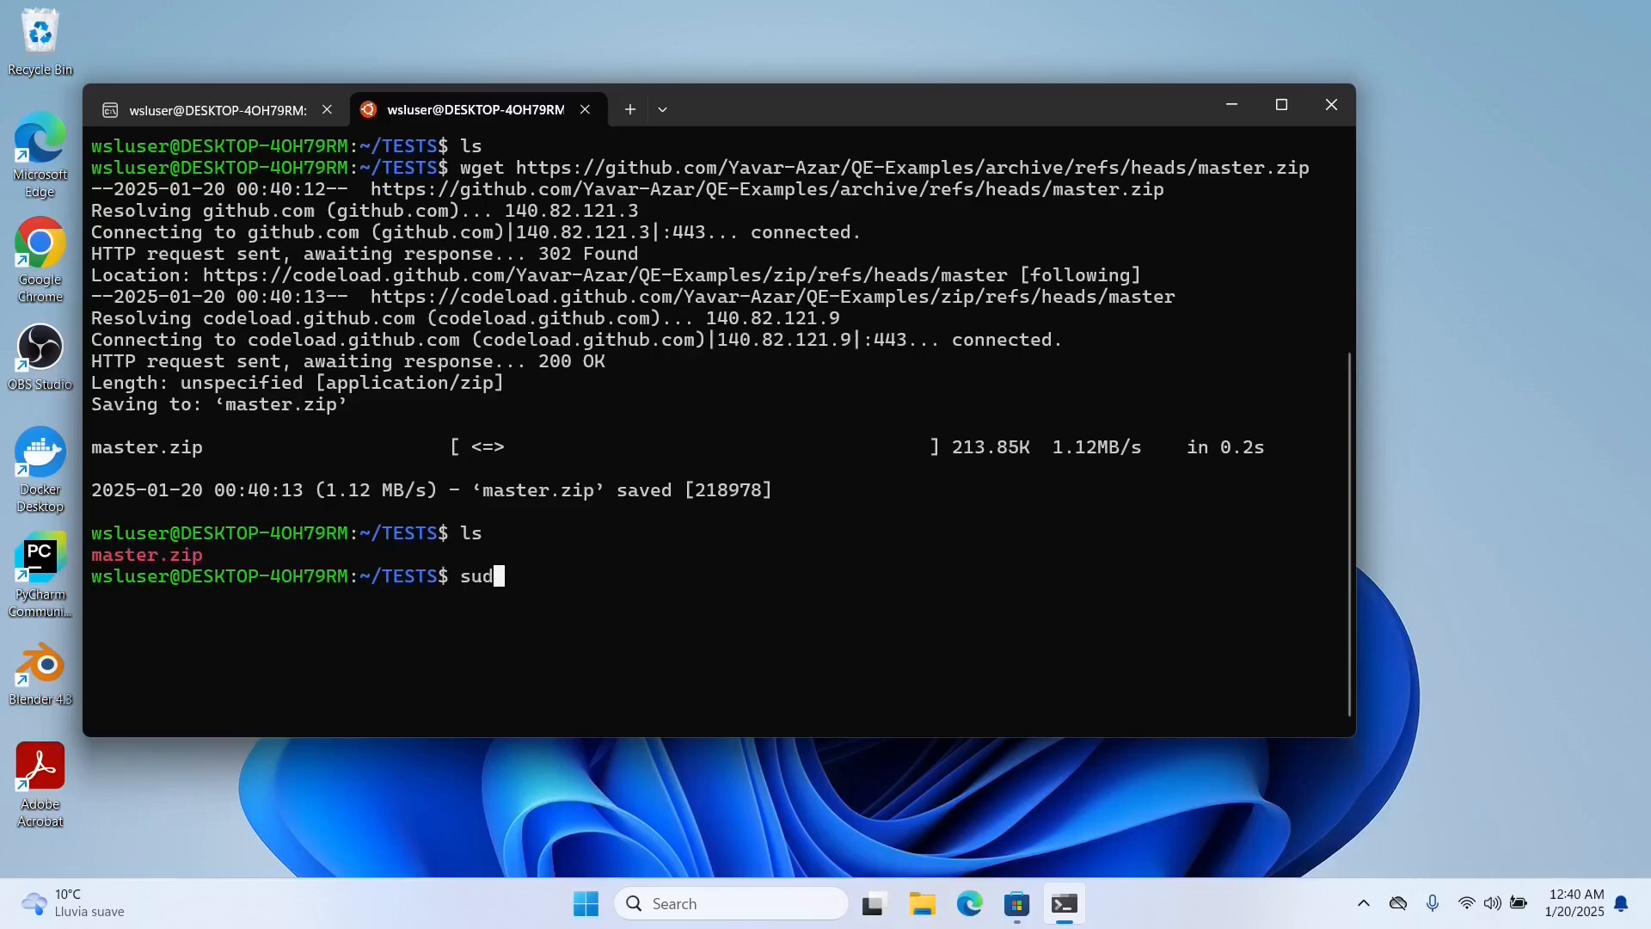
text(o apt ins)
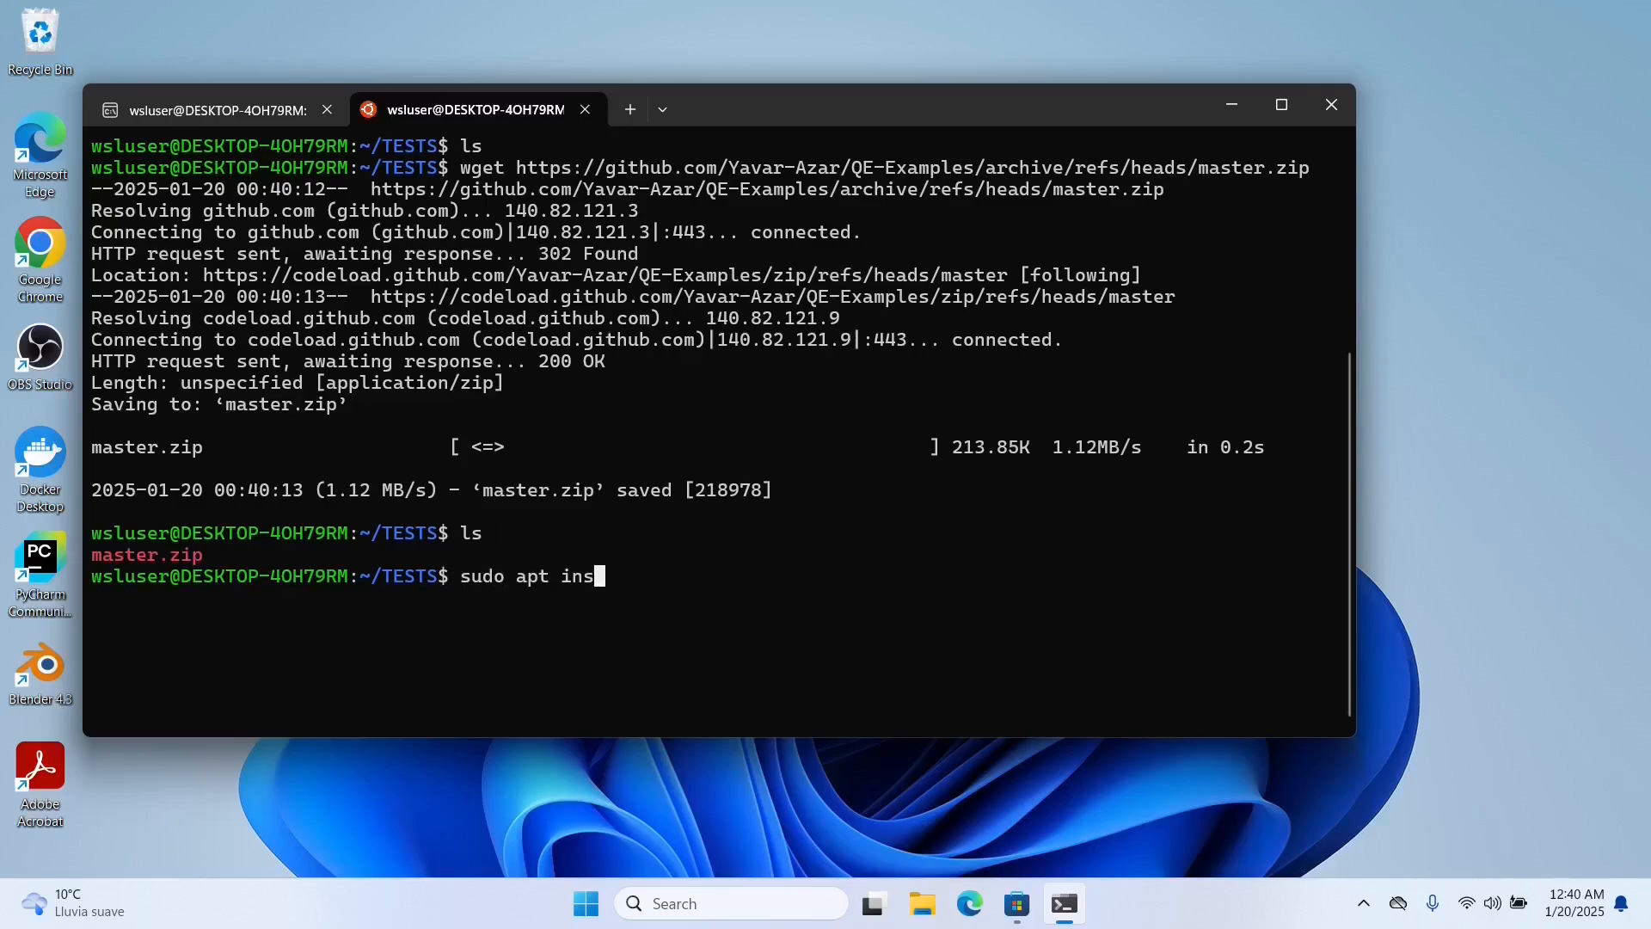
text(tall unz)
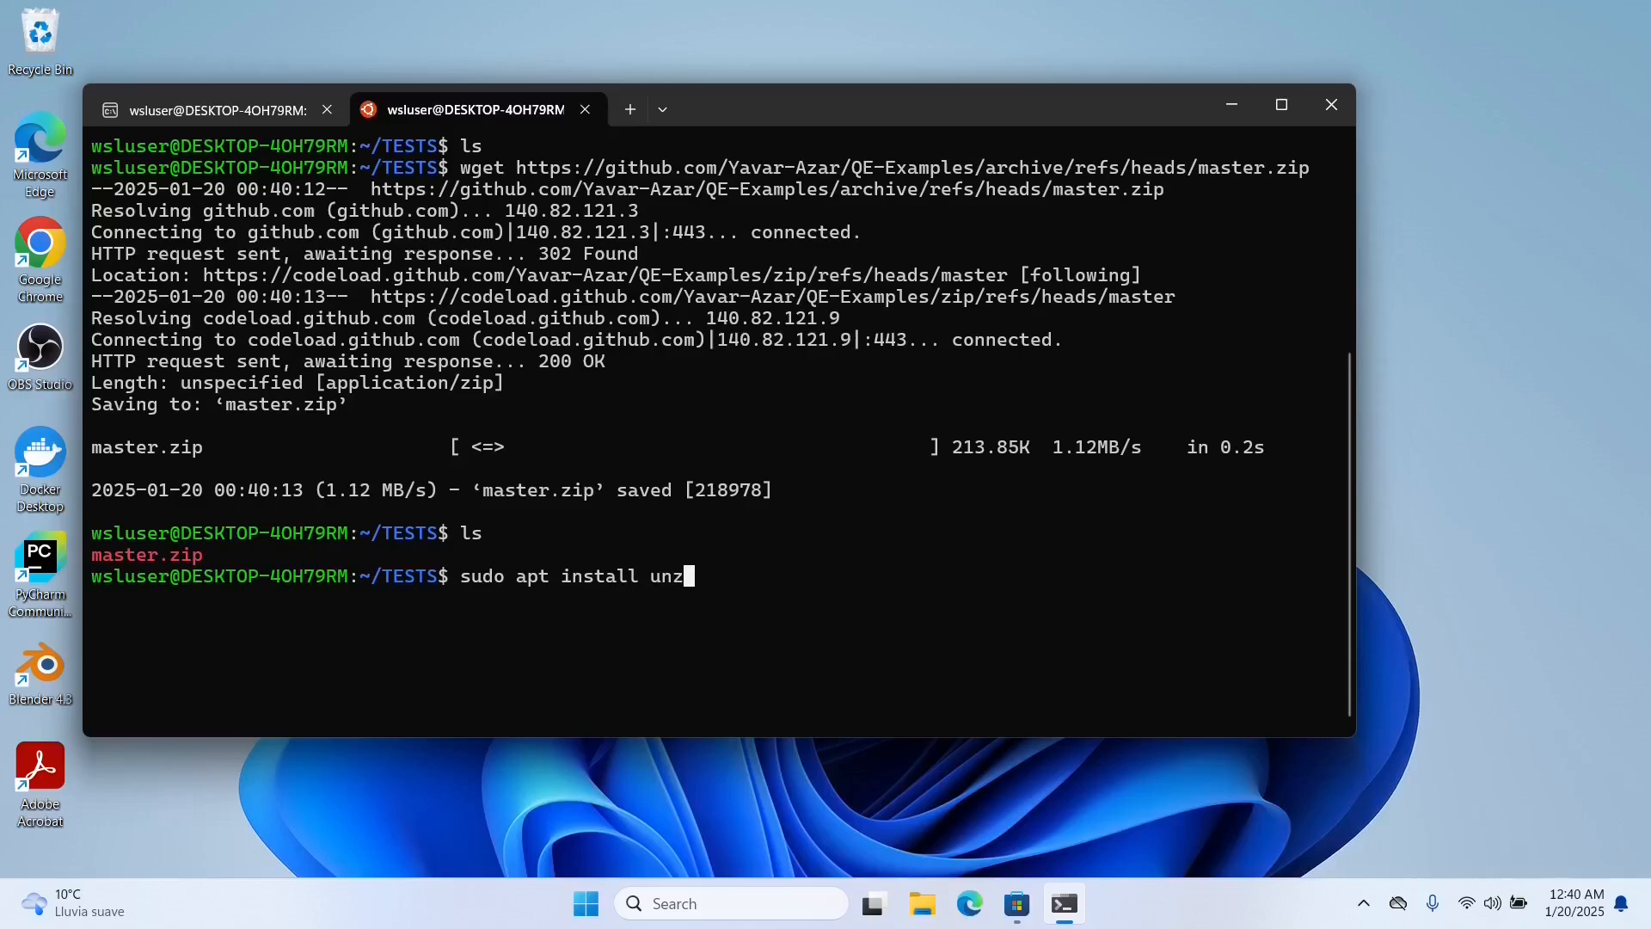
key(Return)
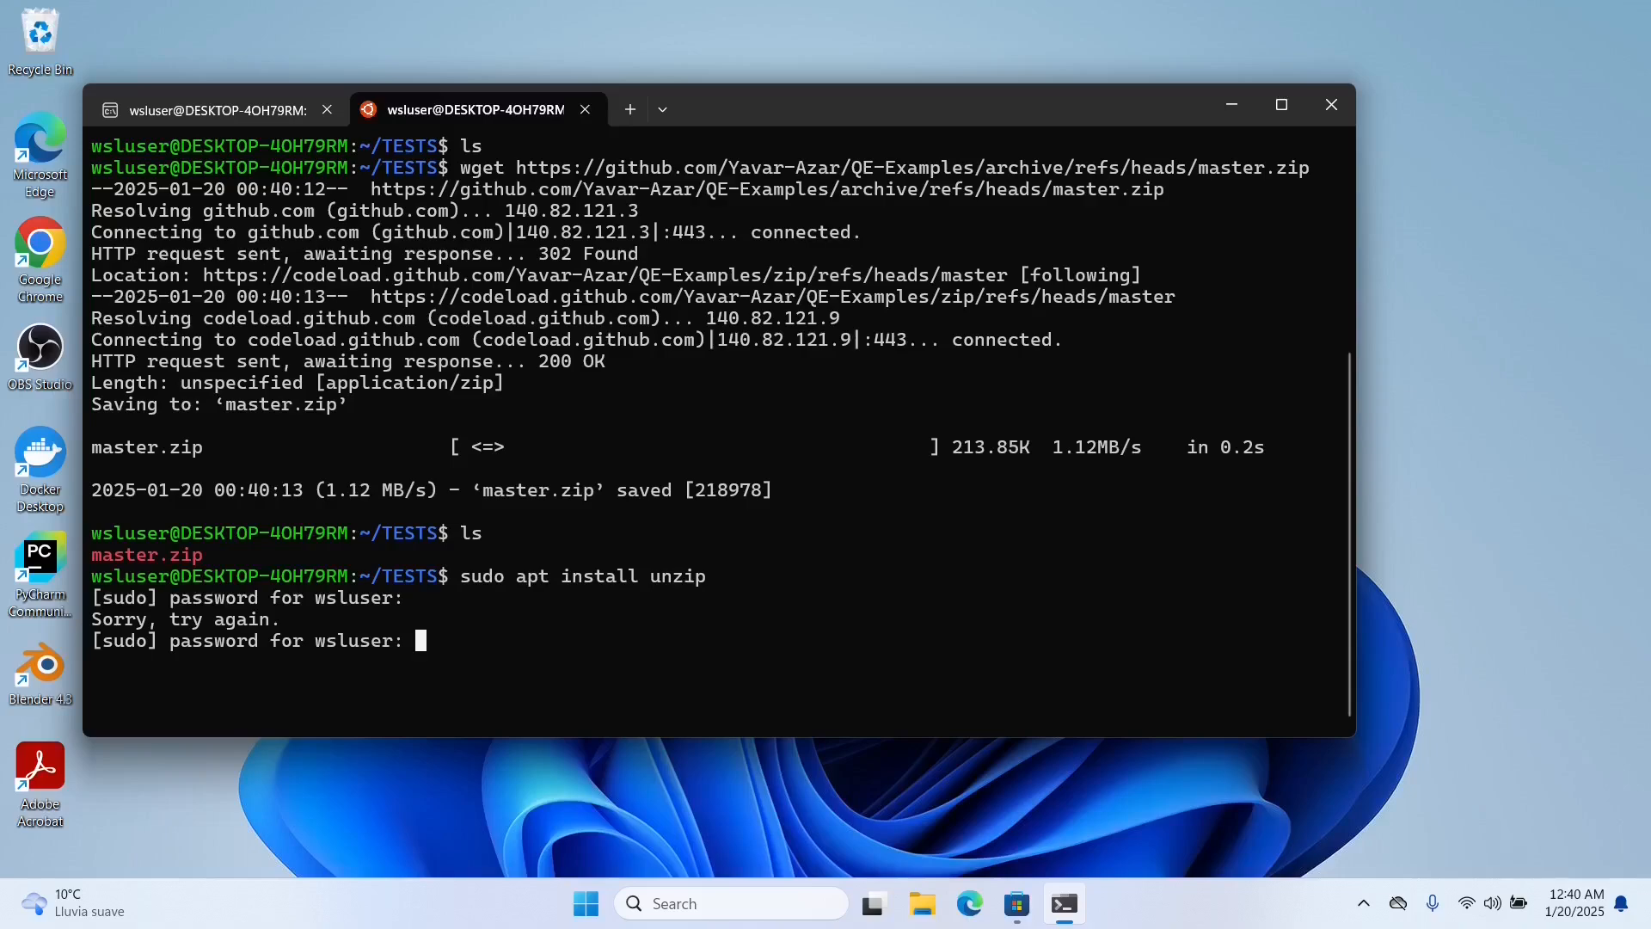
key(Return)
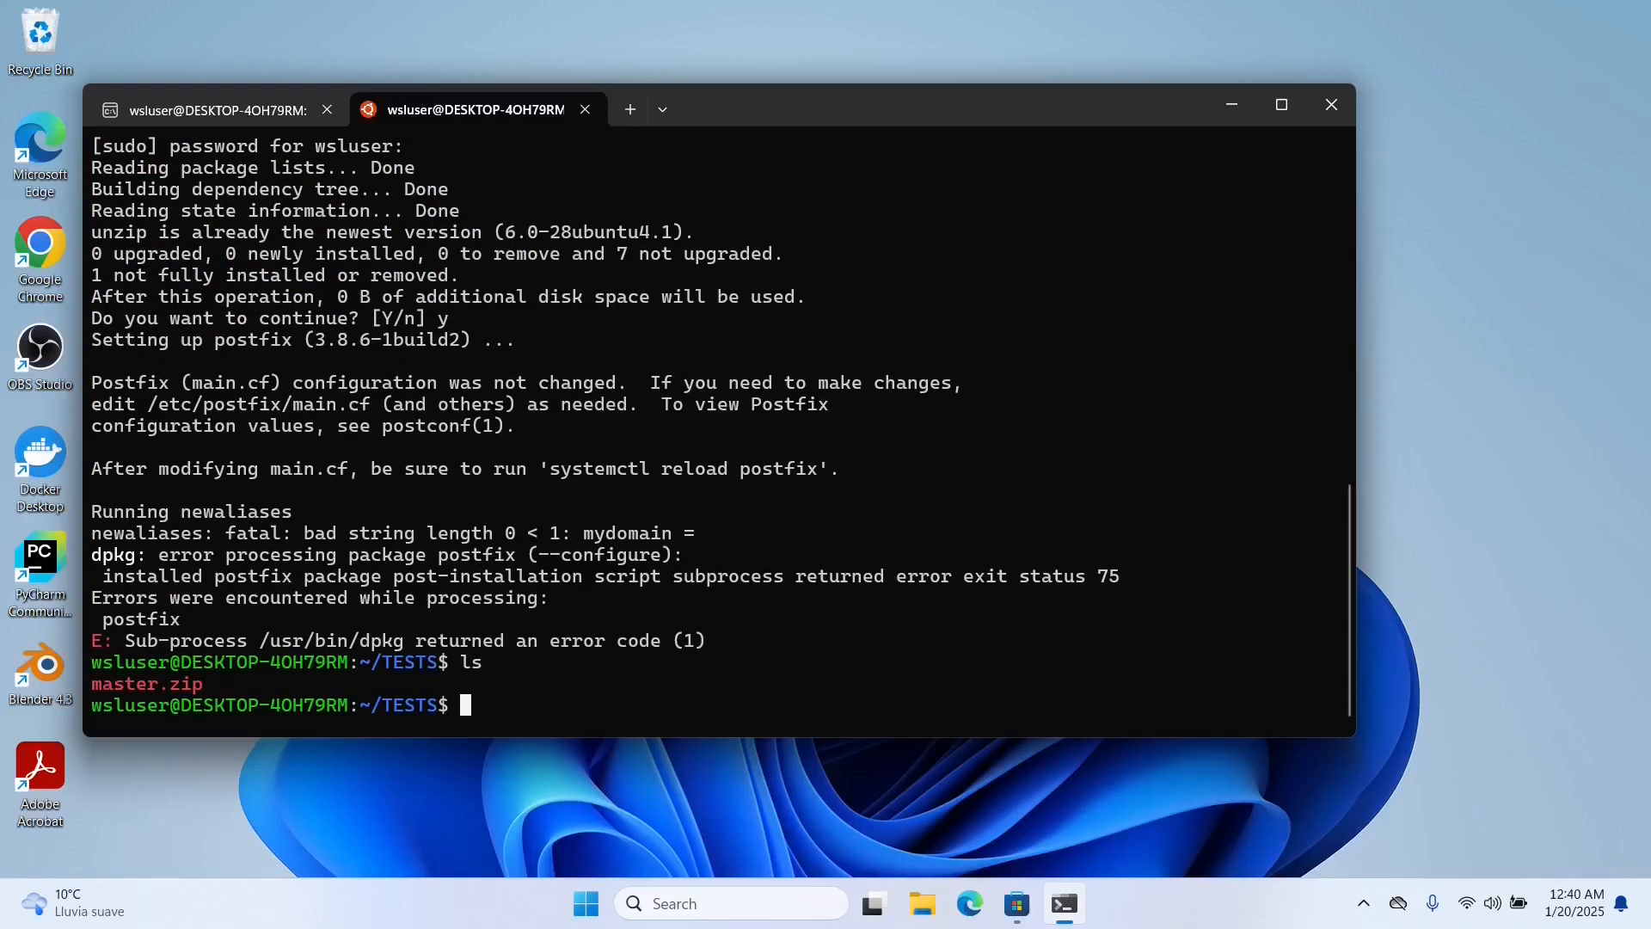
text(unzip master.zip)
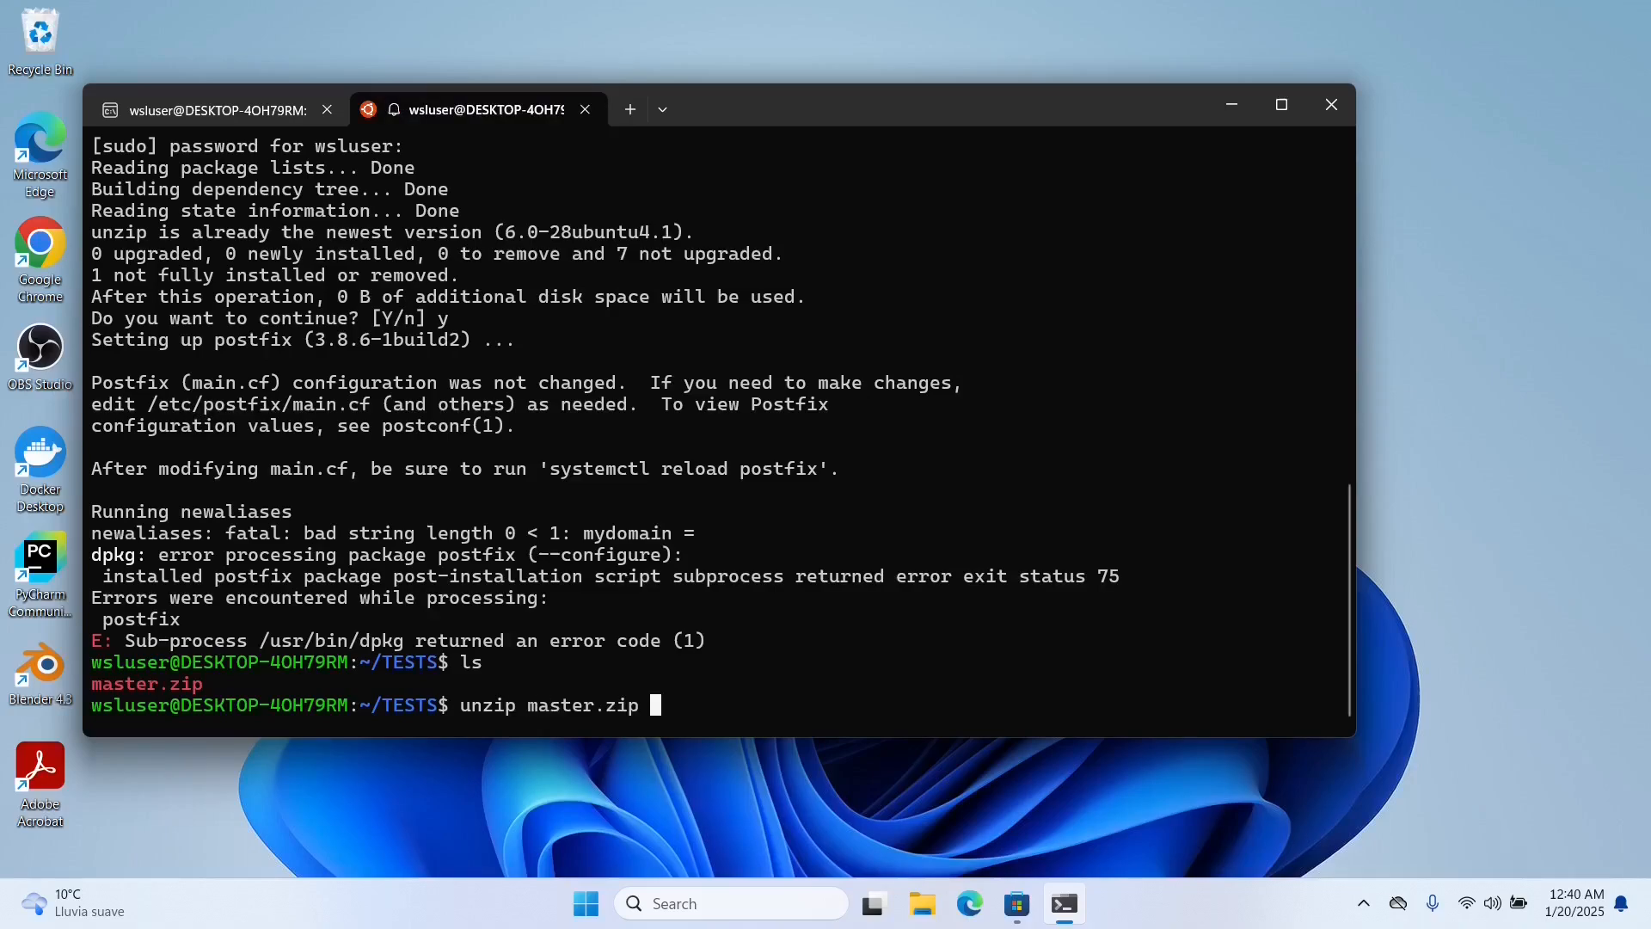
Extract master.zip, enter Example-01, and display espresso.pwi with cat
key(Return)
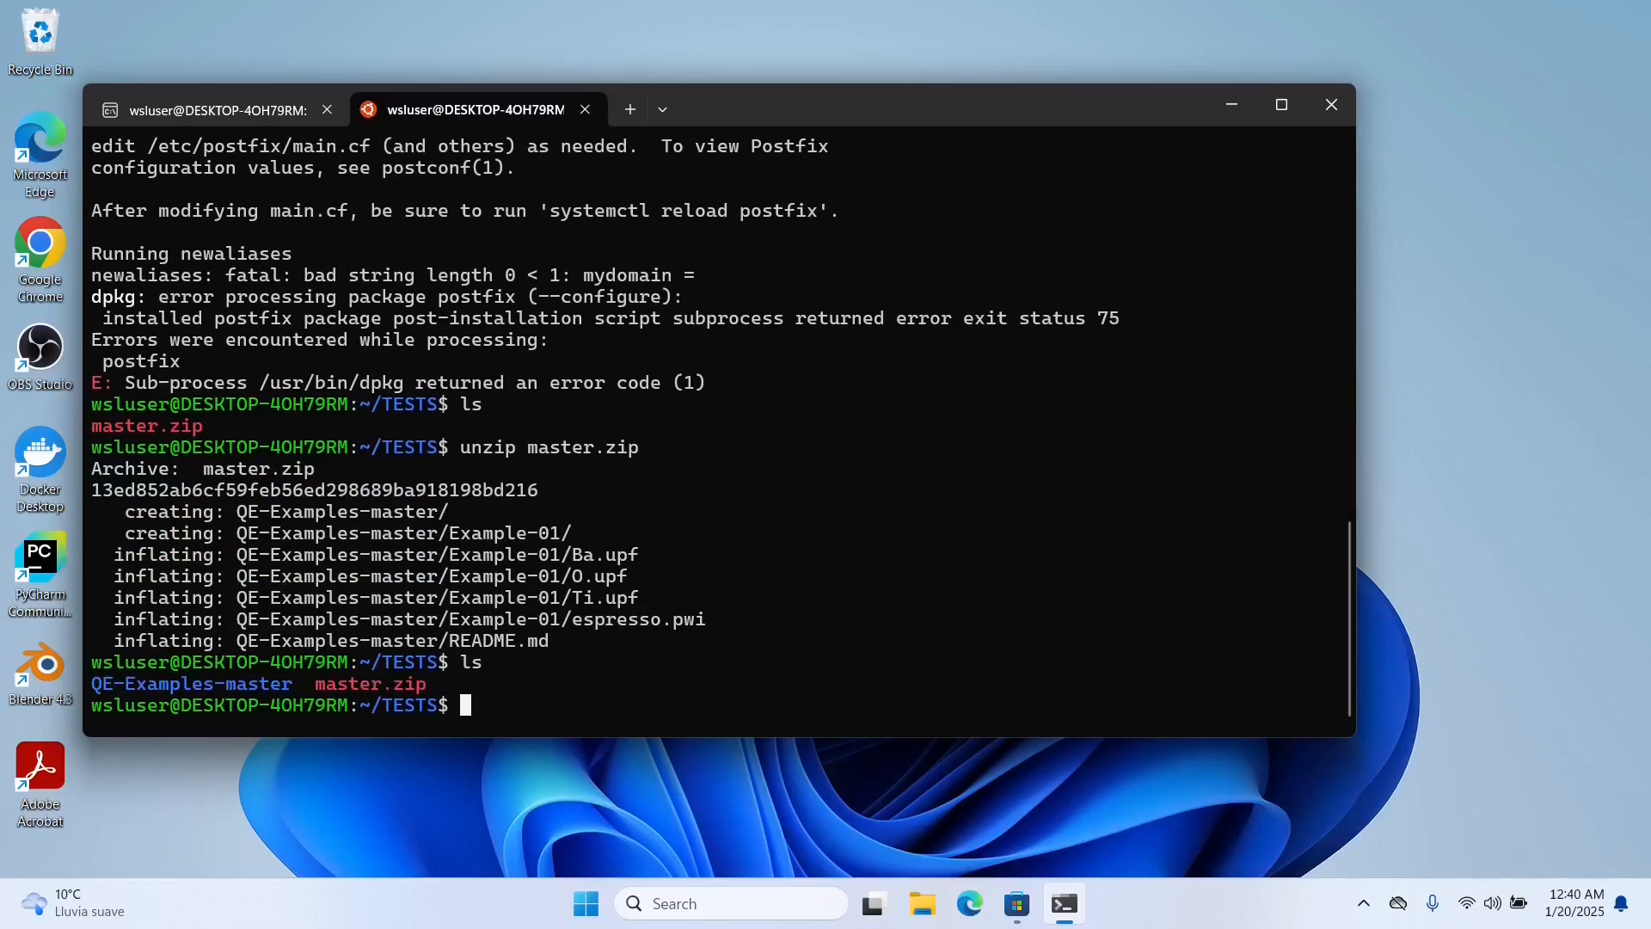
text(cd  QE-Examples-master/)
text(ls)
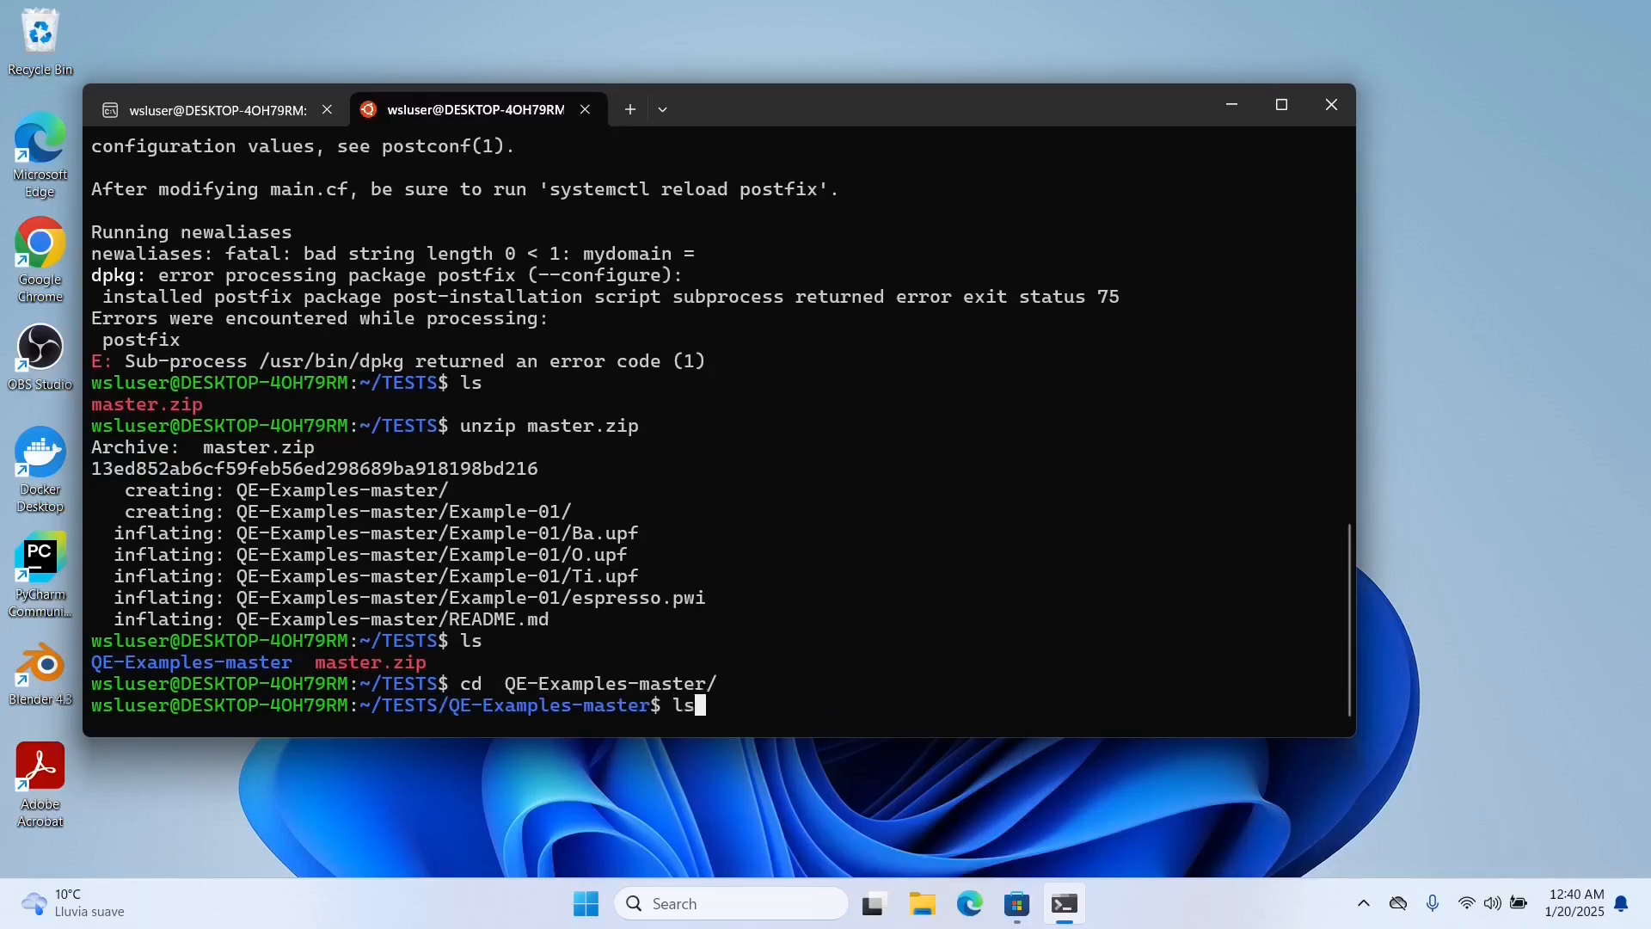
key(Return)
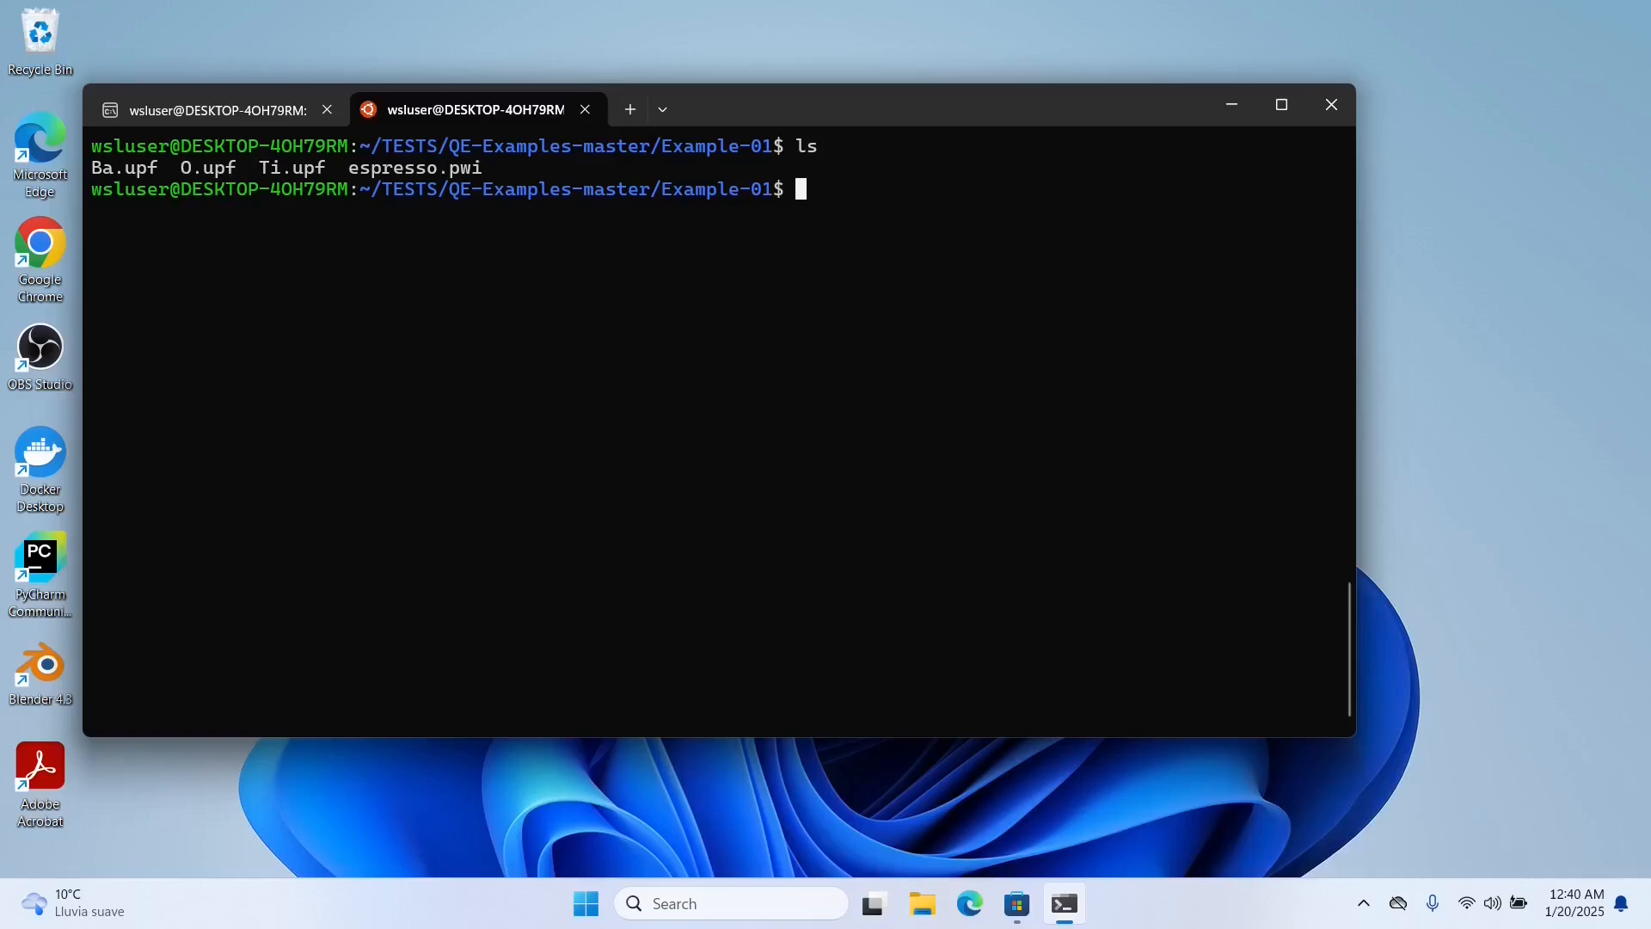
text(cat espresso.pwi)
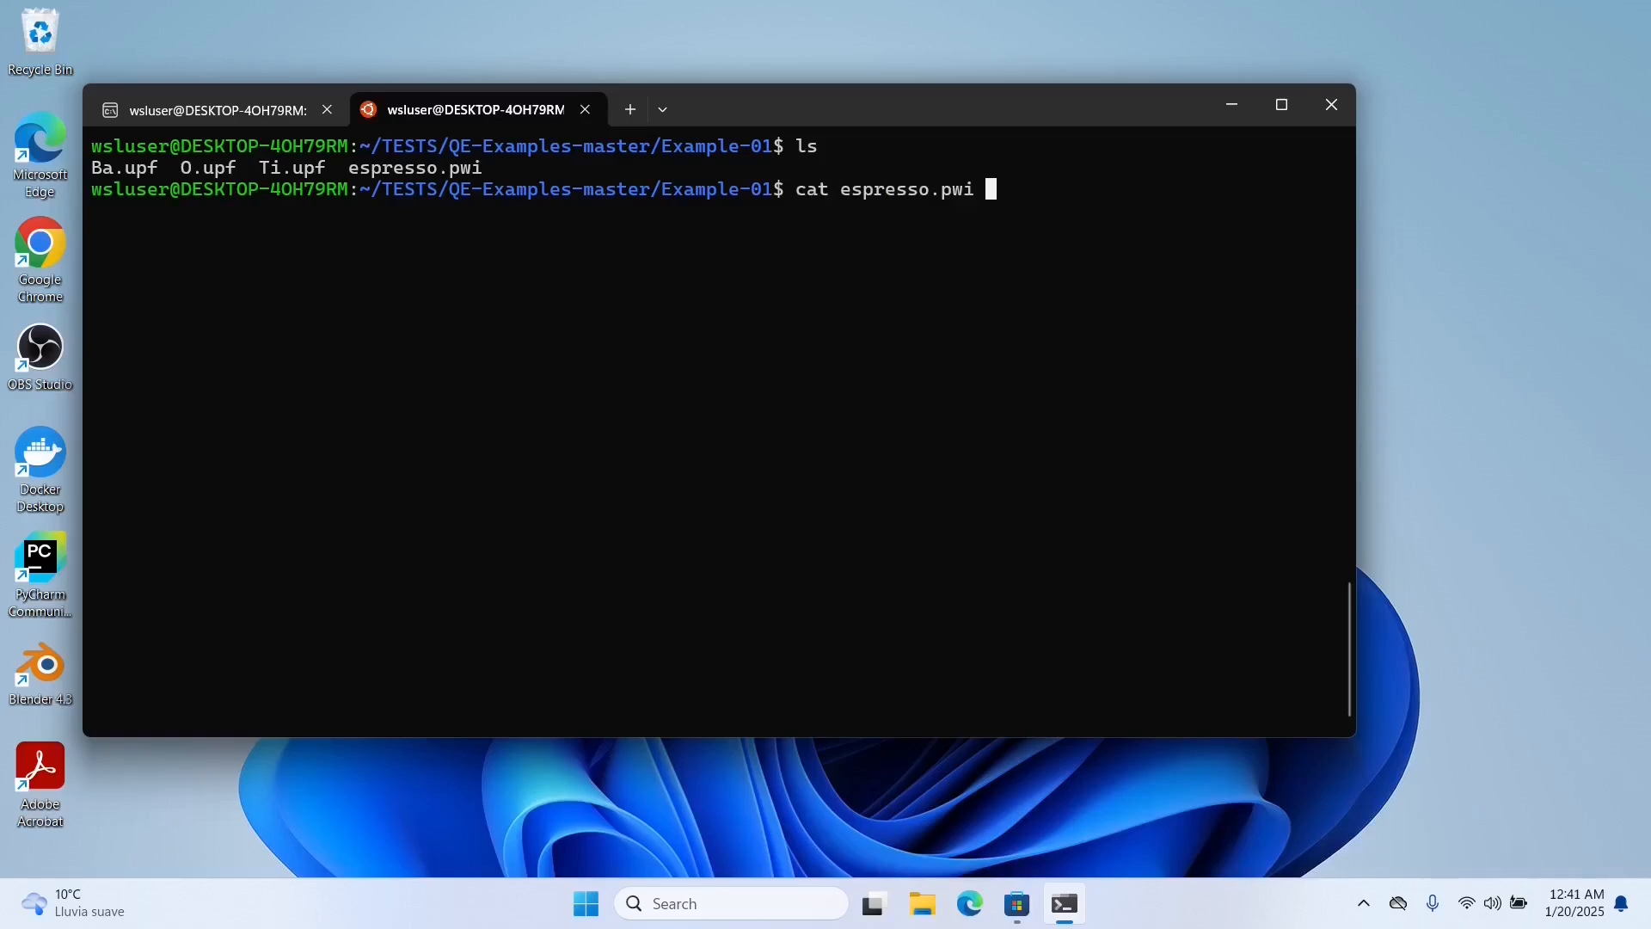
key(Return)
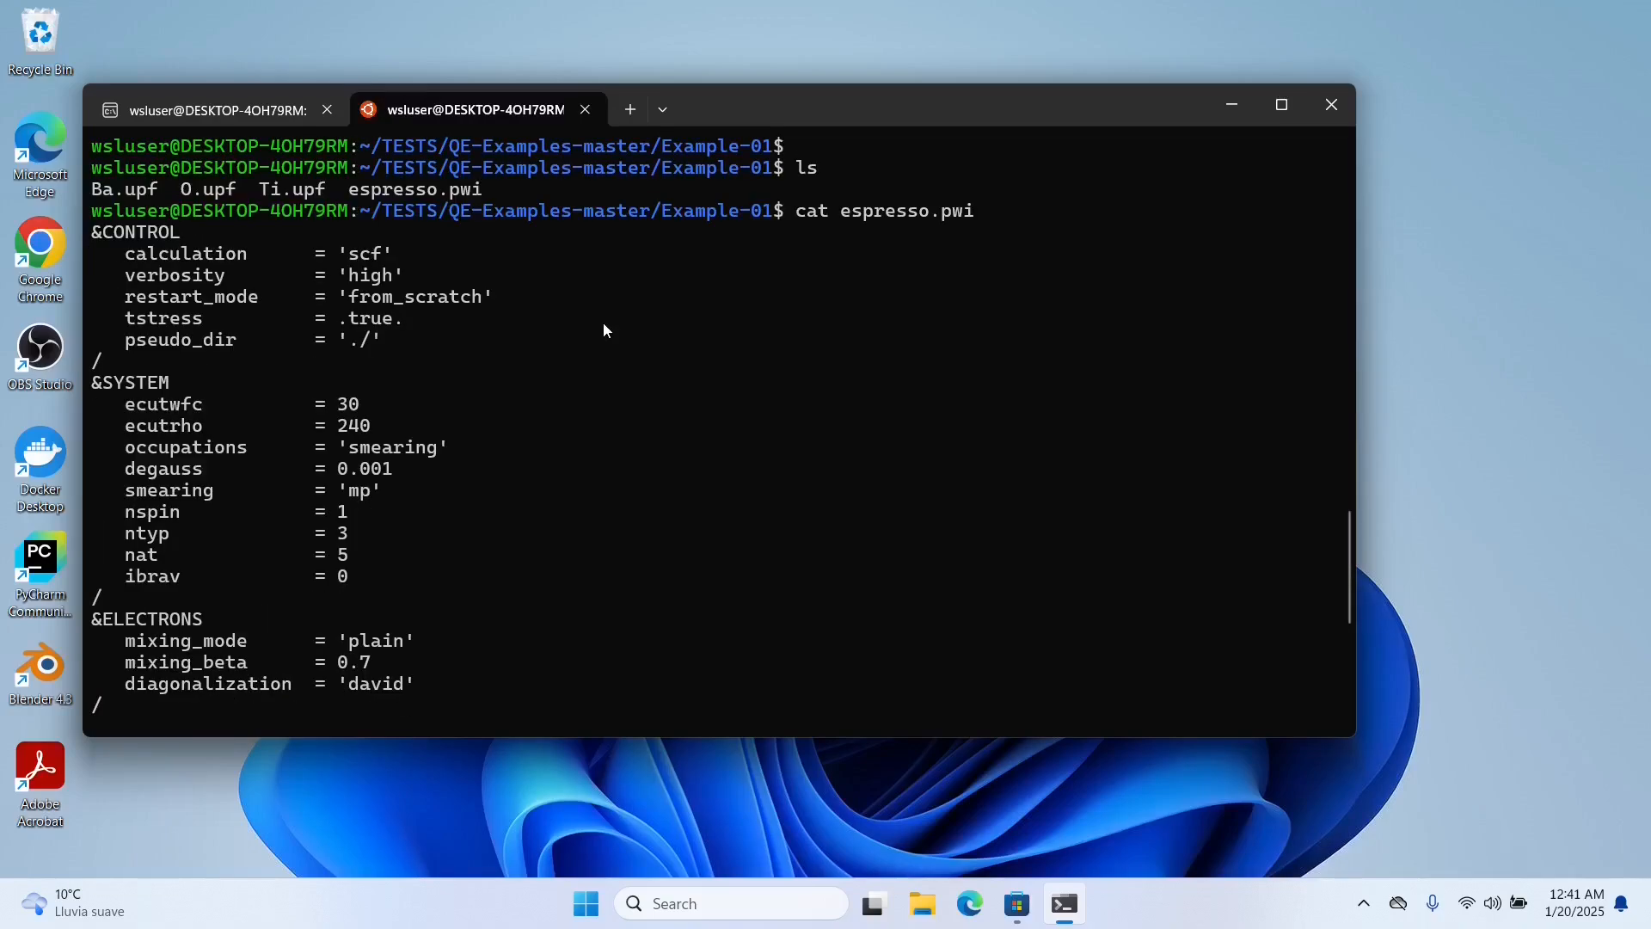
scroll(down, 3)
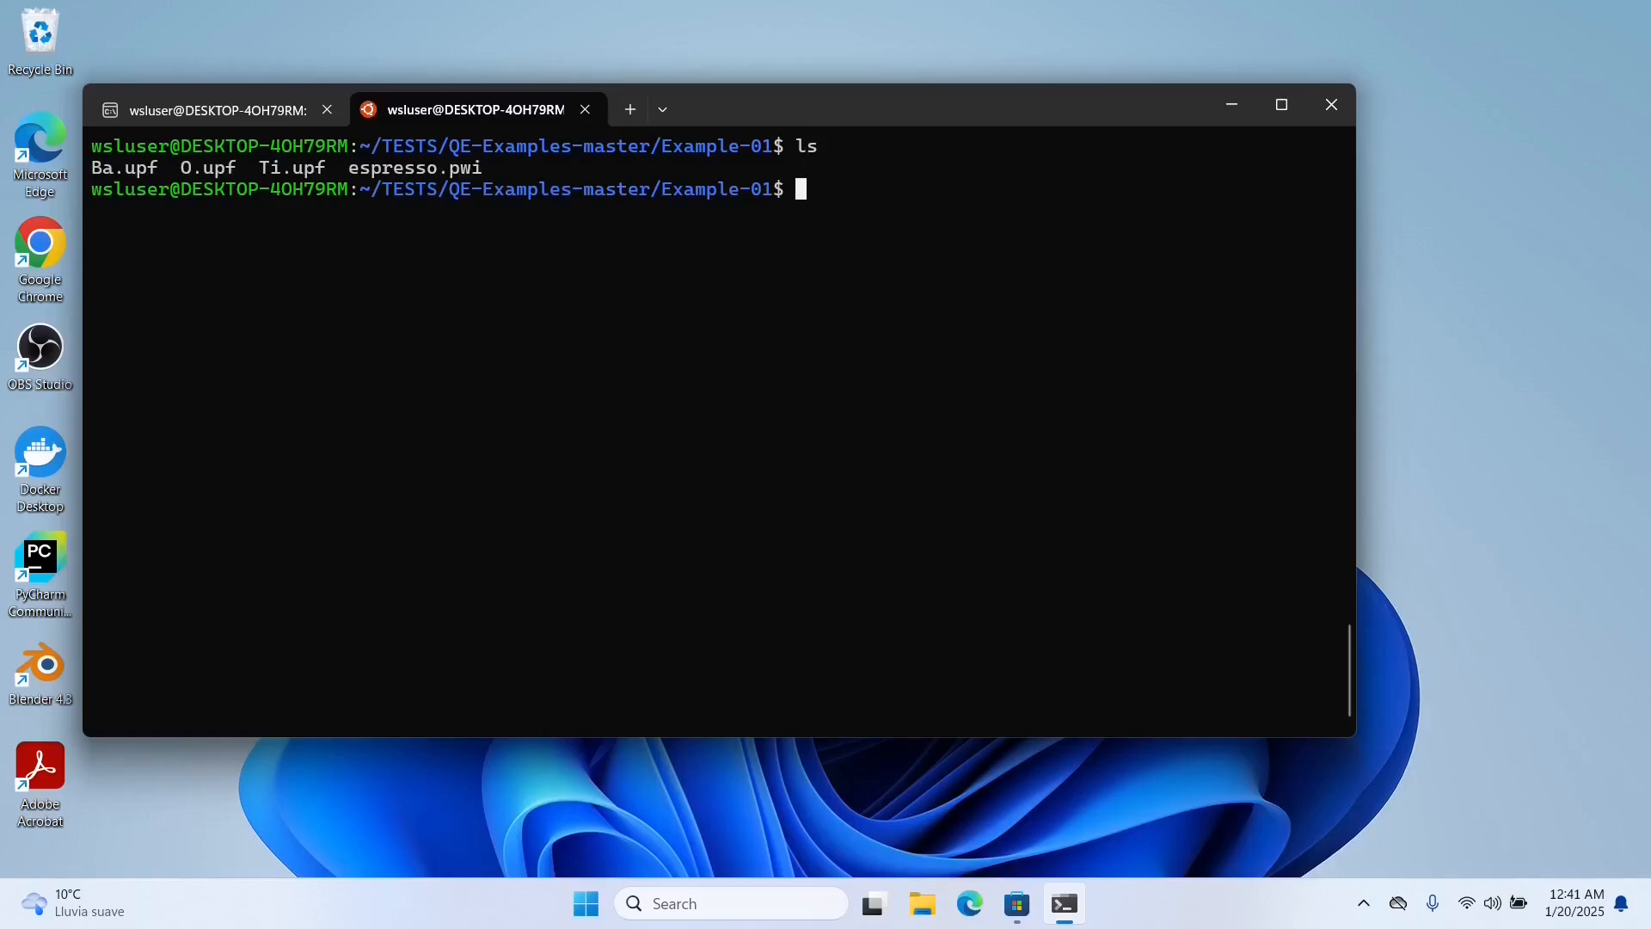
Run mpirun -np 2 pw.x on espresso.pwi, teeing output, and mark the JOB DONE line
text(mpirun)
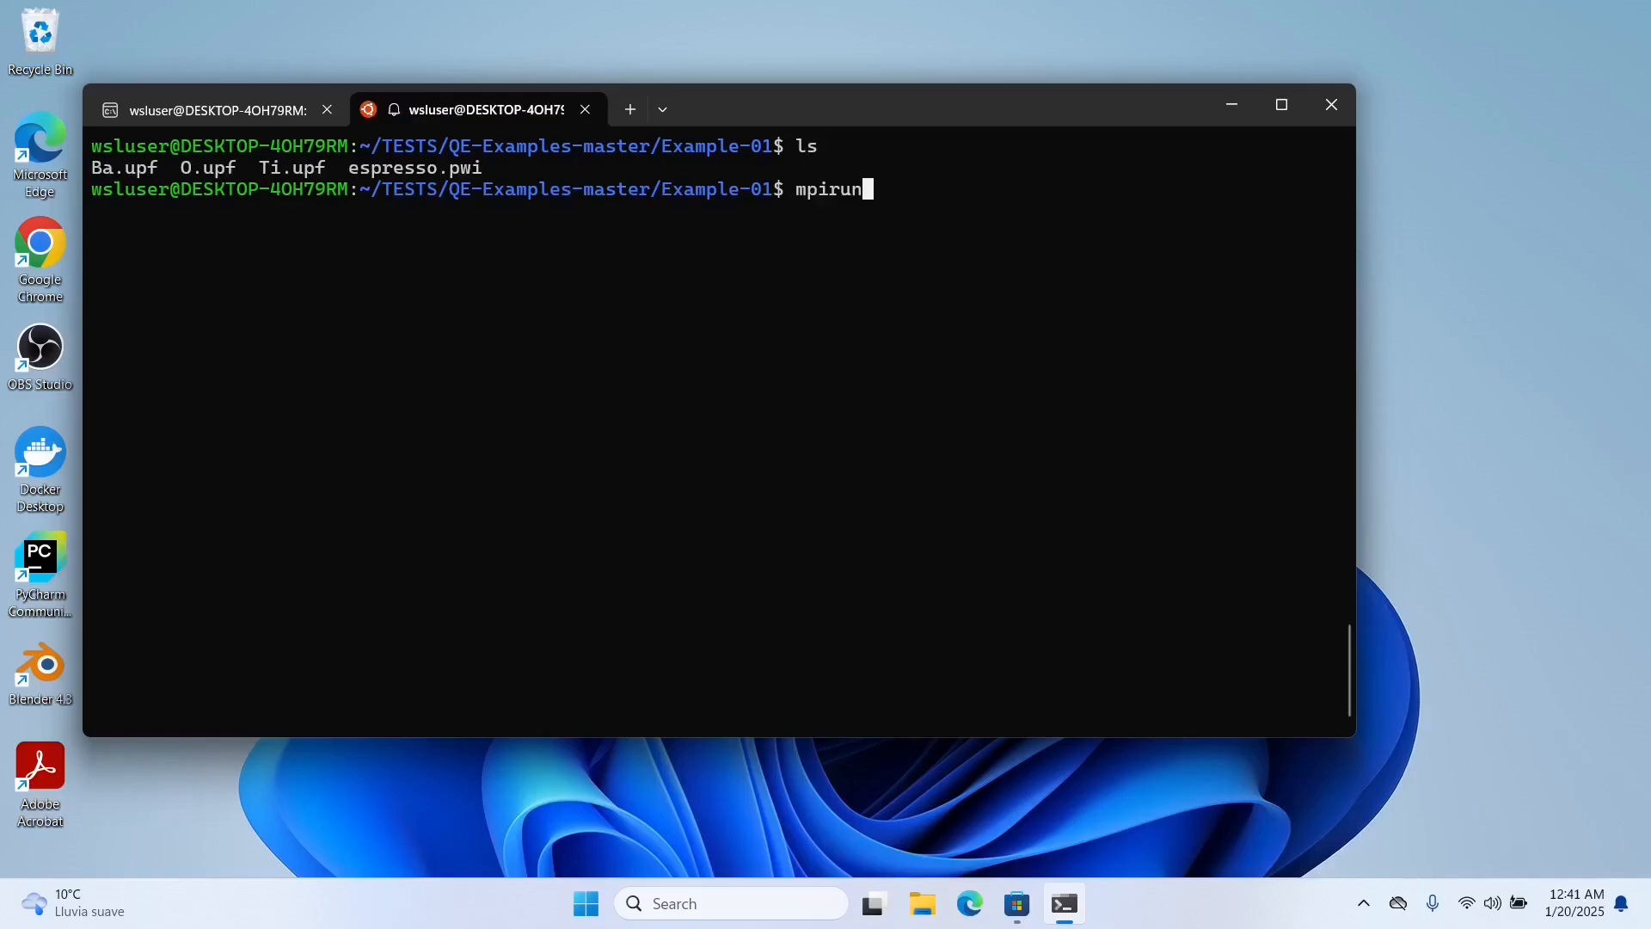
text(-np)
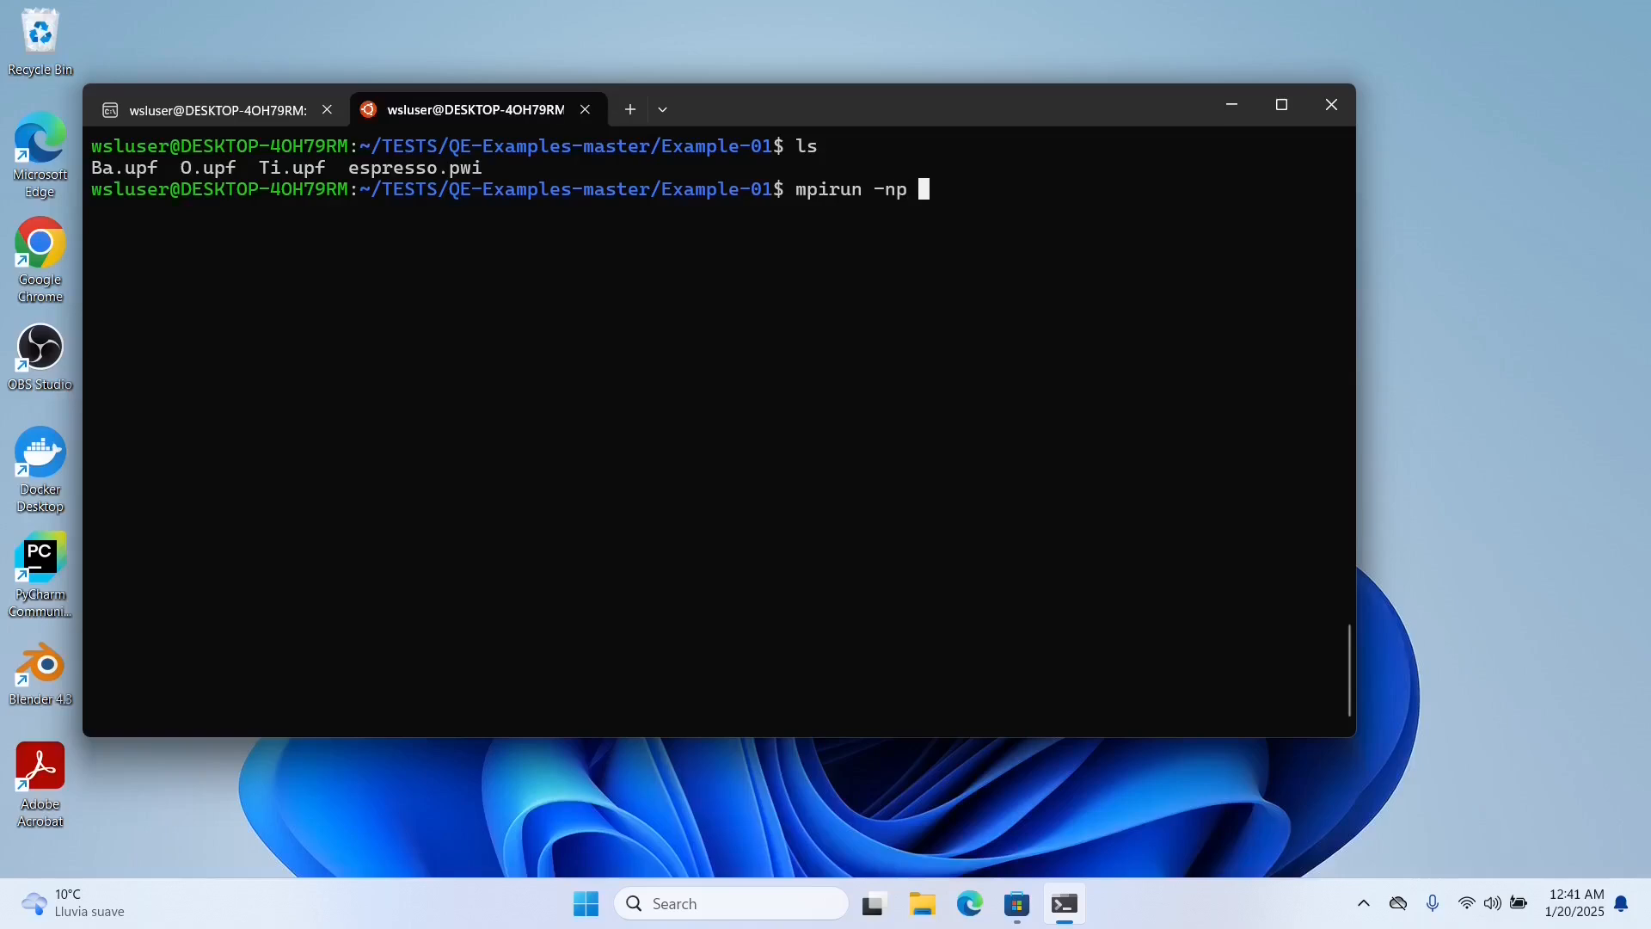
text(2)
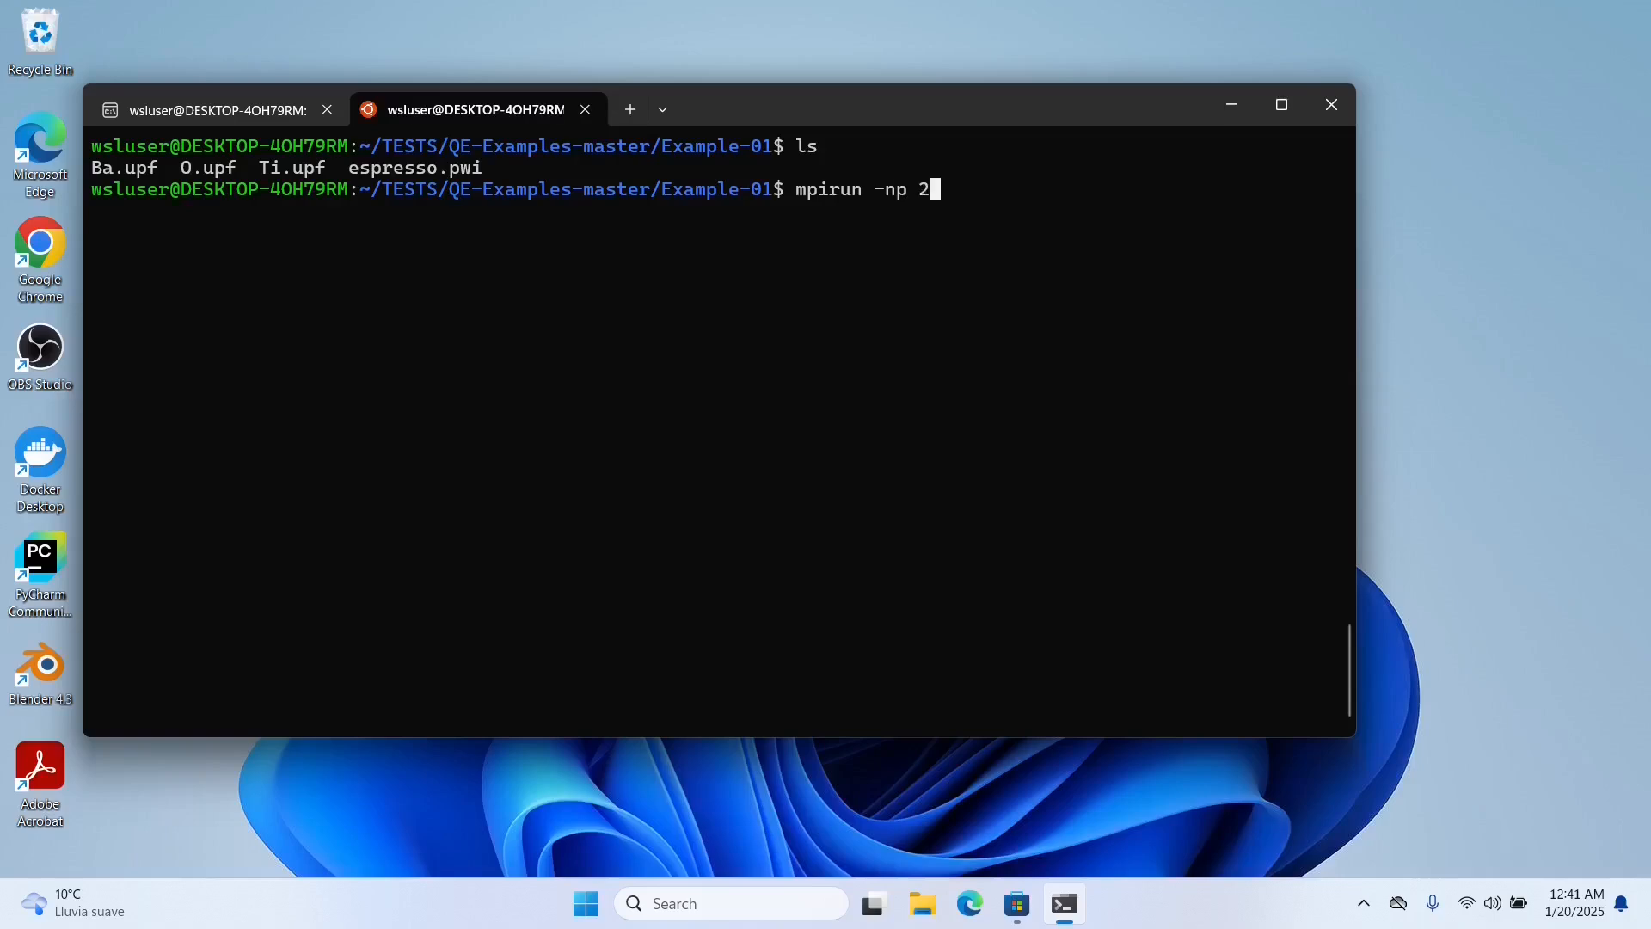
text(pw.x <)
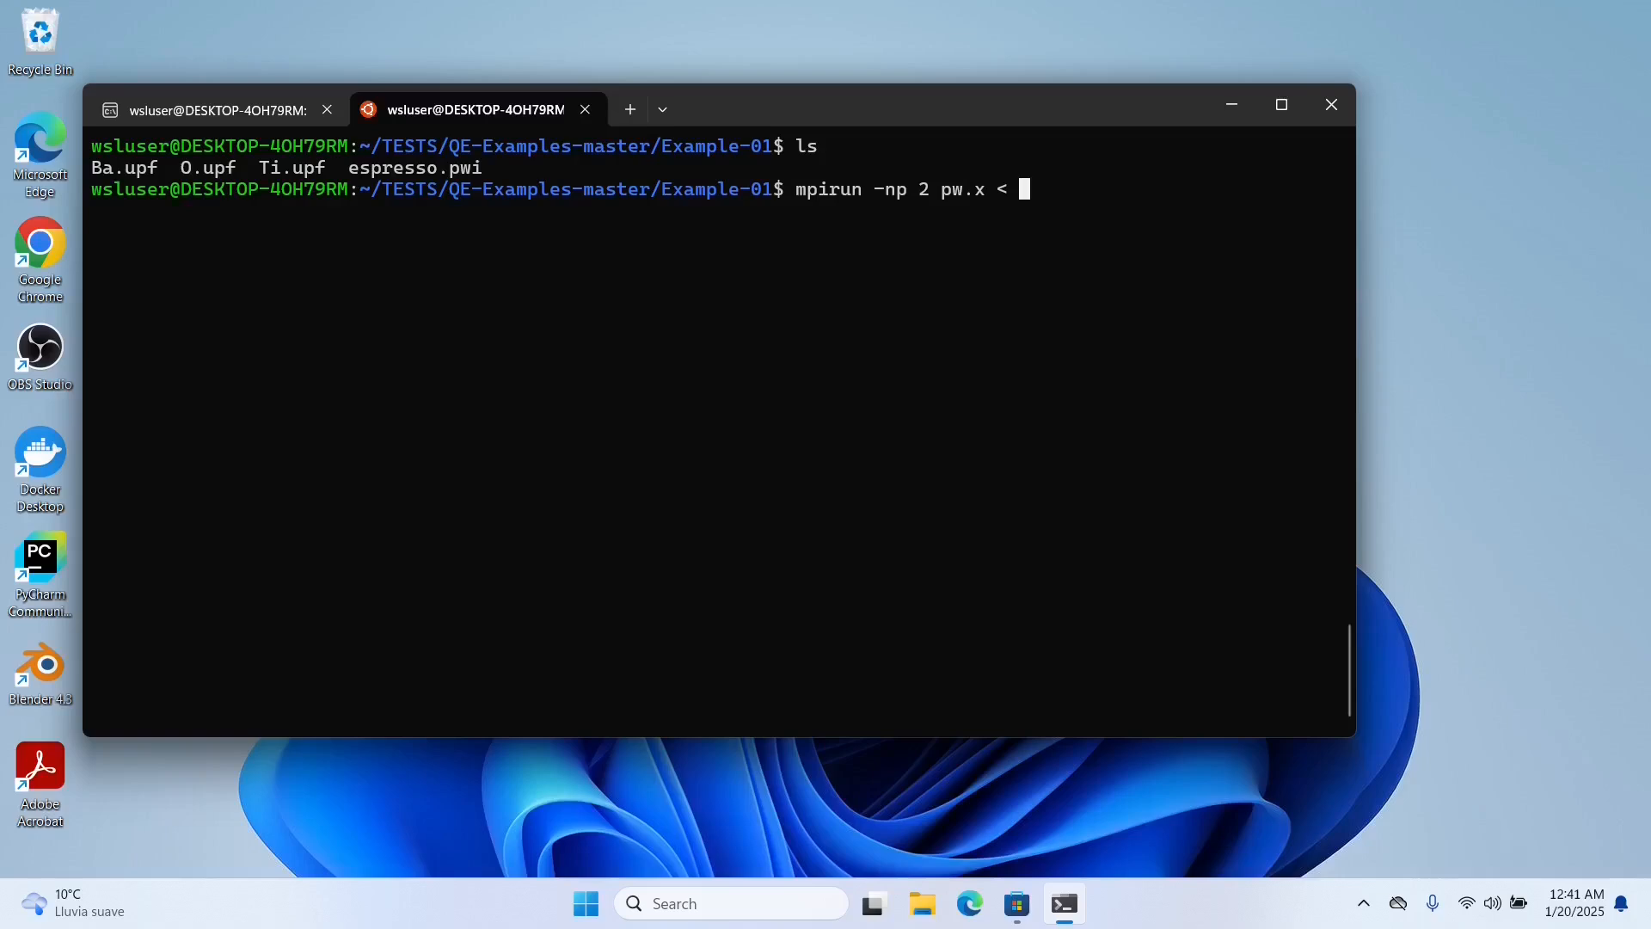
text(espresso.pwi)
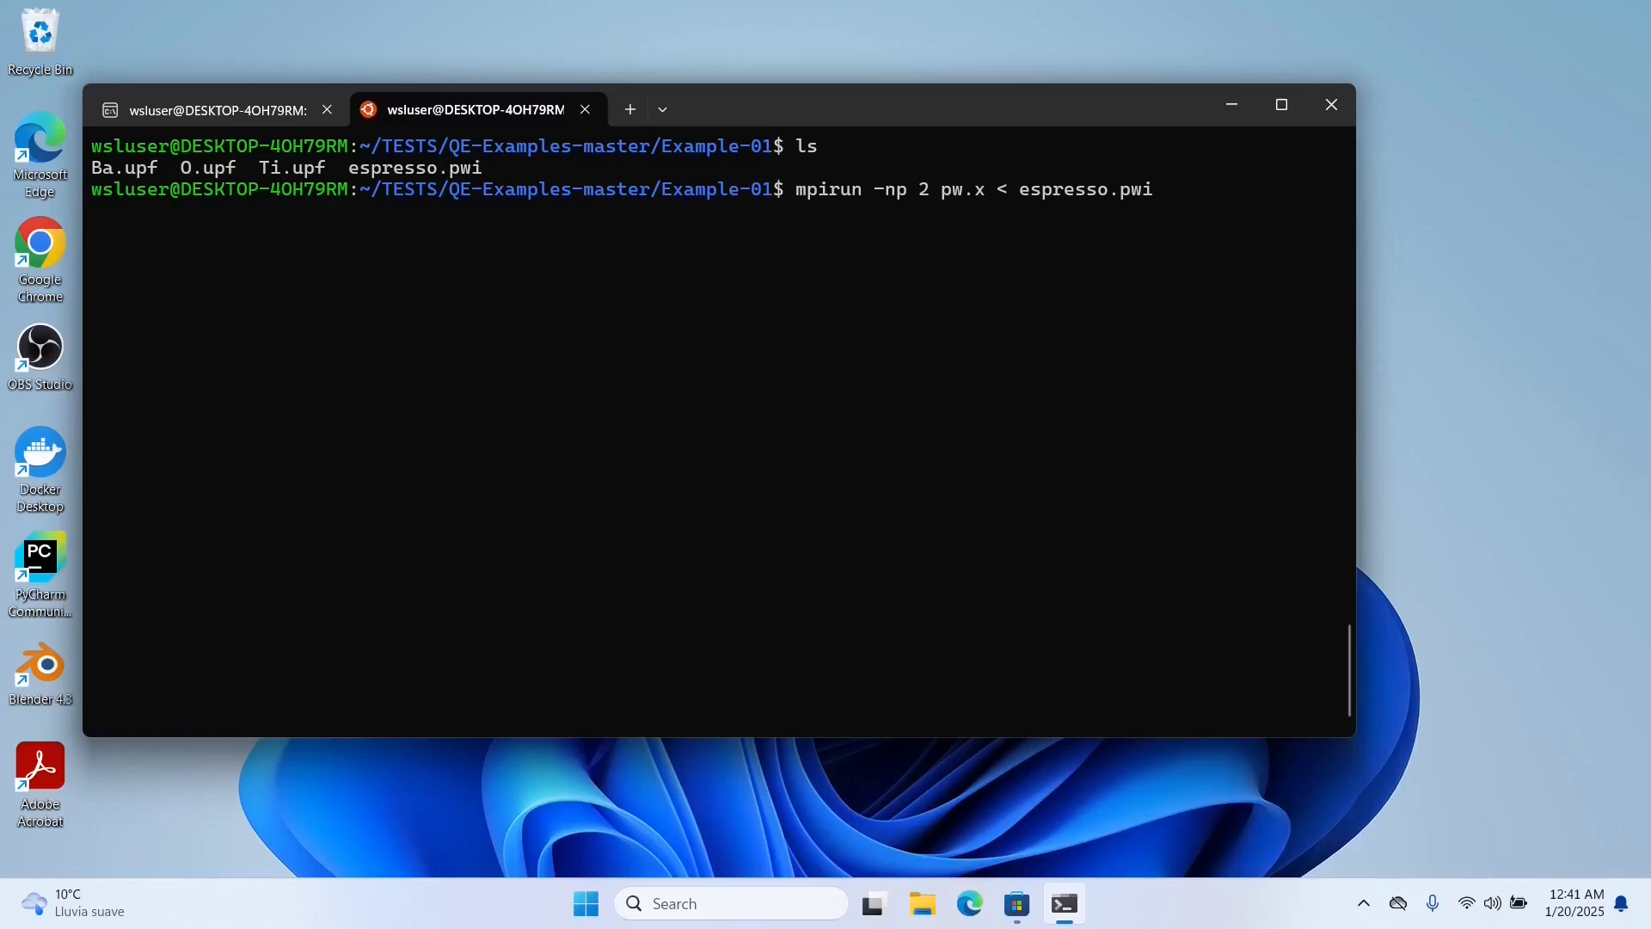
text(|)
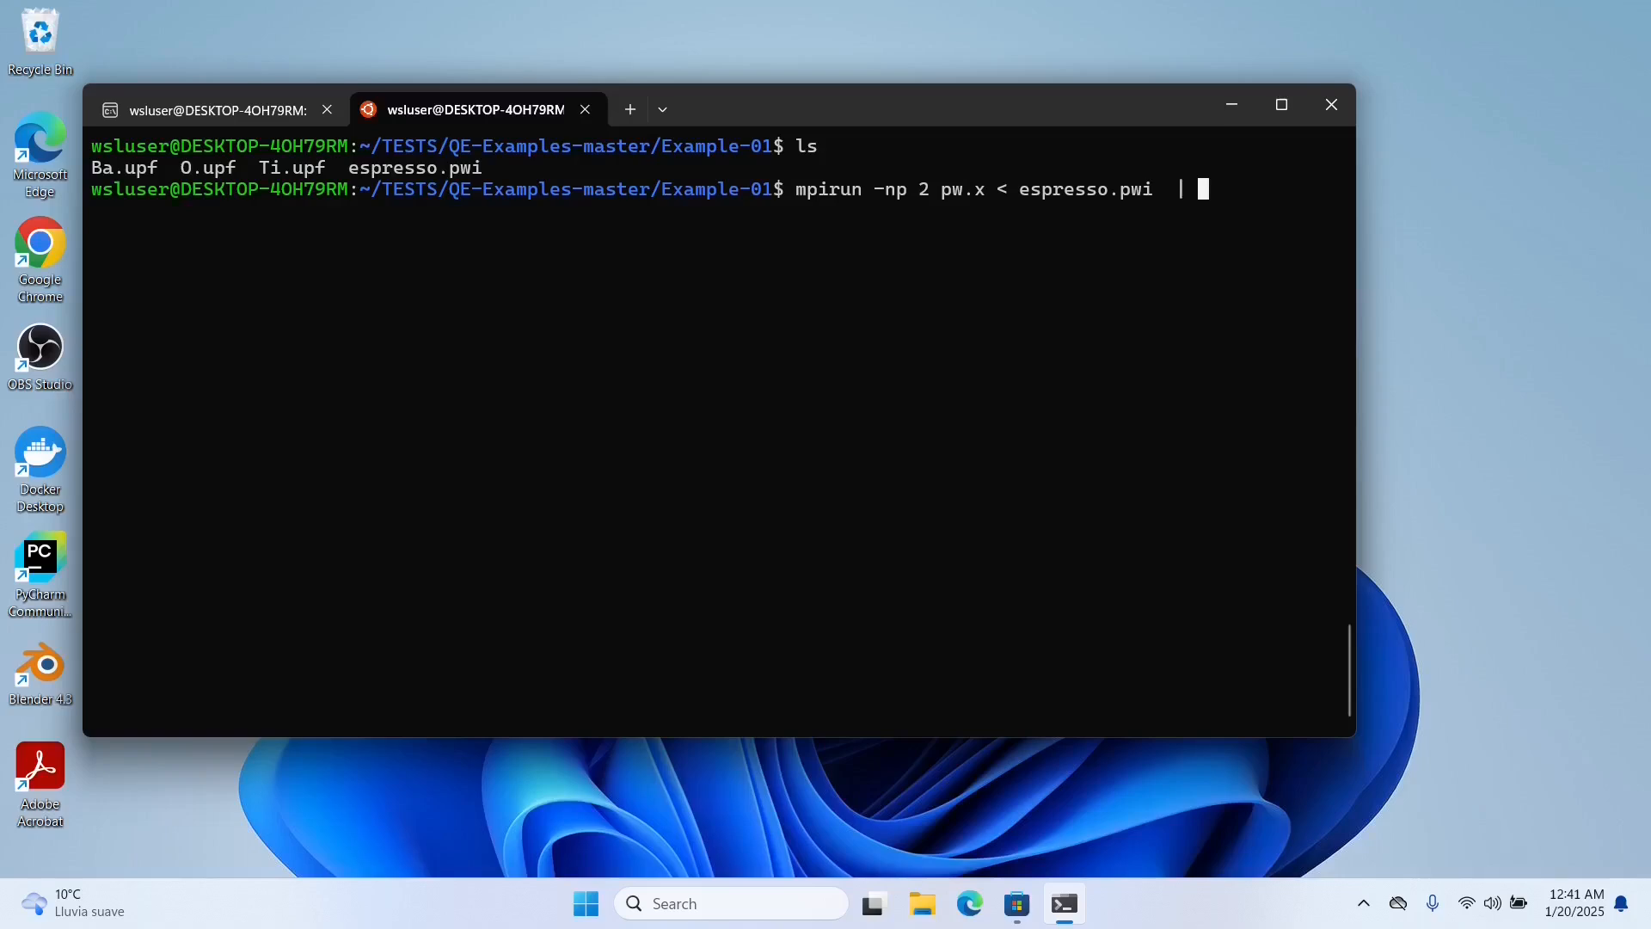
text(tee espresso.pwi)
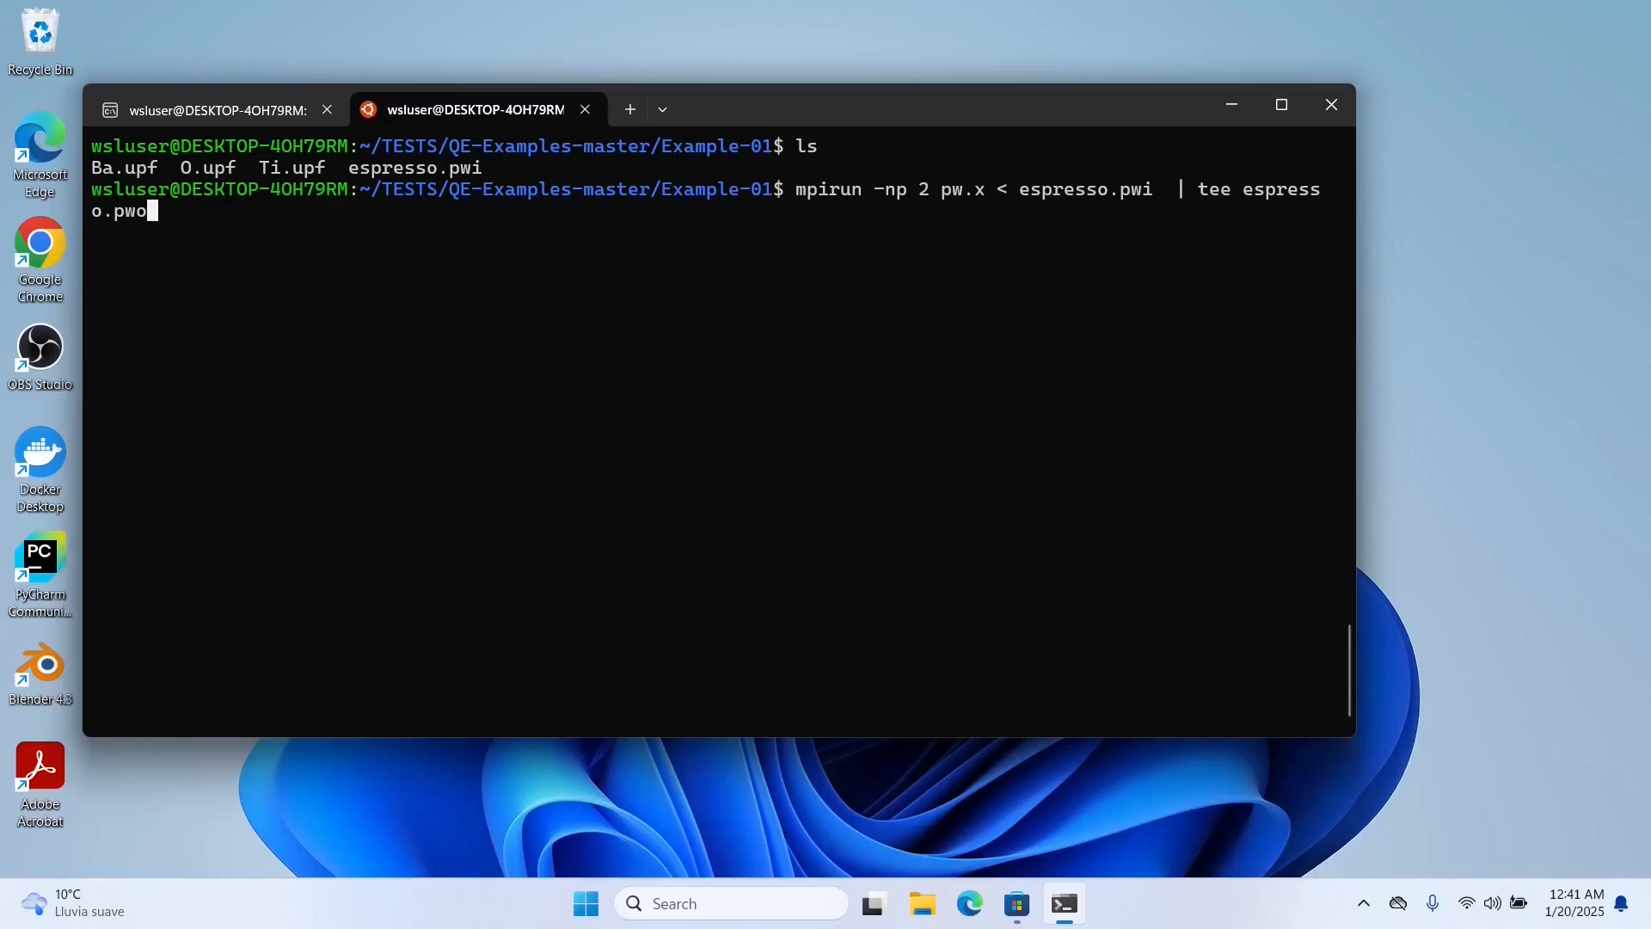
key(Return)
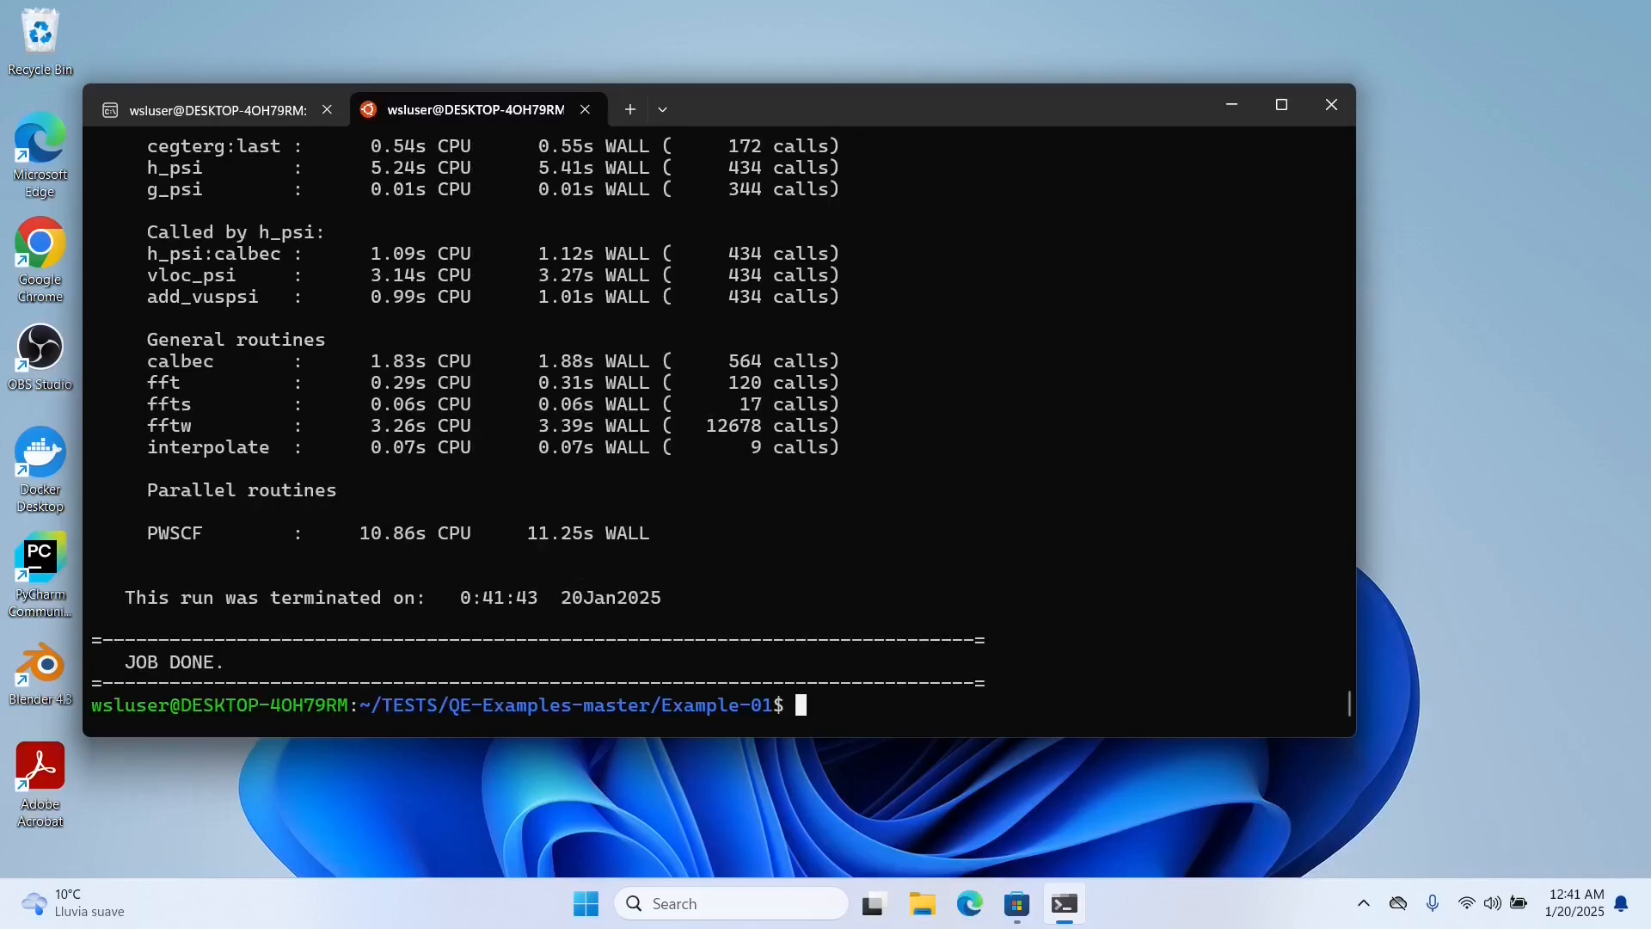
double_click(192, 661)
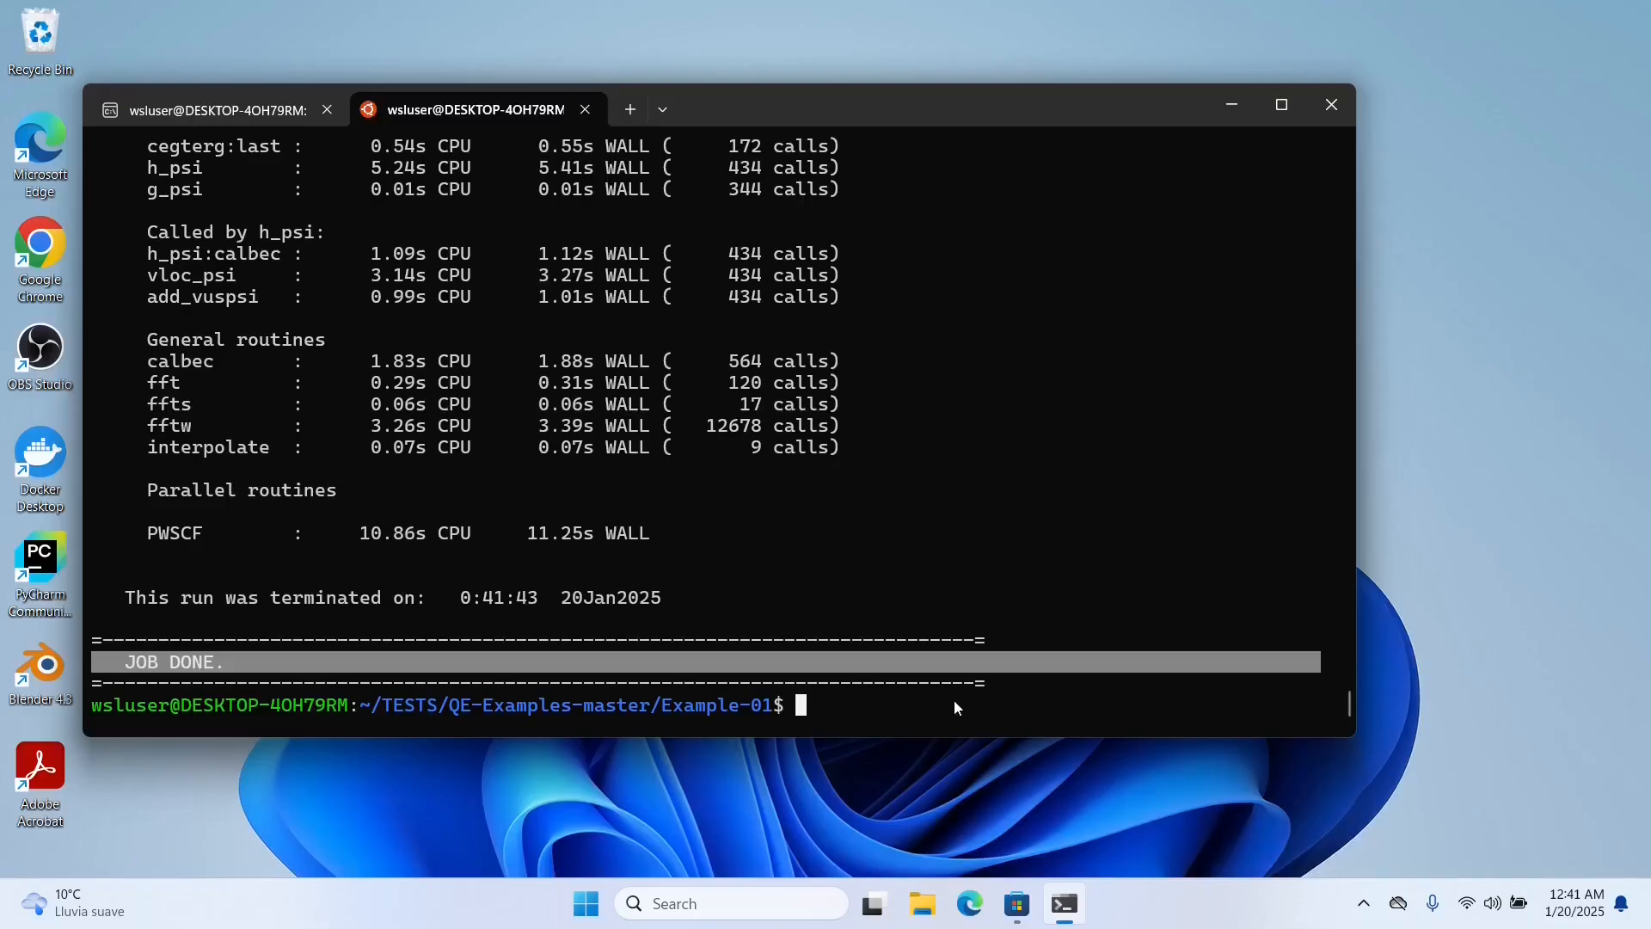
In File Explorer, browse Ubuntu-24.04 home, wsluser, TESTS and QE-Examples-master to Example-01
click(923, 902)
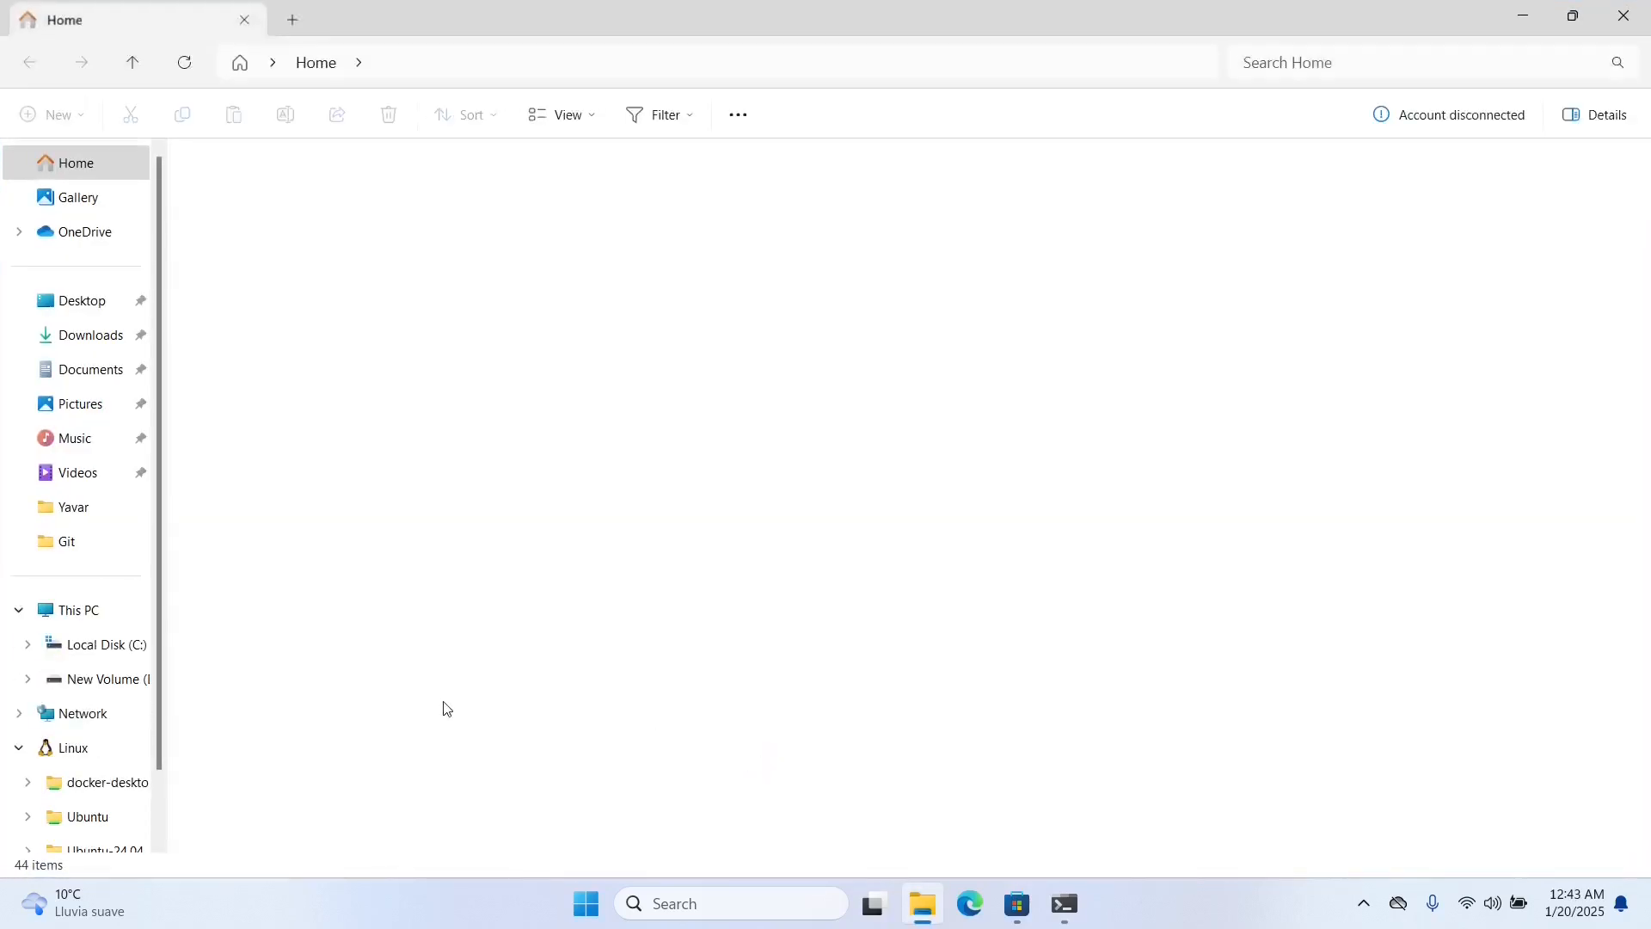
click(75, 162)
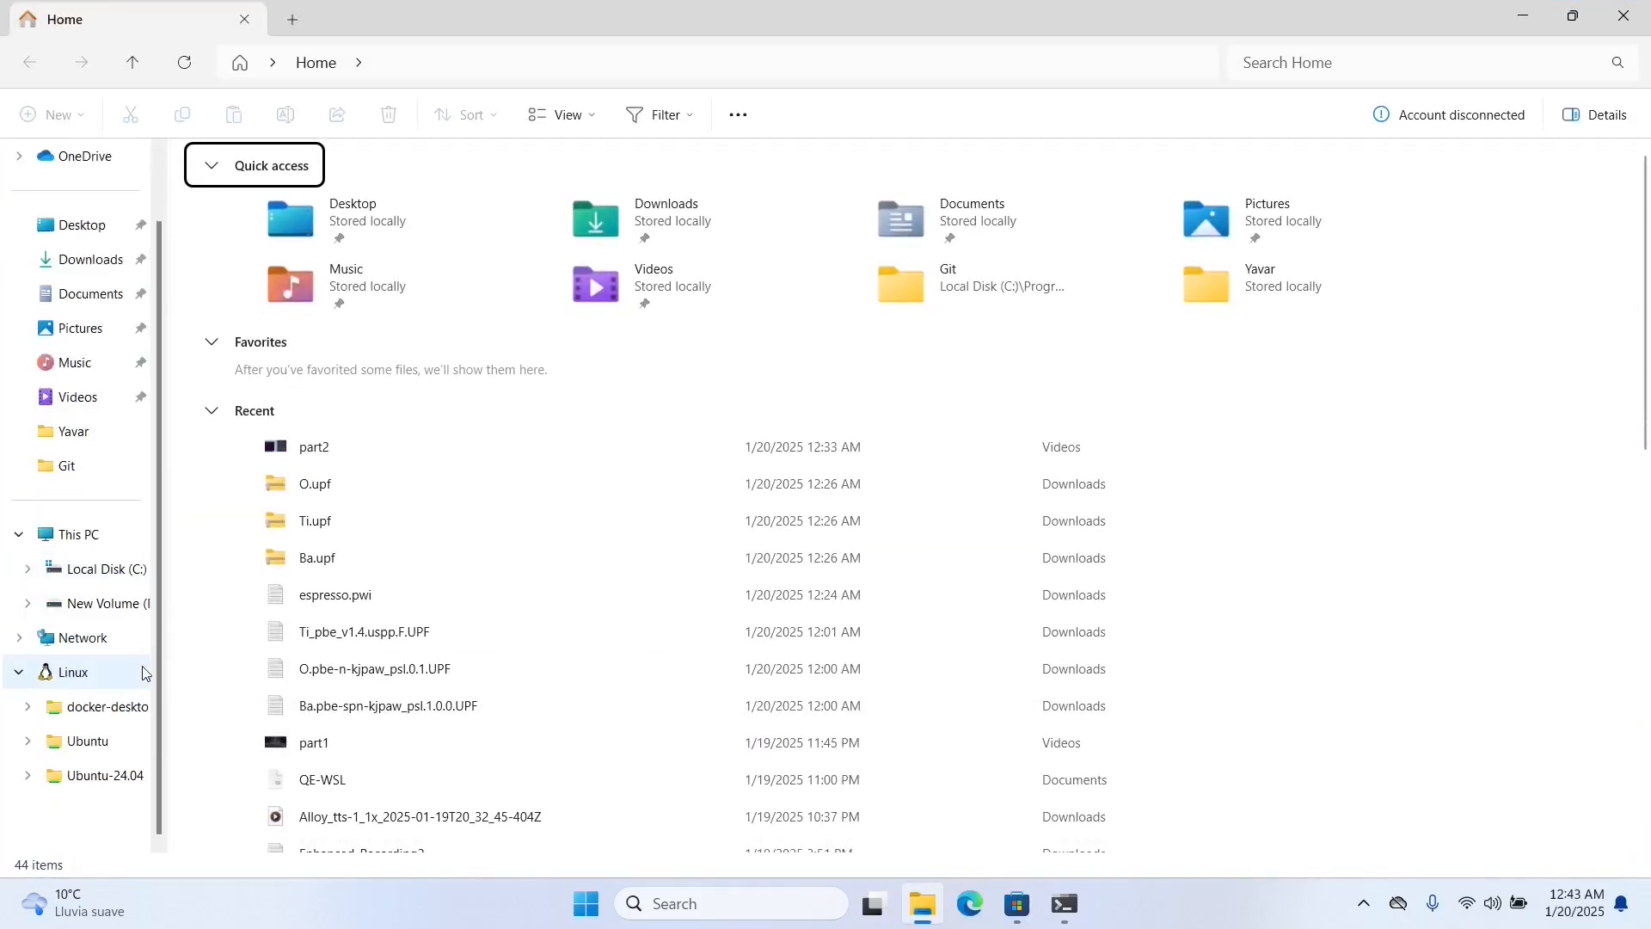
click(100, 774)
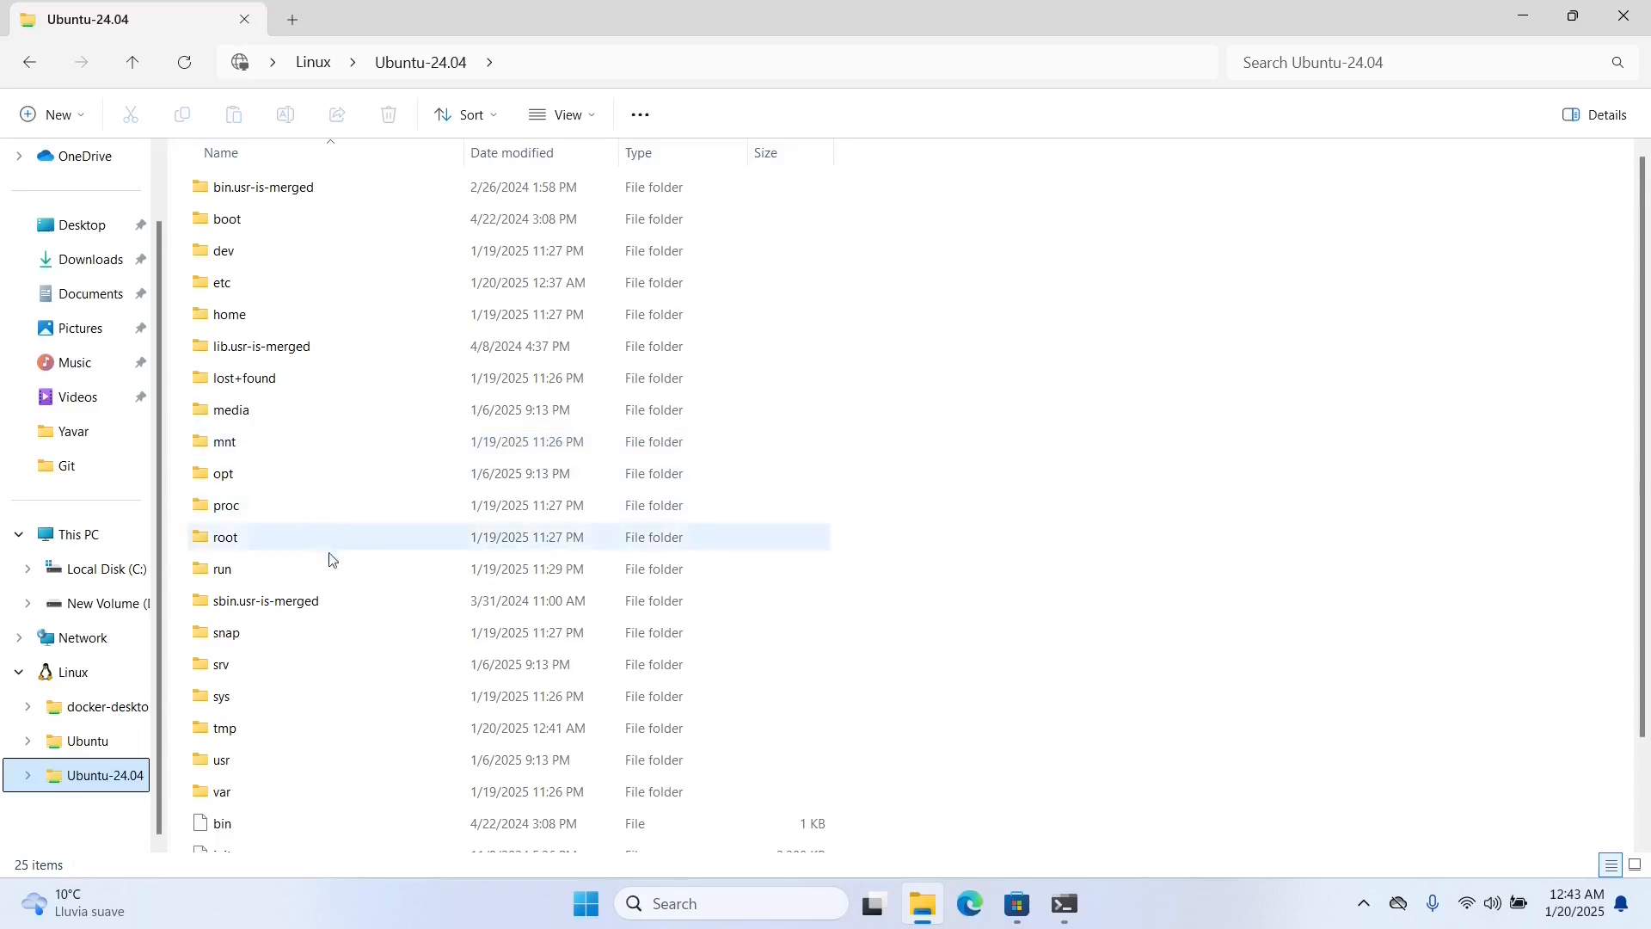
click(229, 313)
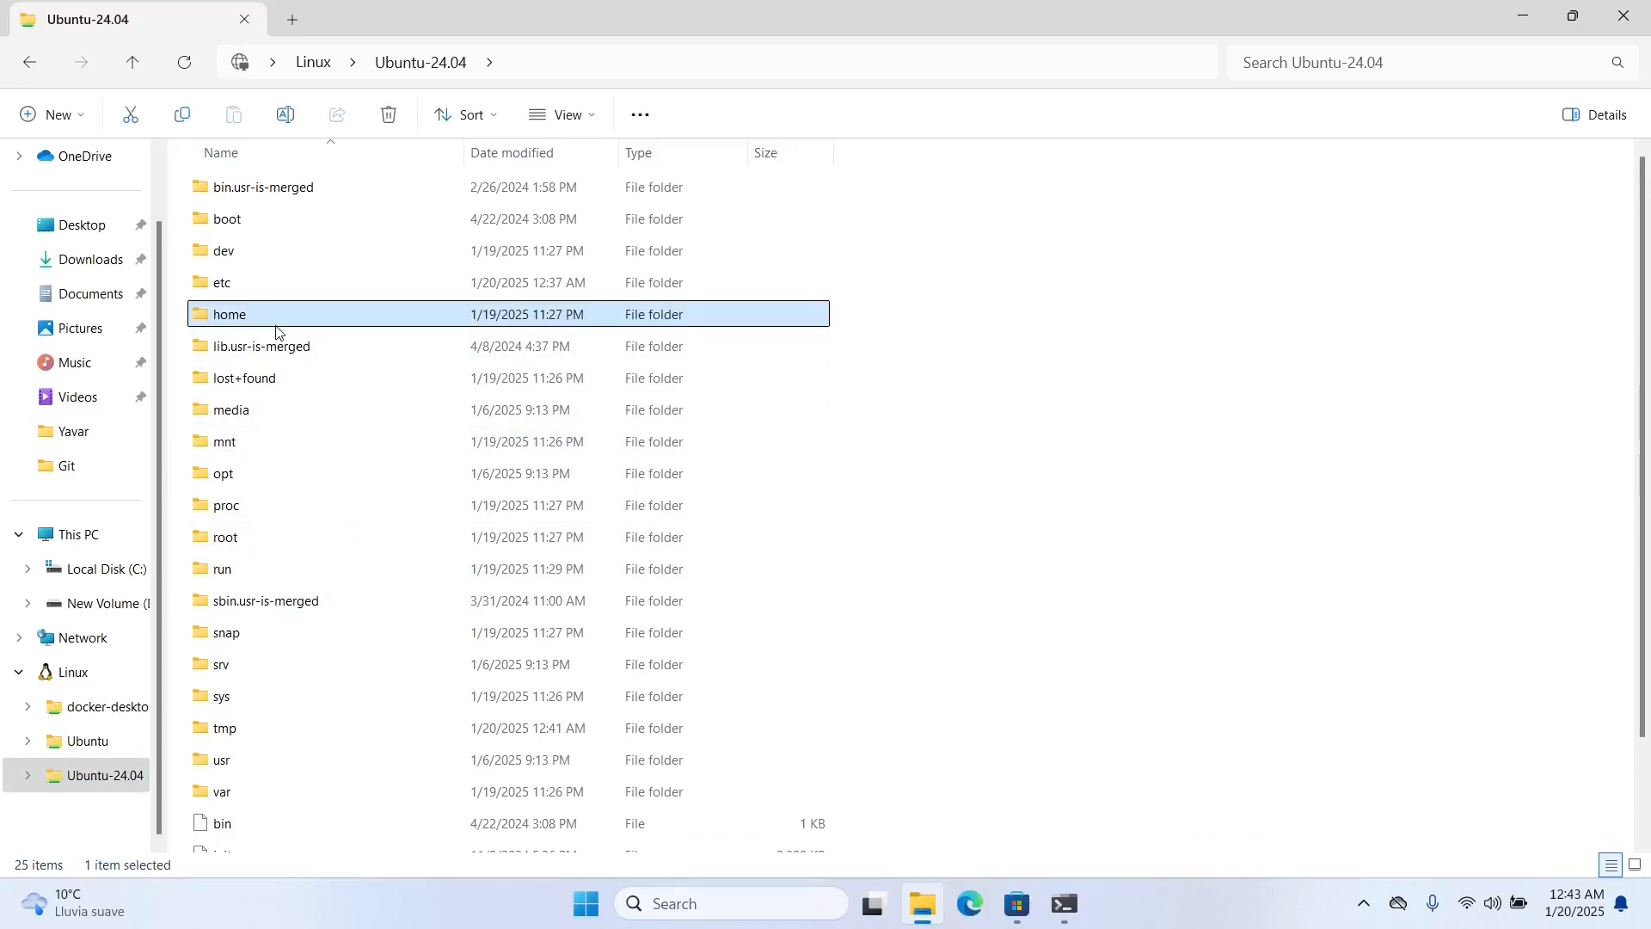
double_click(229, 314)
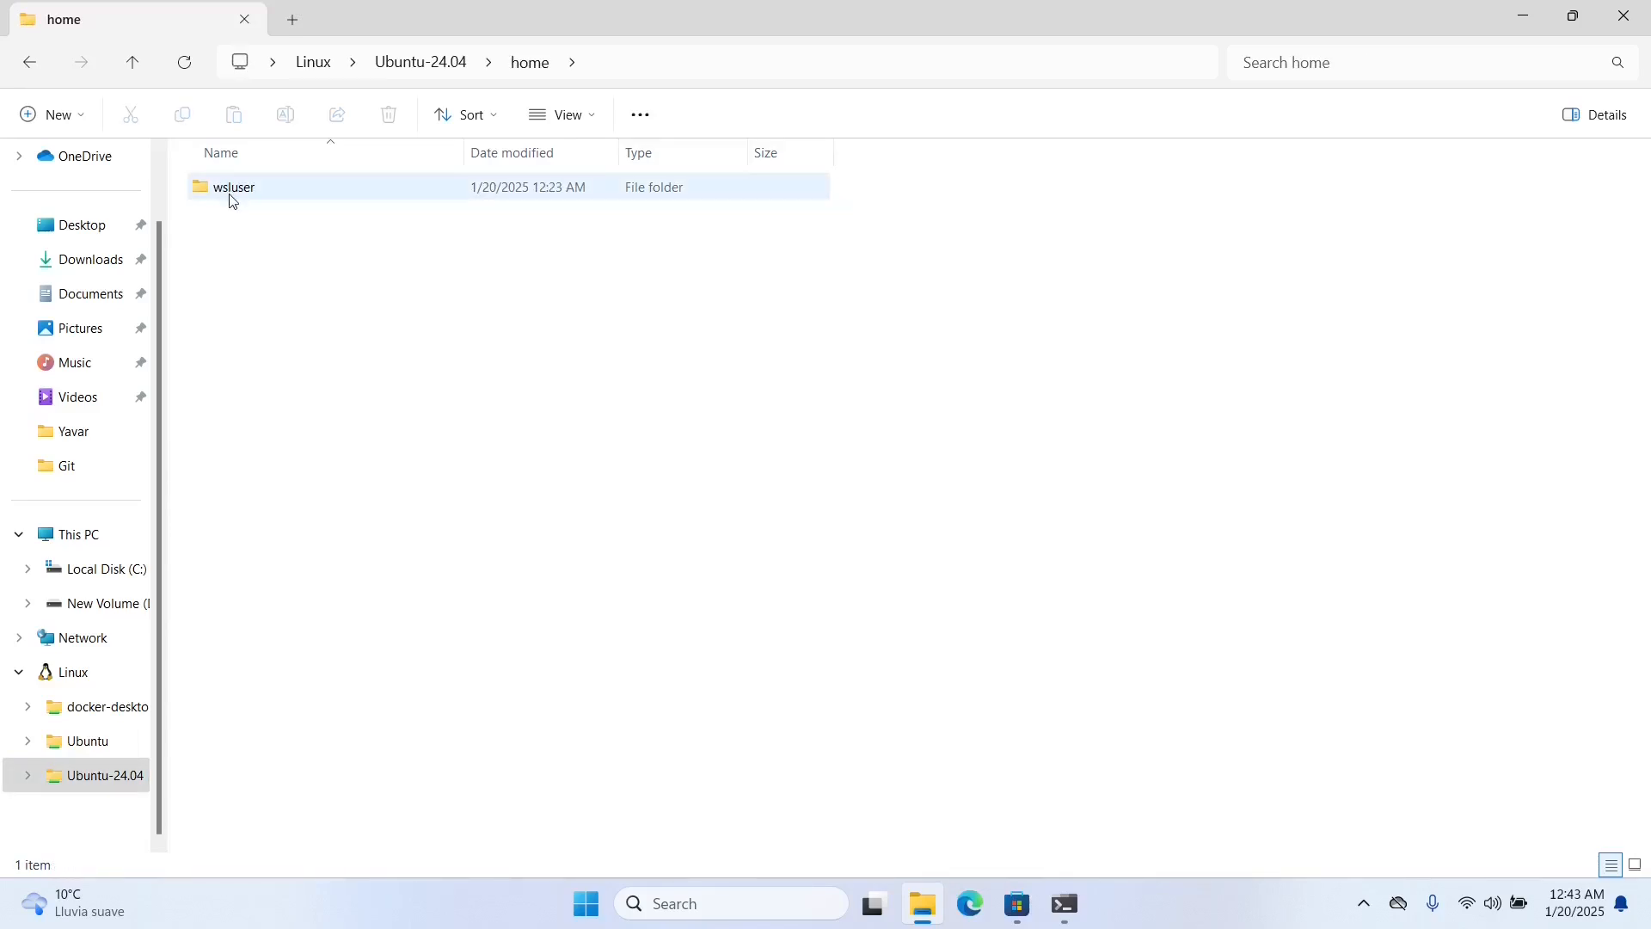
click(232, 186)
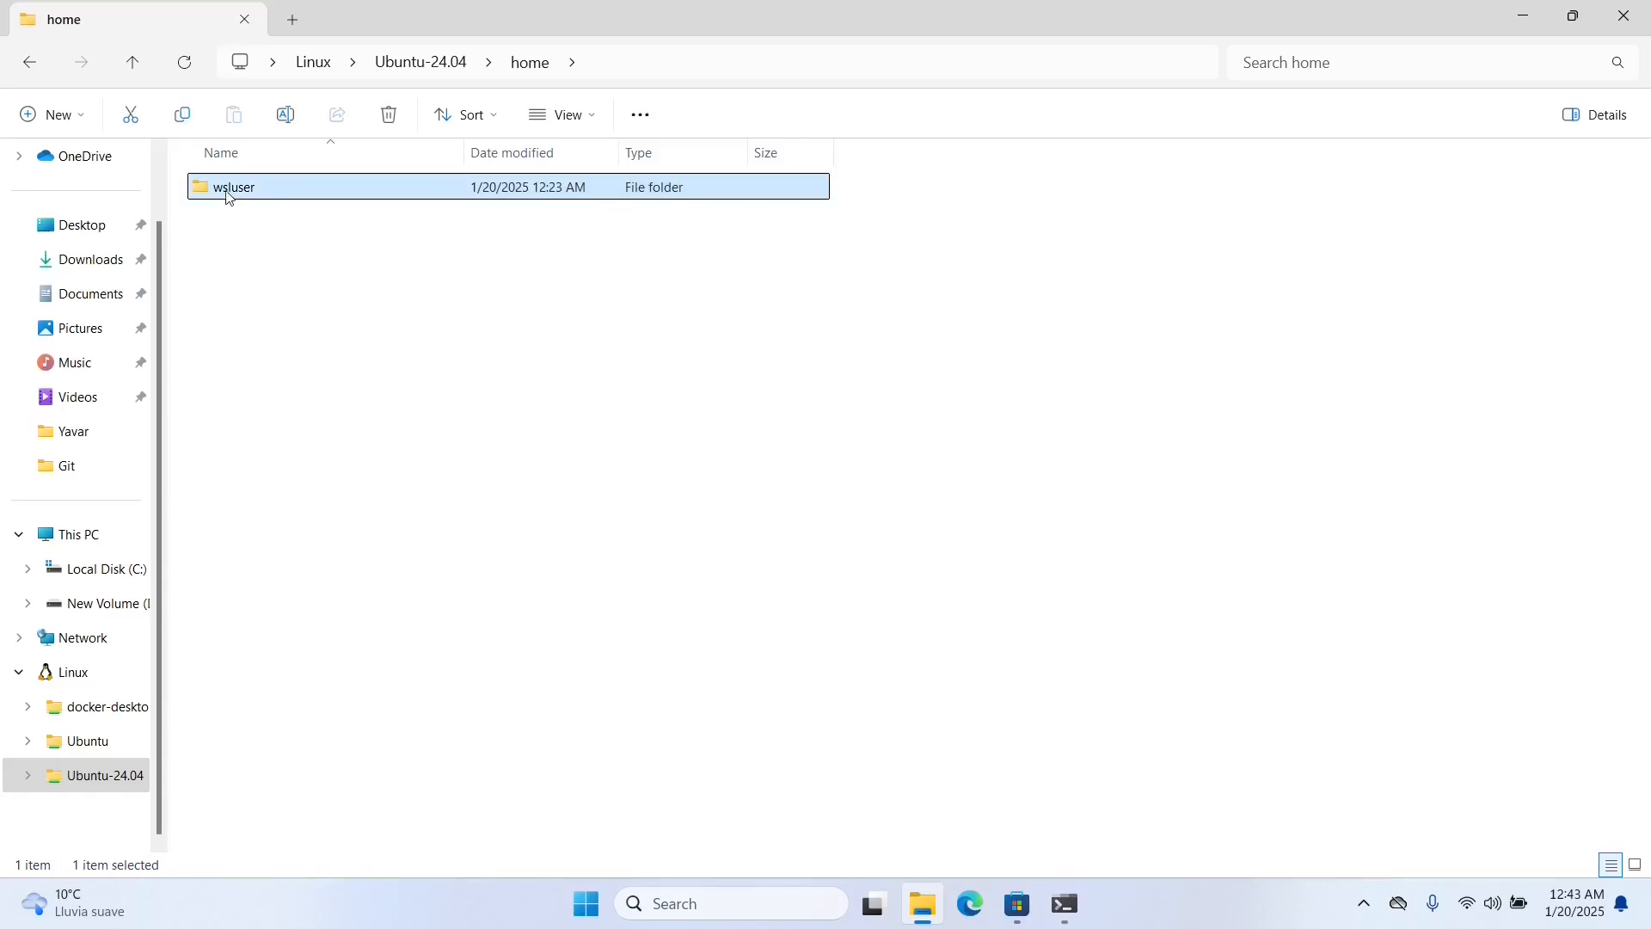
right_click(231, 188)
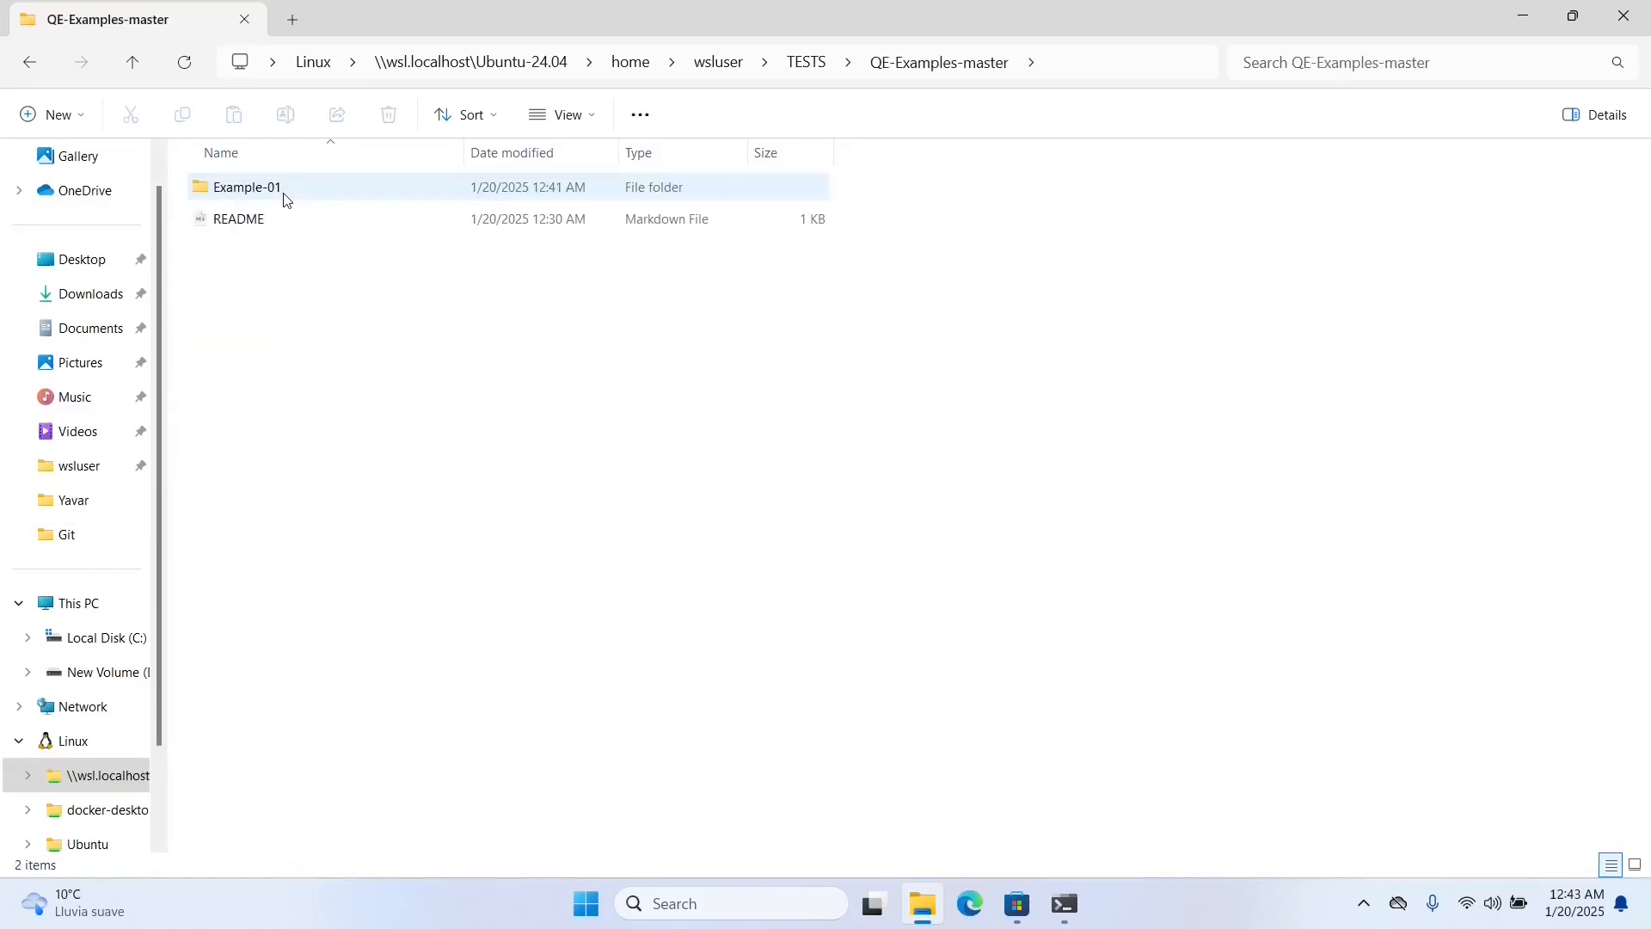
double_click(247, 186)
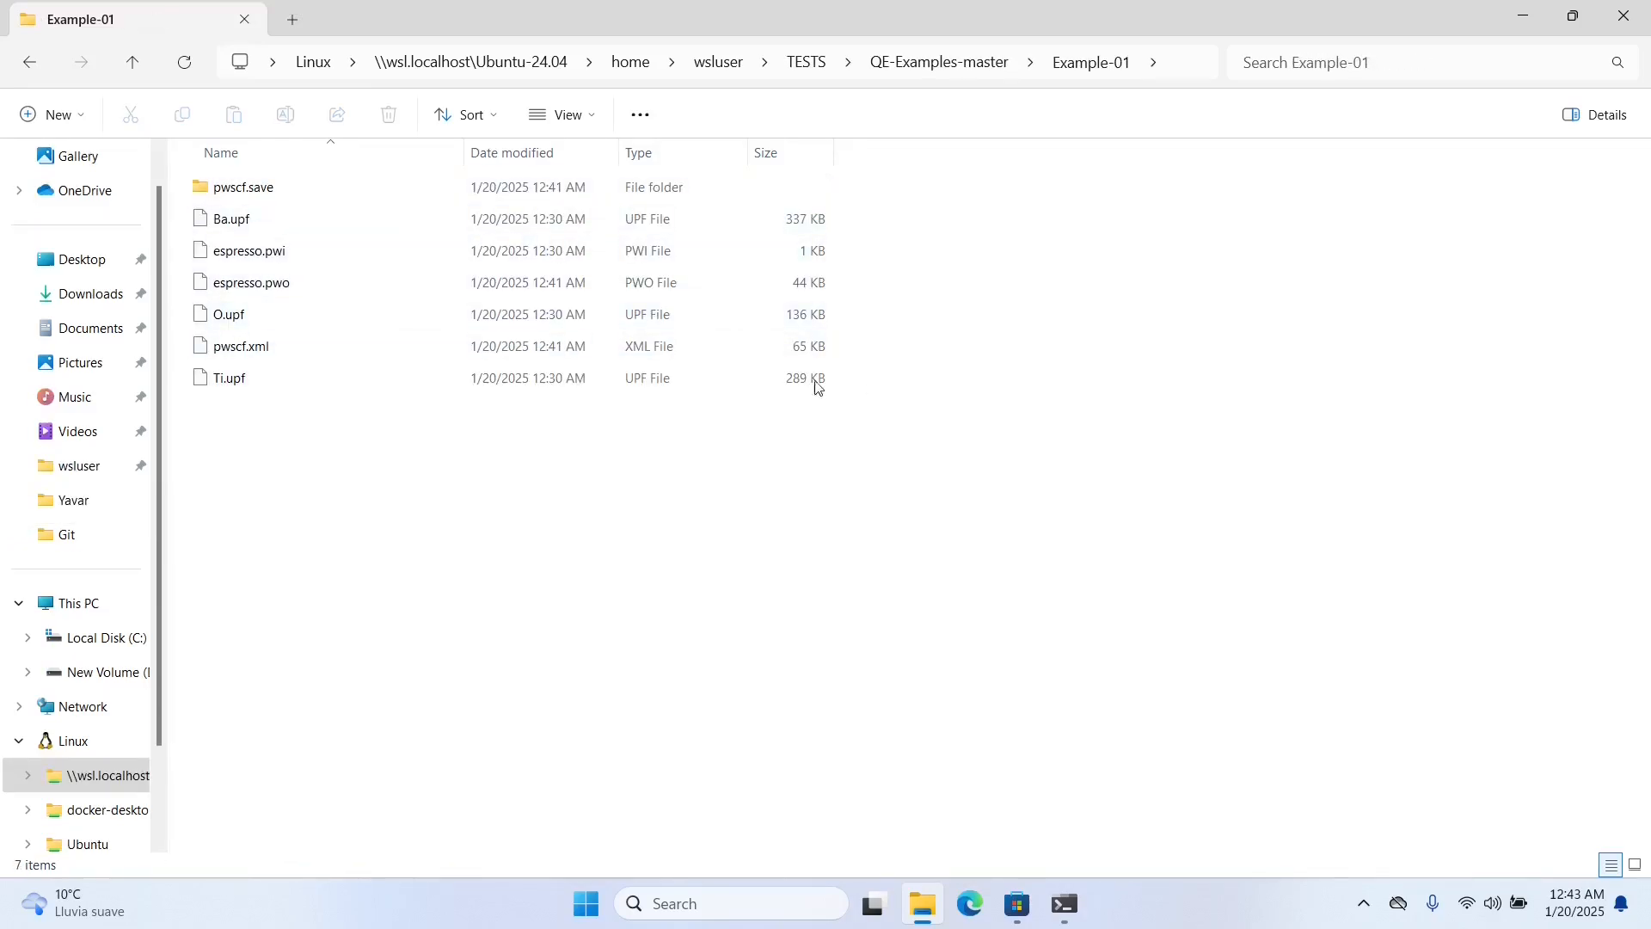
mouse_move(398, 305)
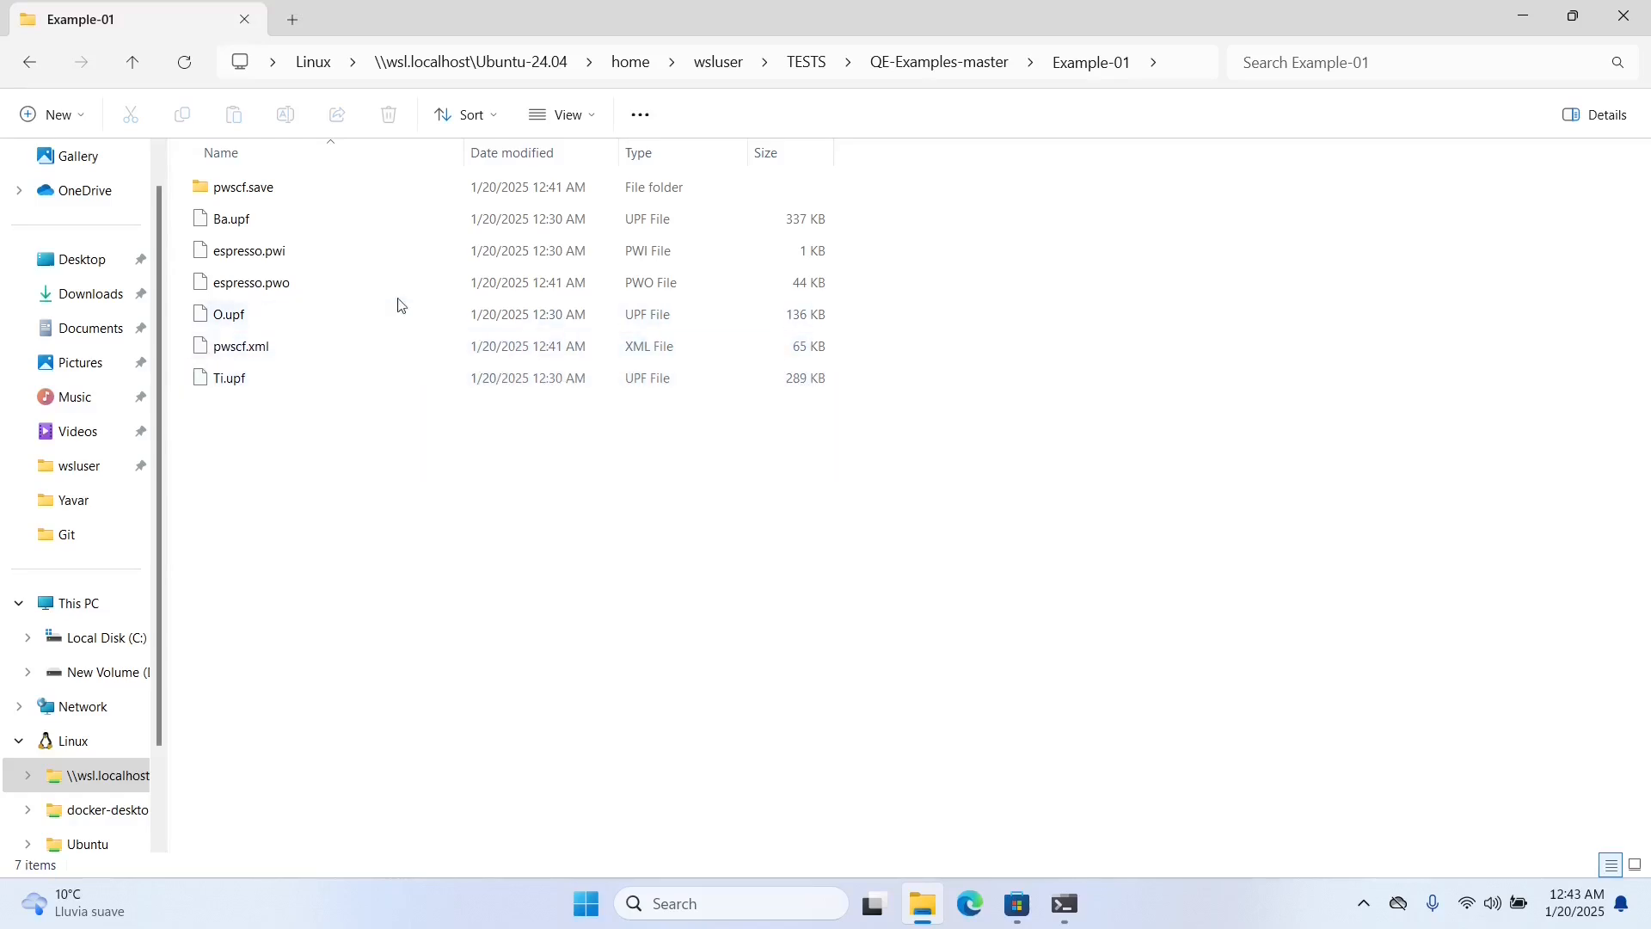
right_click(250, 282)
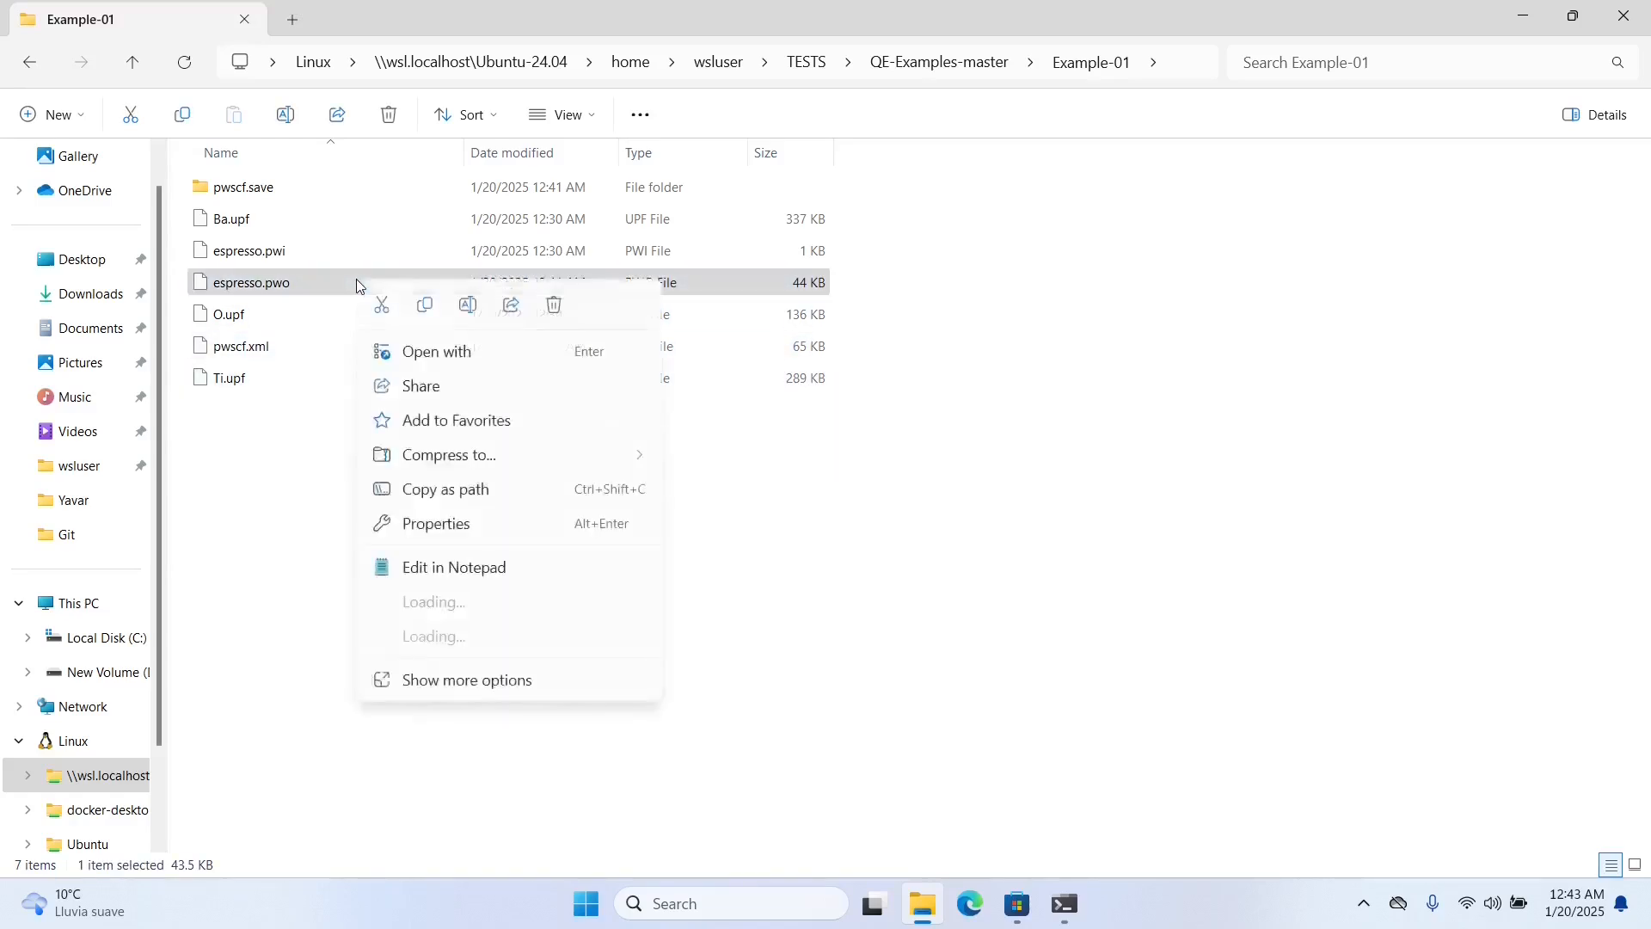
mouse_move(561, 558)
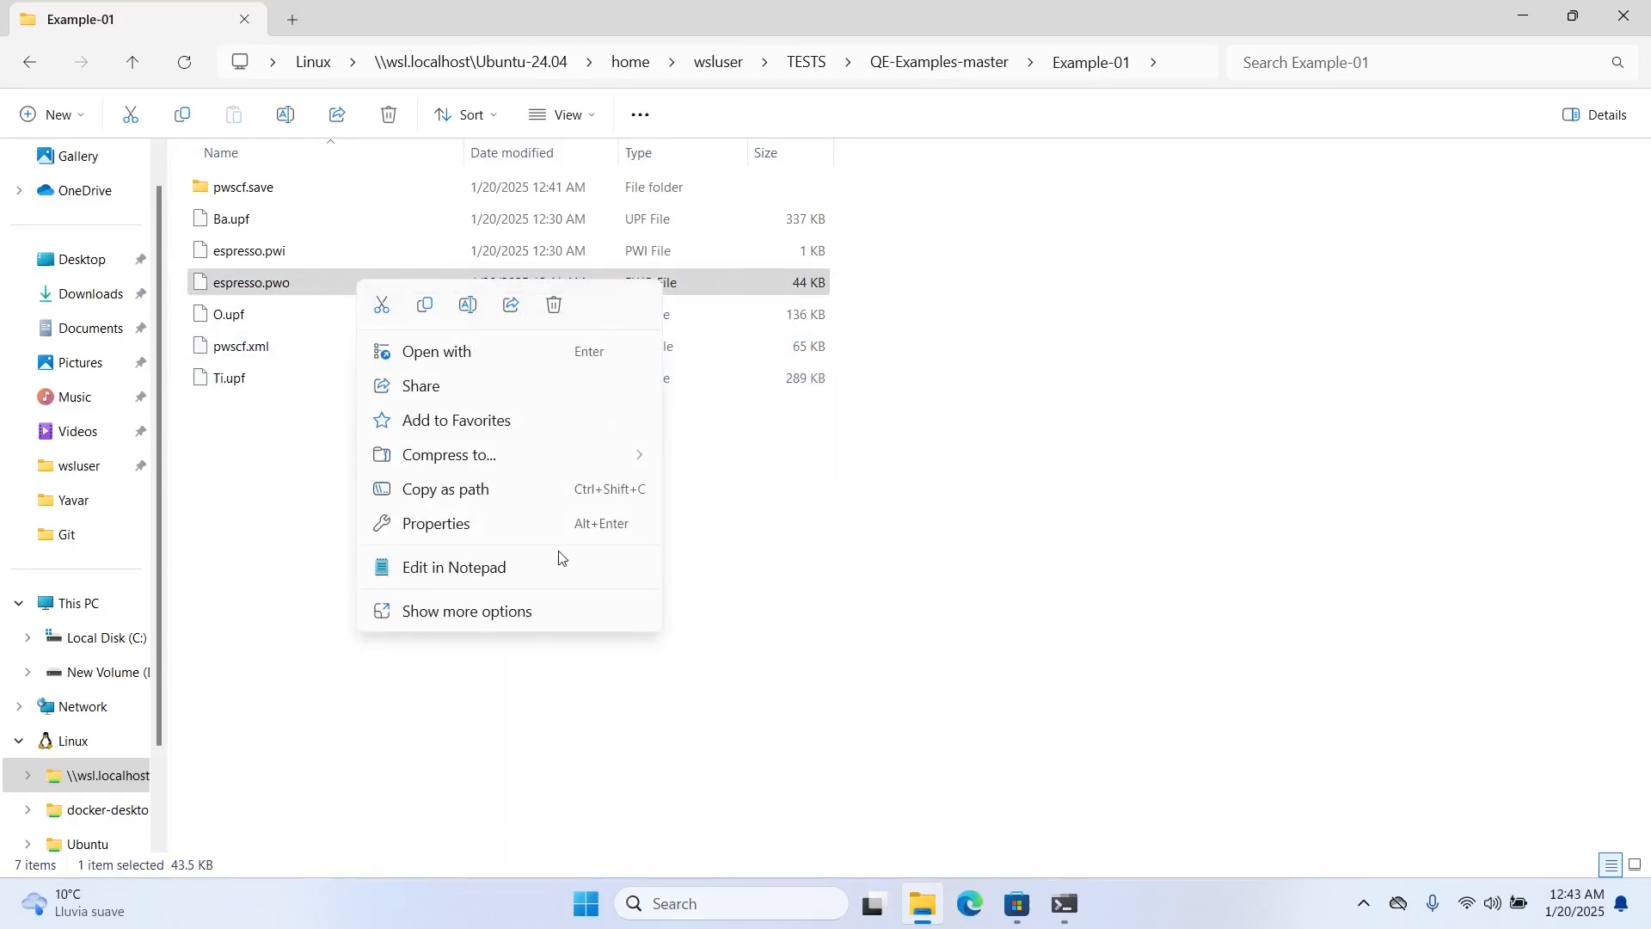
click(453, 567)
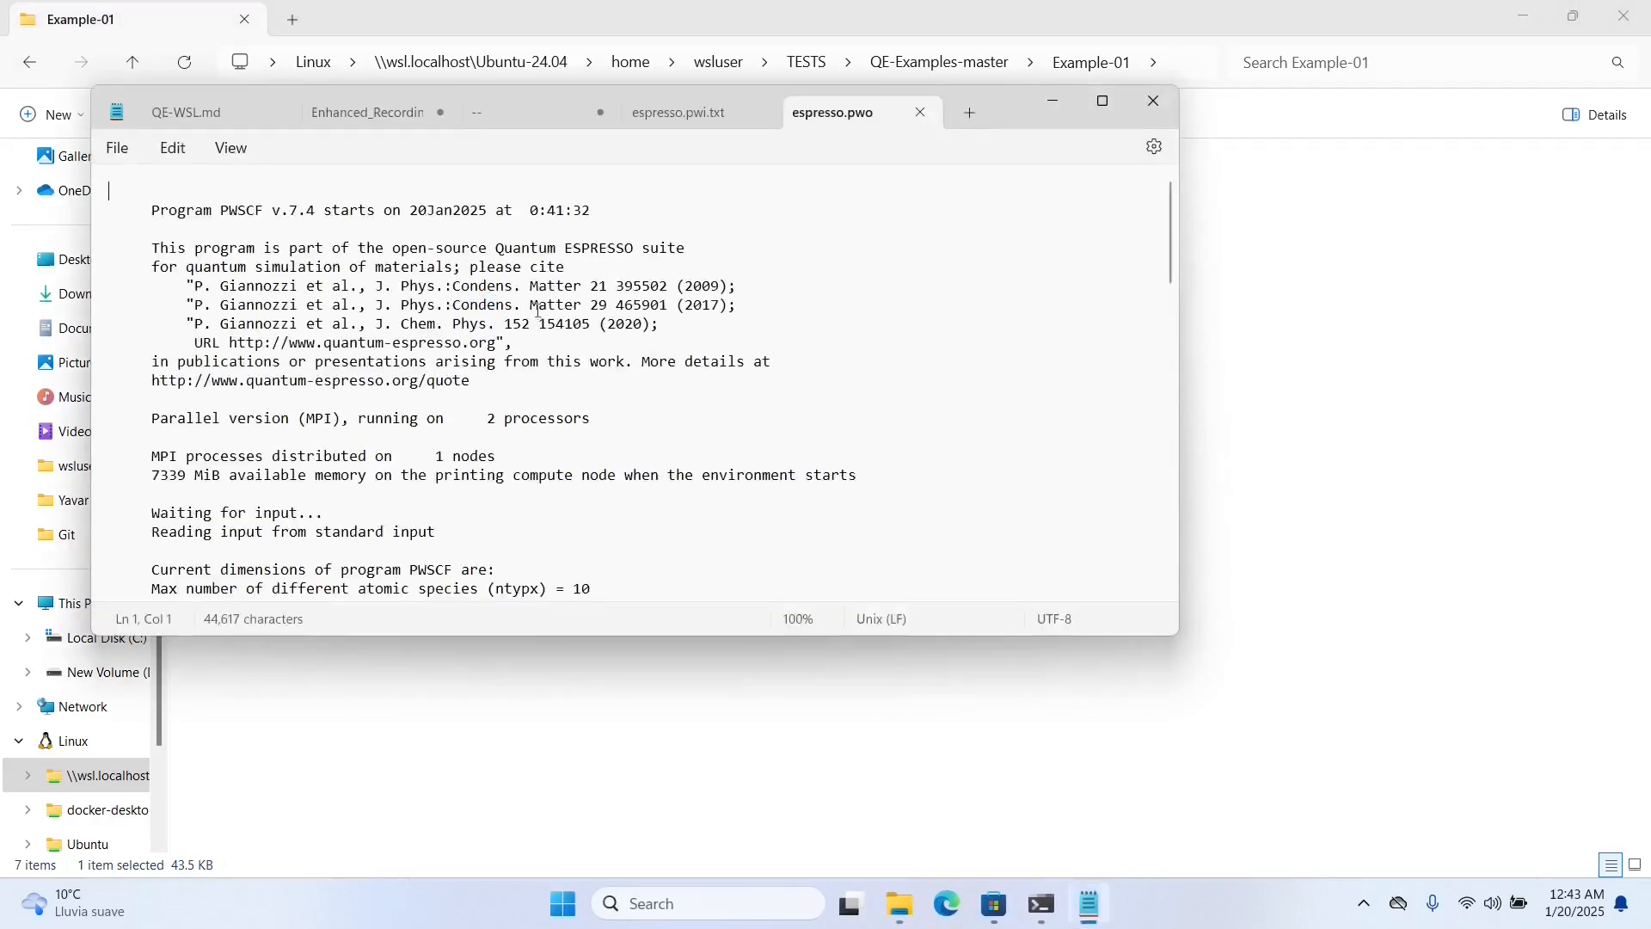
scroll(down, 3)
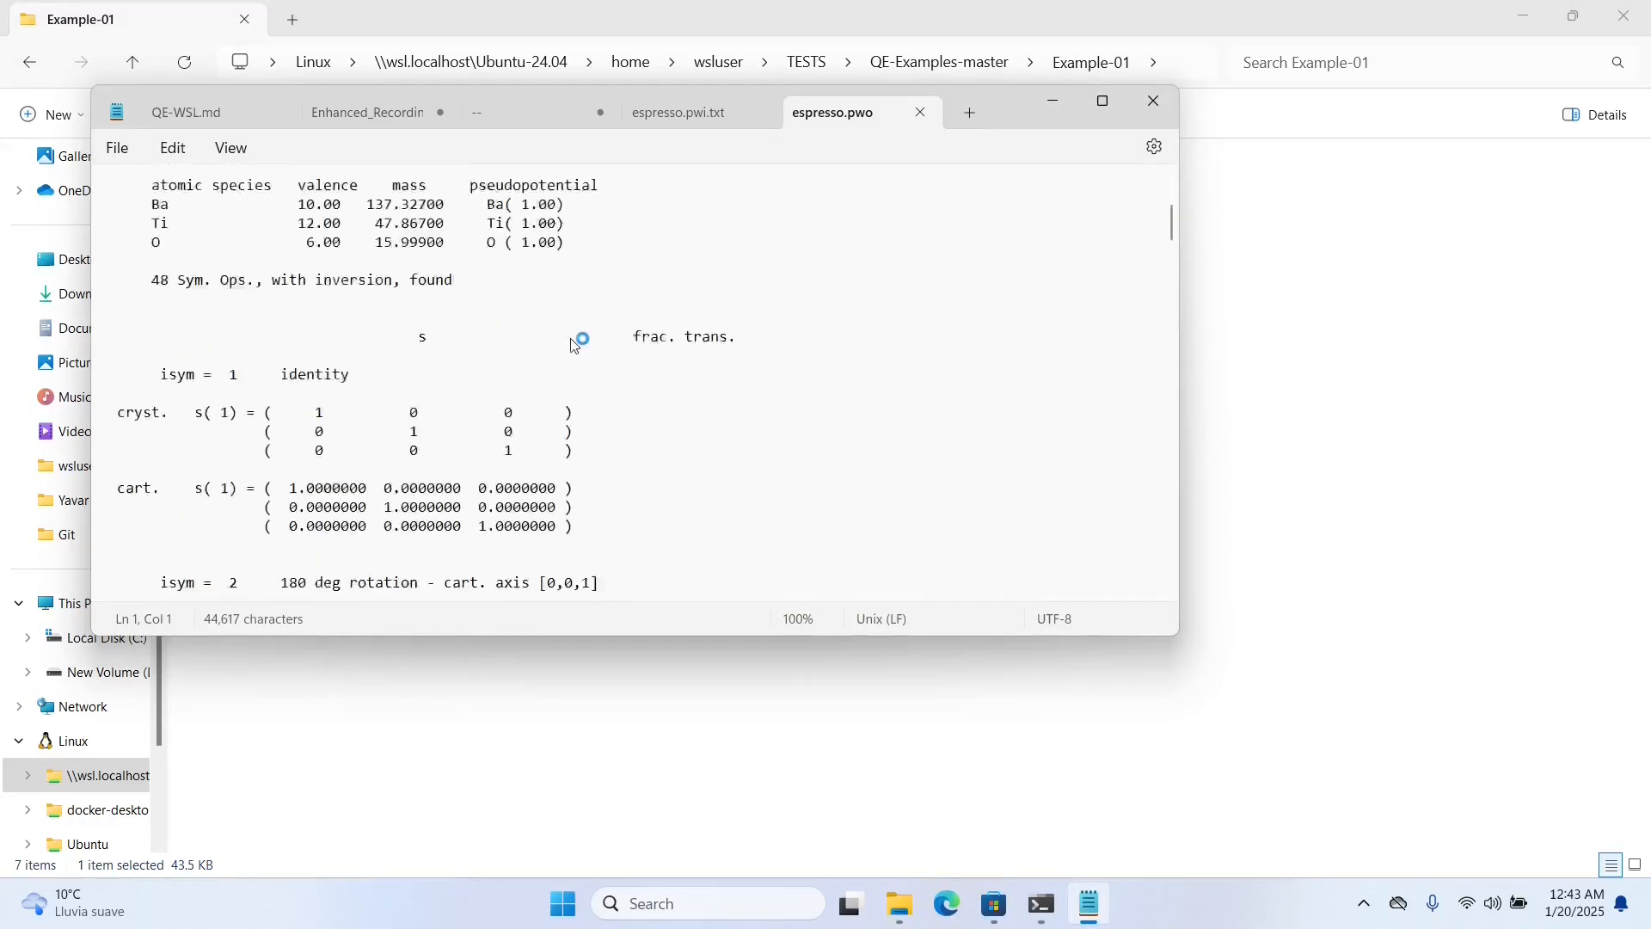
scroll(down, 3)
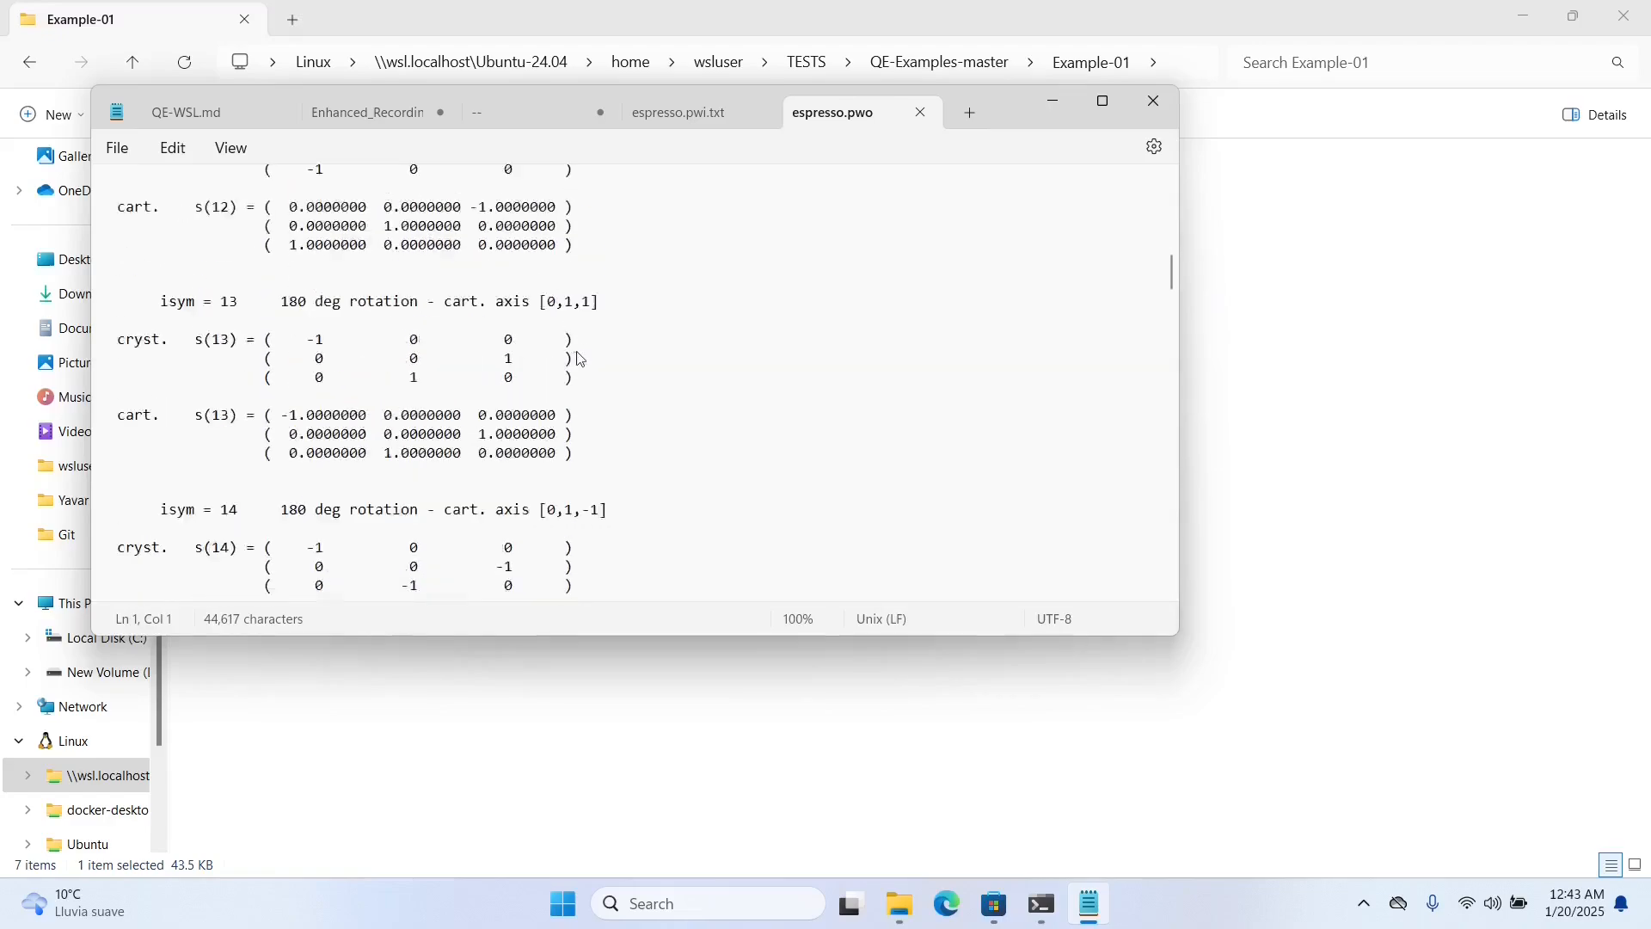
scroll(down, 3)
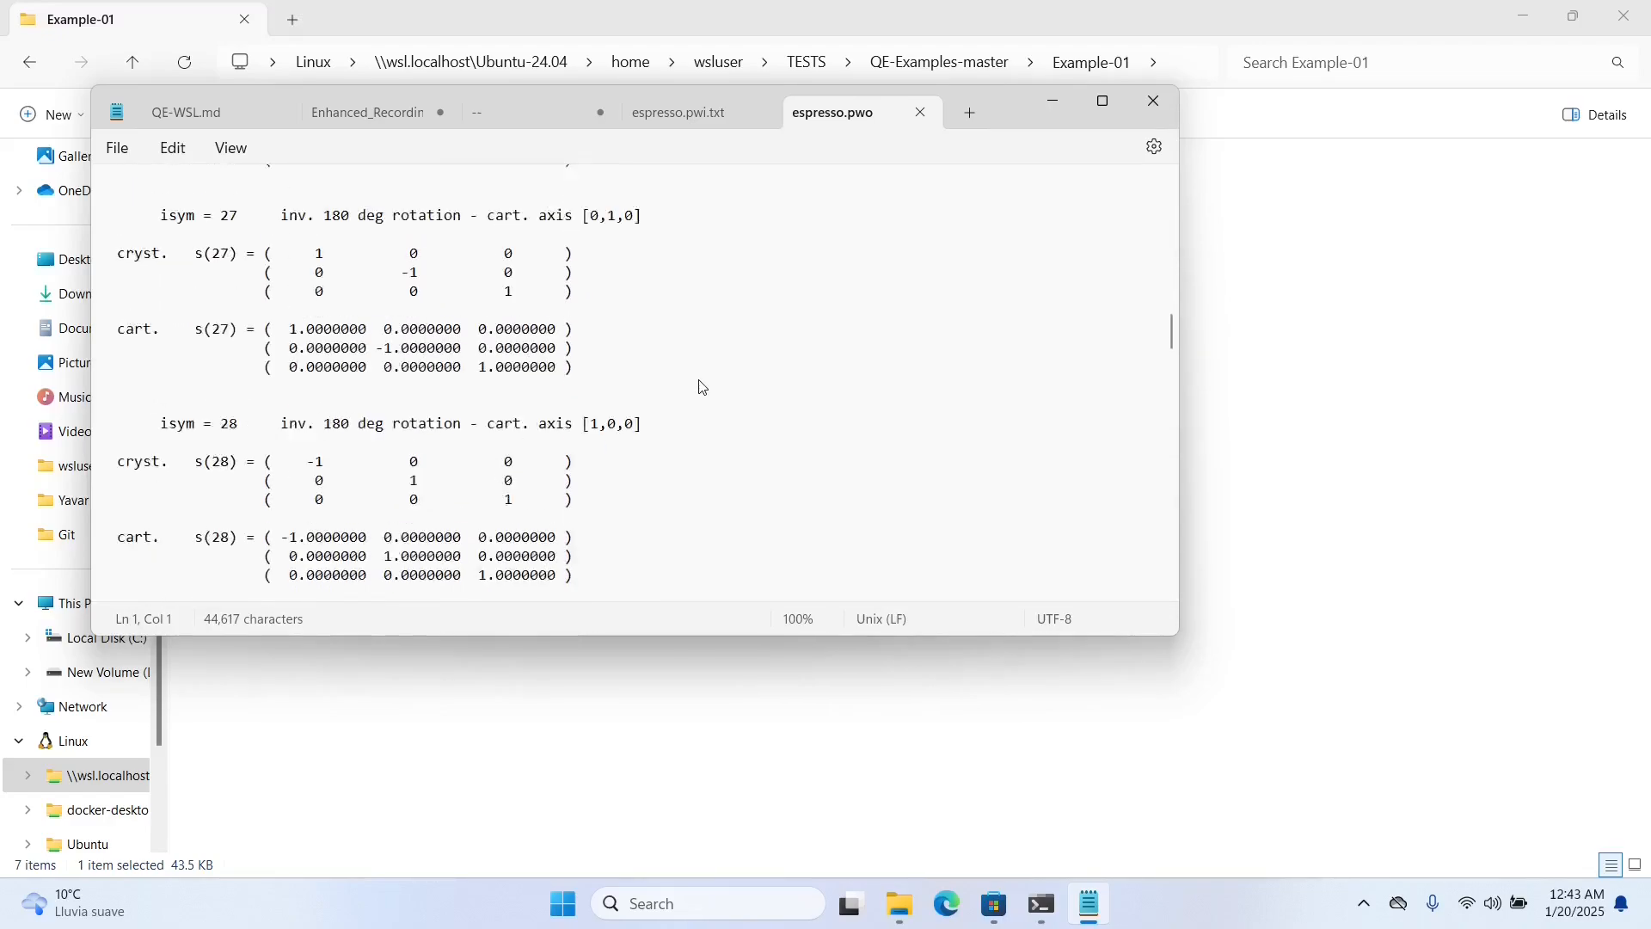
scroll(down, 3)
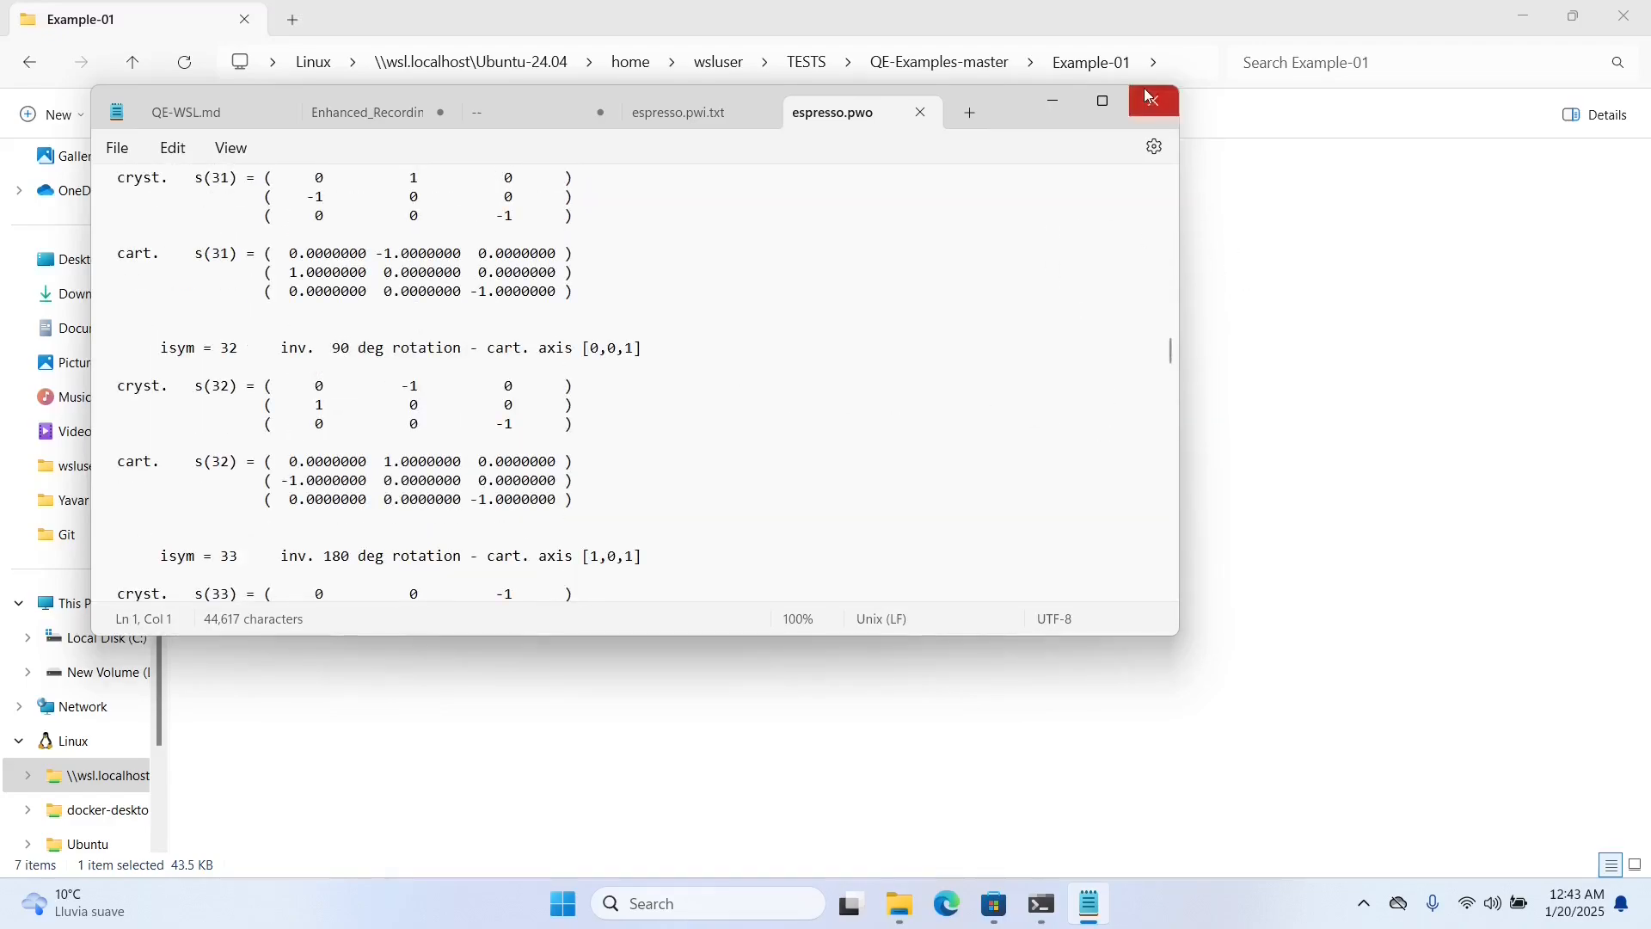
click(1150, 99)
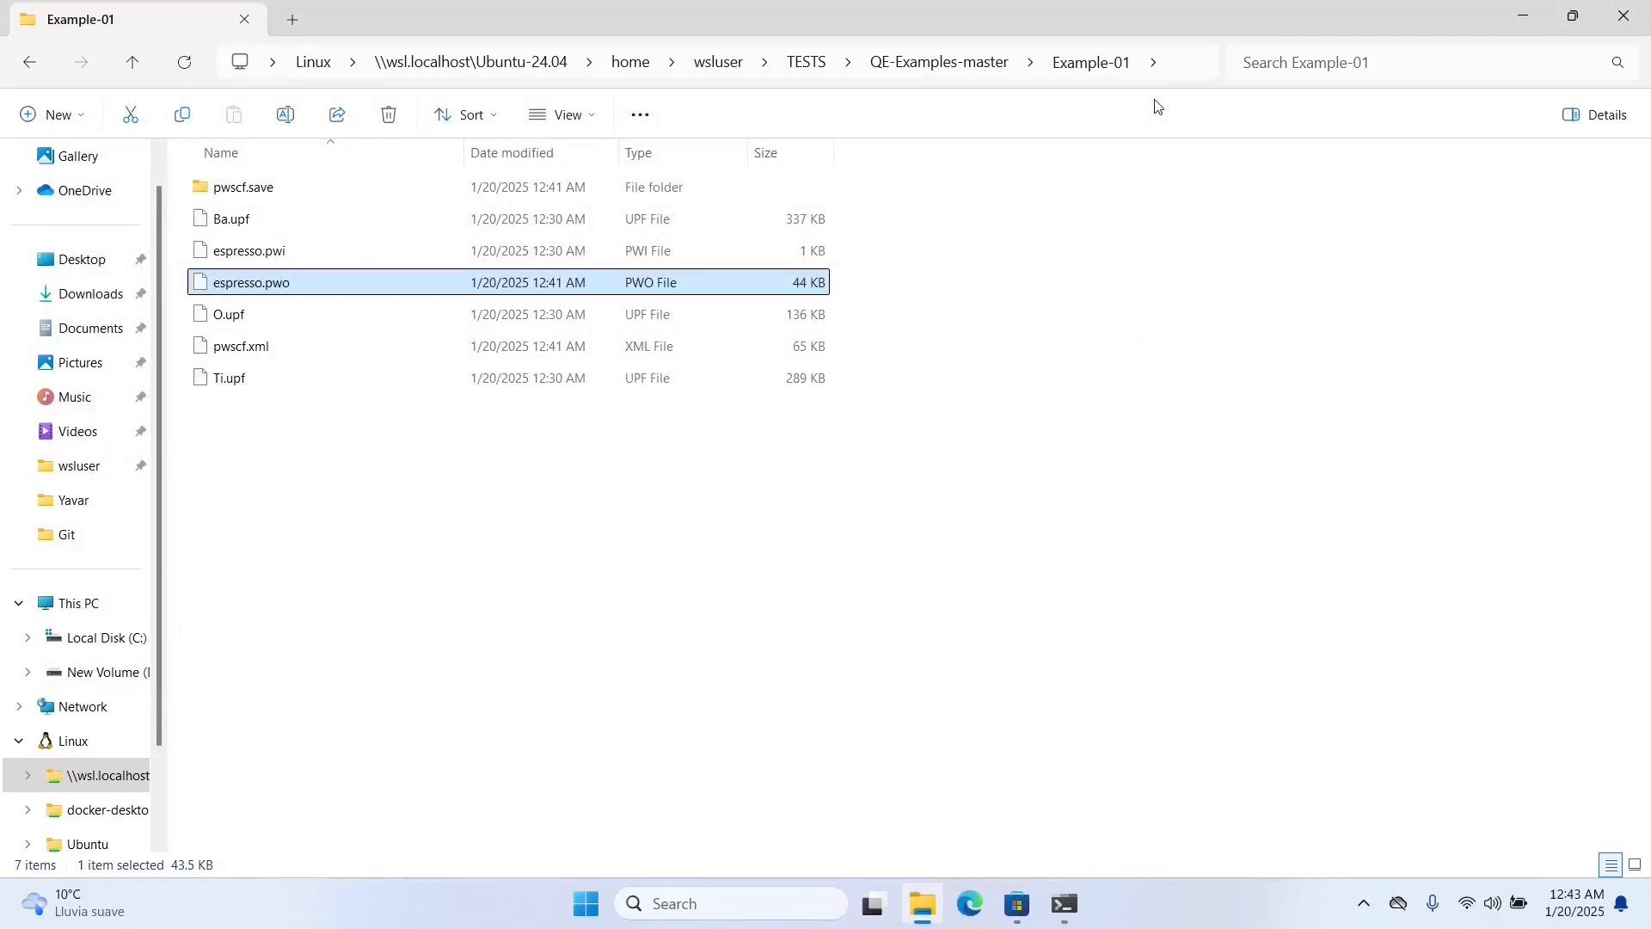